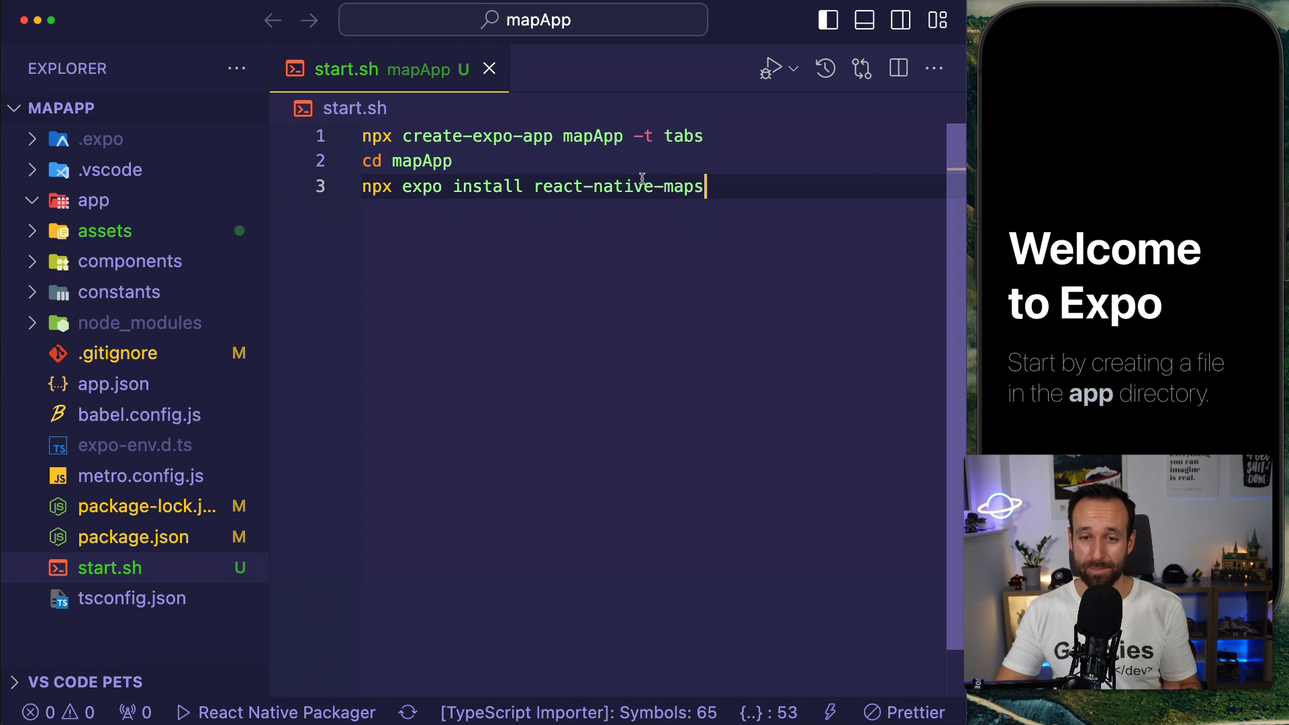
mouse_move(510, 296)
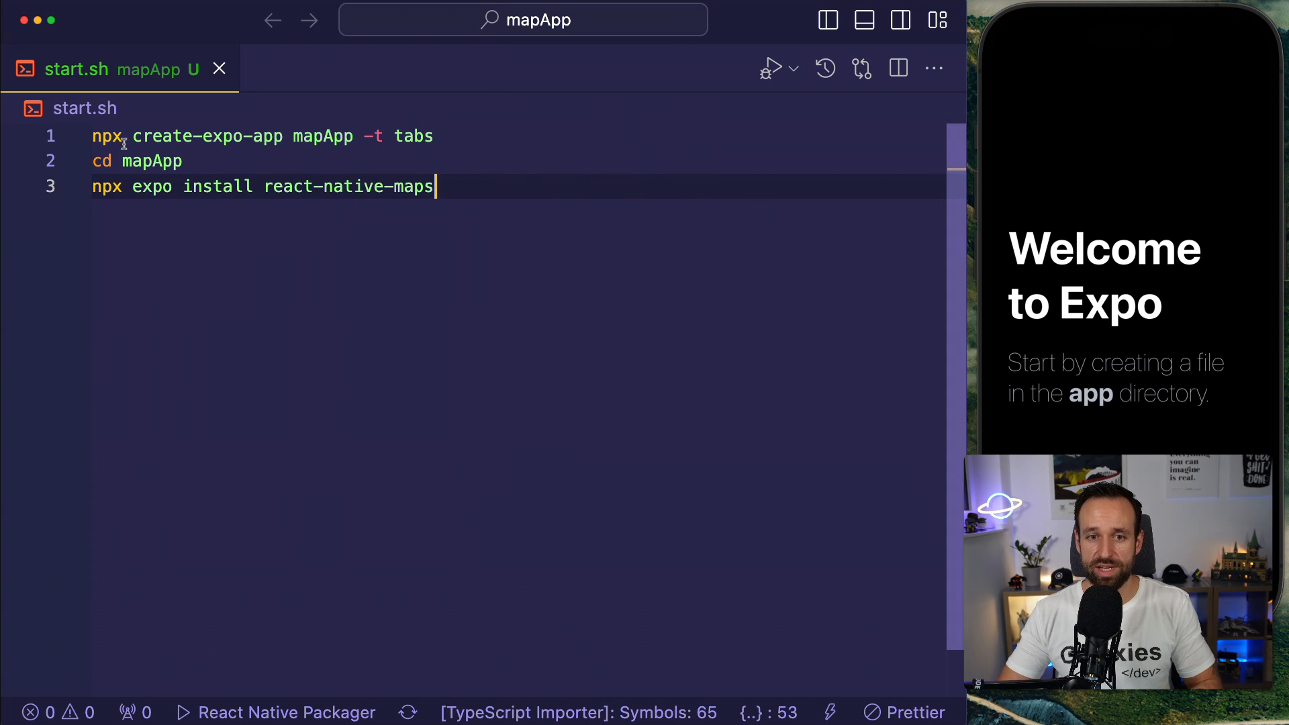
Create app/index.tsx and scaffold its page component with the rnf snippet.
left_click(279, 136)
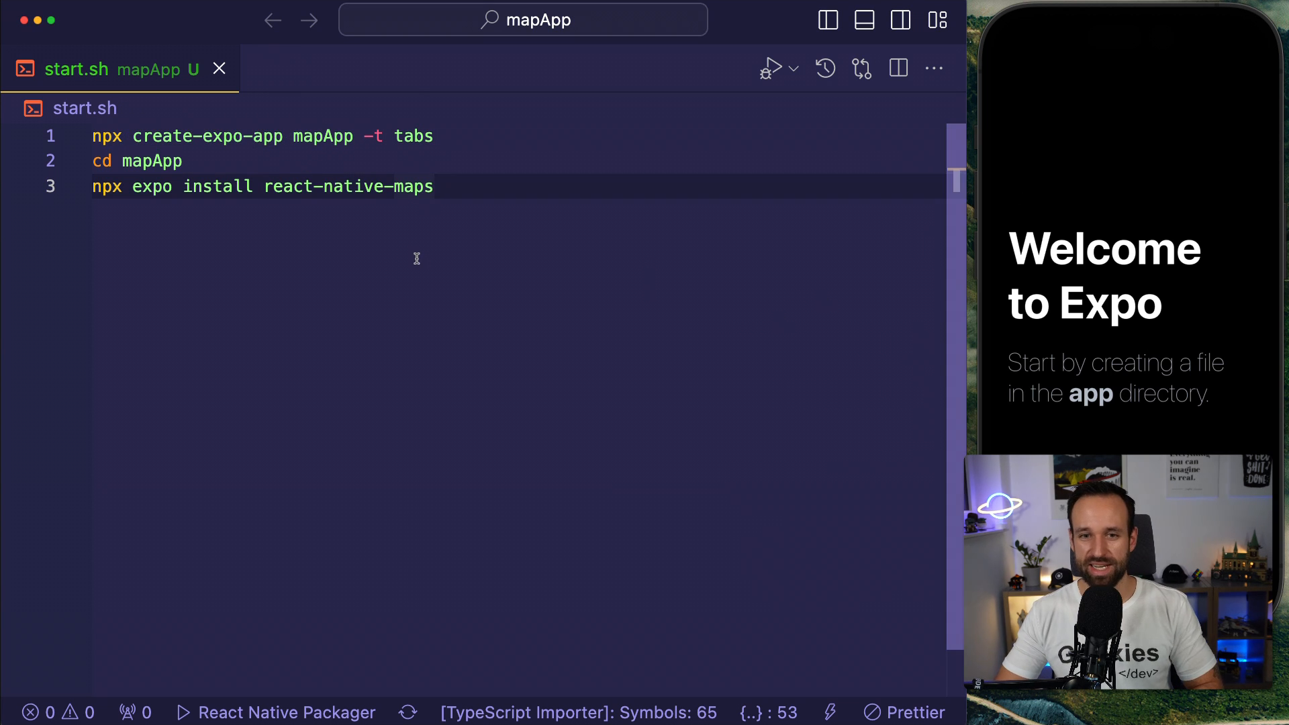
left_click(282, 136)
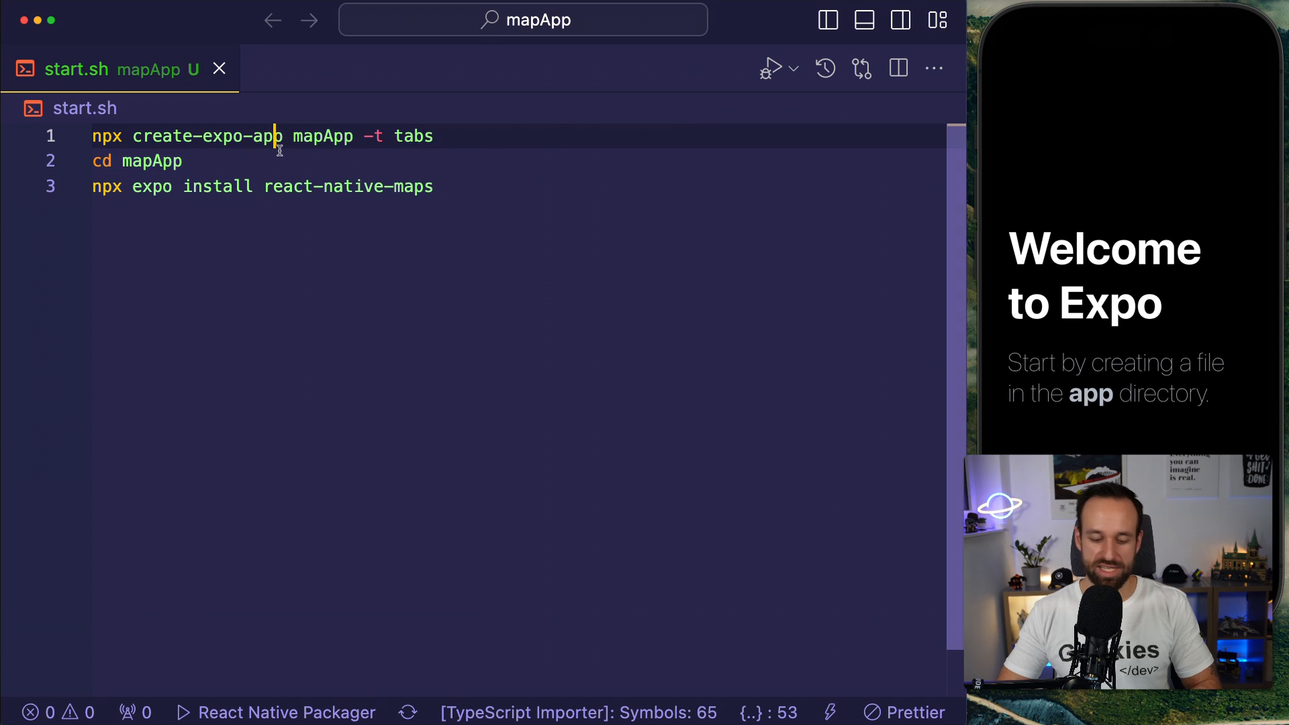
left_click(828, 19)
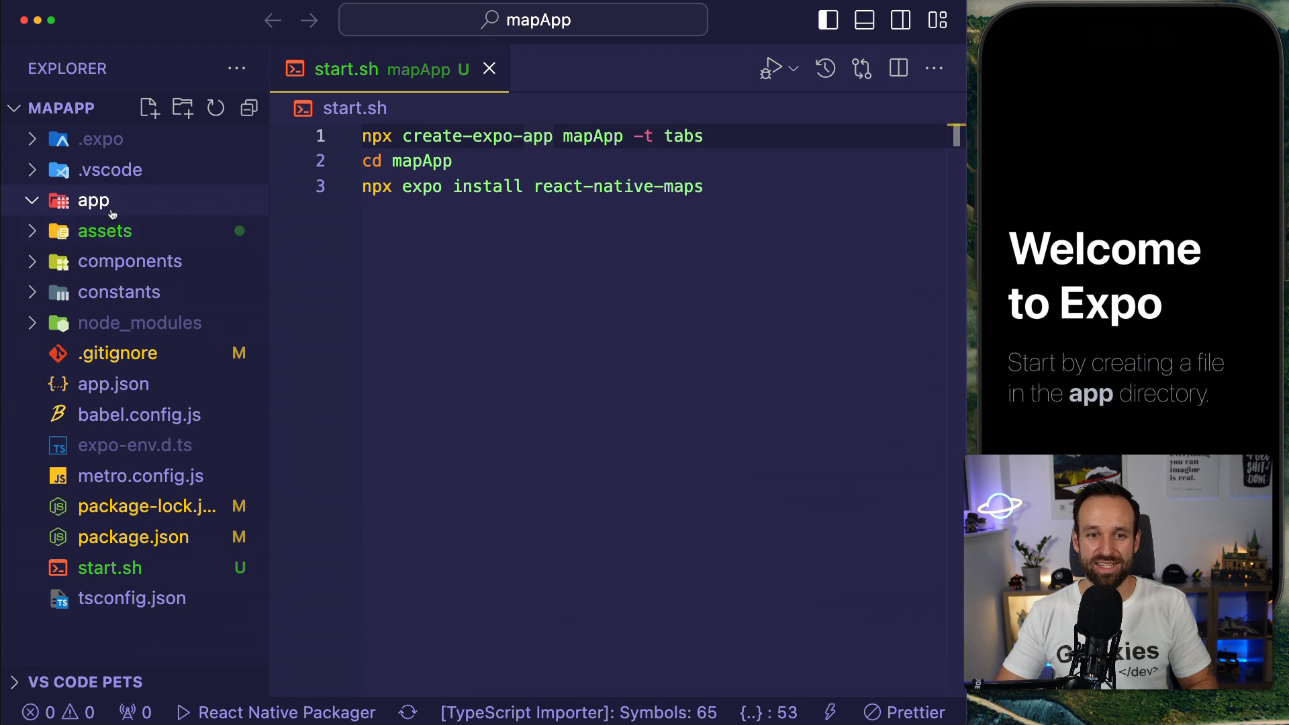
right_click(94, 200)
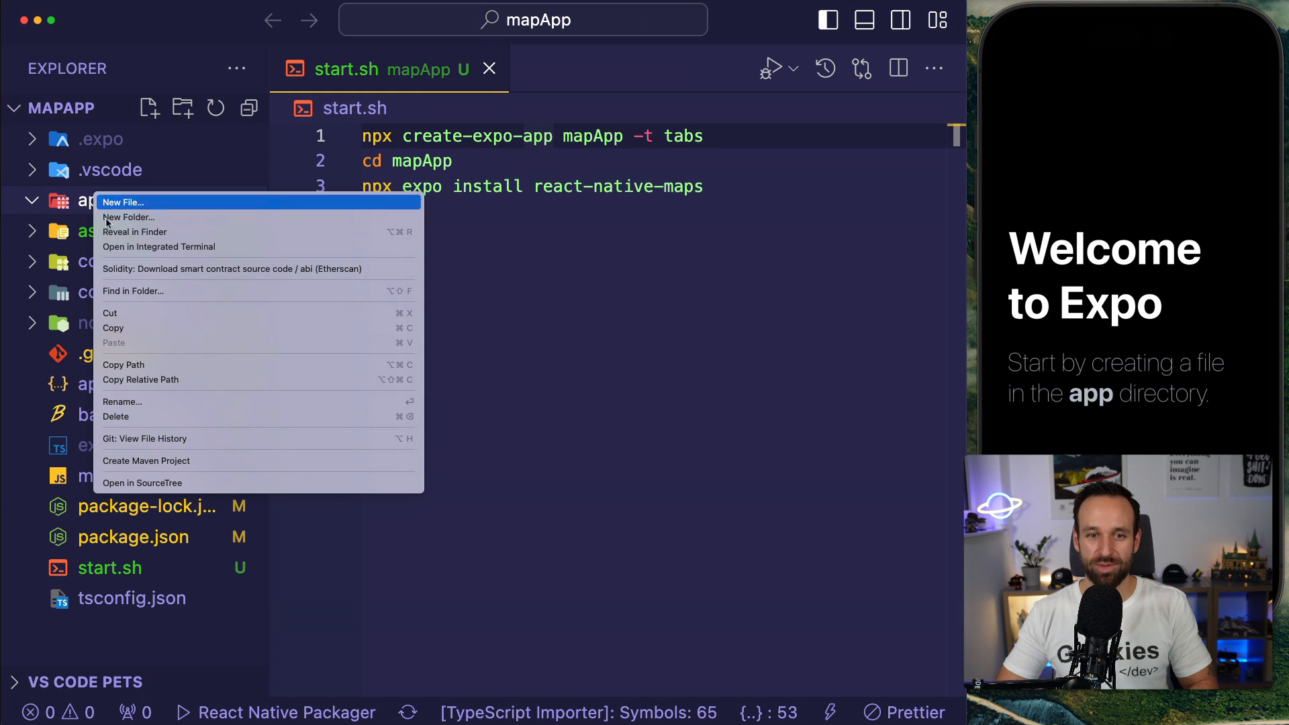
left_click(123, 202)
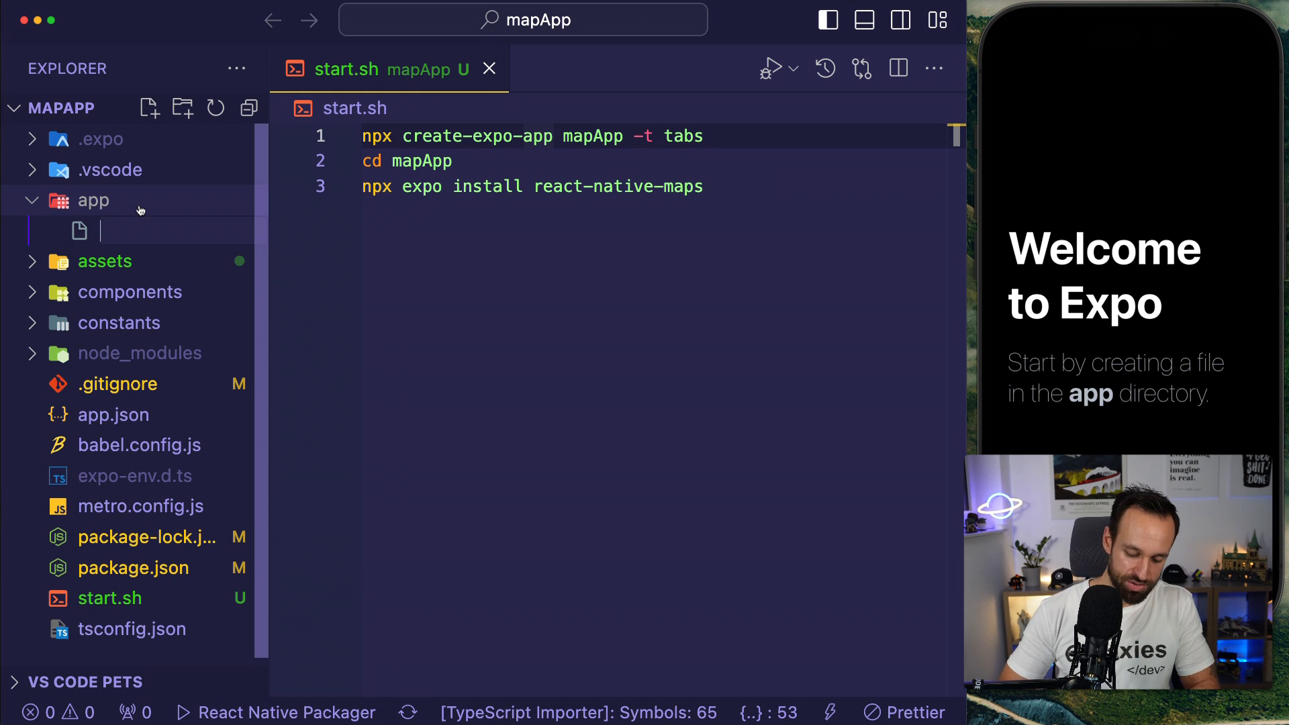
type("rnf")
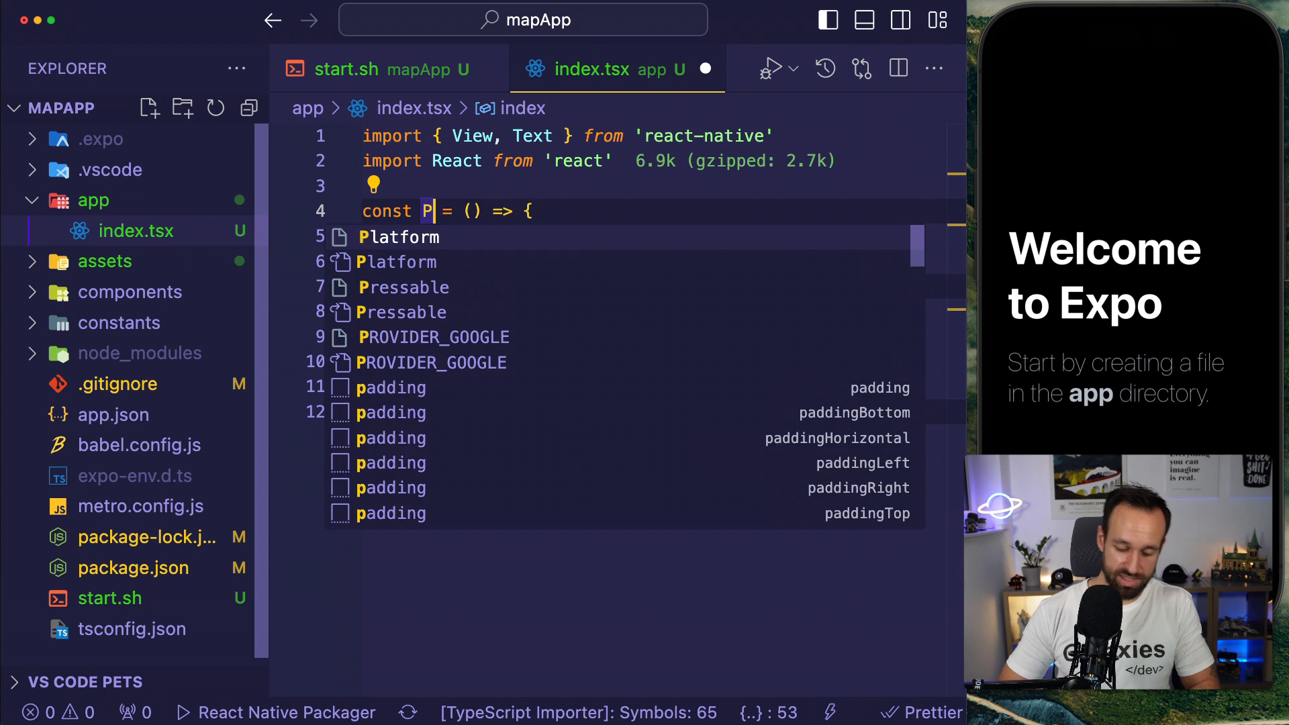
Add app/_layout.tsx returning an expo-router <Stack />, then start Expo.
right_click(93, 200)
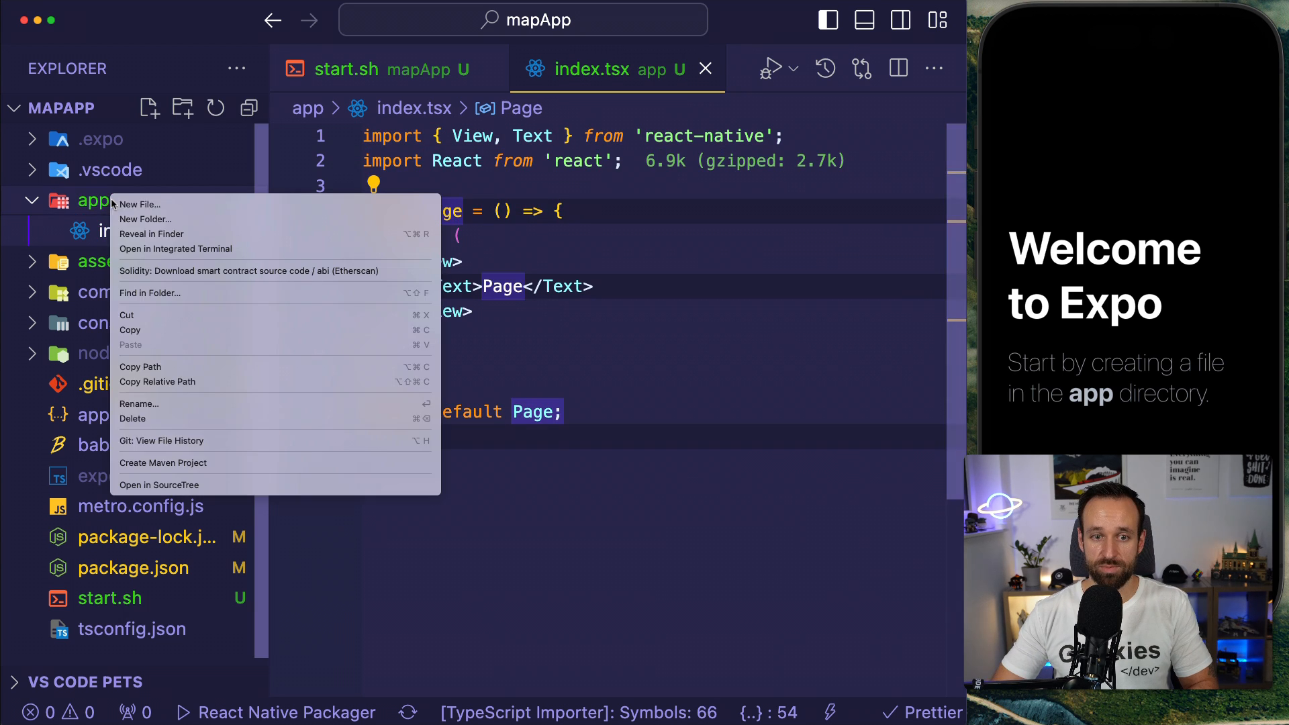
left_click(139, 205)
type("_layout.tsx")
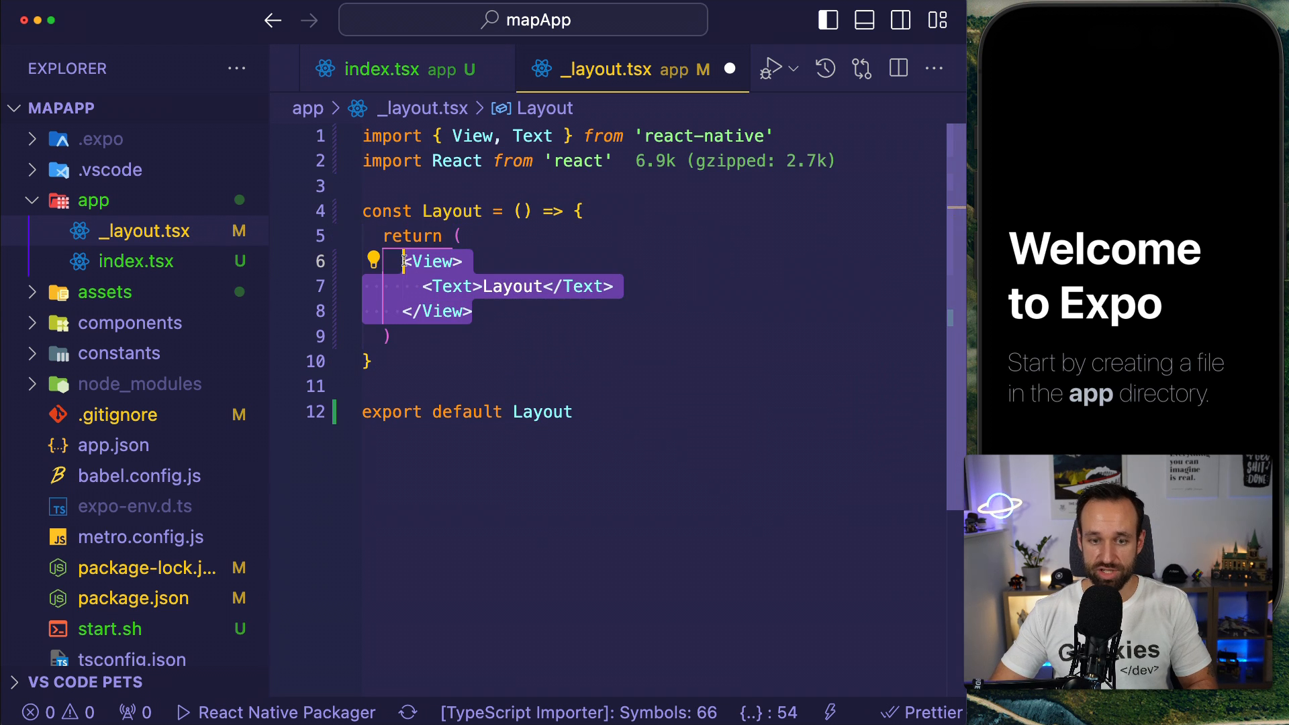
type("Stack />;")
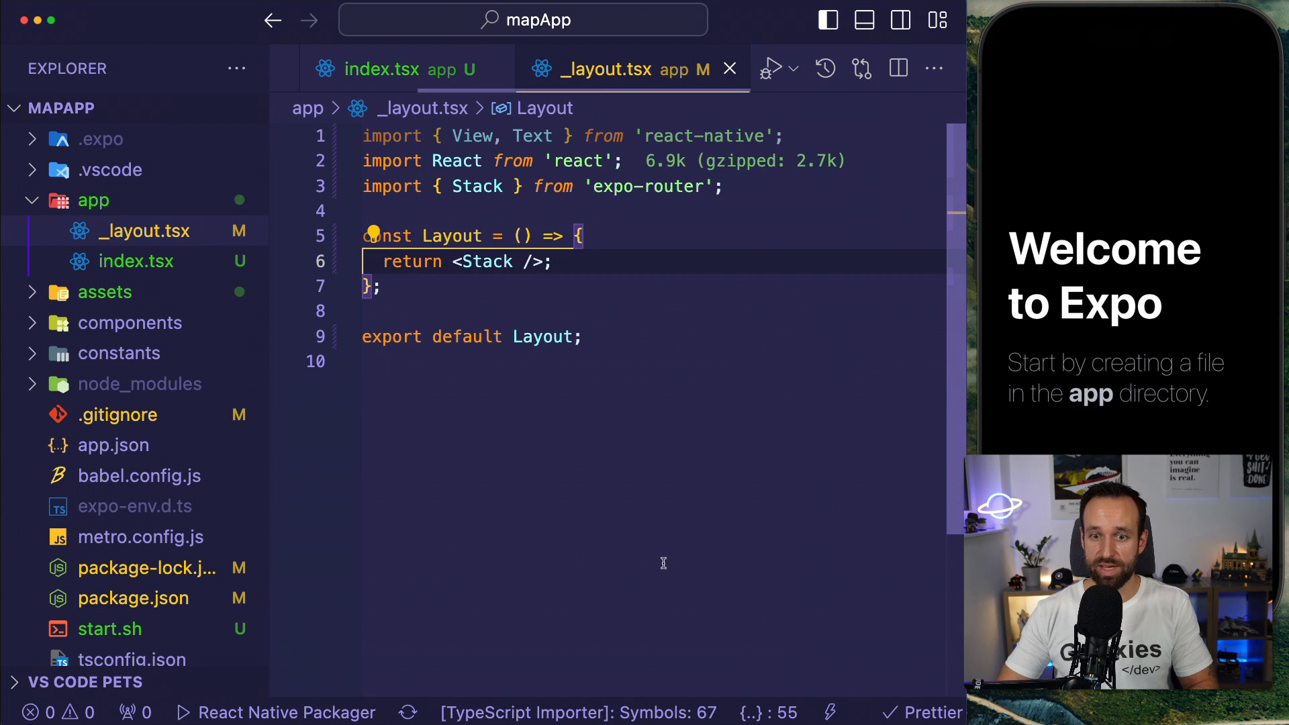
type("n")
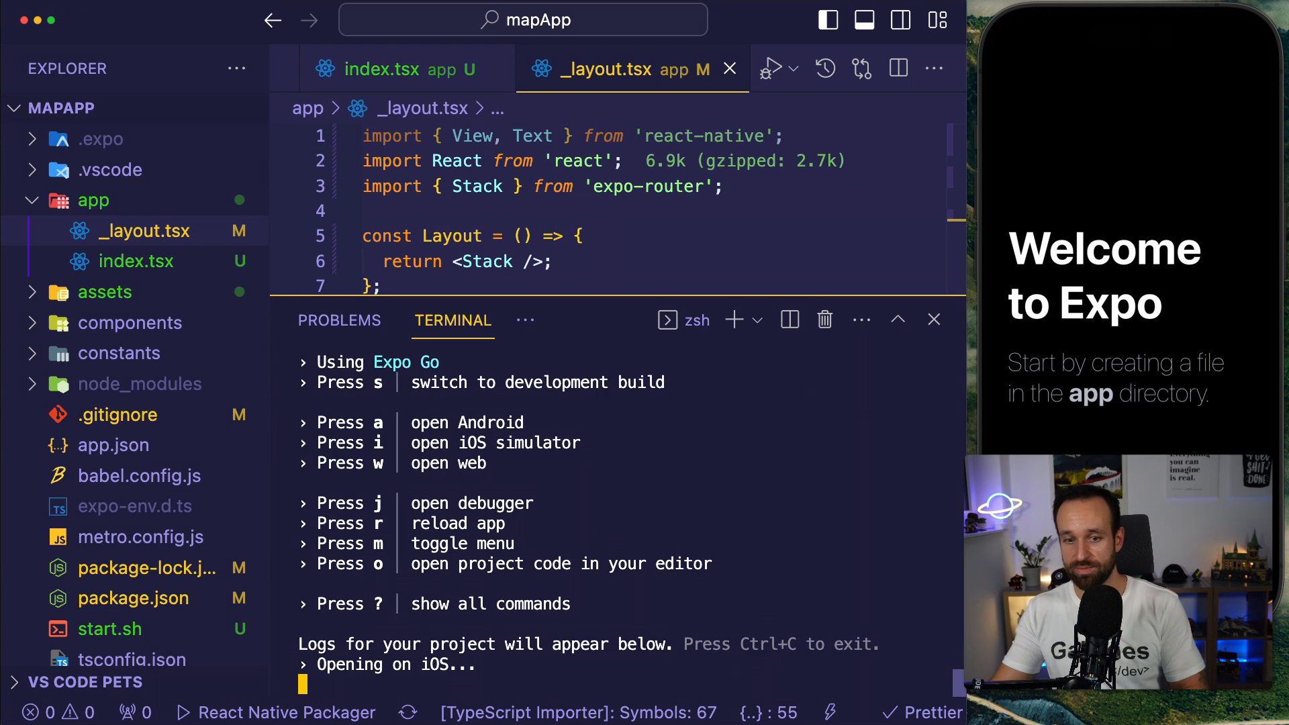
left_click(933, 320)
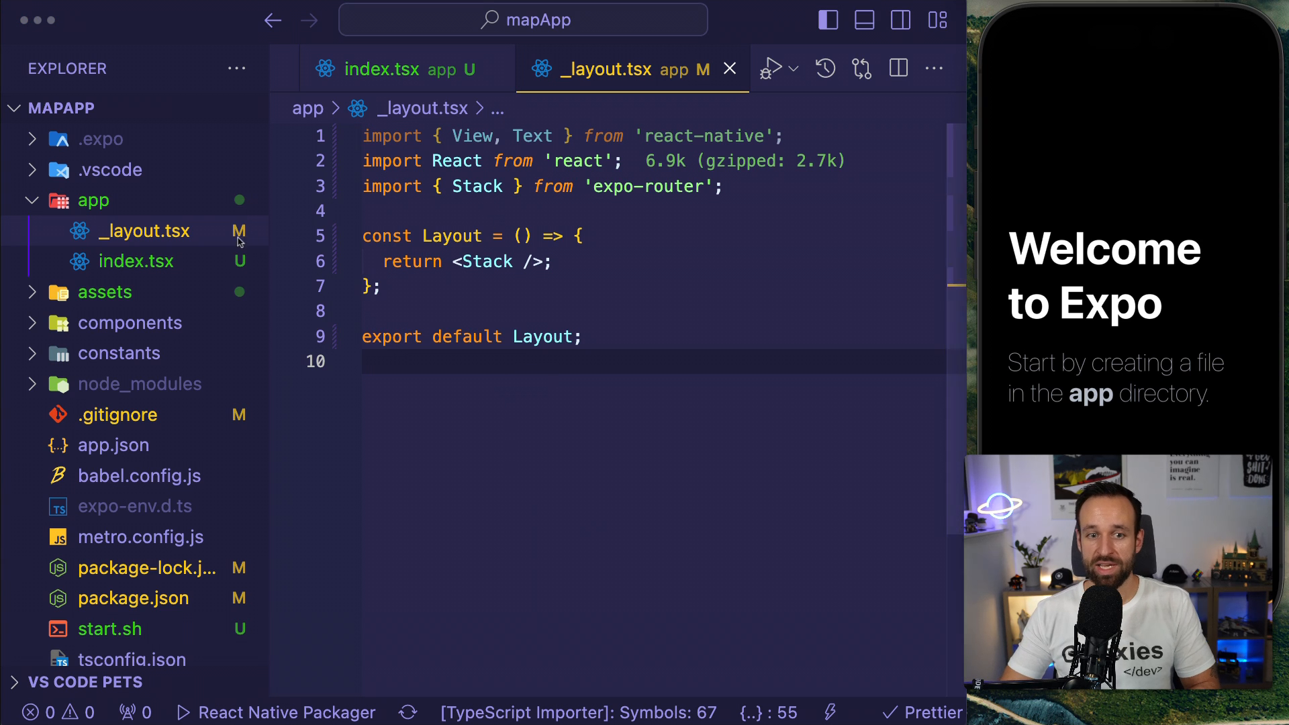
Scroll the Expo MapView docs to the 'Deploy app with Google Maps' instructions.
left_click(109, 629)
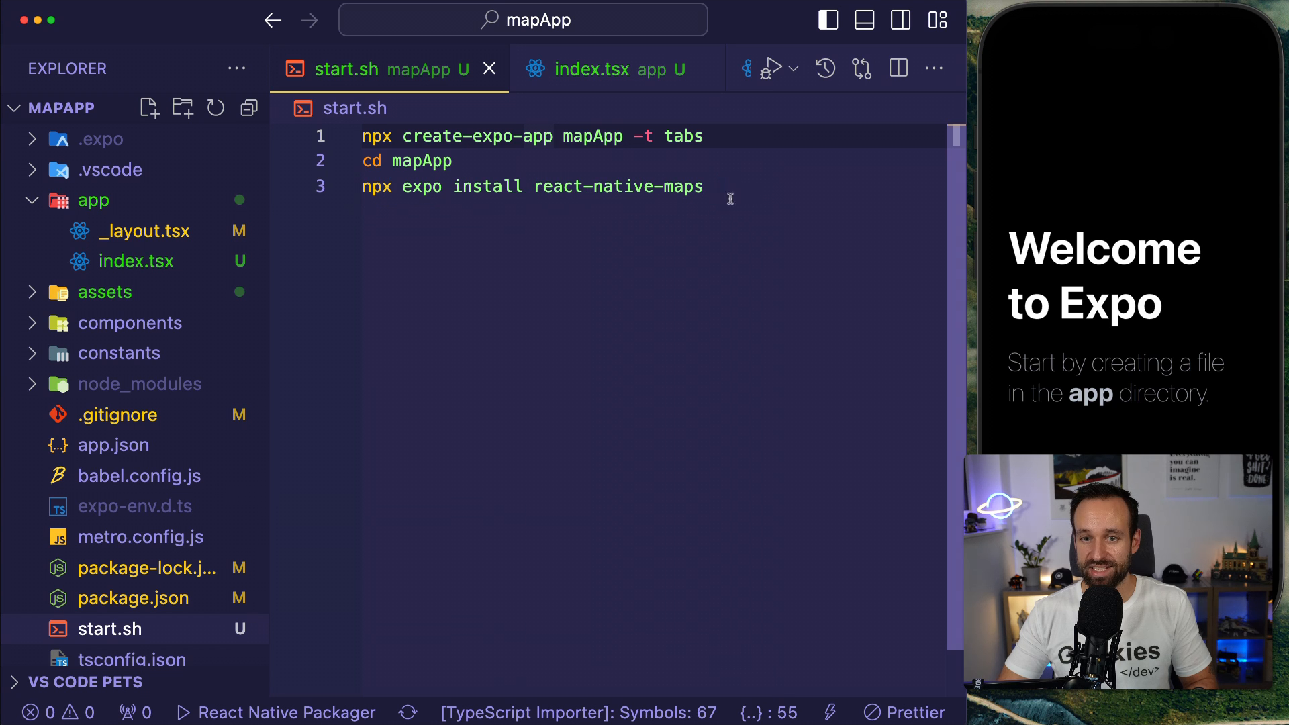
mouse_move(381, 217)
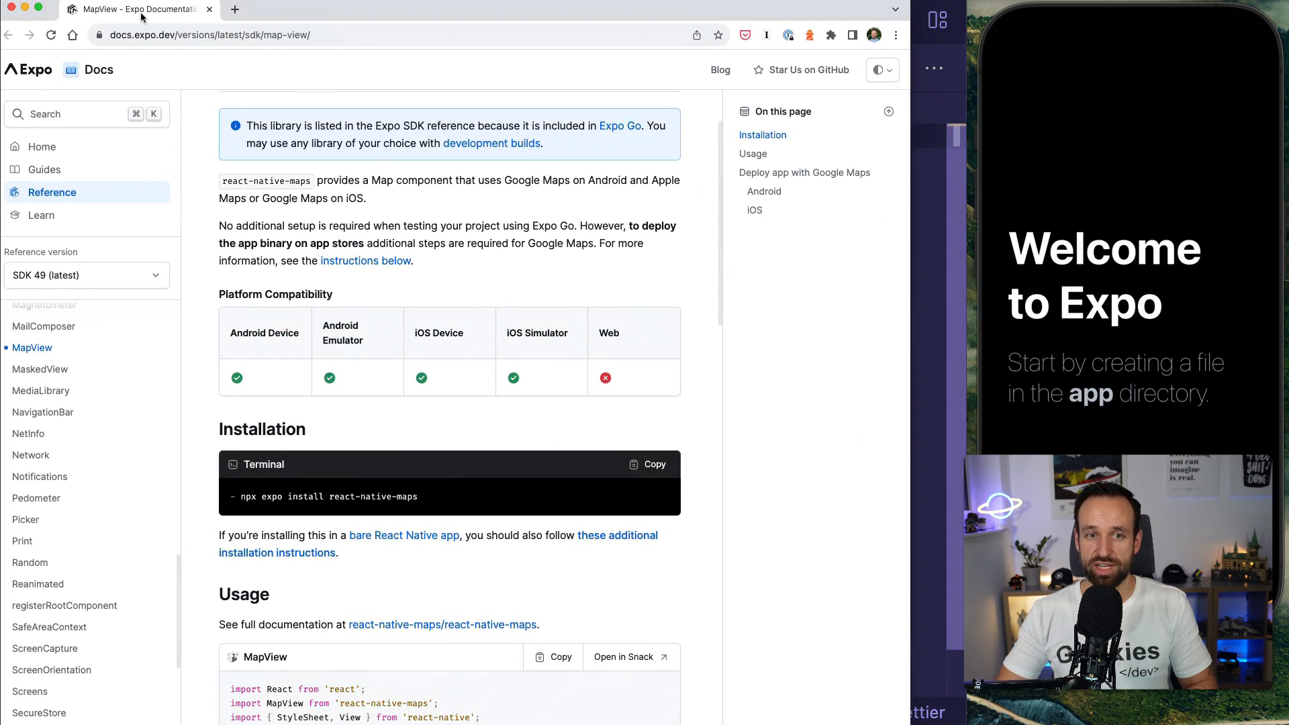
mouse_move(558, 572)
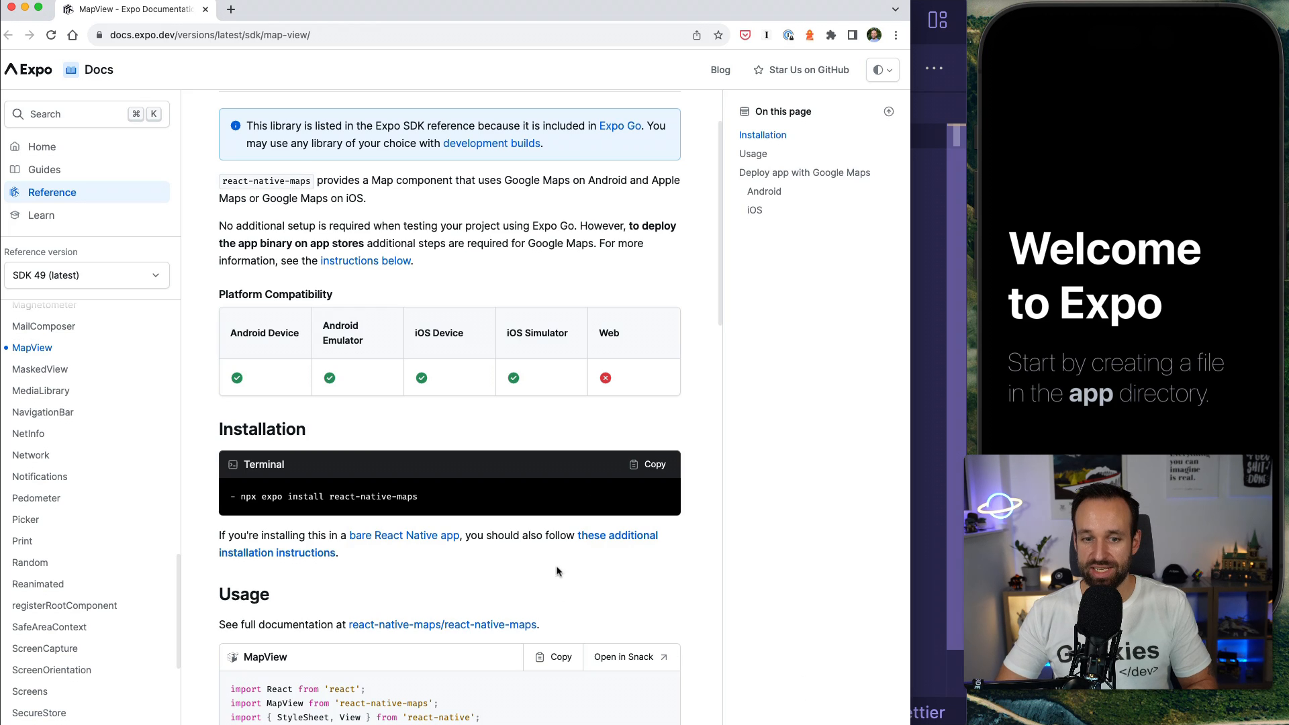
scroll("down", 3)
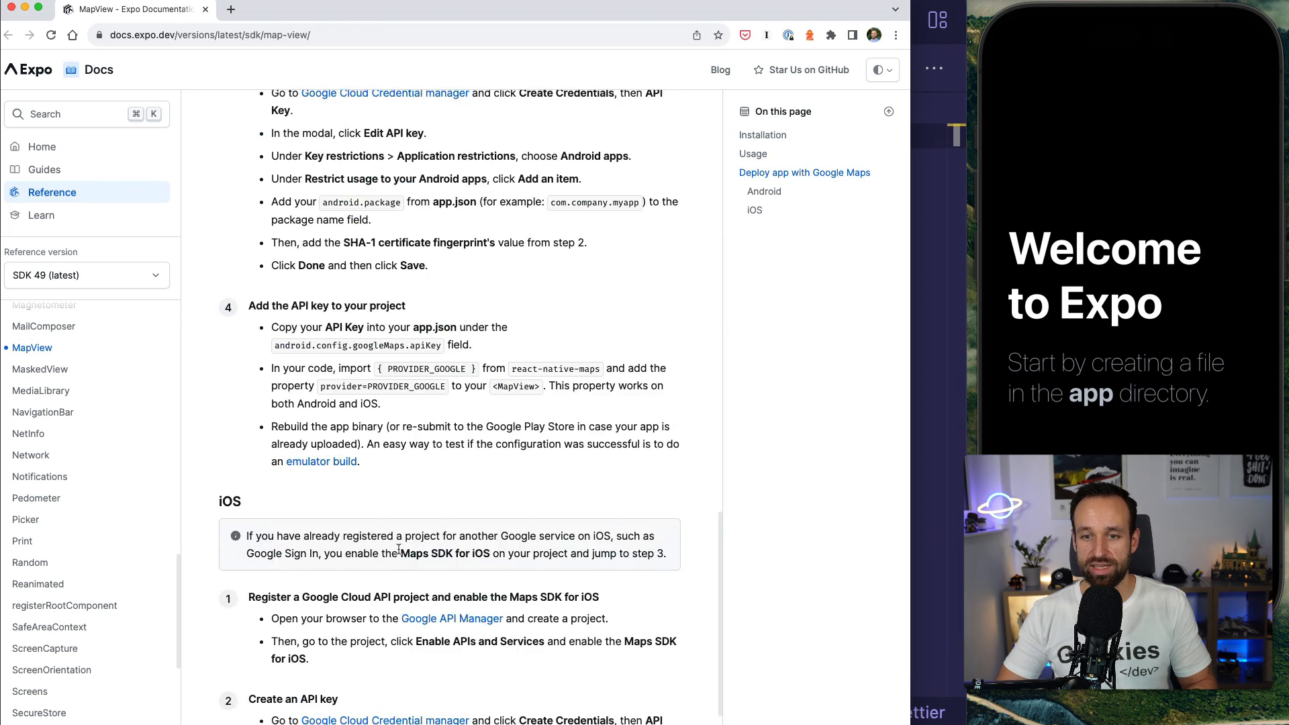
scroll("up", 3)
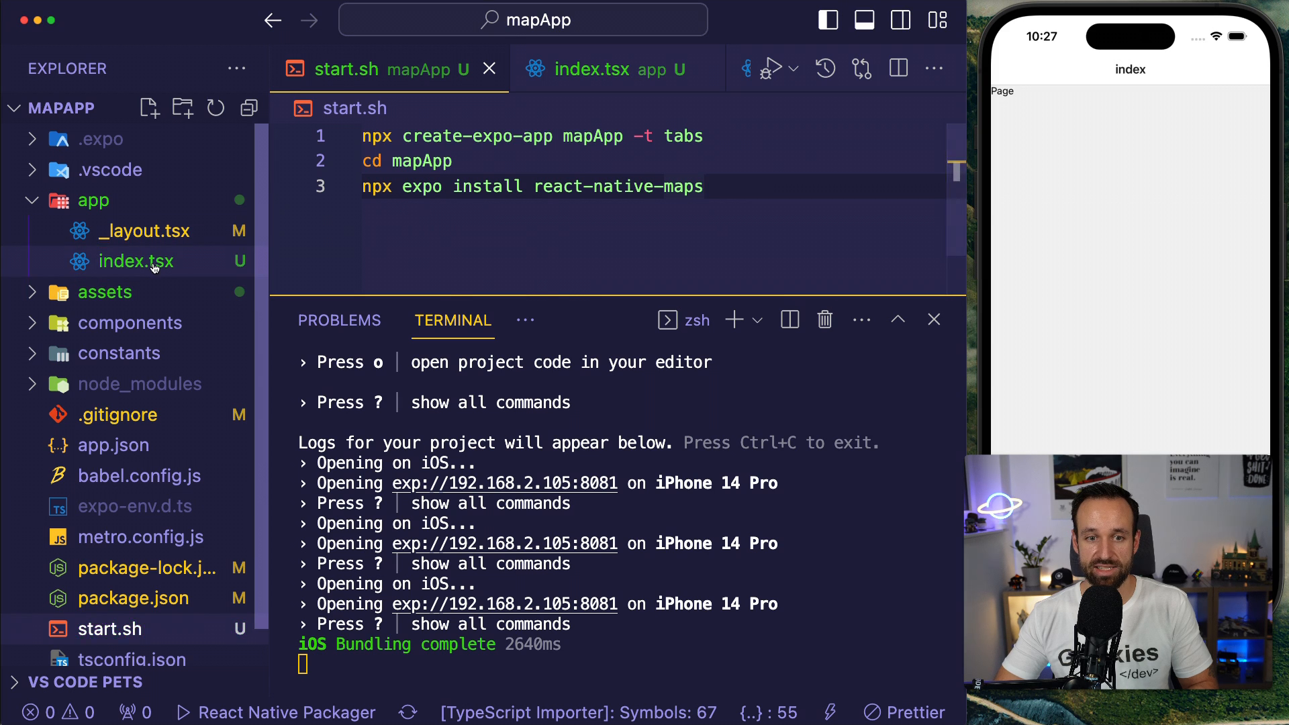
In _layout.tsx, give the index Stack.Screen the title 'Home' and save.
left_click(143, 230)
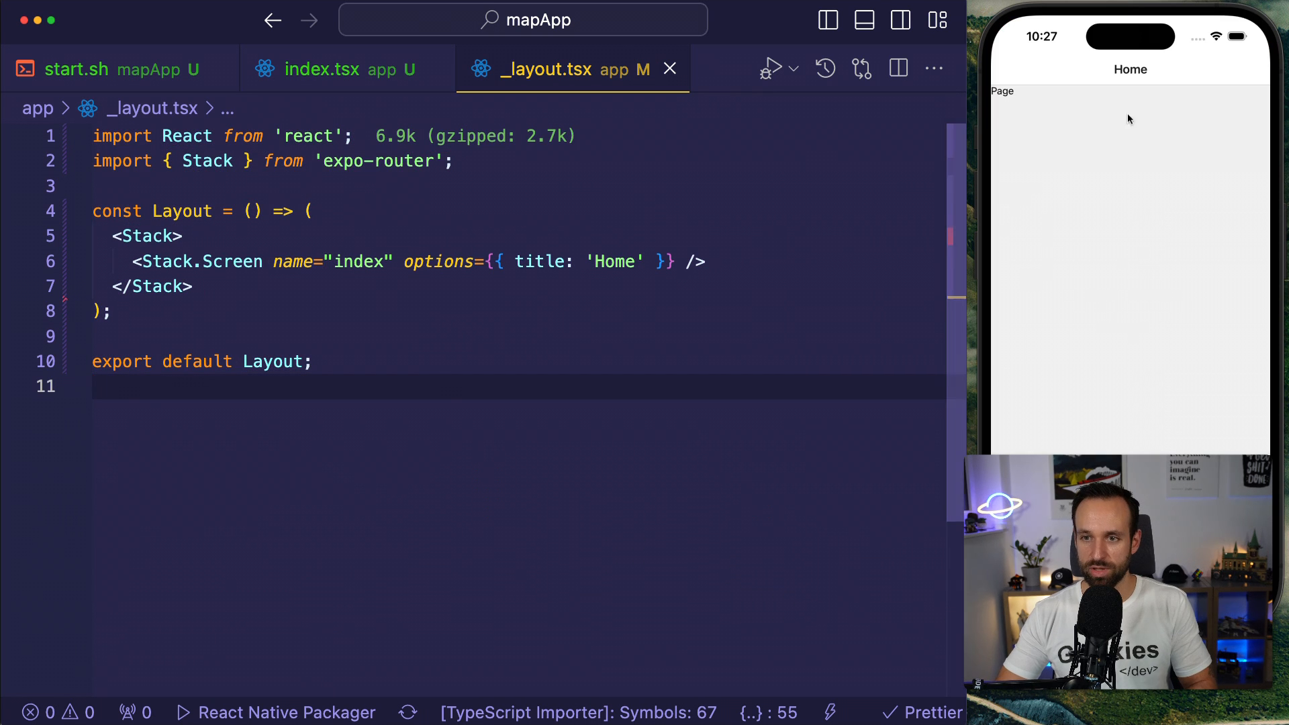
left_click(448, 362)
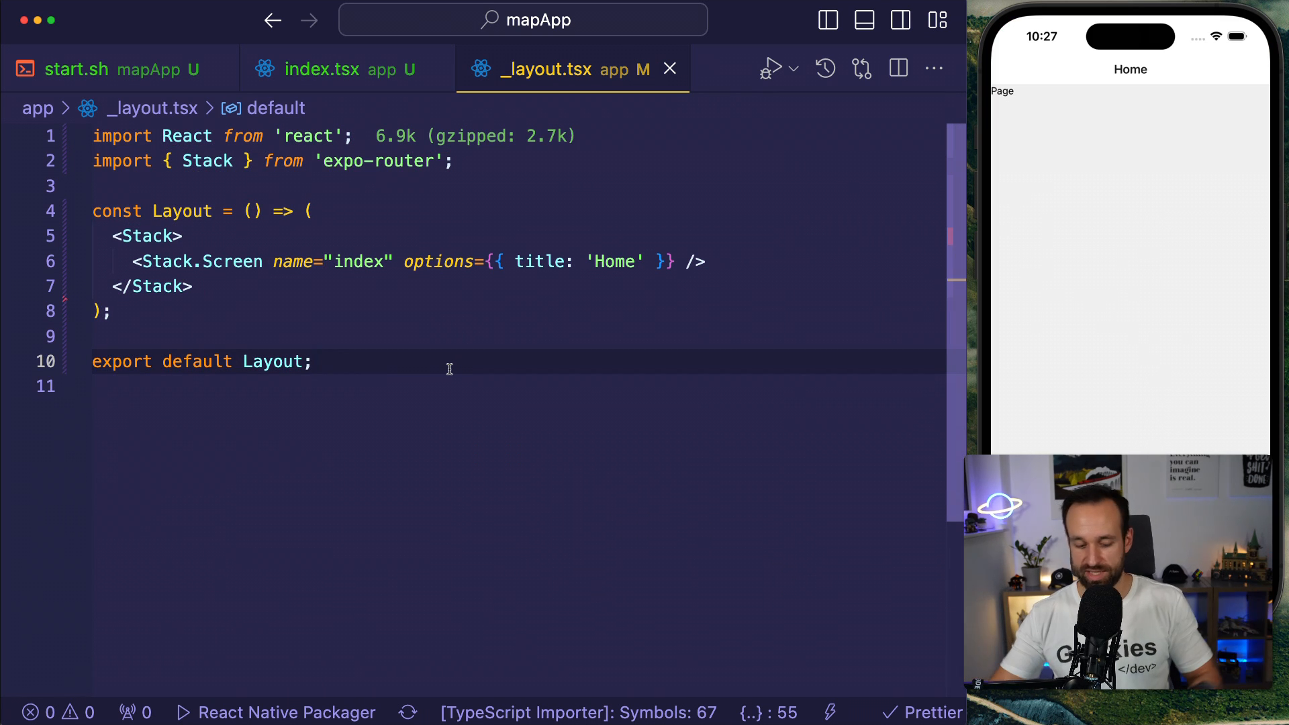
left_click(322, 69)
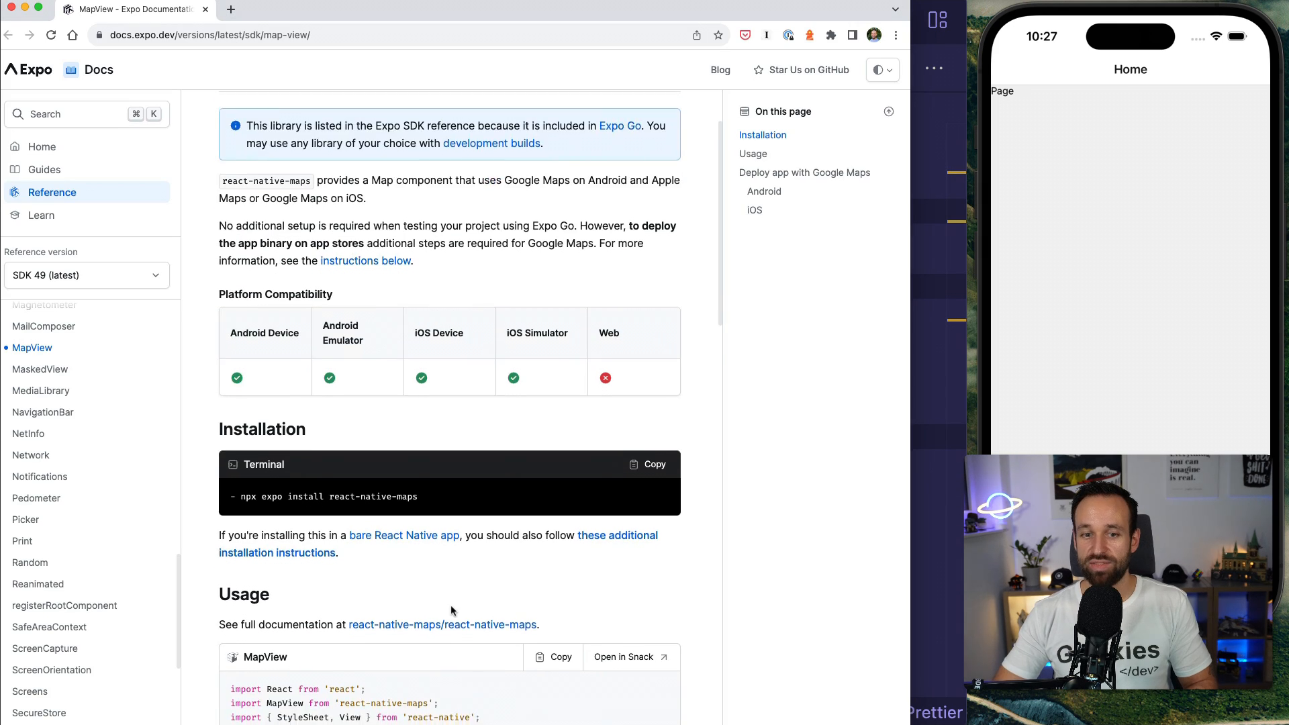
Scroll the MapView docs down to the Usage code sample.
scroll("down", 3)
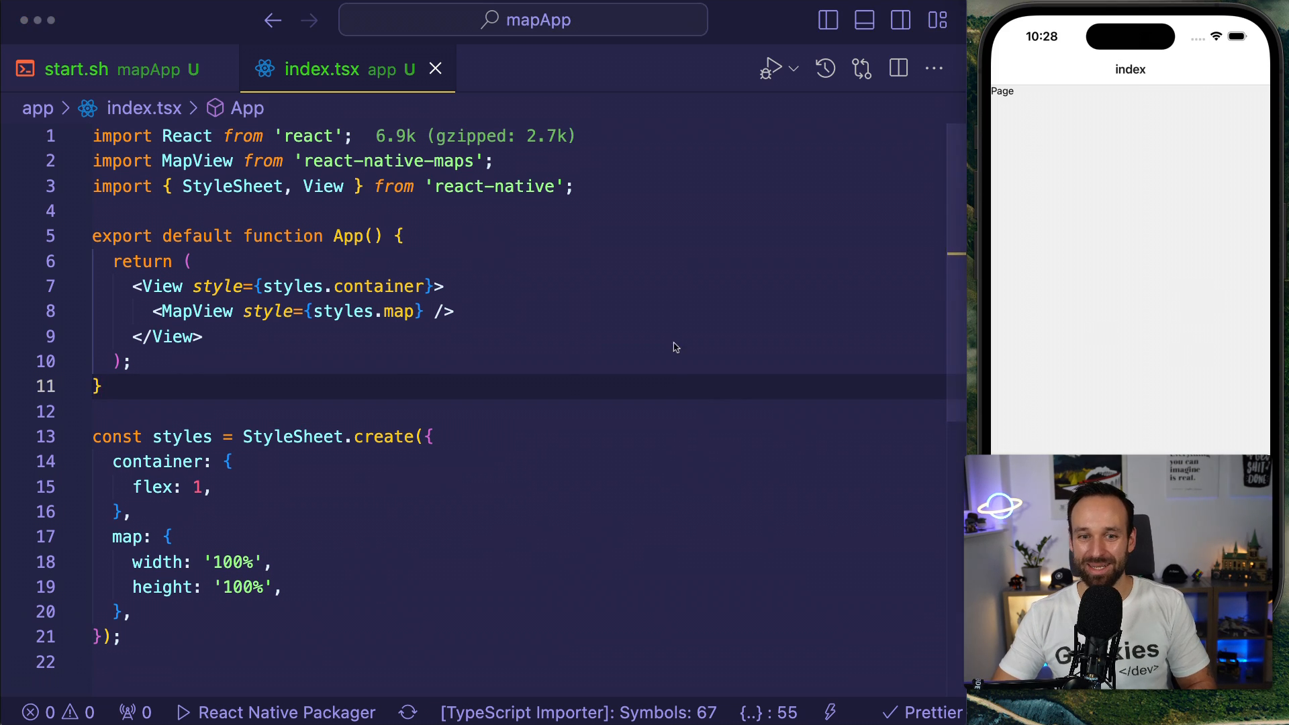
Paste the MapView Usage snippet into app/index.tsx and save it.
left_click(828, 19)
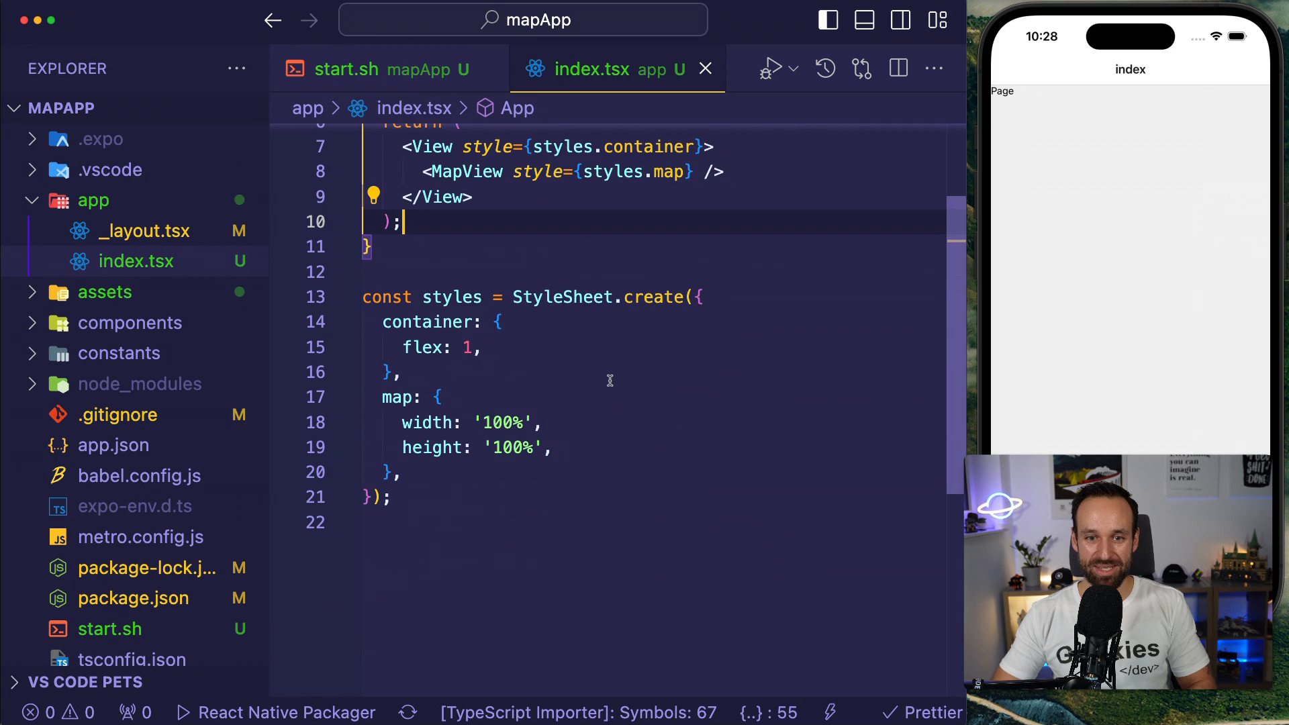
scroll("up", 3)
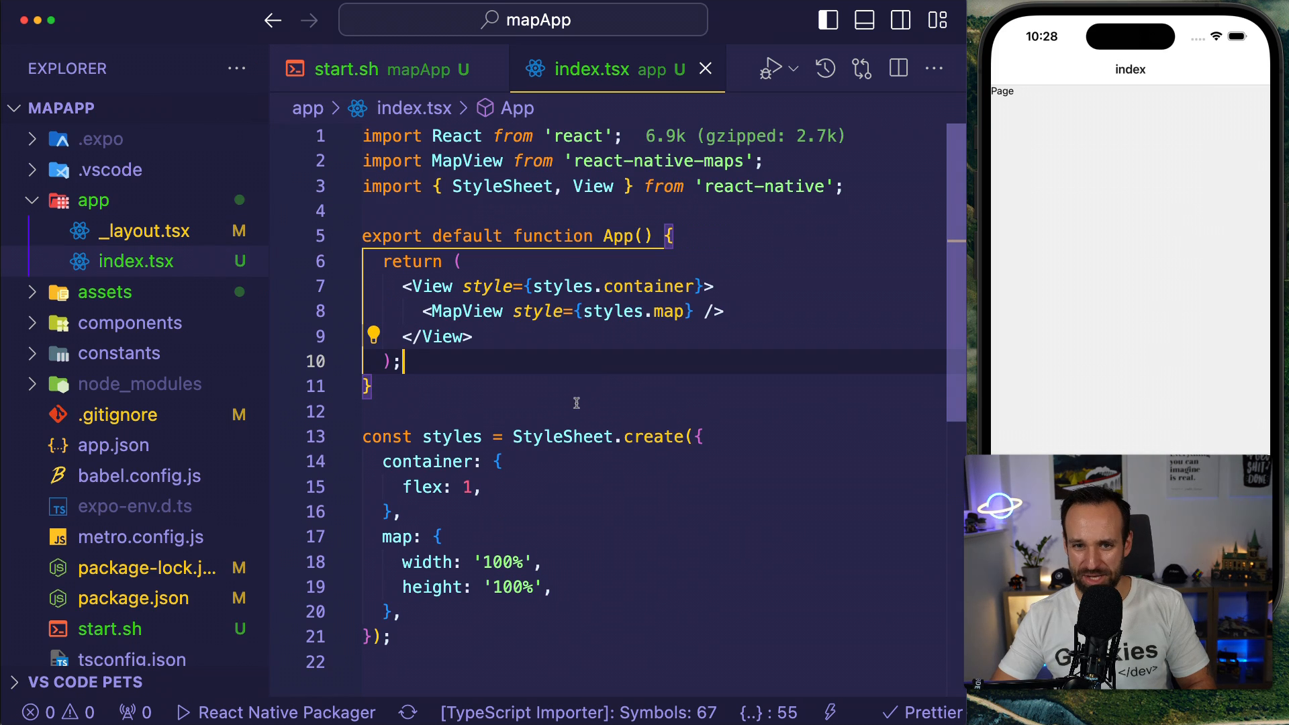
mouse_move(648, 286)
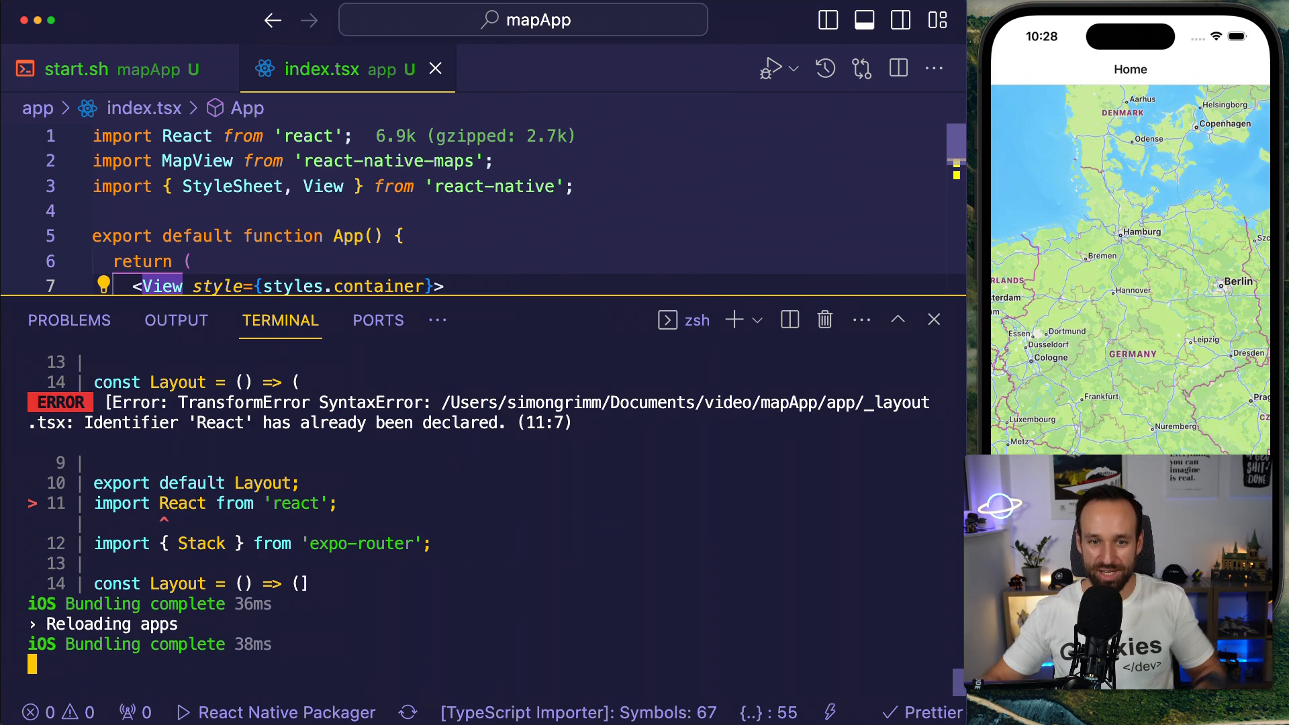
left_click(934, 320)
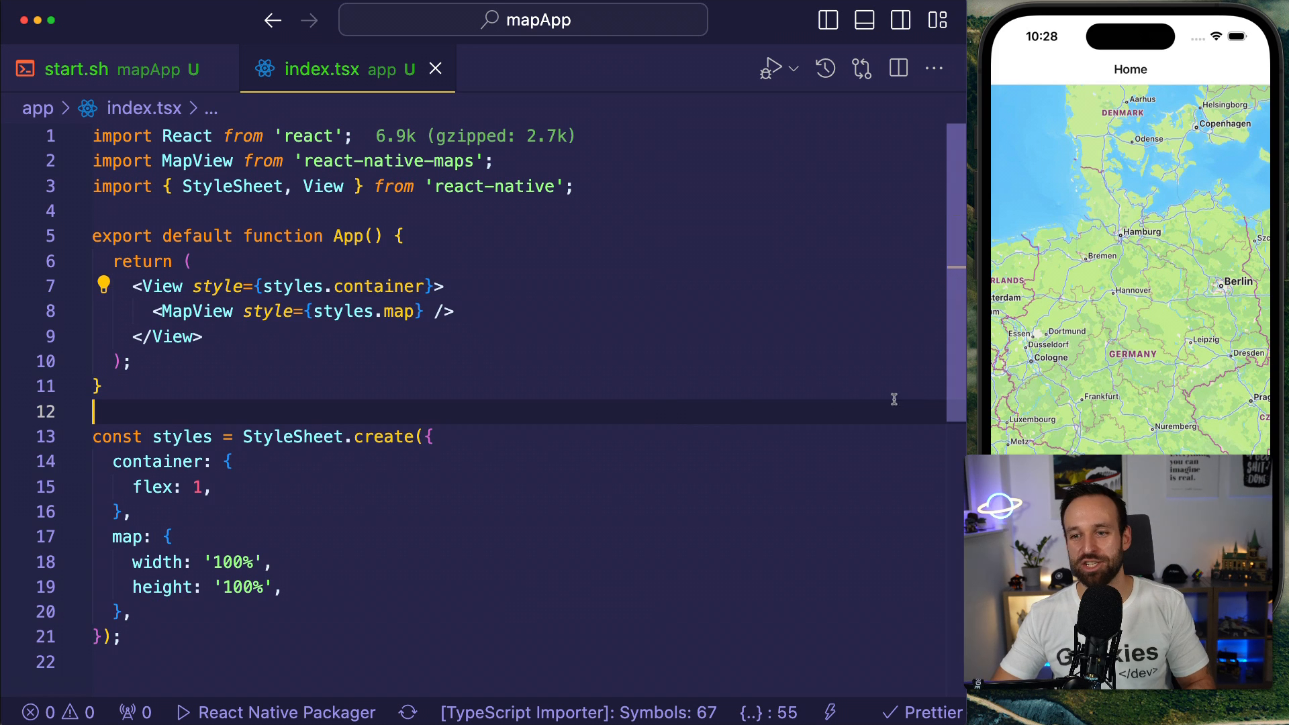
mouse_move(669, 416)
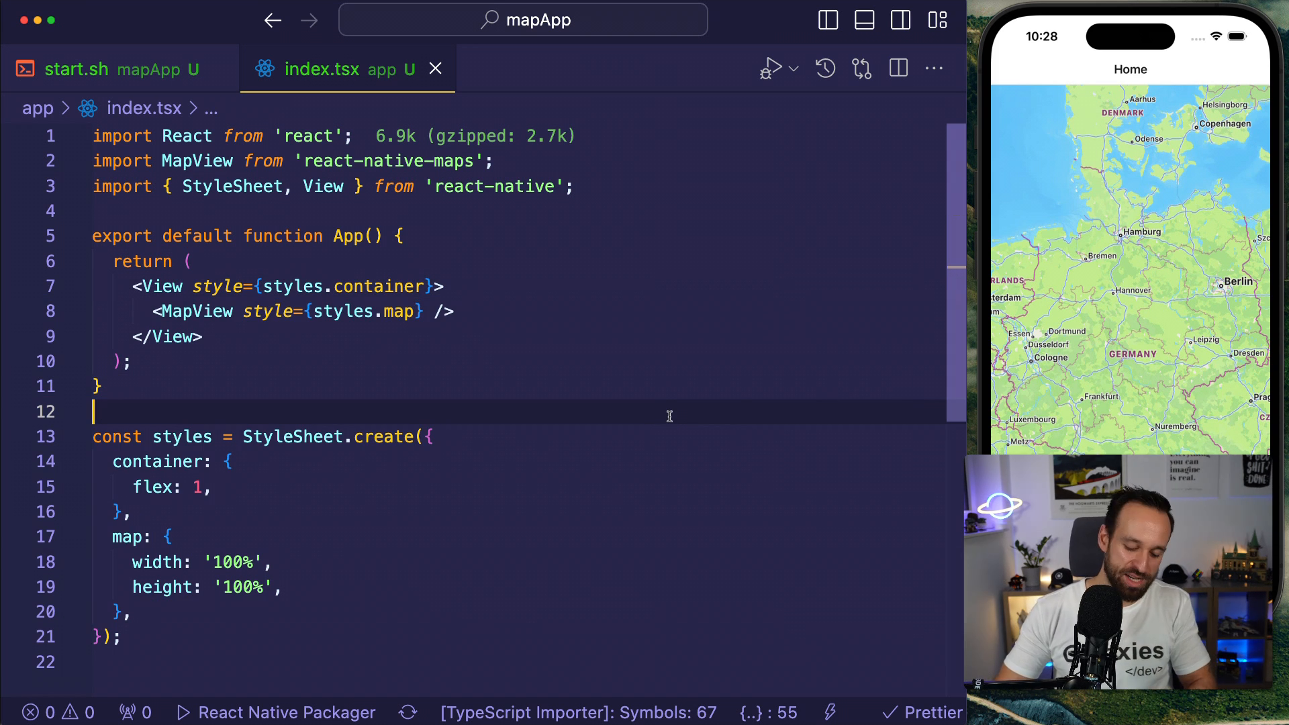
left_click(233, 461)
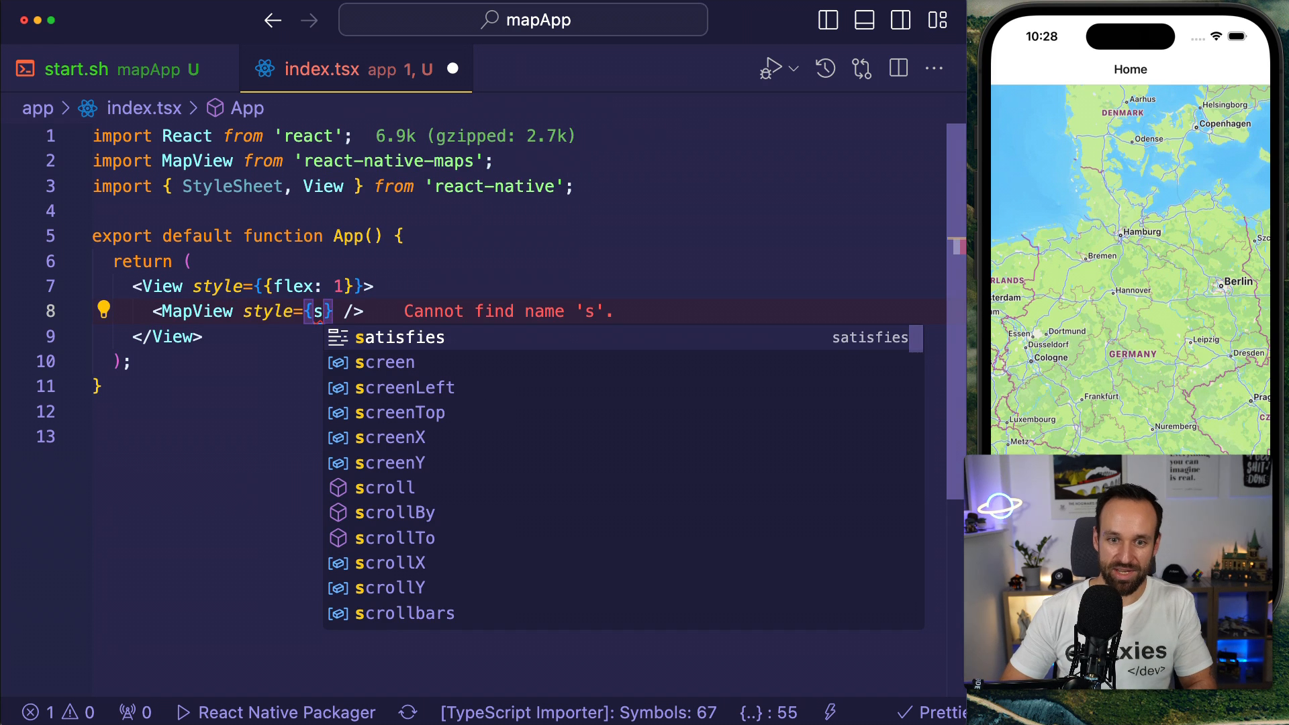
Replace the styles object with inline flex: 1 and MapView style StyleSheet.absoluteFill.
type("StyleSheet")
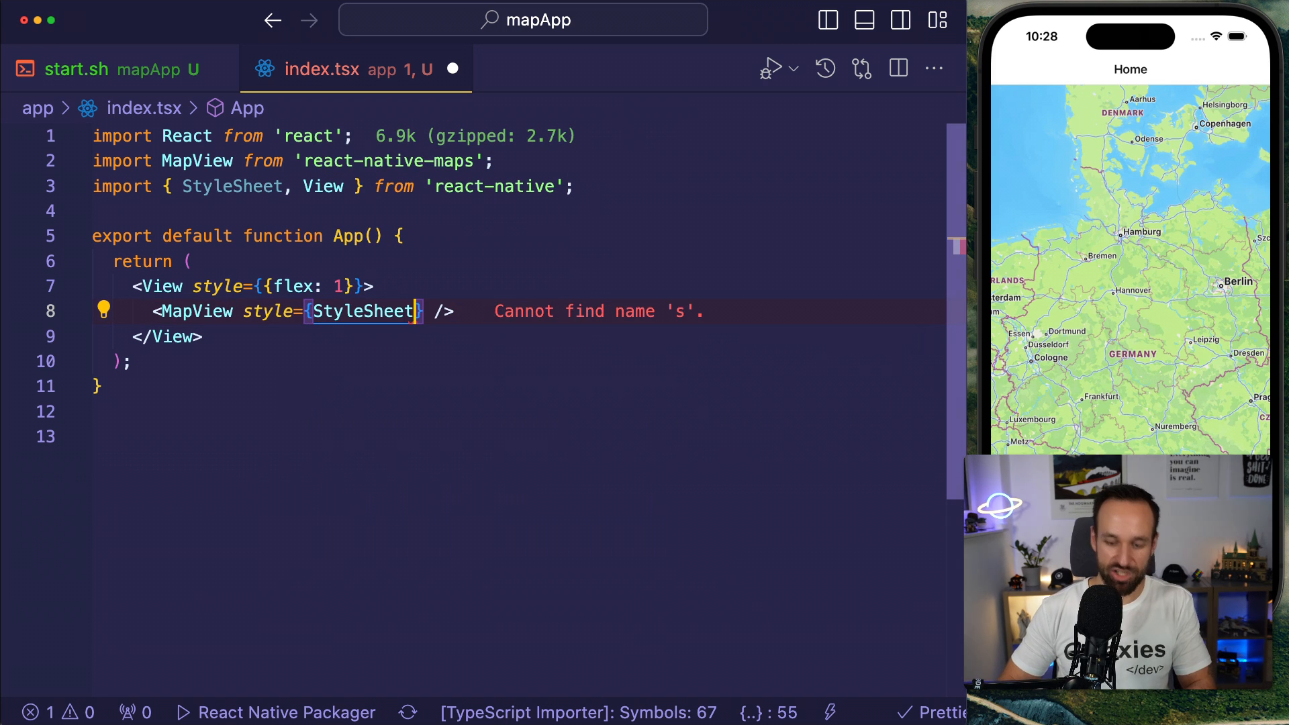
type(".absoluteFill")
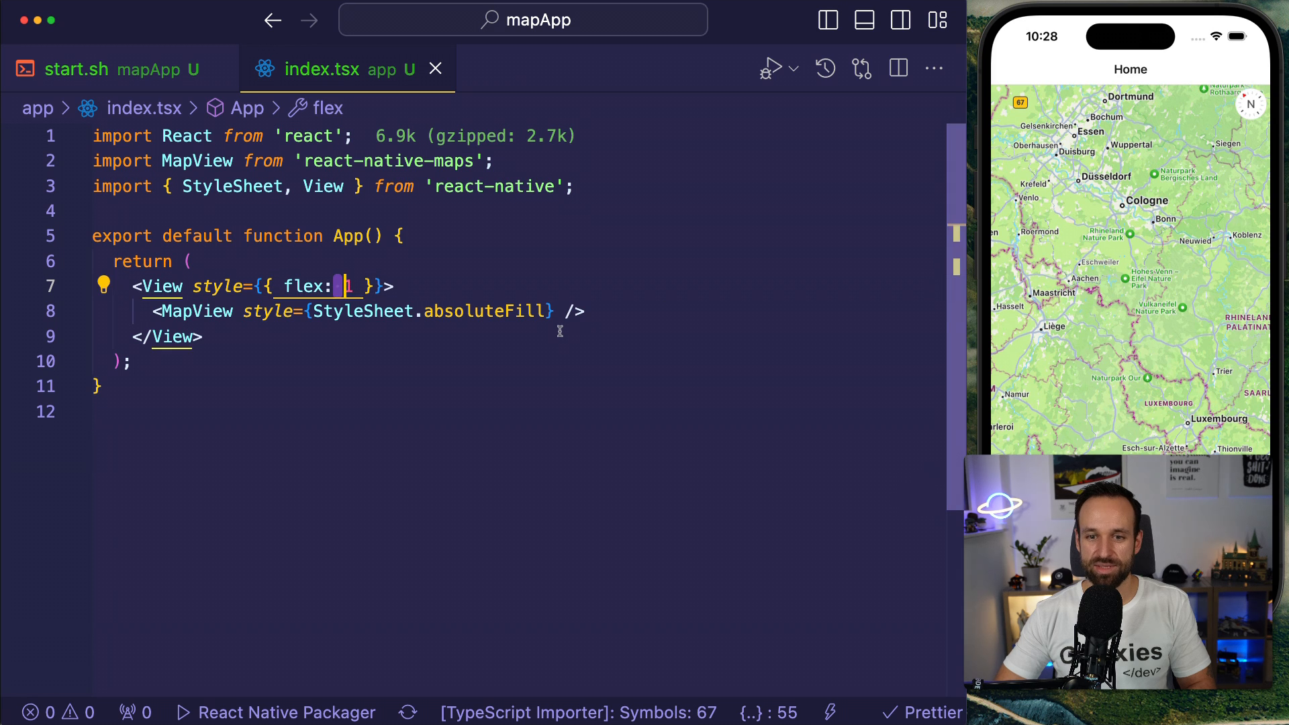
type("provider= />")
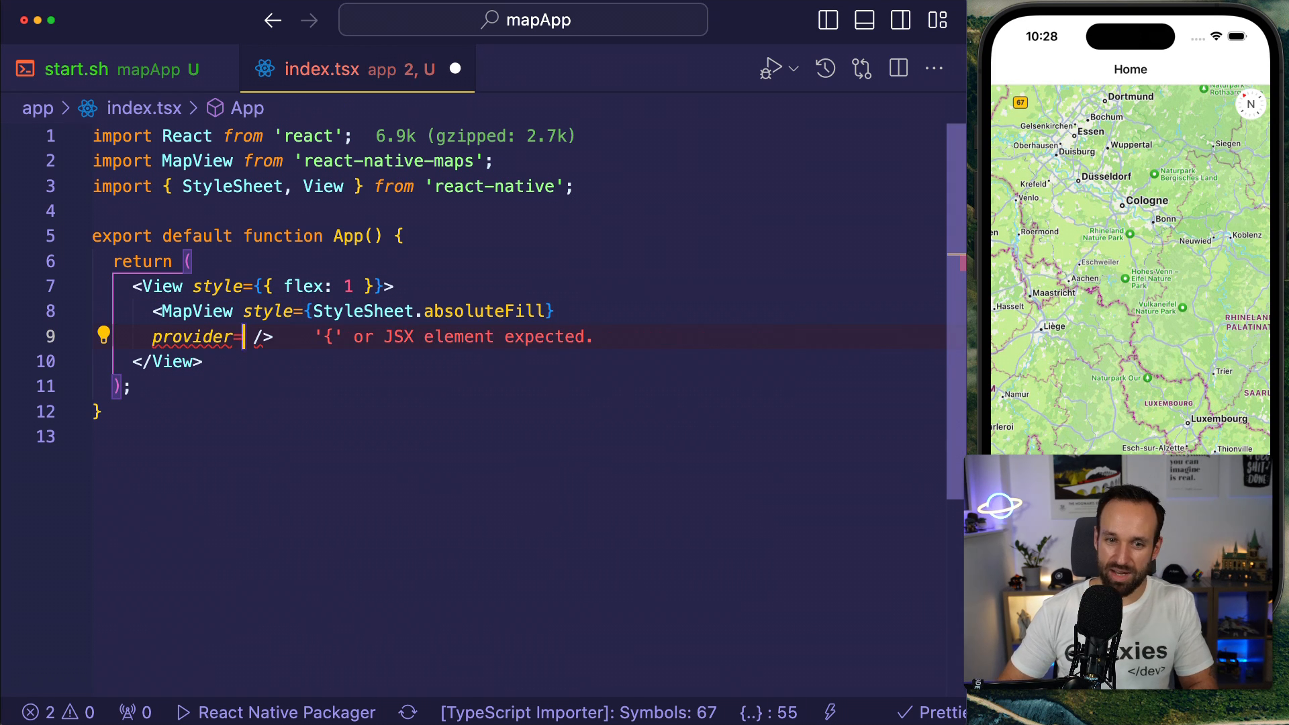
Set provider={PROVIDER_GOOGLE} with auto-import, then confirm the simulator's custom location.
type("{PRO")
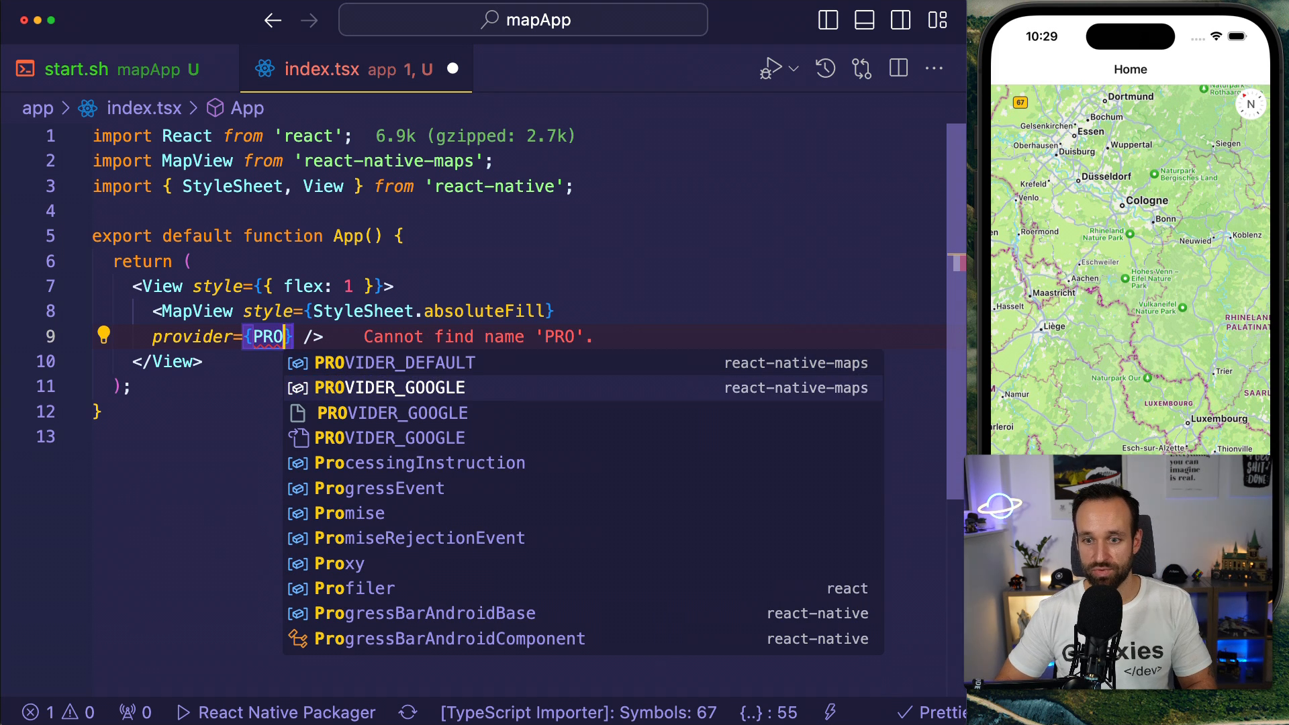
left_click(395, 387)
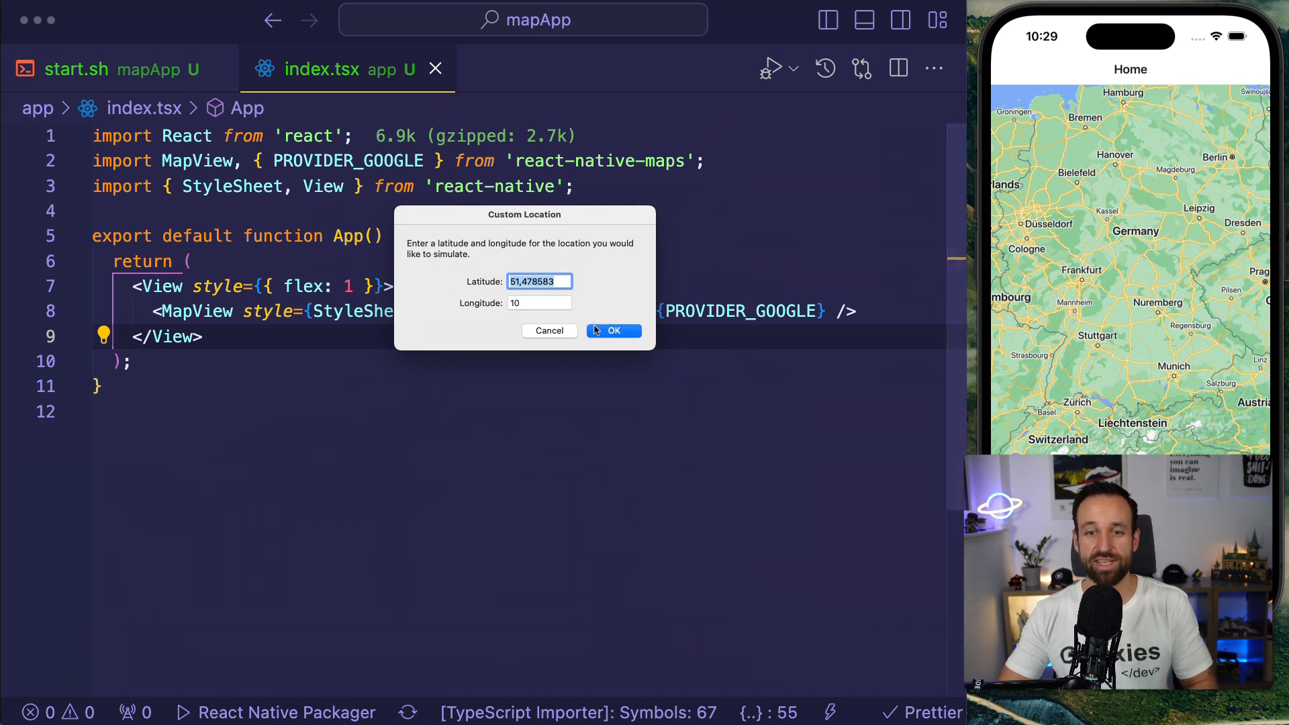
left_click(613, 330)
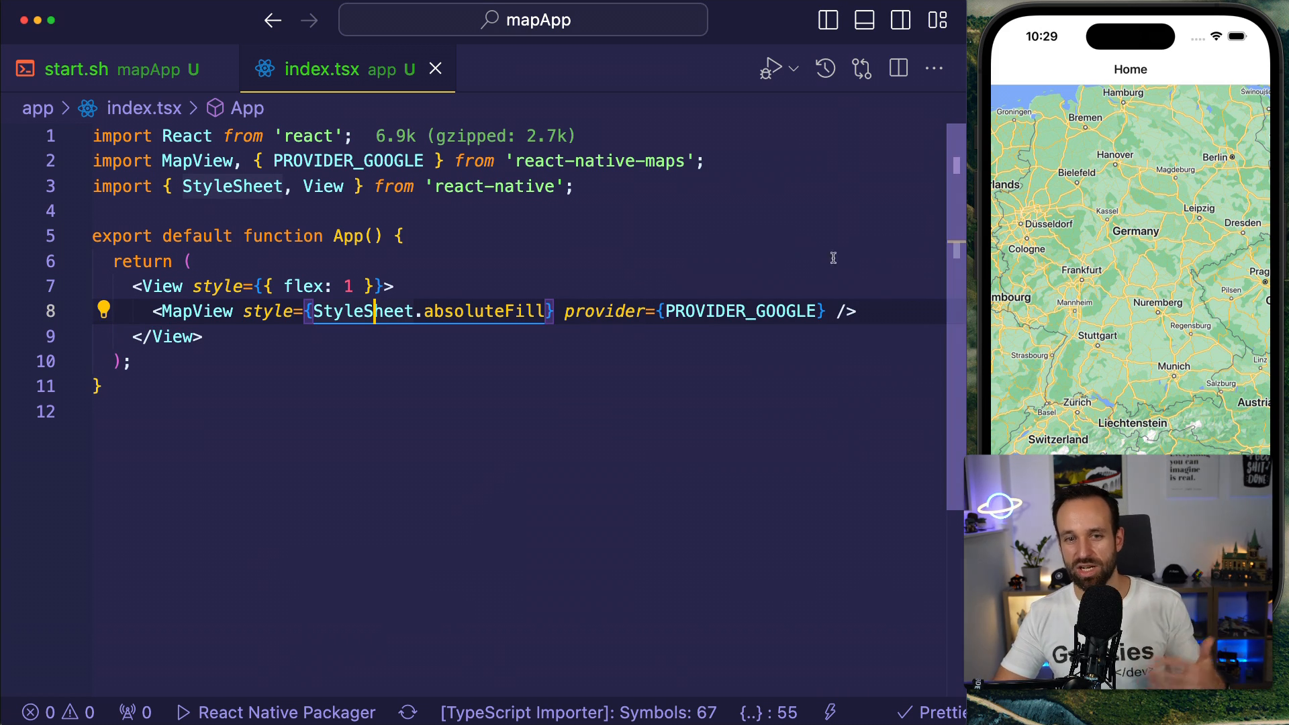
Insert the INITIAL_REGION constant and pass it to MapView as initialRegion.
key("Enter")
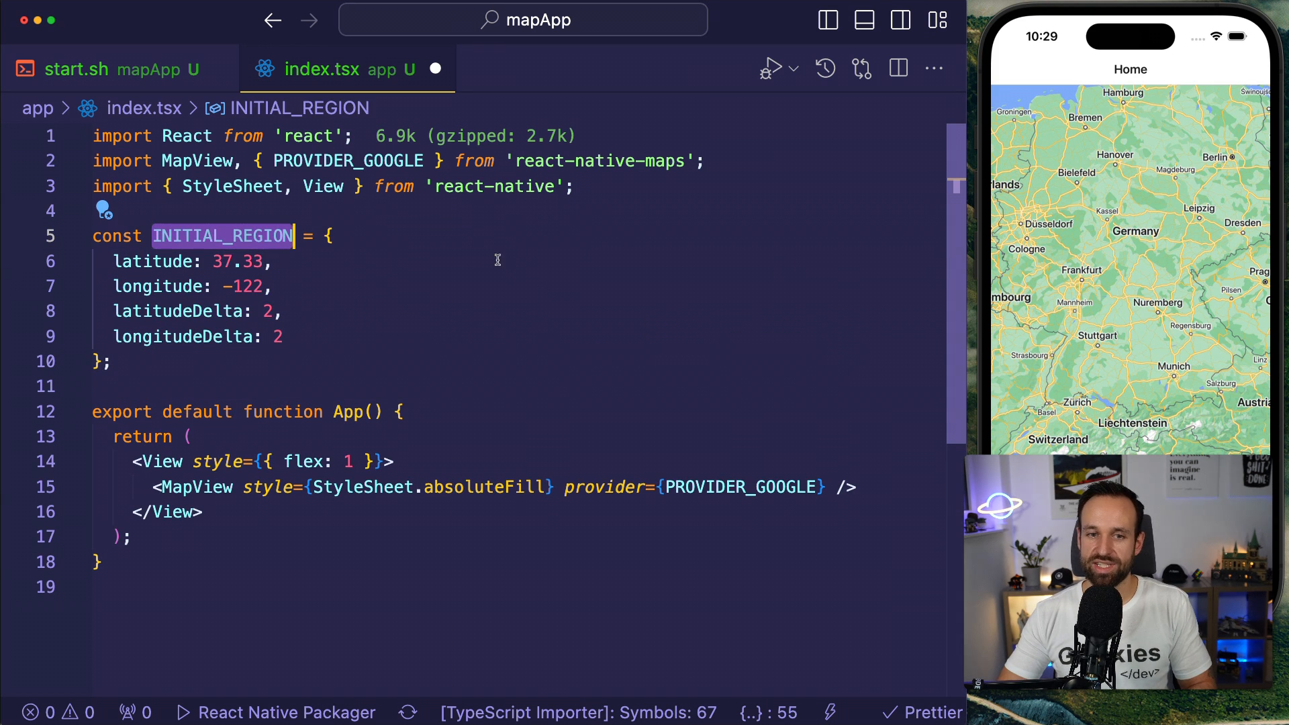
mouse_move(726, 505)
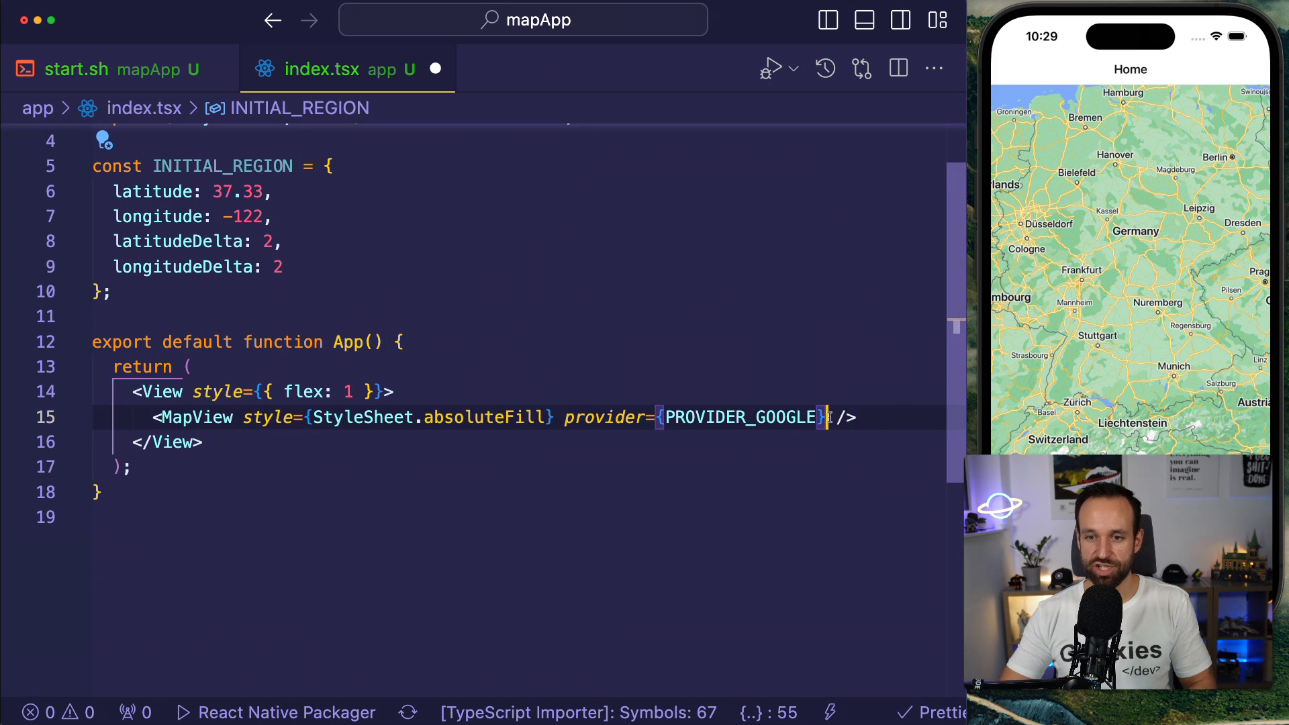
type("initialRegion={INITIAL_REGION")
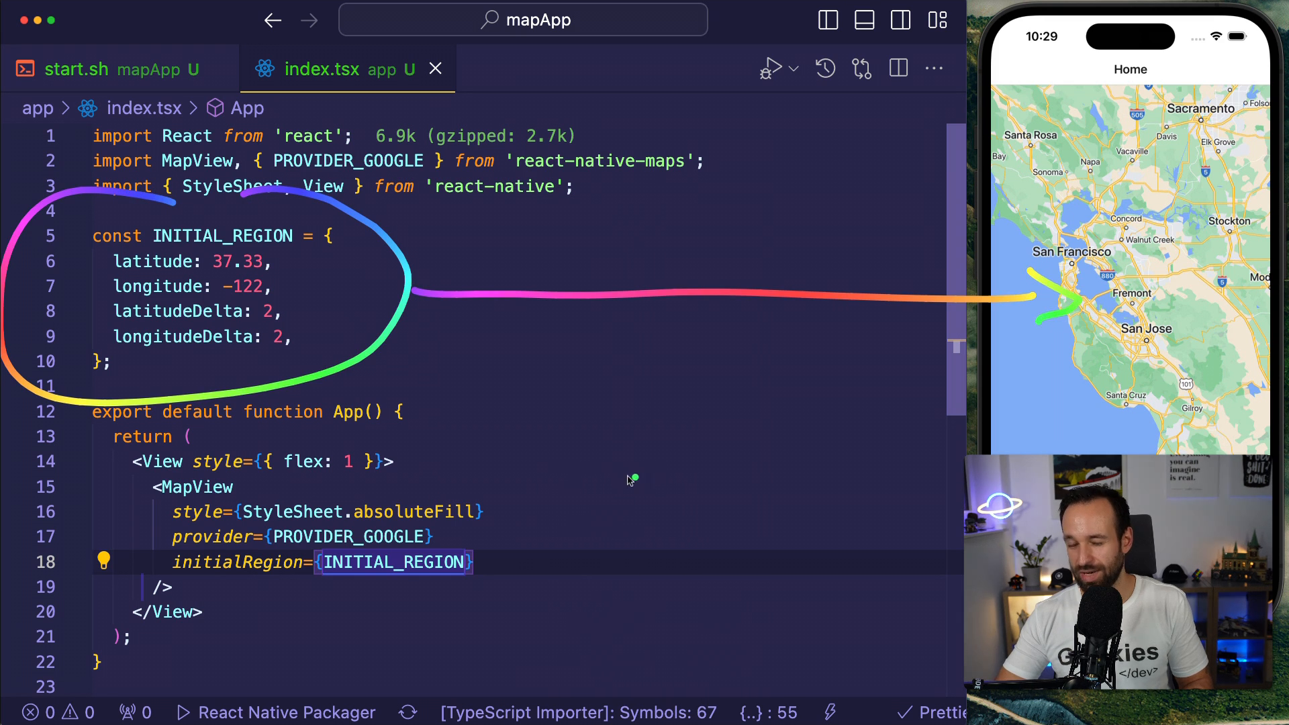
mouse_move(331, 484)
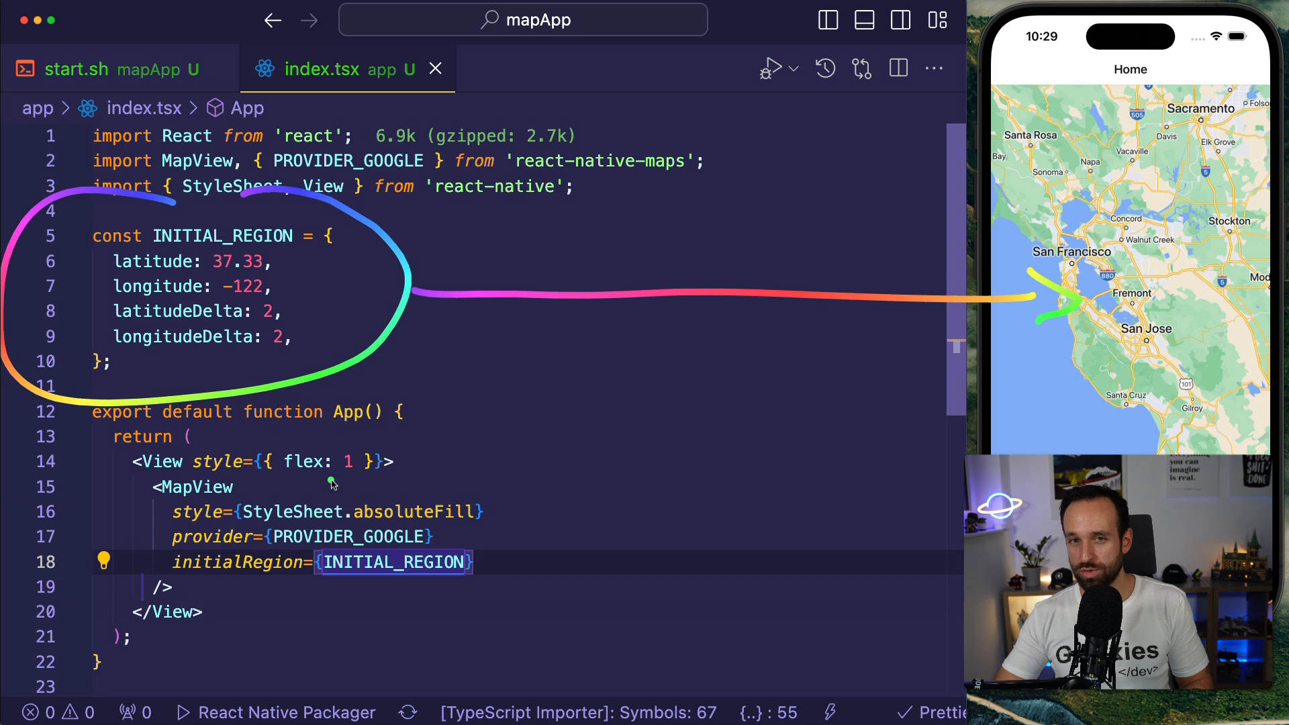
mouse_move(238, 264)
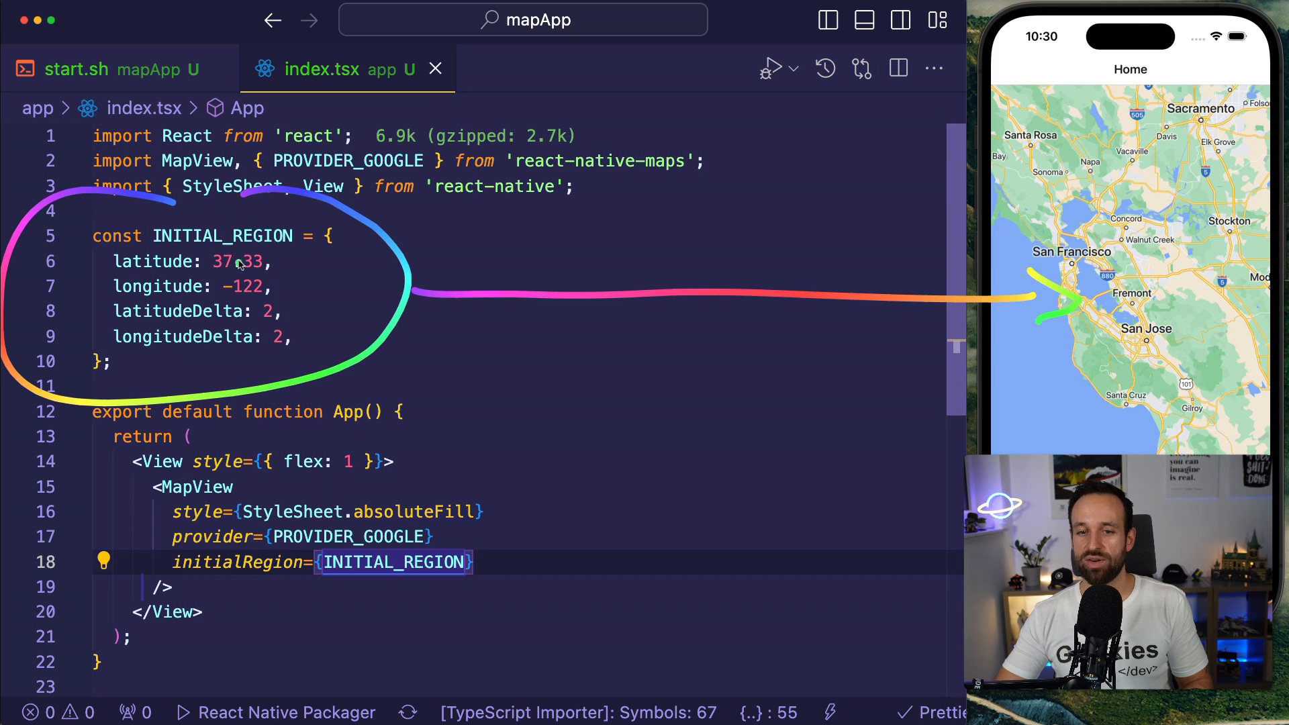
mouse_move(256, 571)
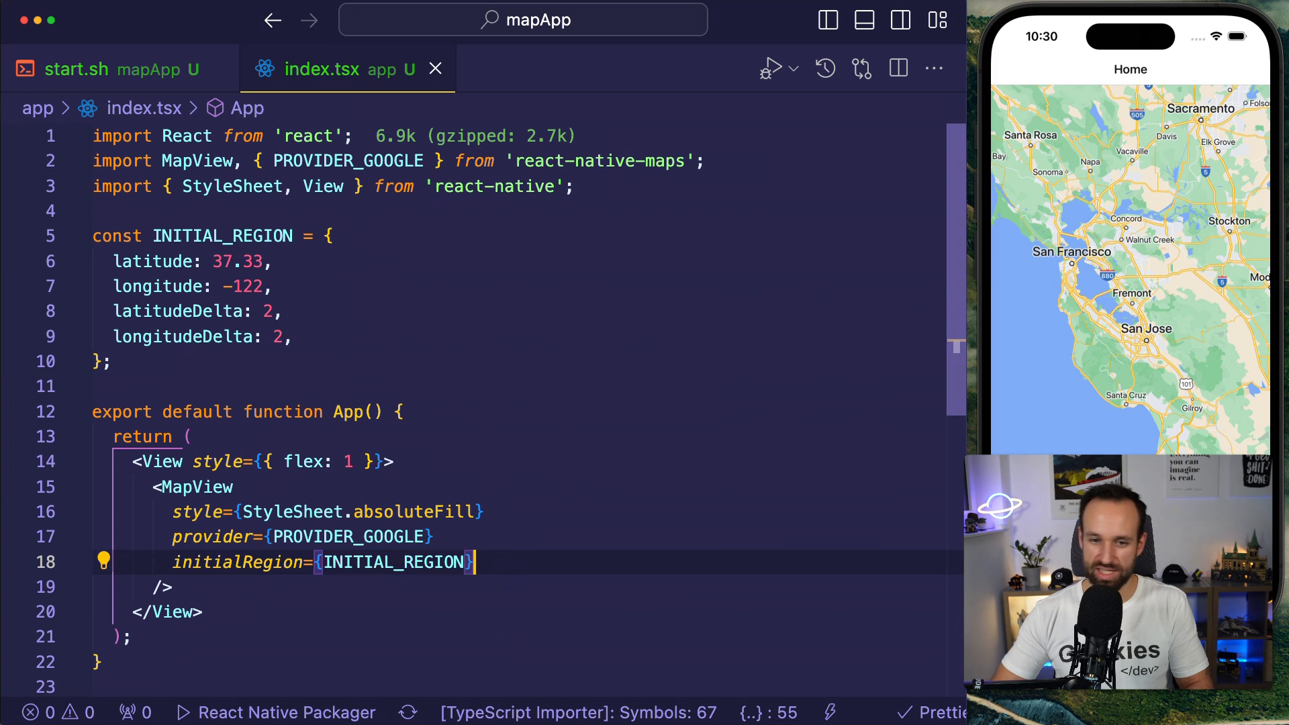
type("region={}")
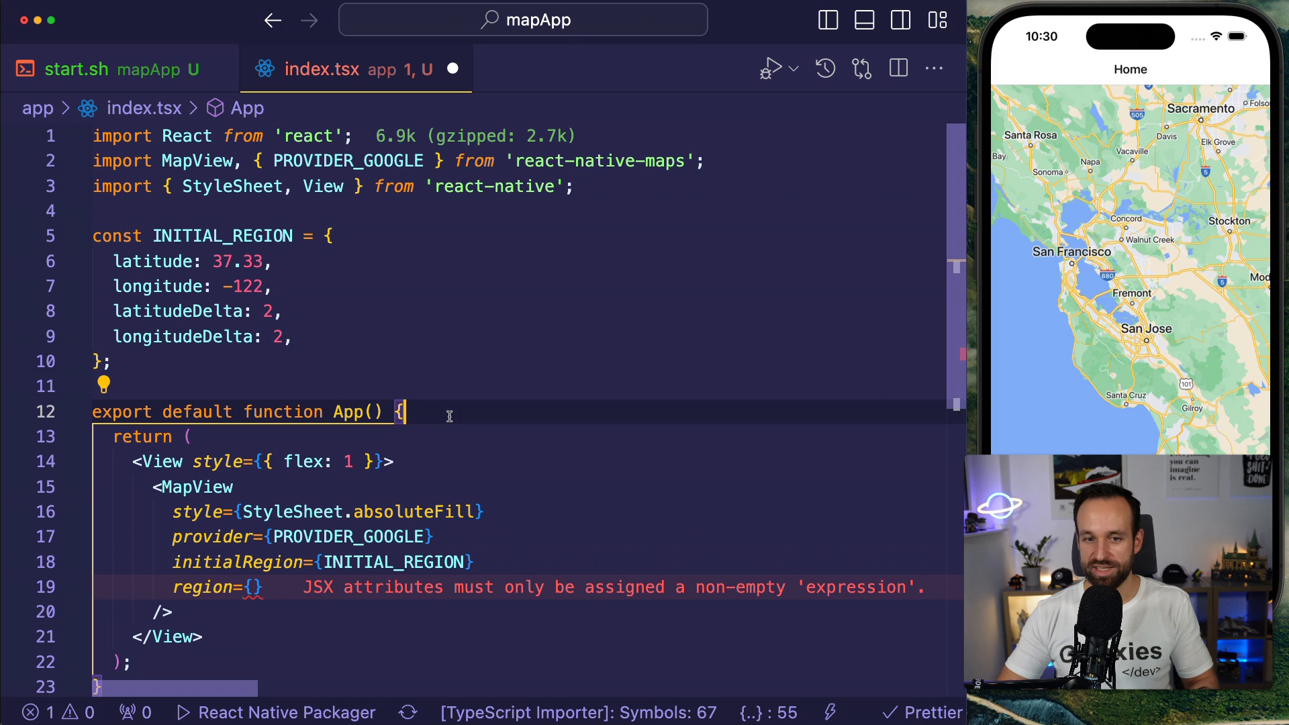
scroll("down", 3)
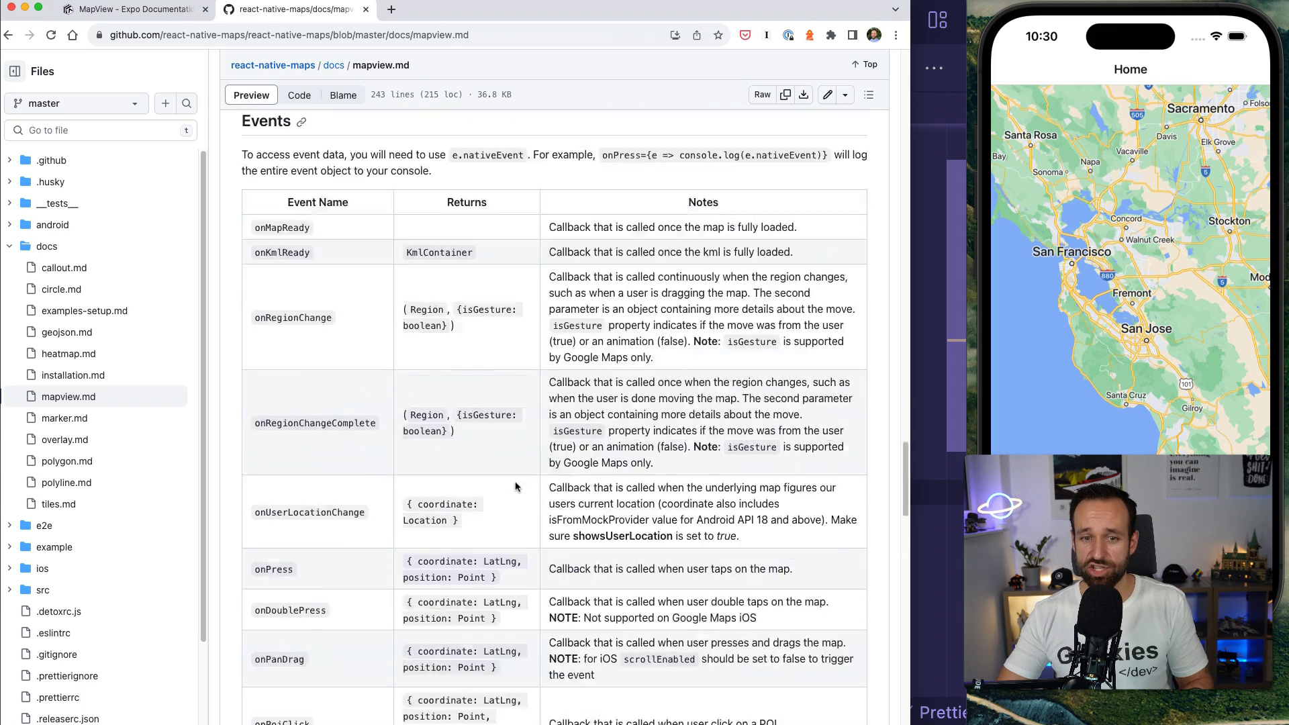
Scroll through the Props and Events tables in mapview.md on GitHub.
scroll("up", 3)
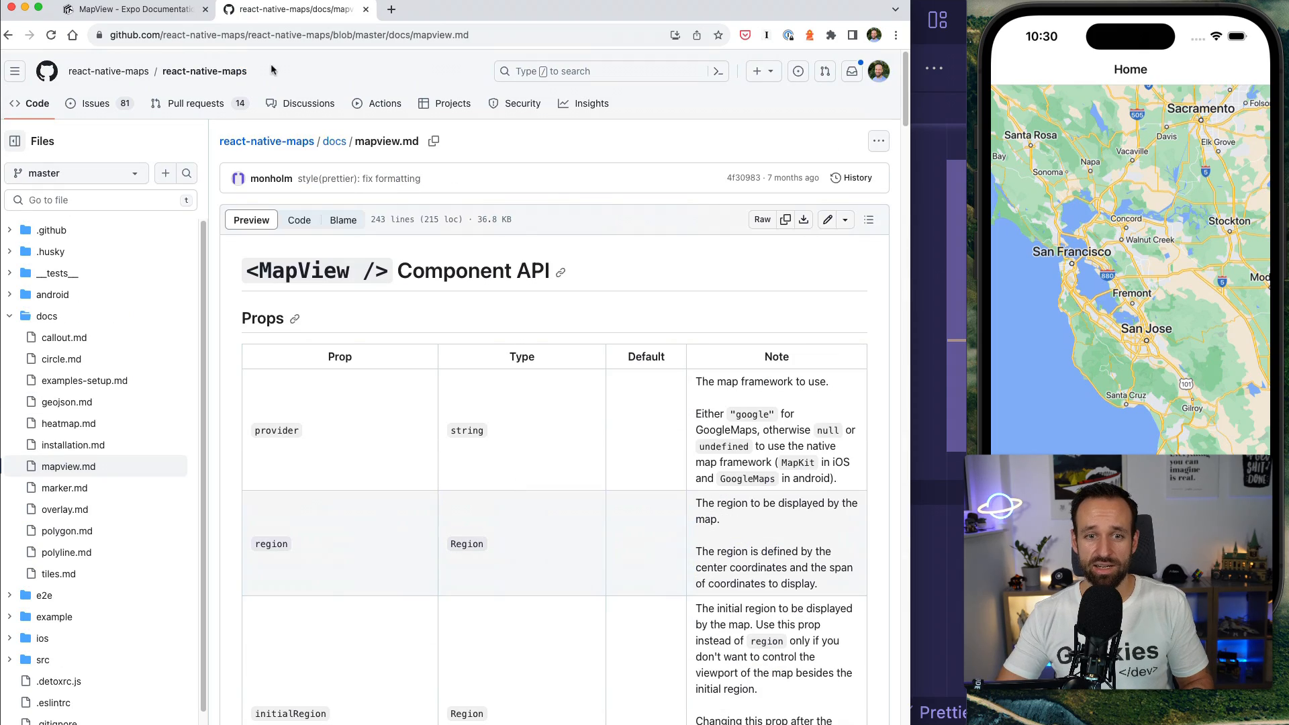
scroll("down", 3)
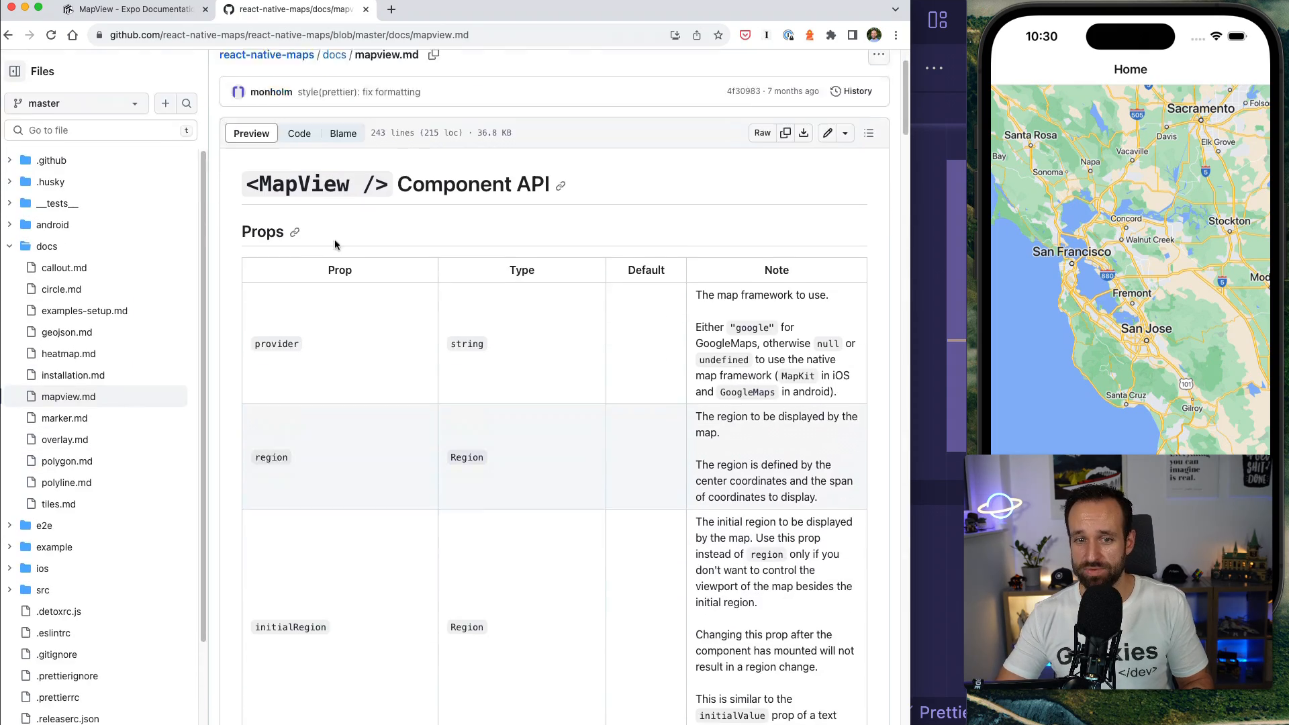
scroll("down", 3)
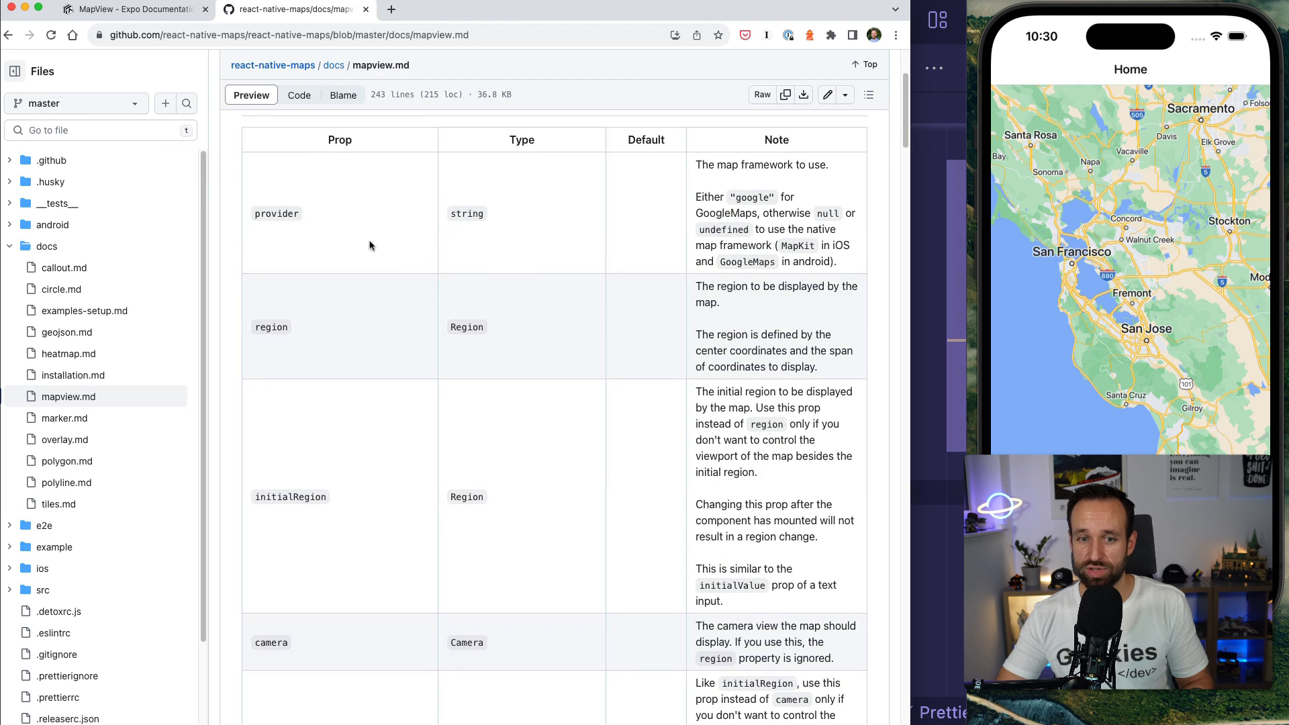
scroll("down", 3)
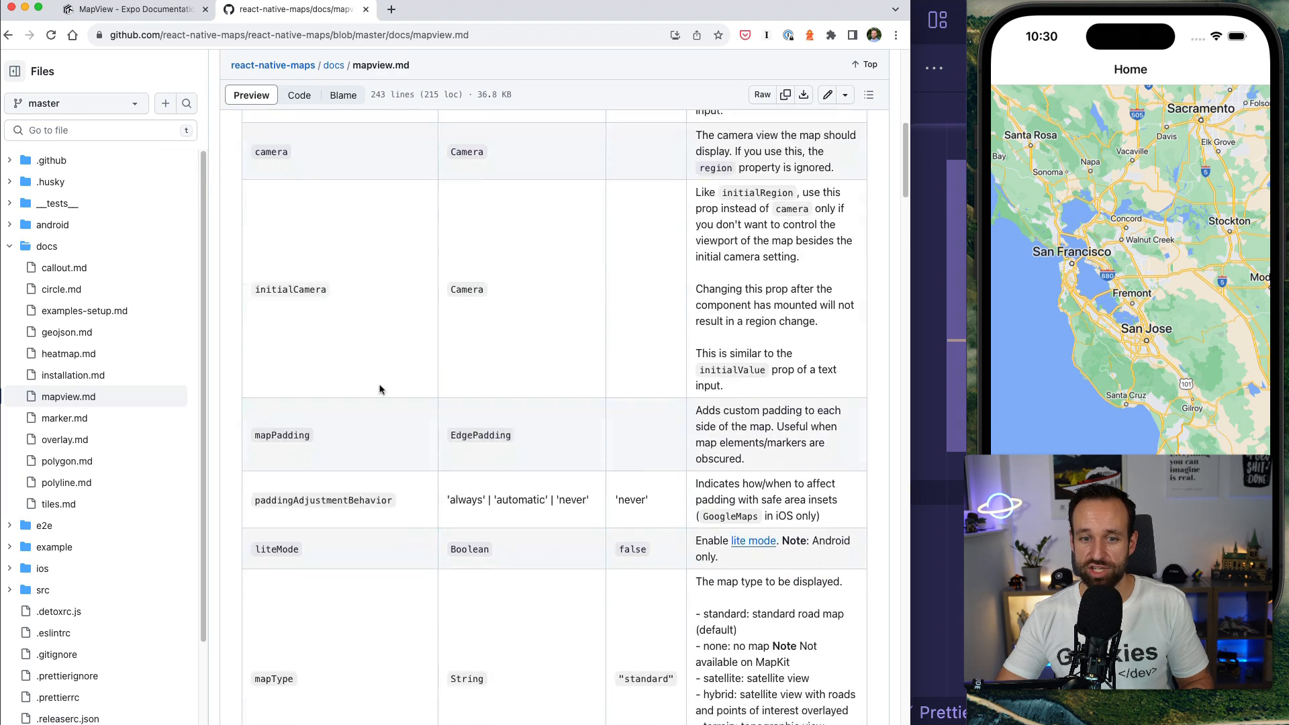
scroll("down", 3)
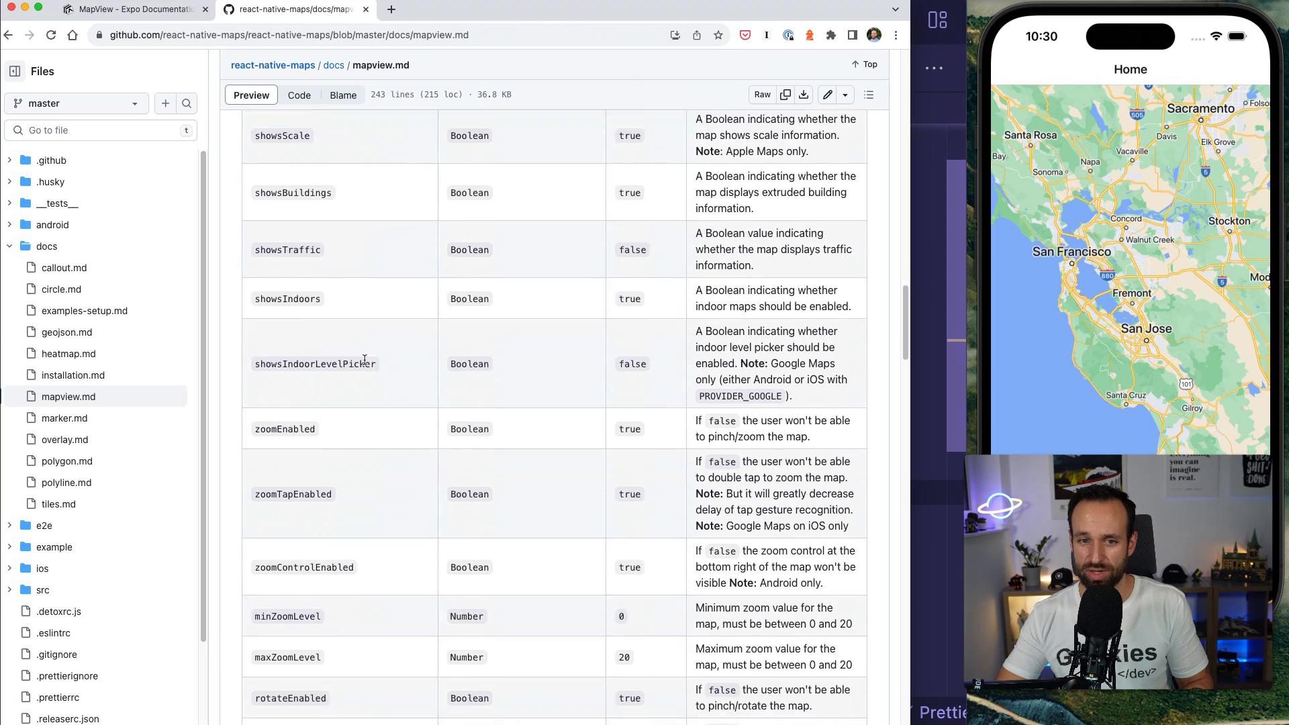
scroll("down", 3)
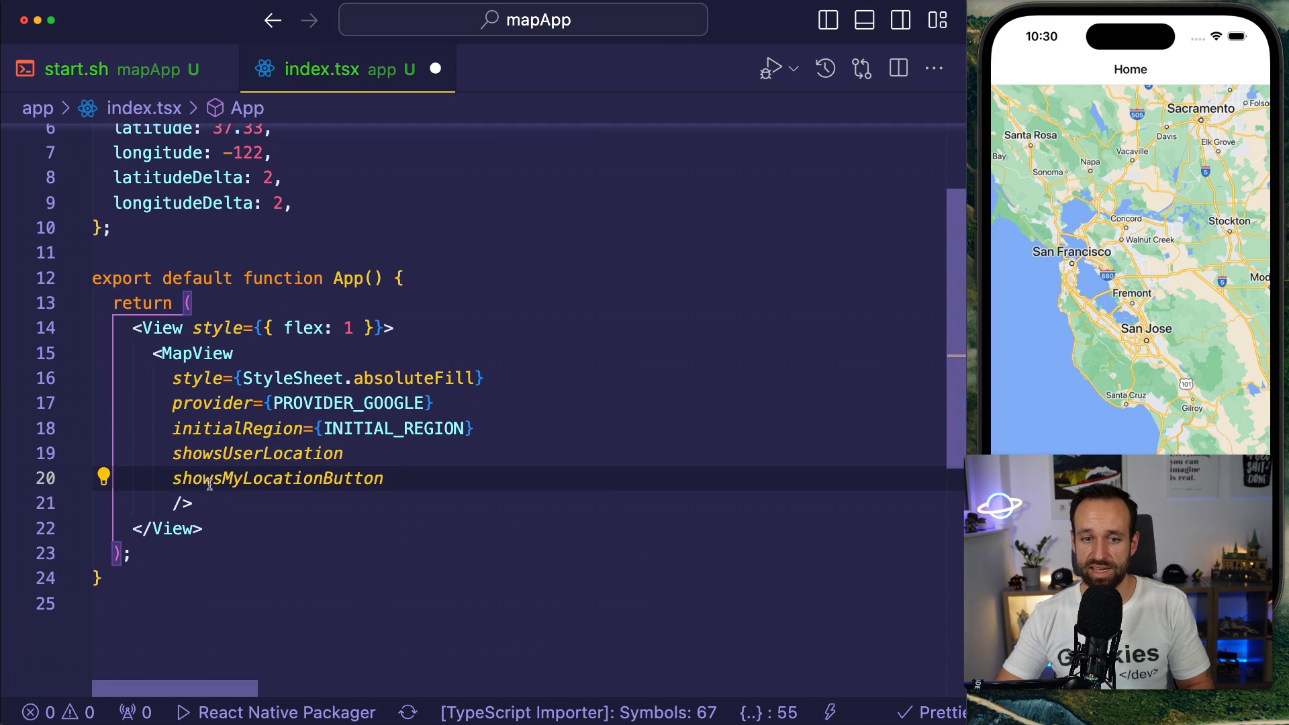
mouse_move(277, 477)
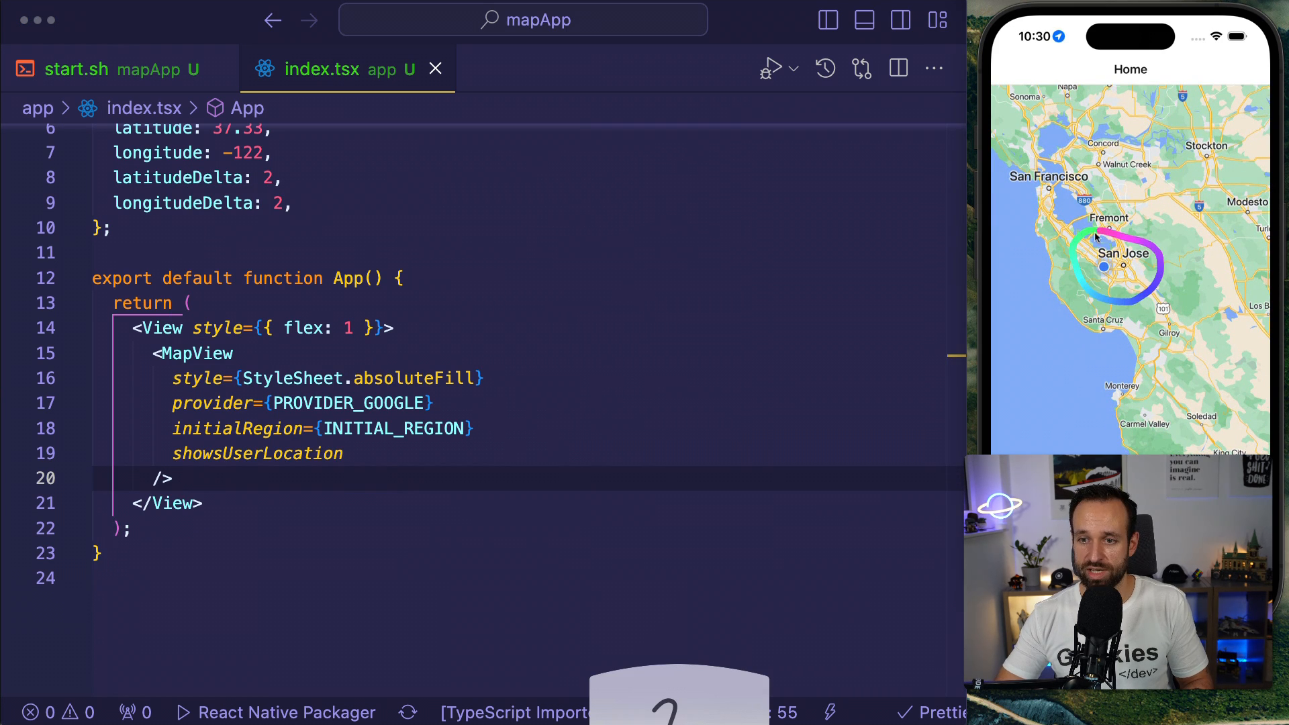
Add showsUserLocation and showsMyLocationButton props to the MapView and save.
left_click(475, 378)
type("showsMyLocationButton")
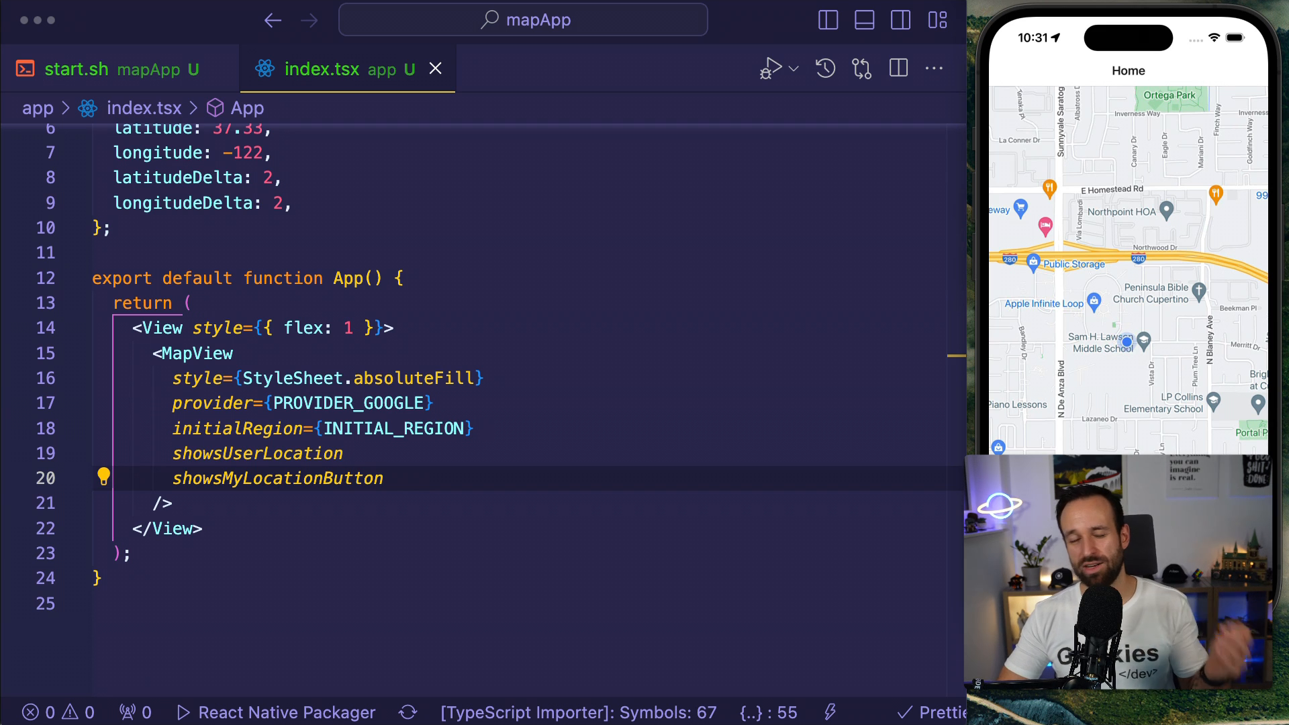
mouse_move(835, 411)
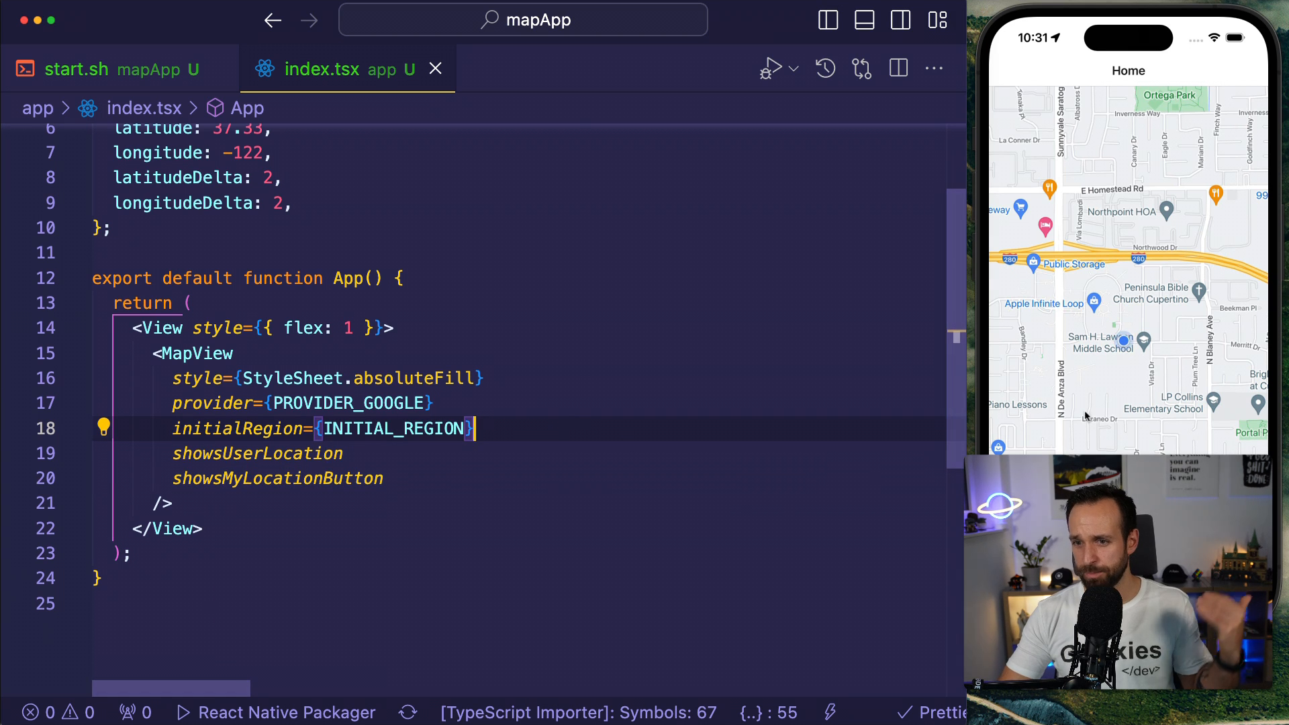
mouse_move(597, 457)
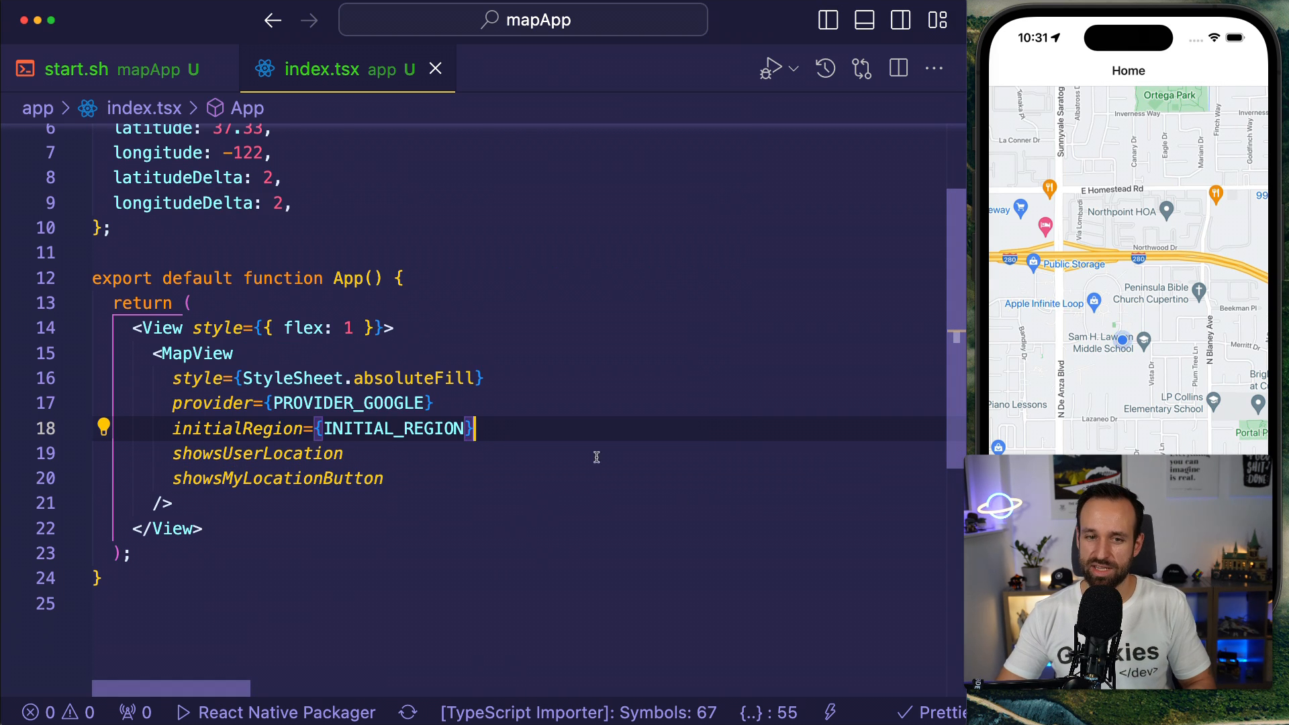
Create a mapRef with useRef for MapView and pass it as the MapView's ref.
scroll("up", 3)
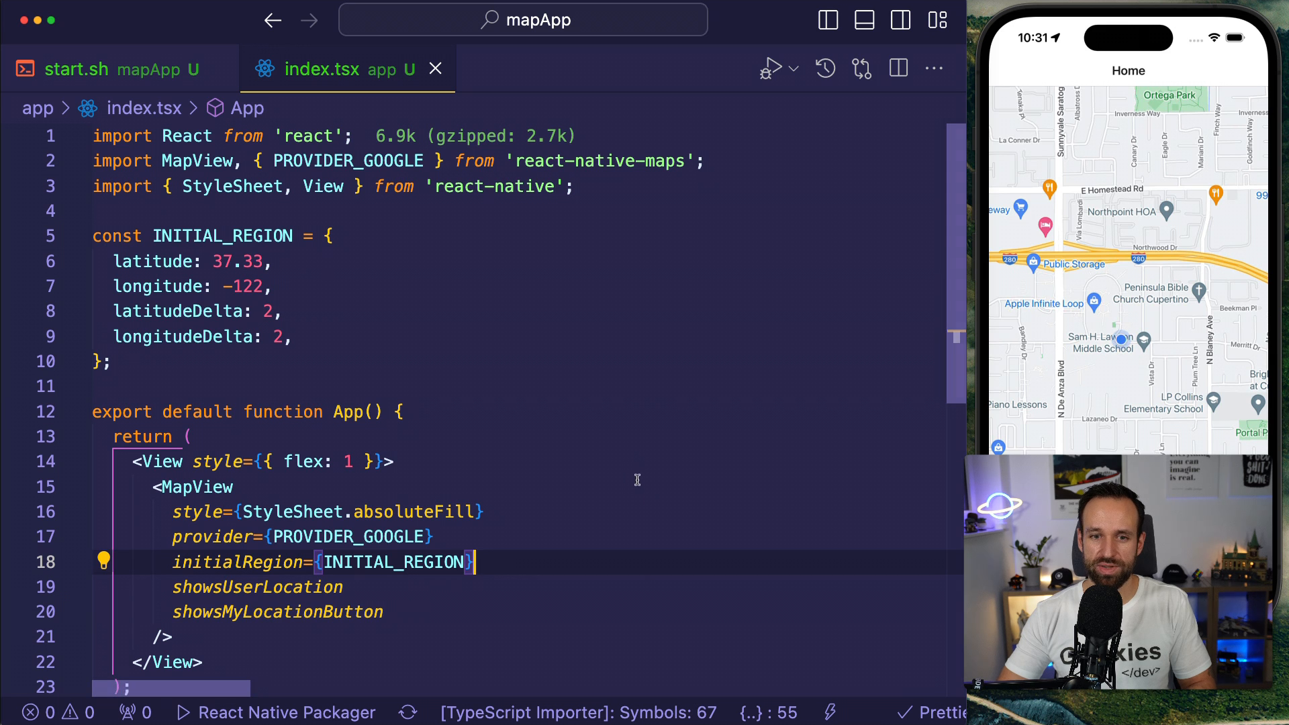
type("const m")
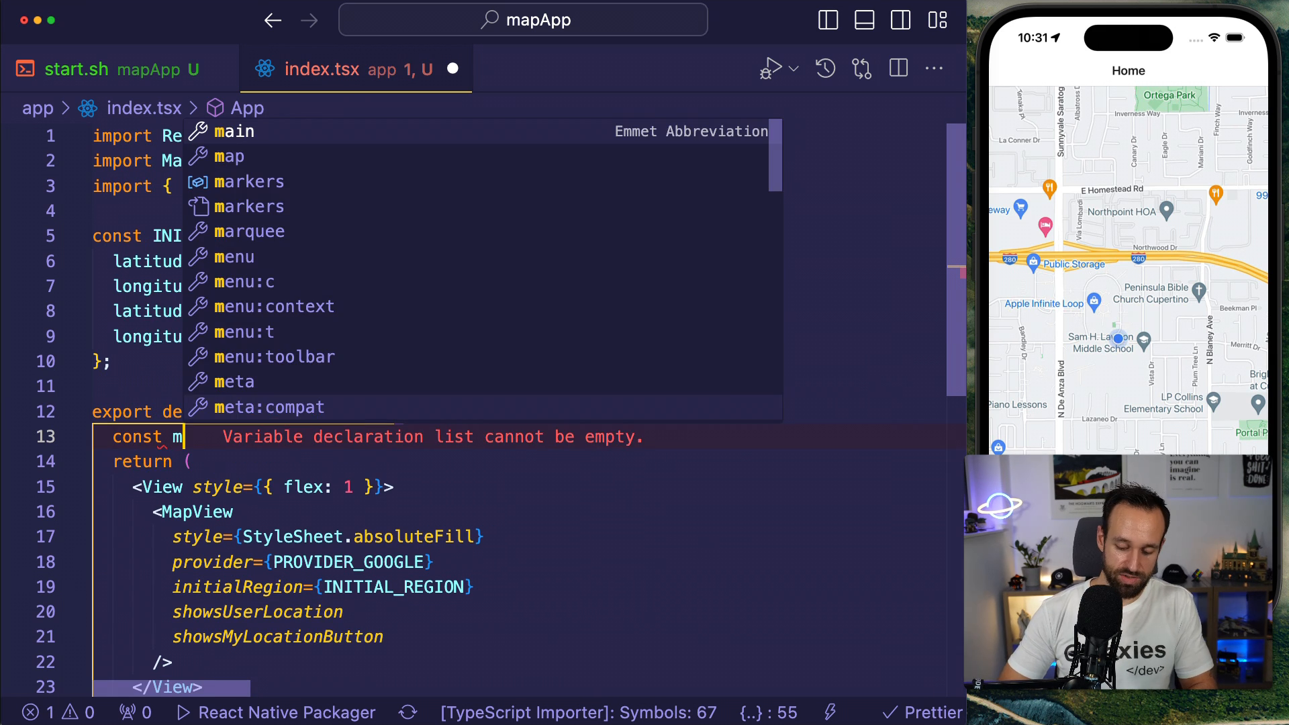
type("apRef = u")
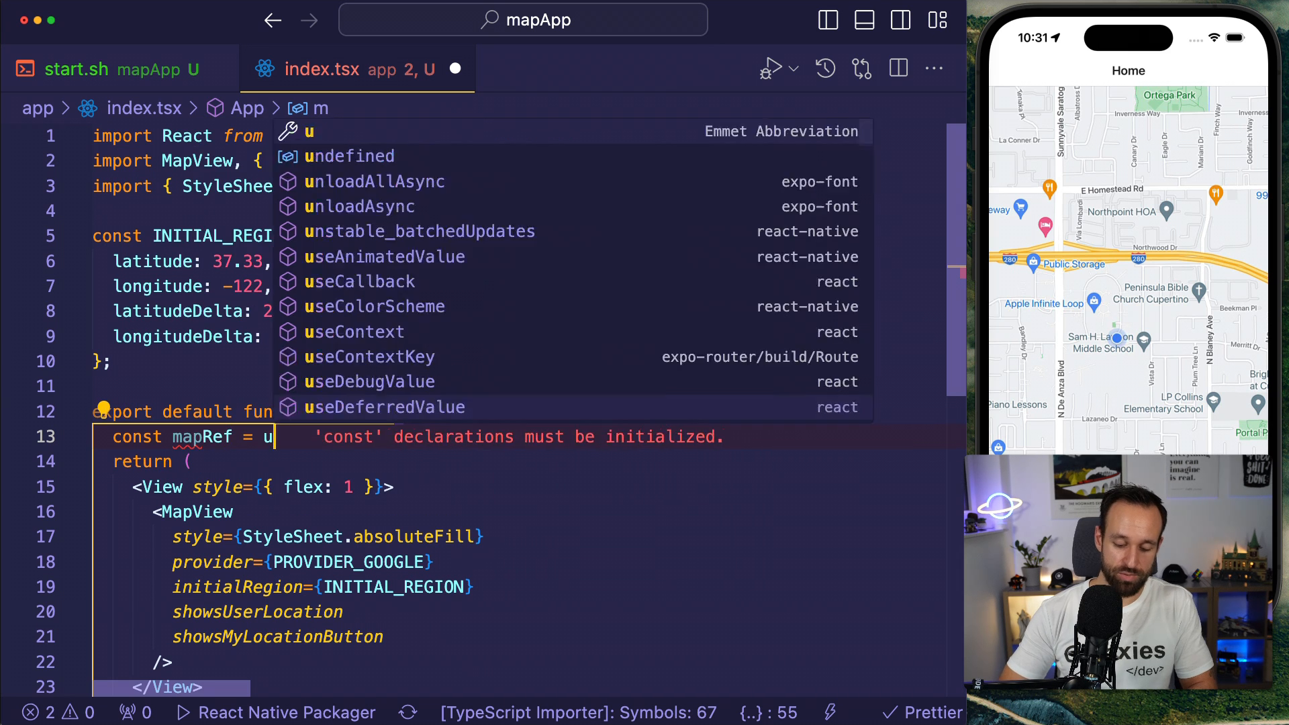
type("seRef")
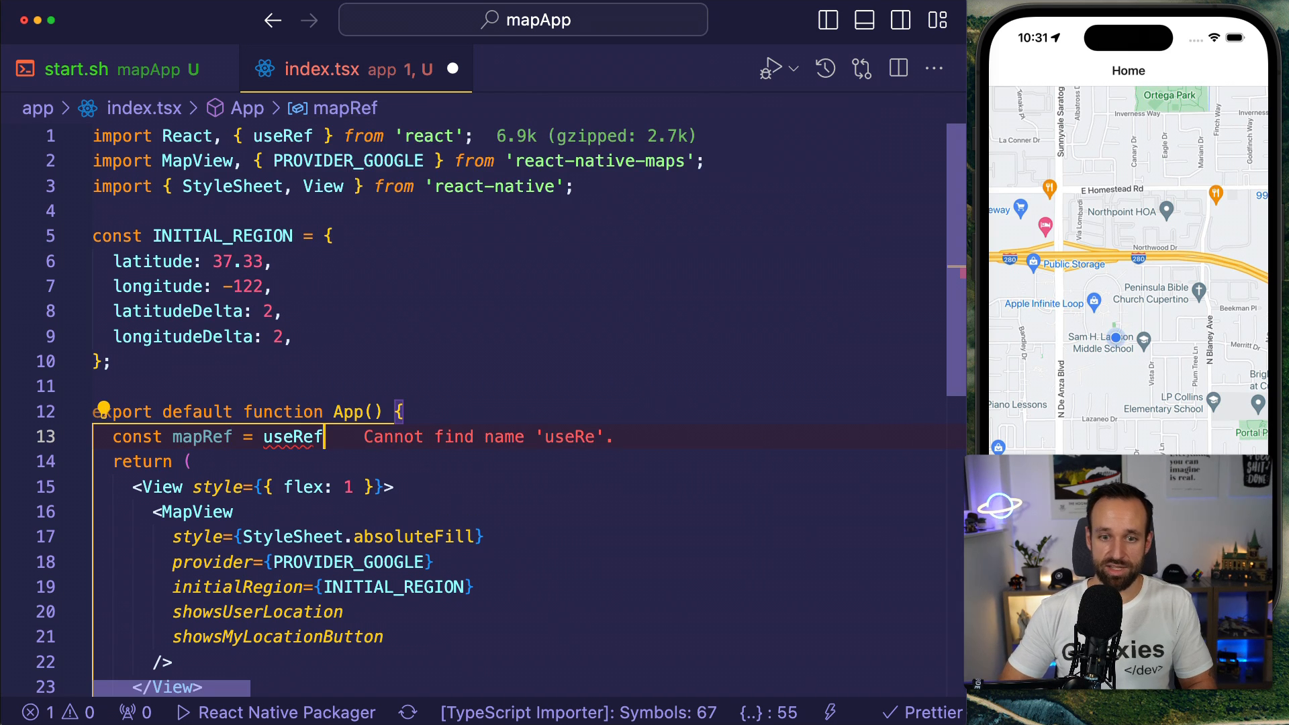
type("MapView>();")
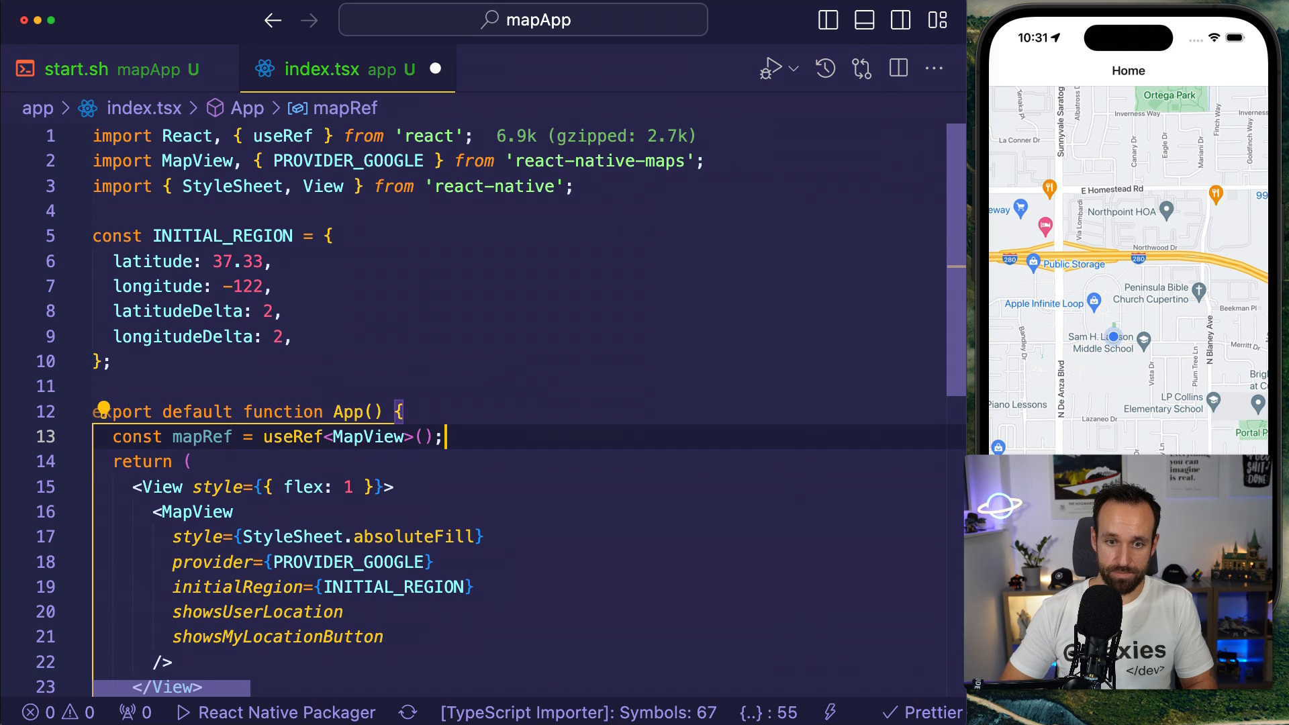
scroll("down", 3)
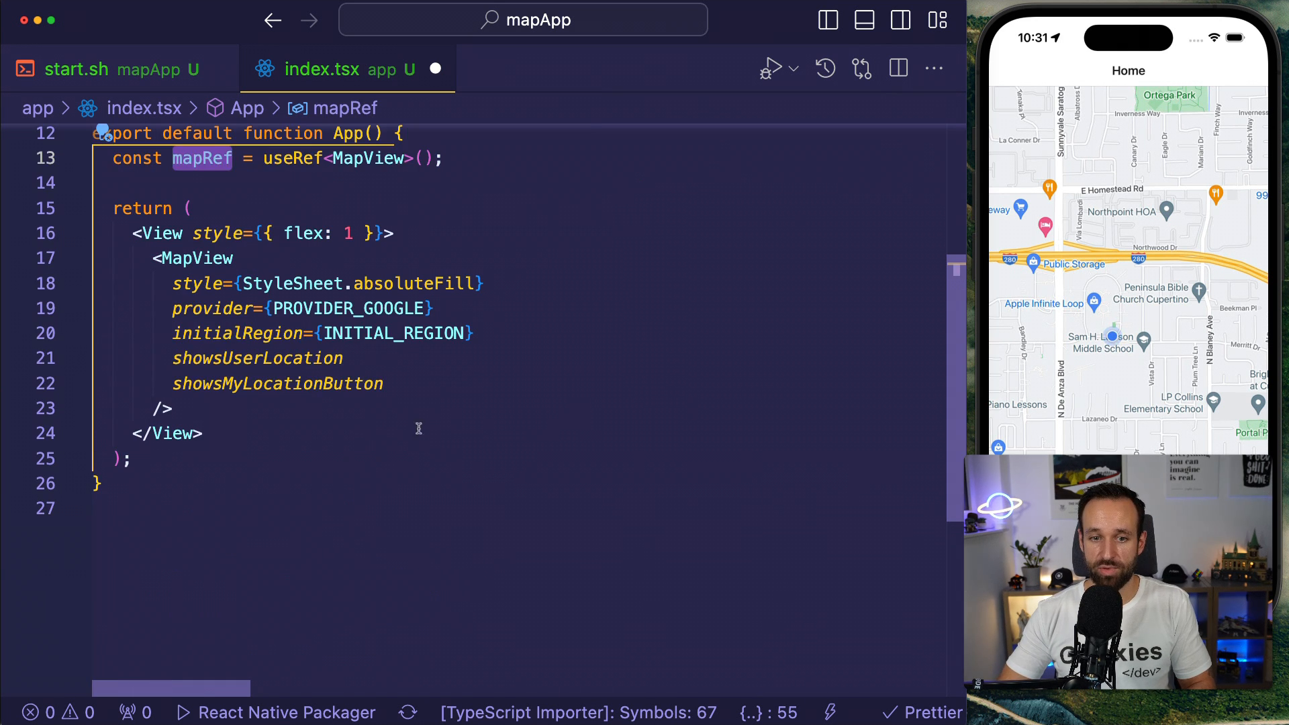
type("ref={")
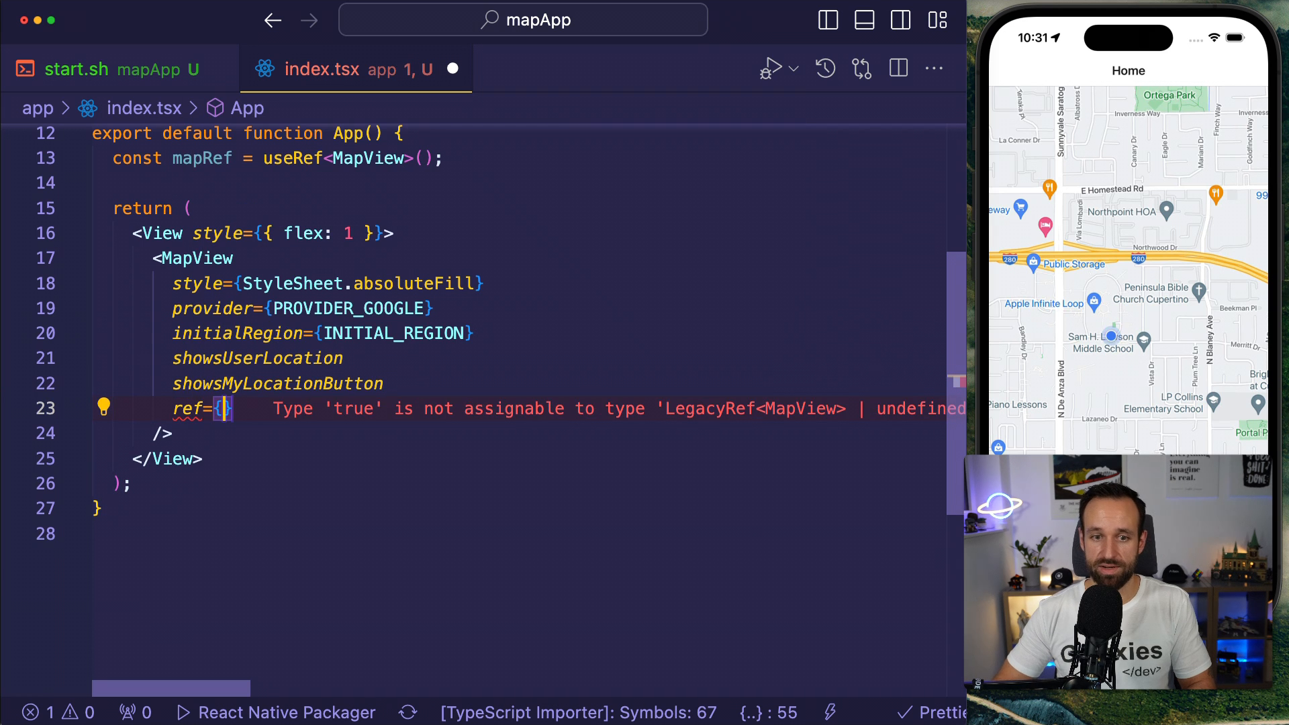
type("mapRef")
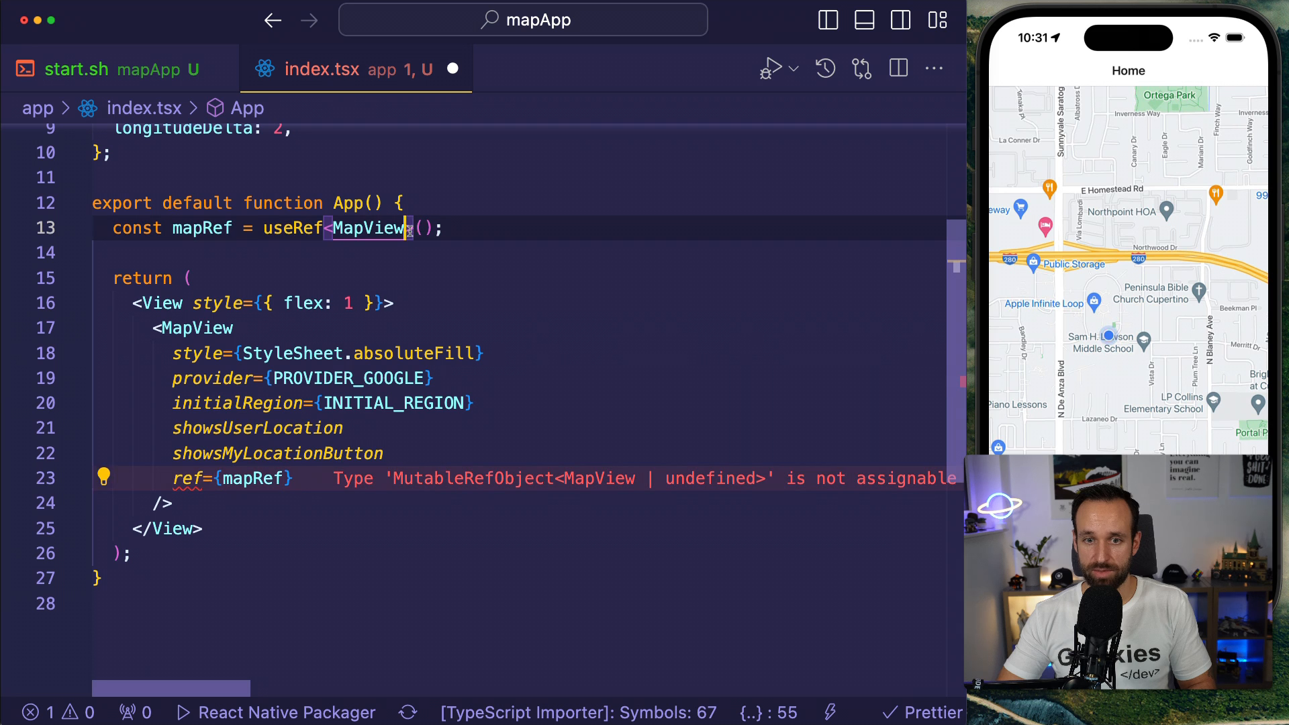
Change mapRef to useRef<any>() with no initial value, replacing MapView | undefined.
type("| unde")
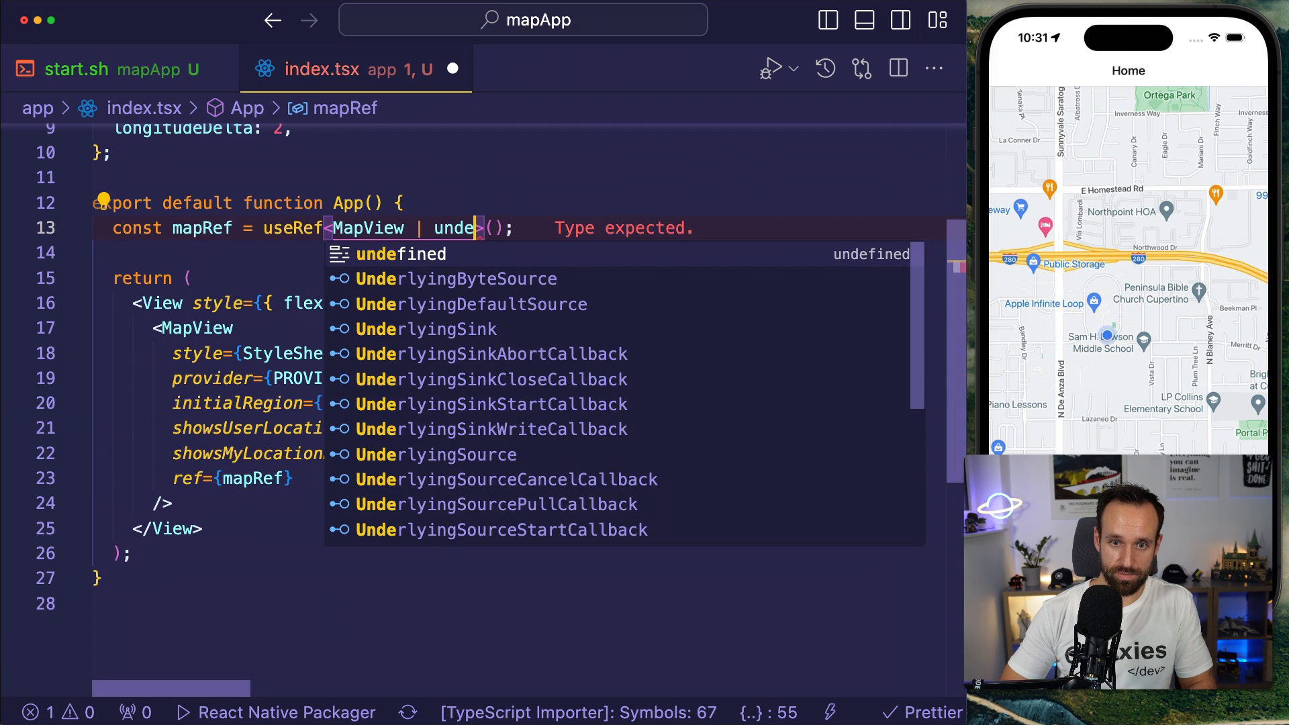
left_click(400, 254)
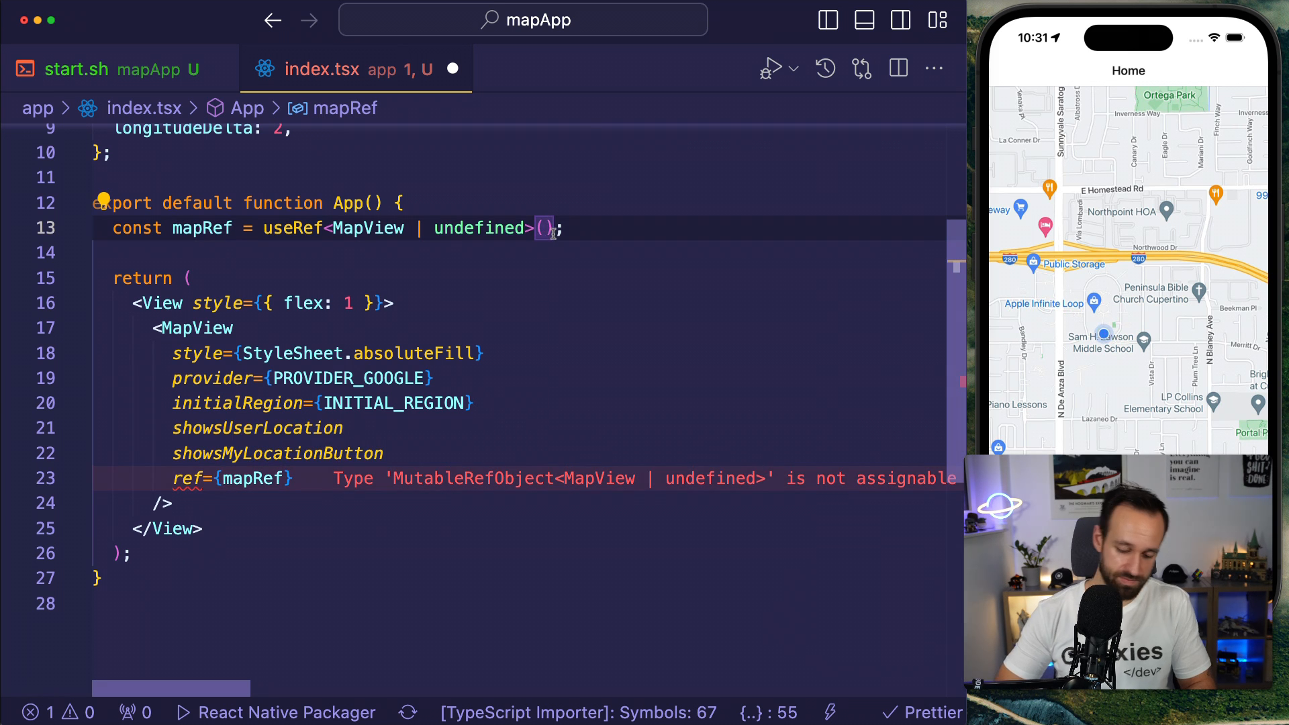
type("undefined")
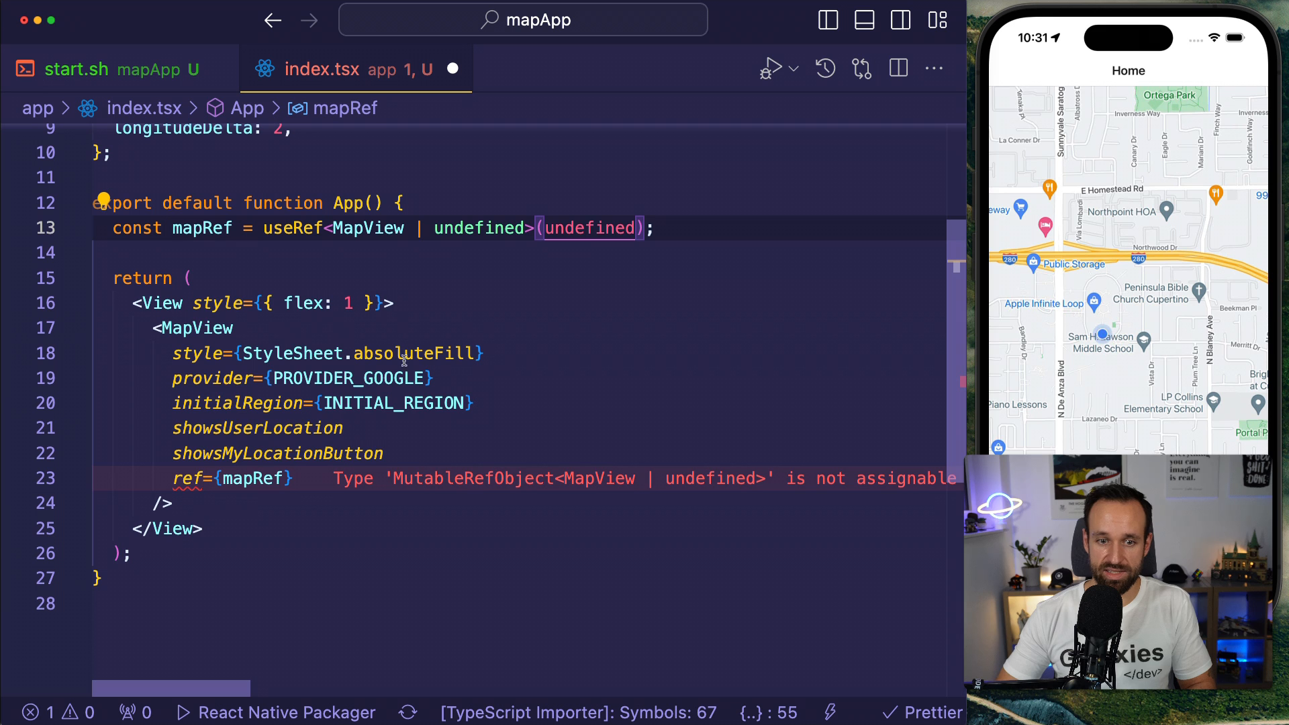
scroll("up", 3)
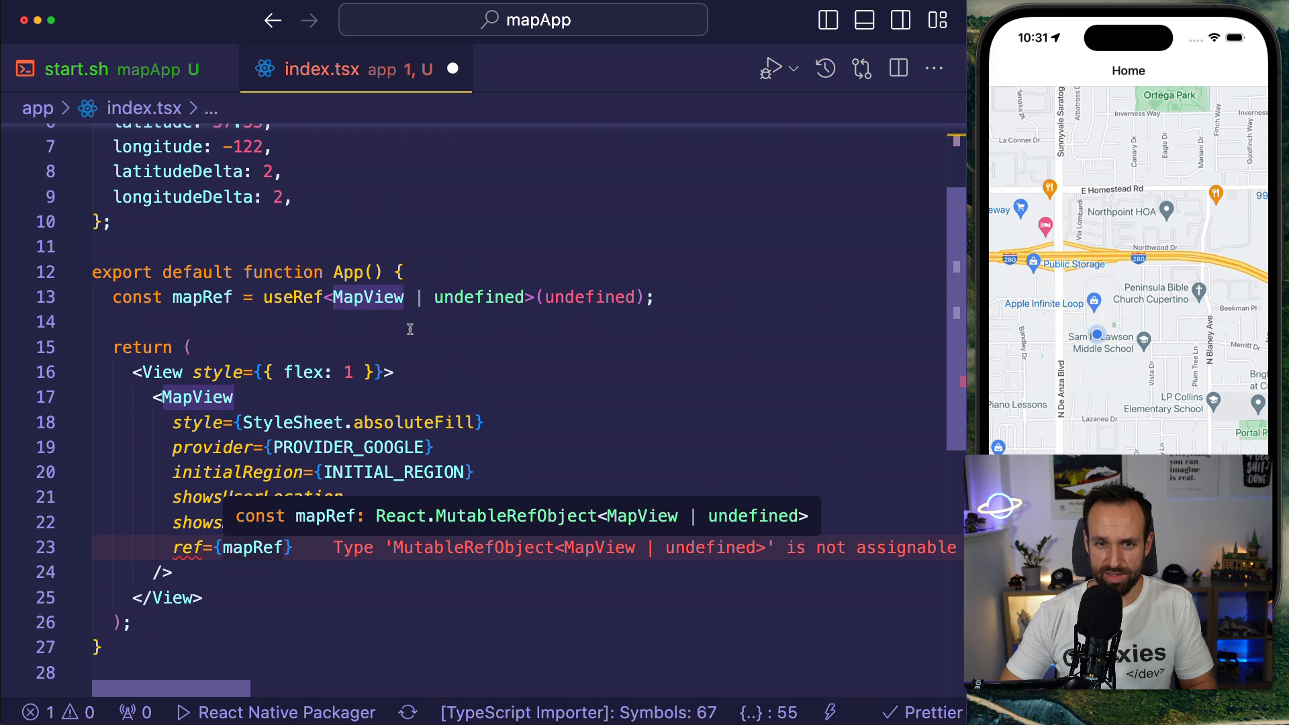
double_click(480, 297)
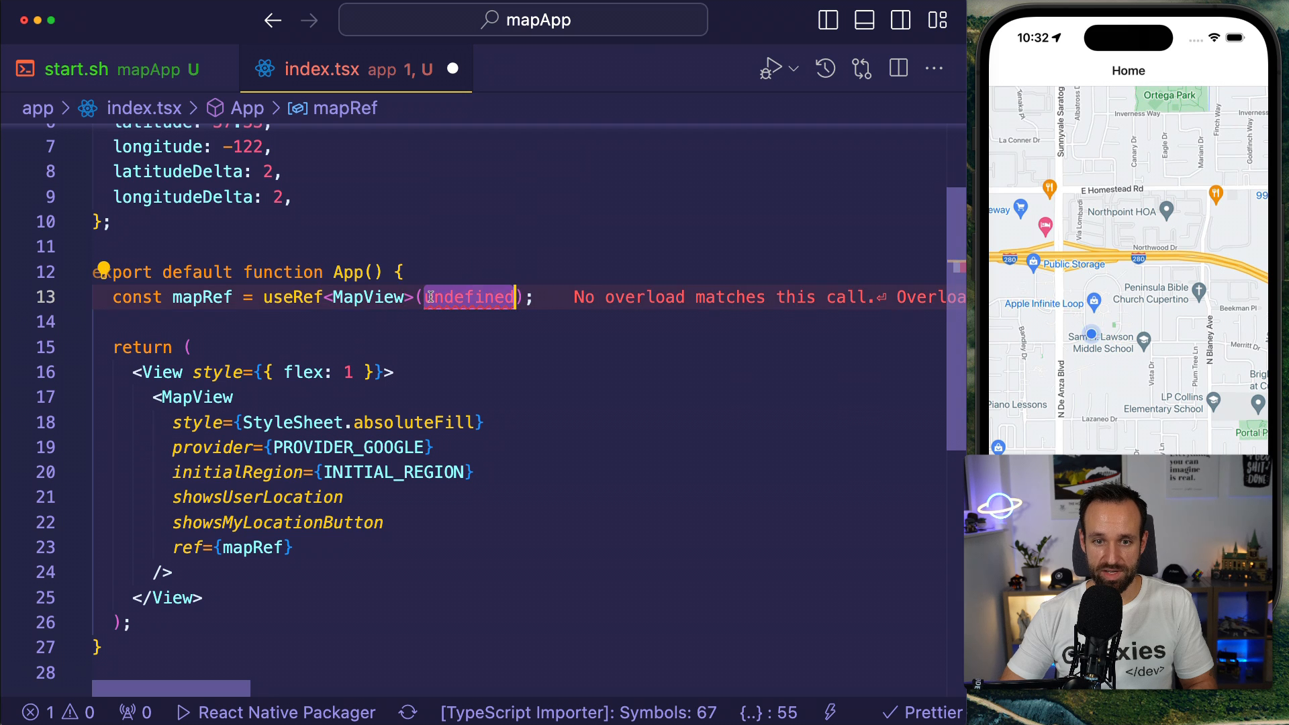
key("Backspace")
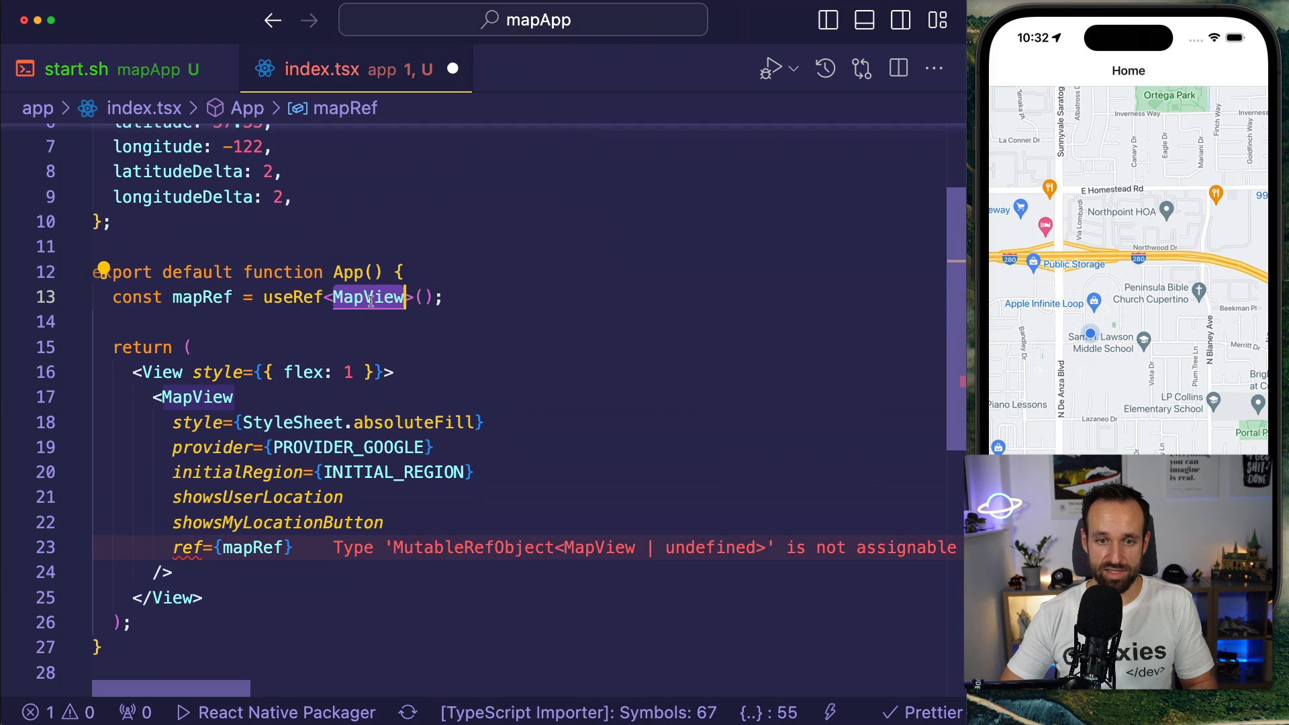
type("any")
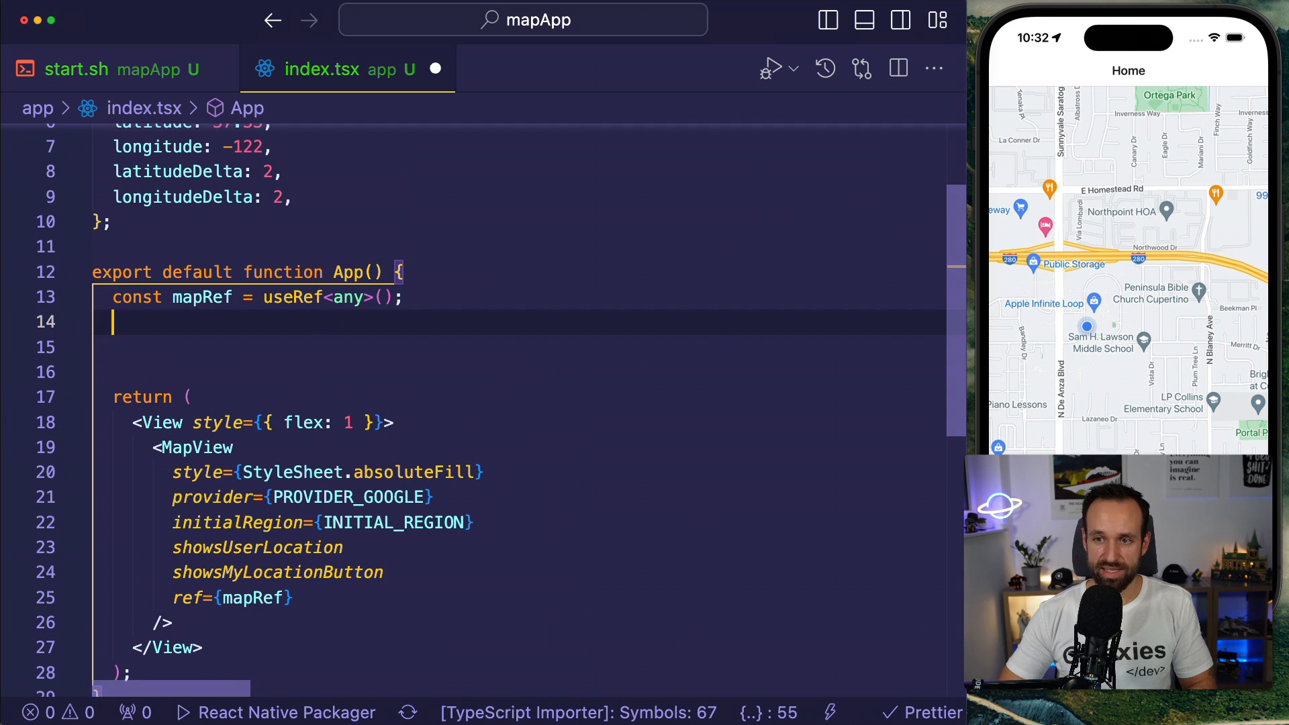
Add const navigation = useNavigation() and an empty focusMap function.
type("const navigit")
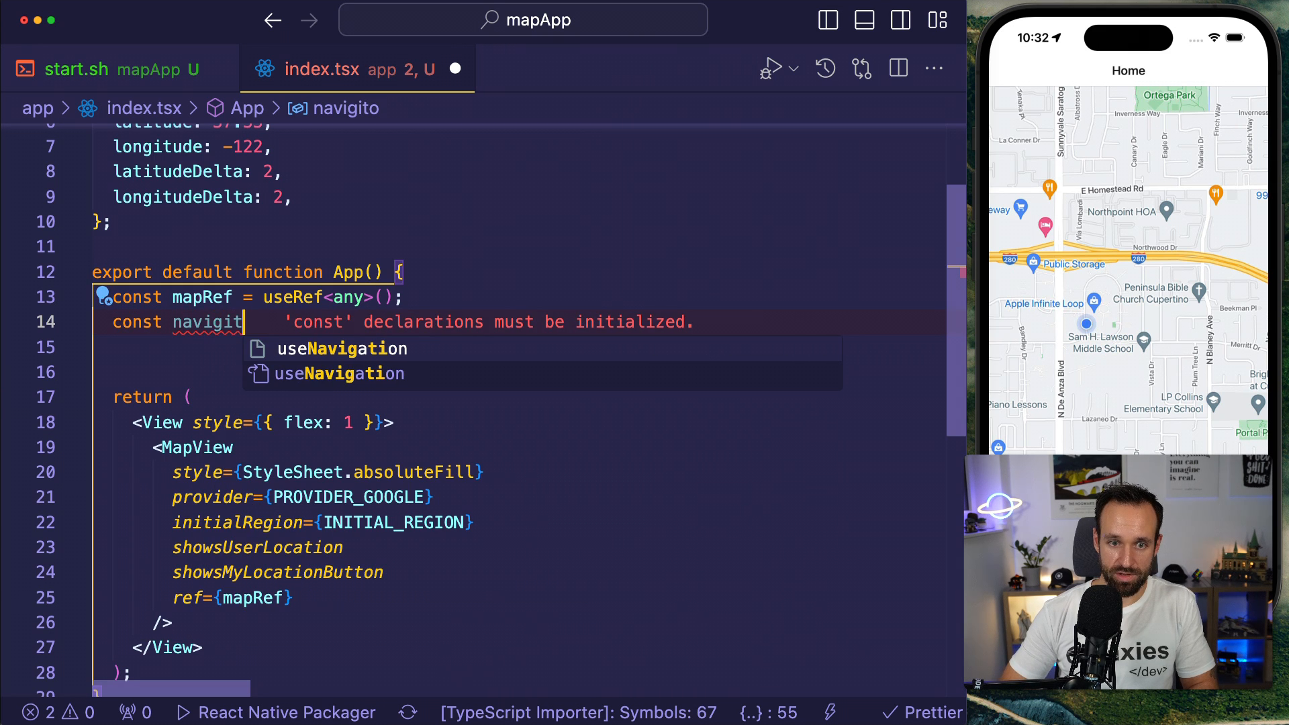
key("Backspace")
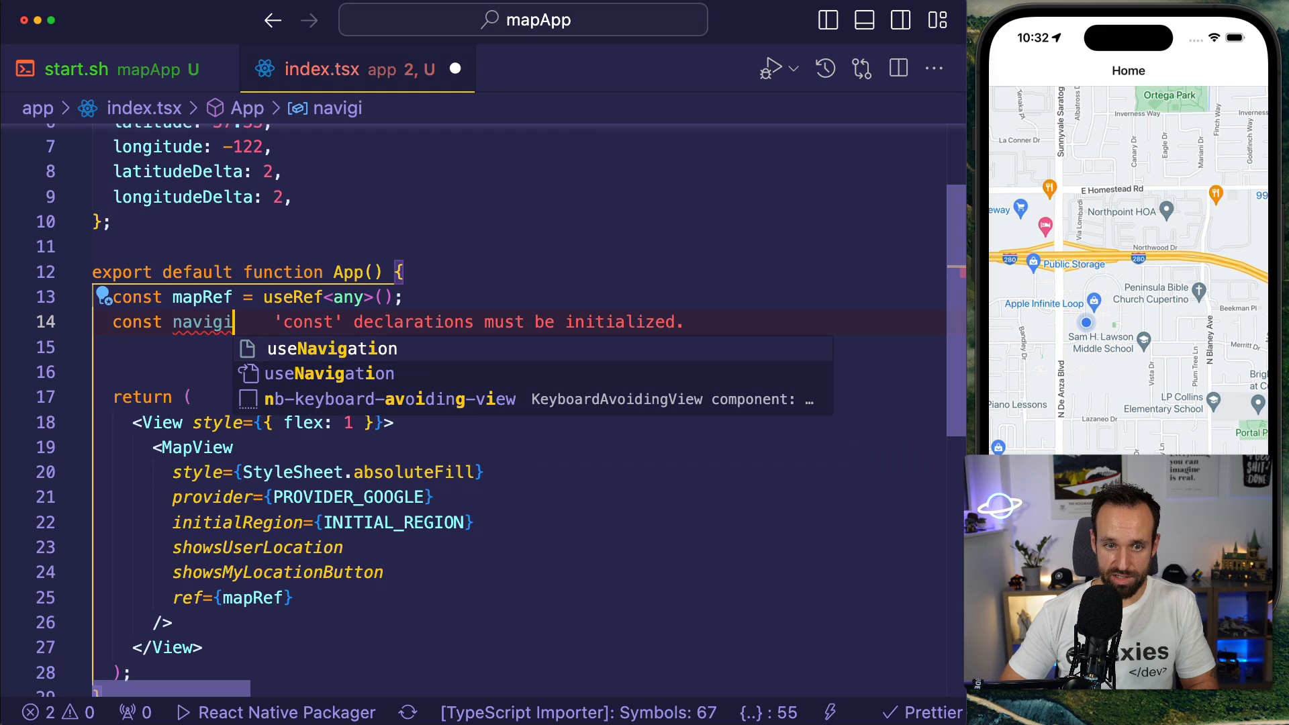
type("ation = useNavigation();")
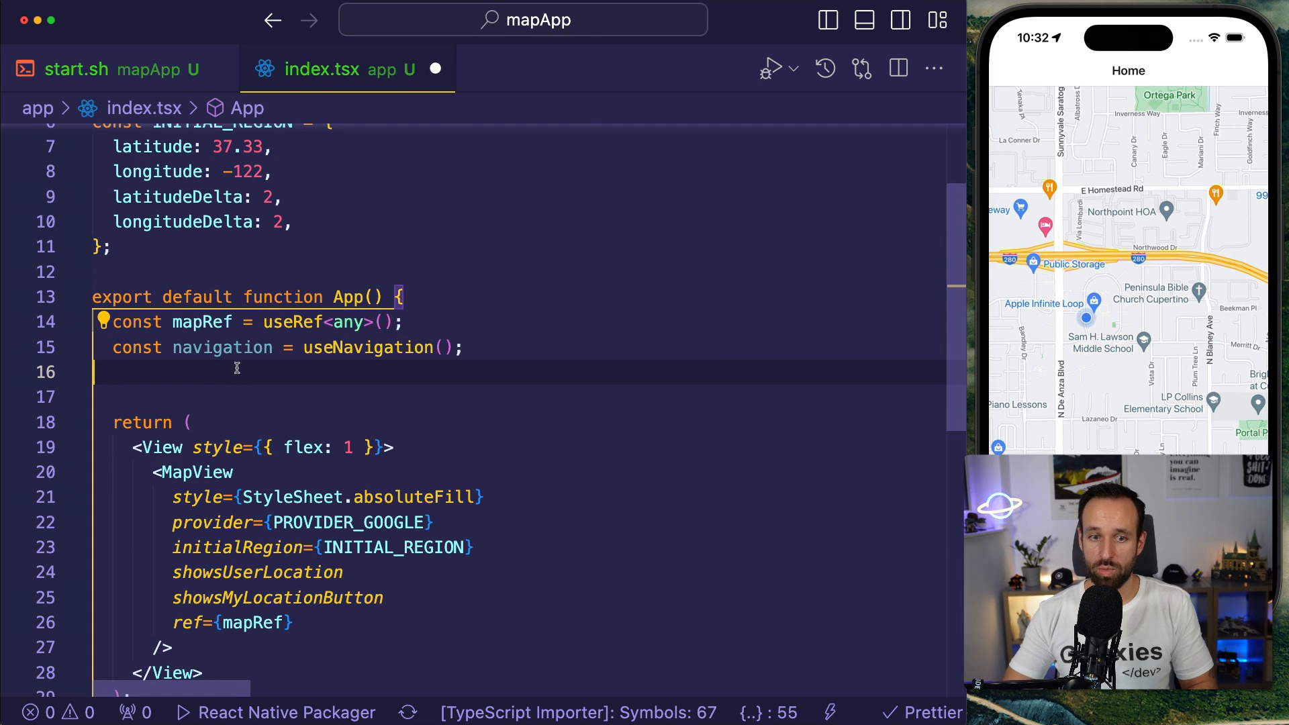
type("const")
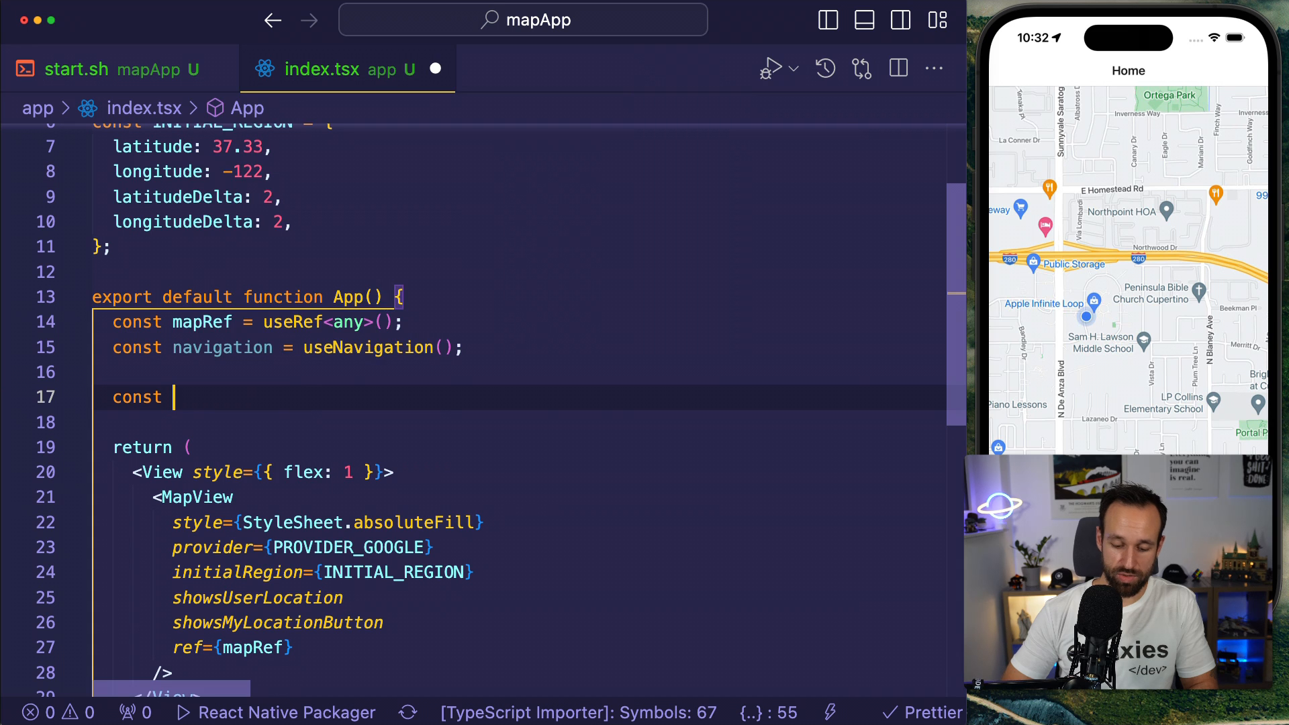
type("focusMap =")
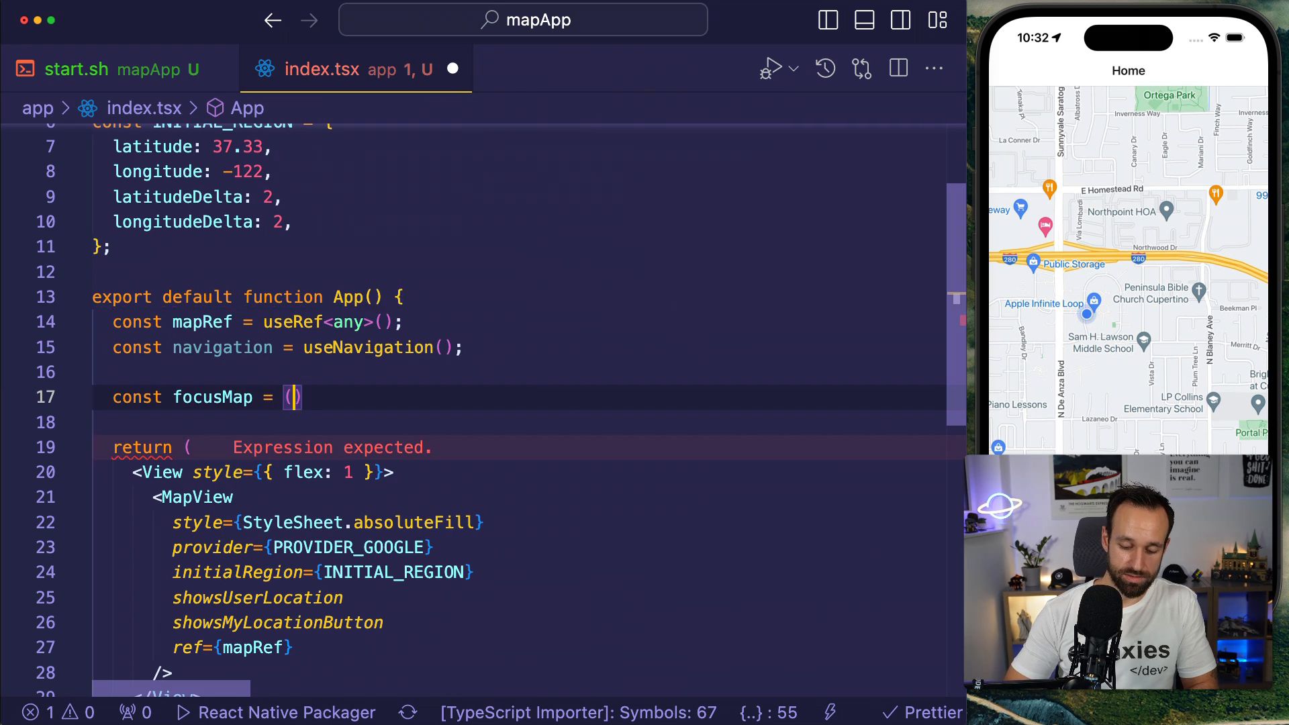
type("() => {")
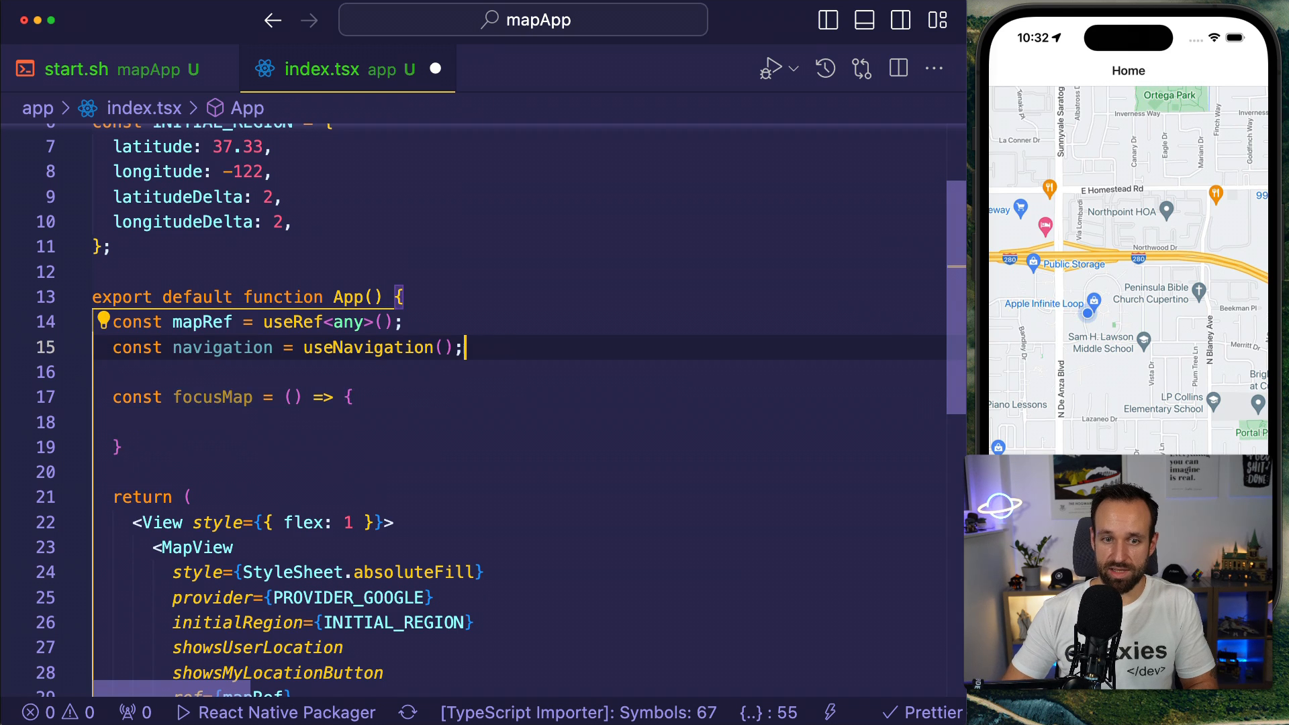
Add a useEffect setting a headerRight Focus button, and import Text from react-native.
type("useEffect(() => {")
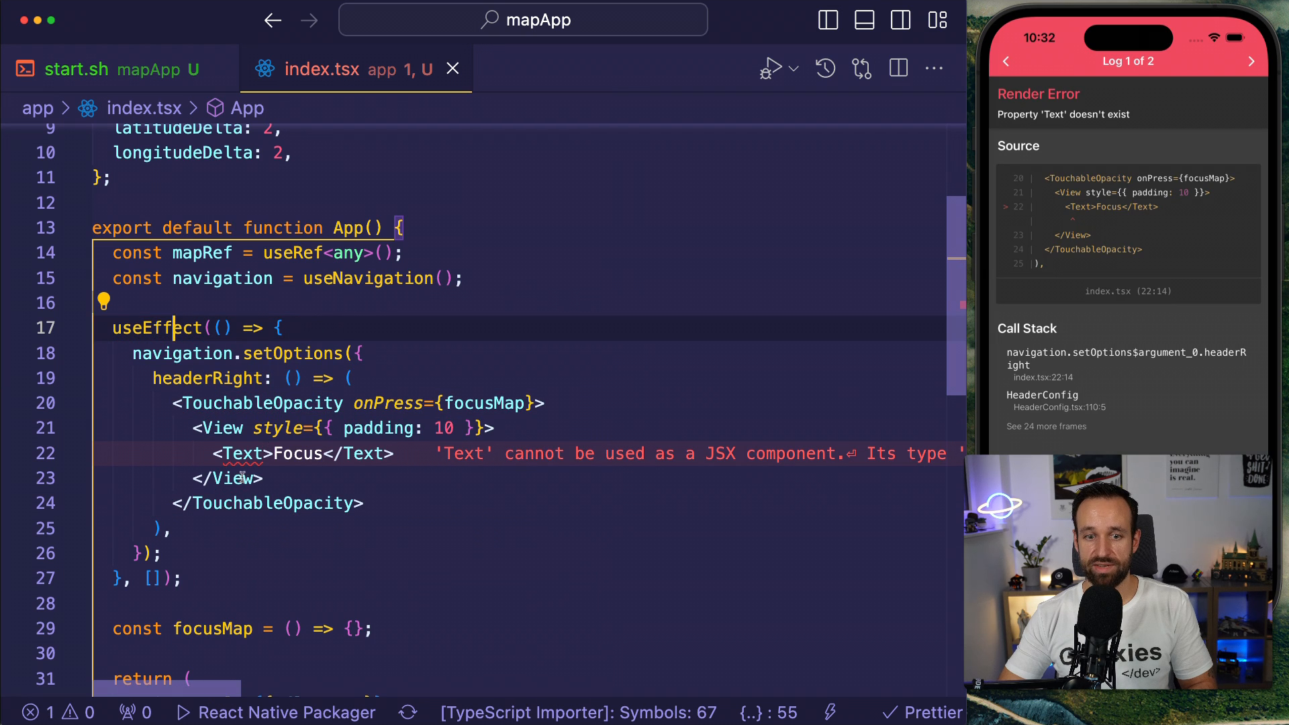
left_click(233, 402)
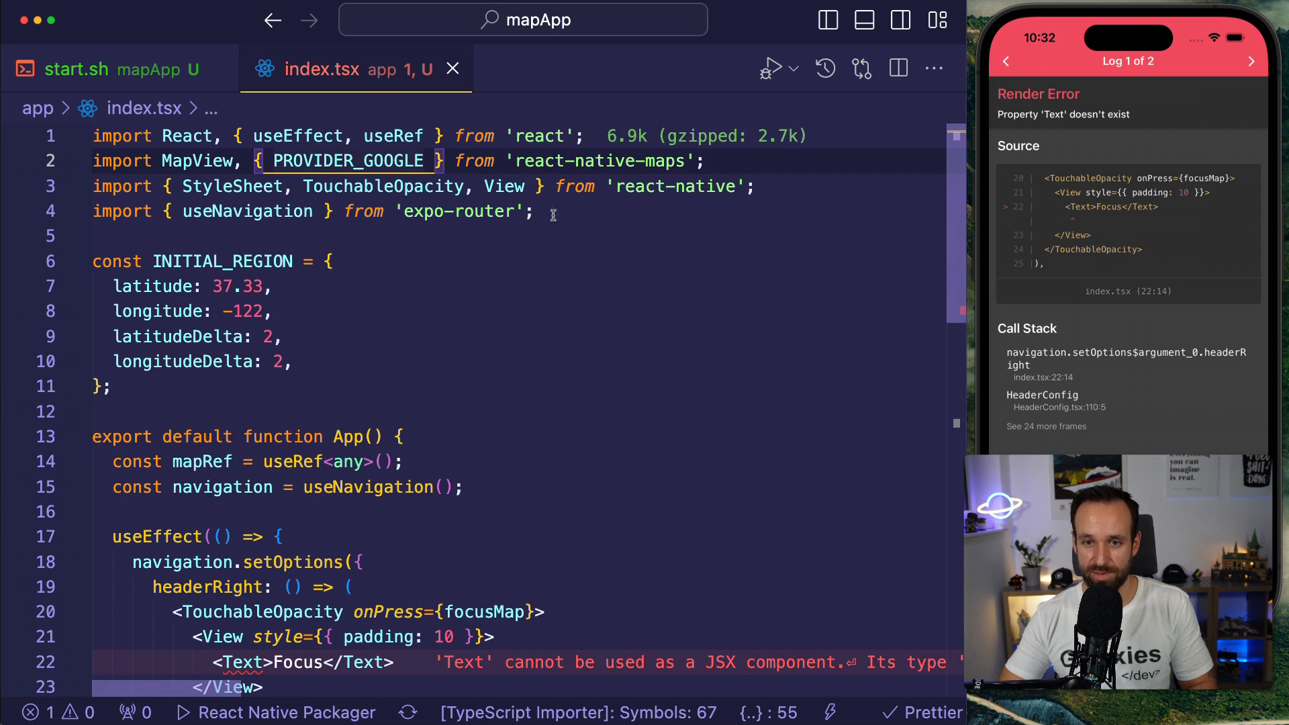
type(", Text")
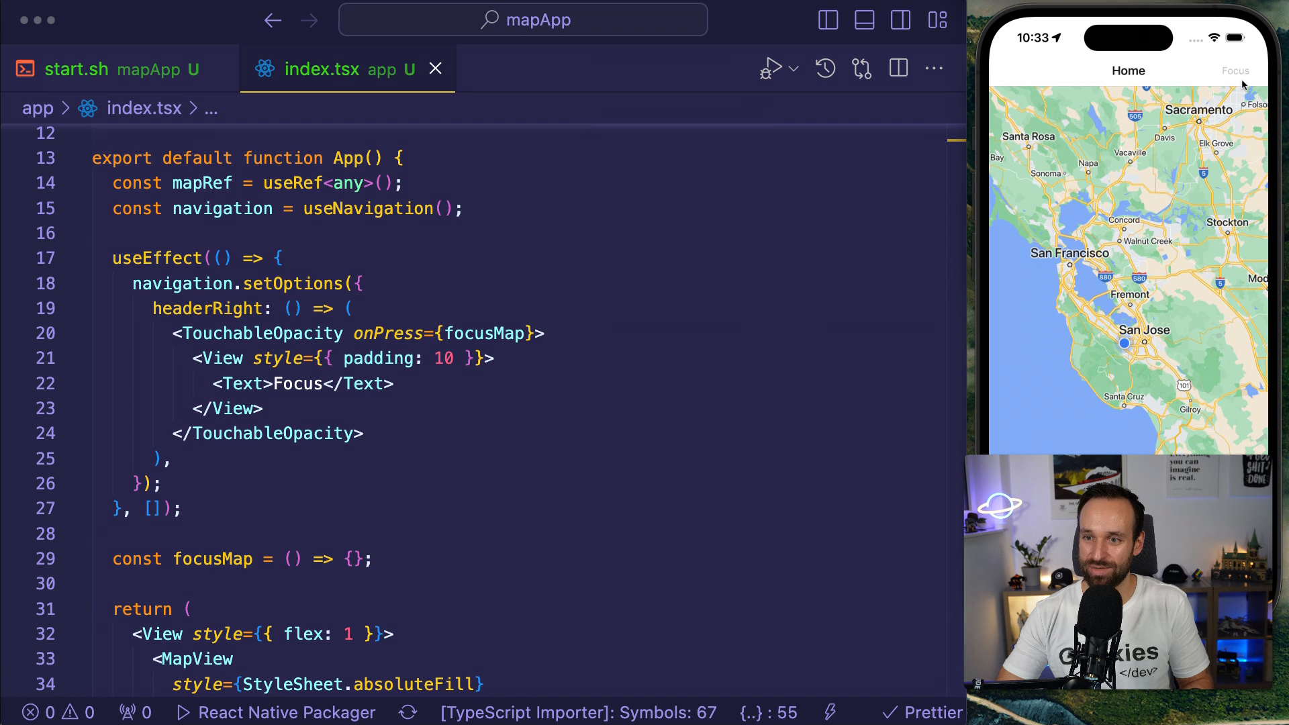
Fill focusMap with GreenBayStadium coordinates and mapRef.current?.animateToRegion, then test Focus.
left_click(355, 559)
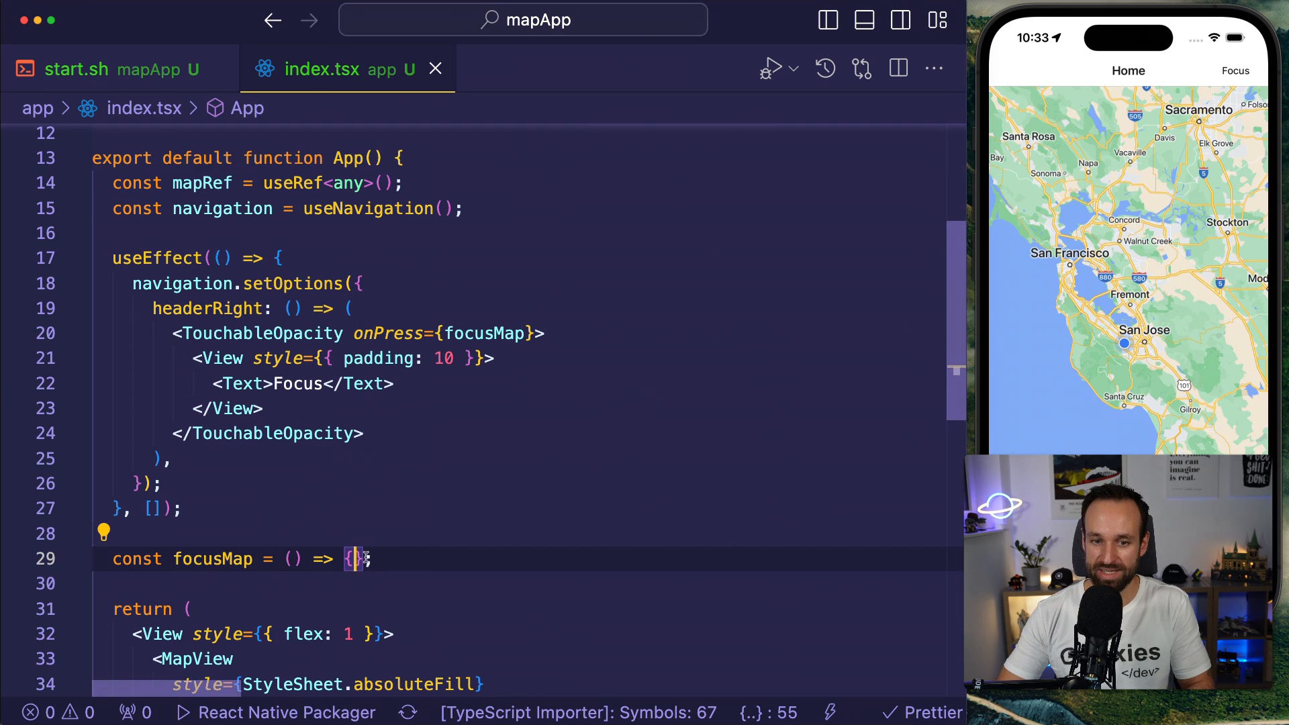
scroll("down", 3)
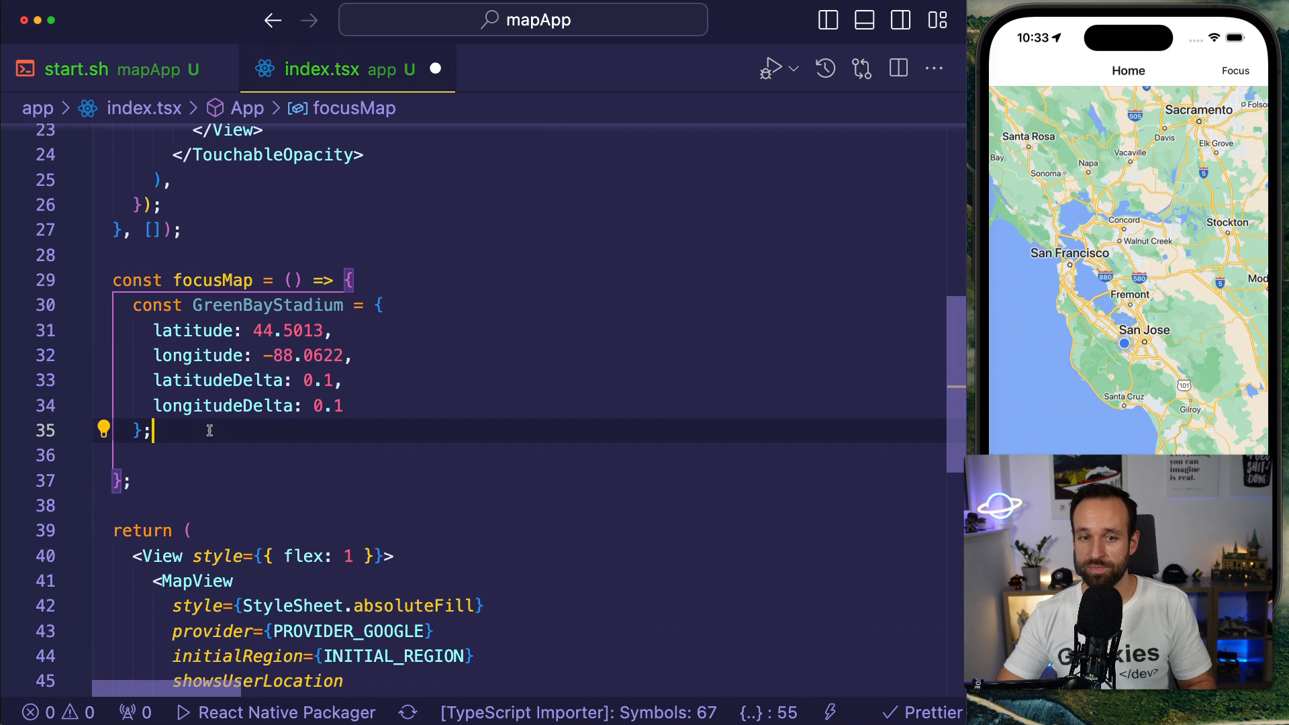
type("mapRef")
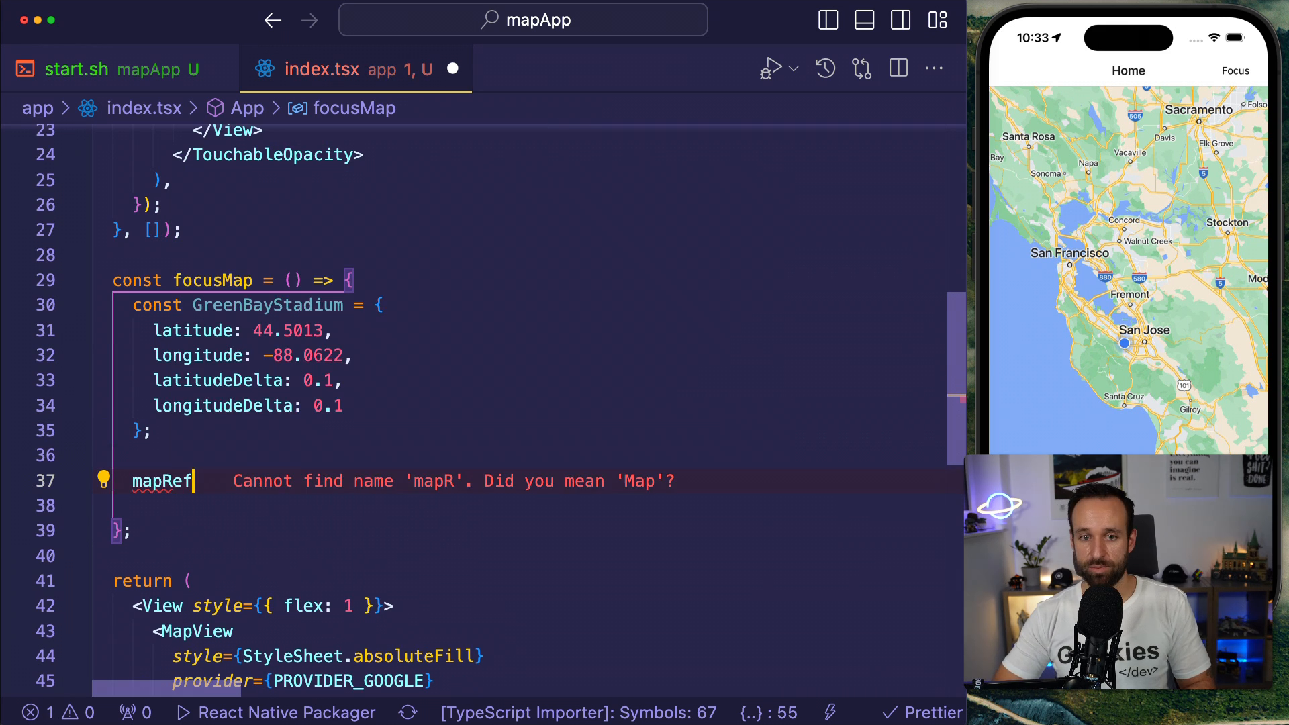
type(".current.")
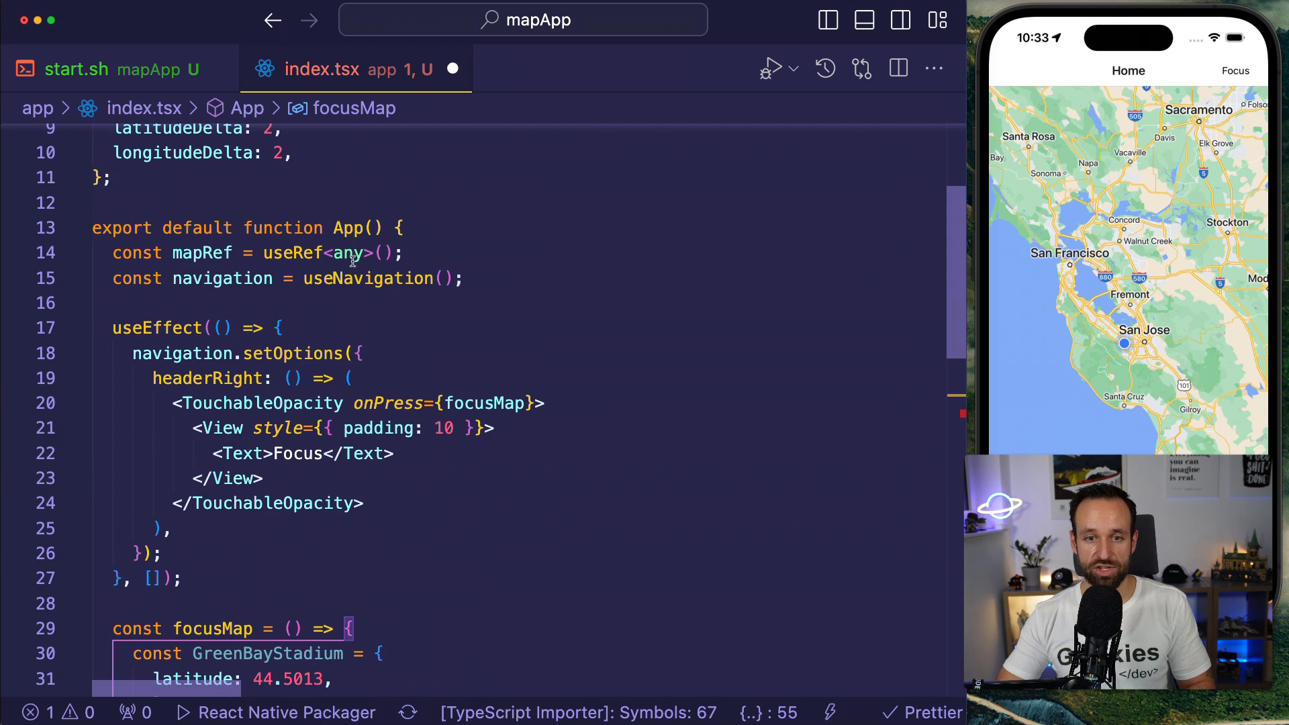
type("MapView")
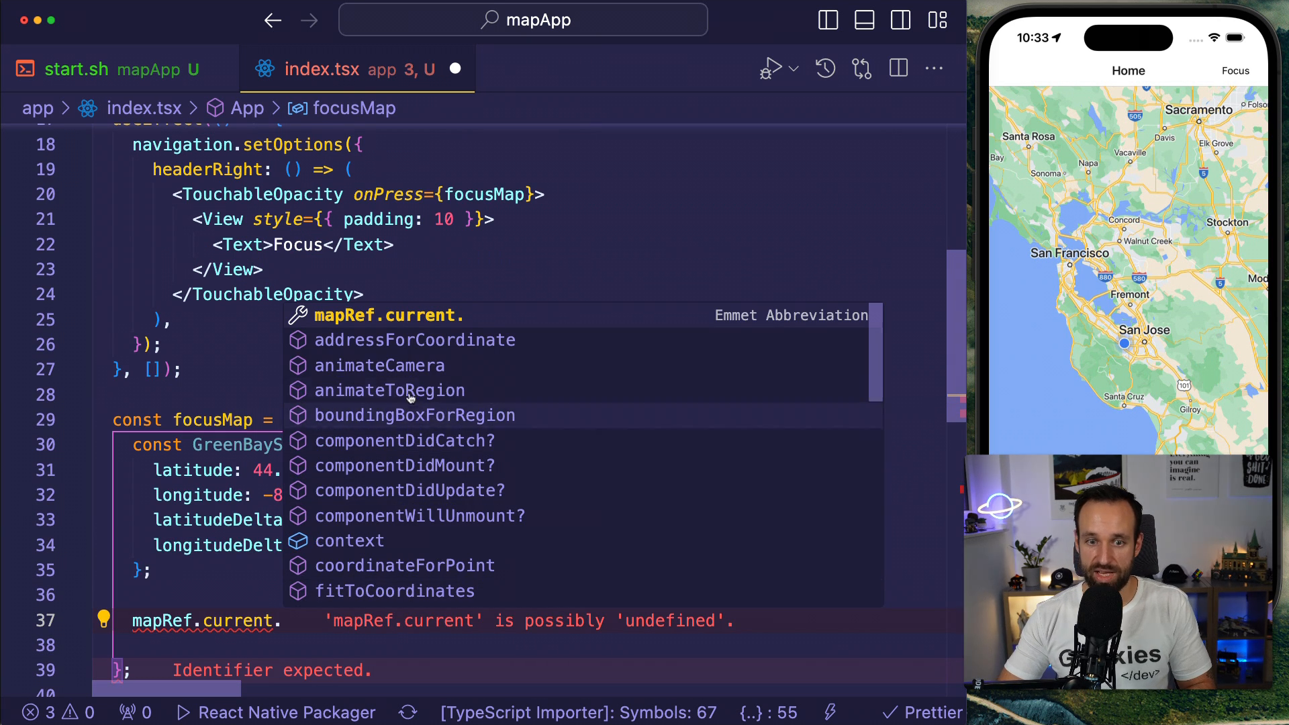
scroll("down", 3)
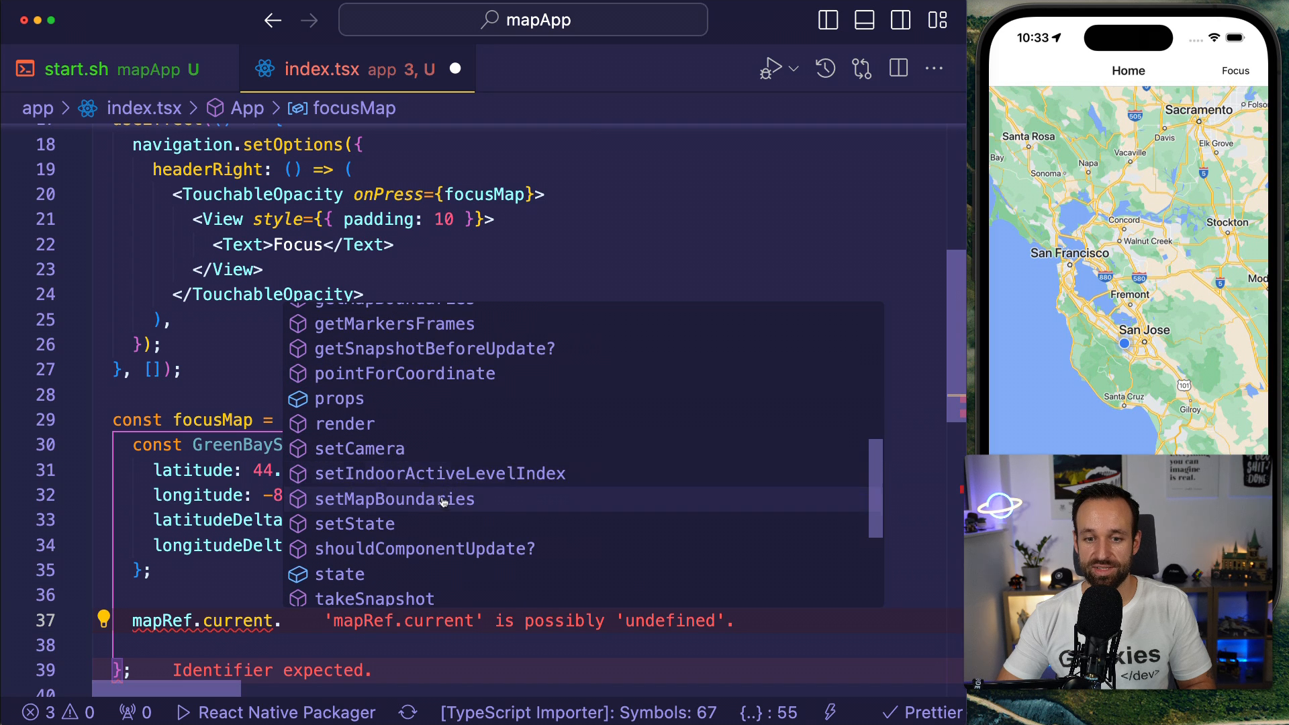
scroll("down", 3)
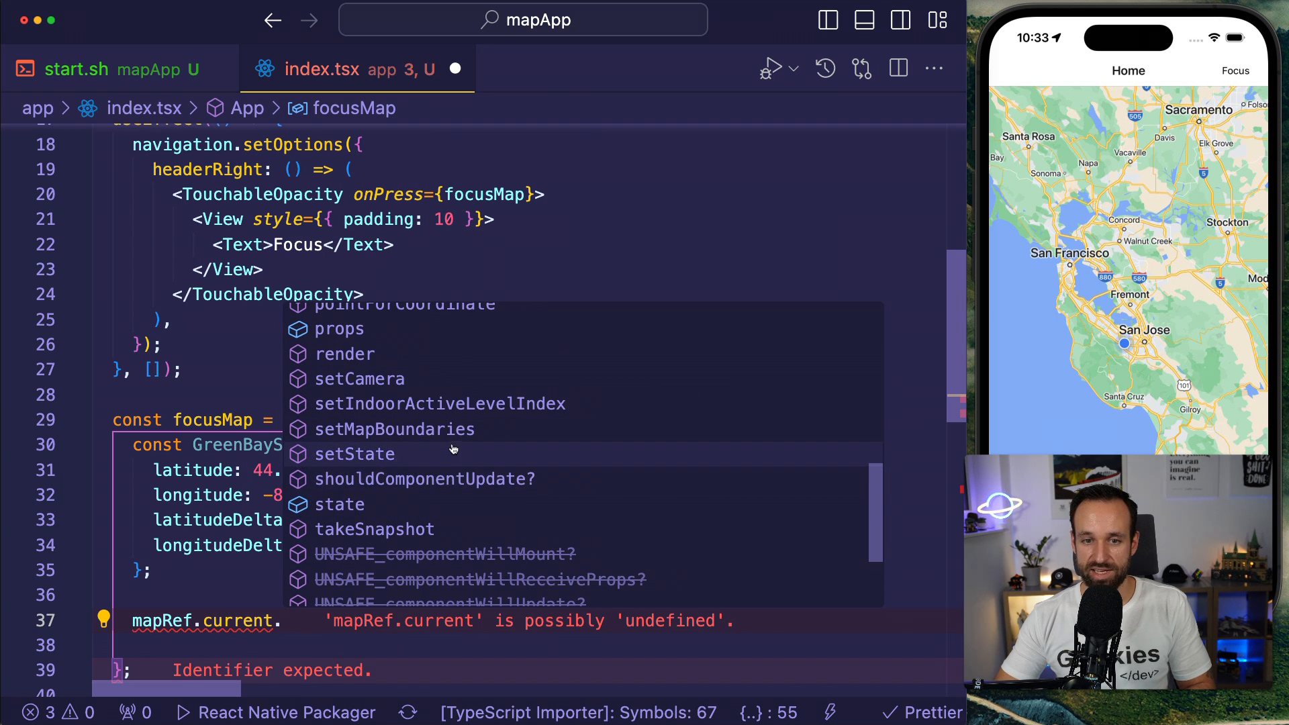
scroll("up", 3)
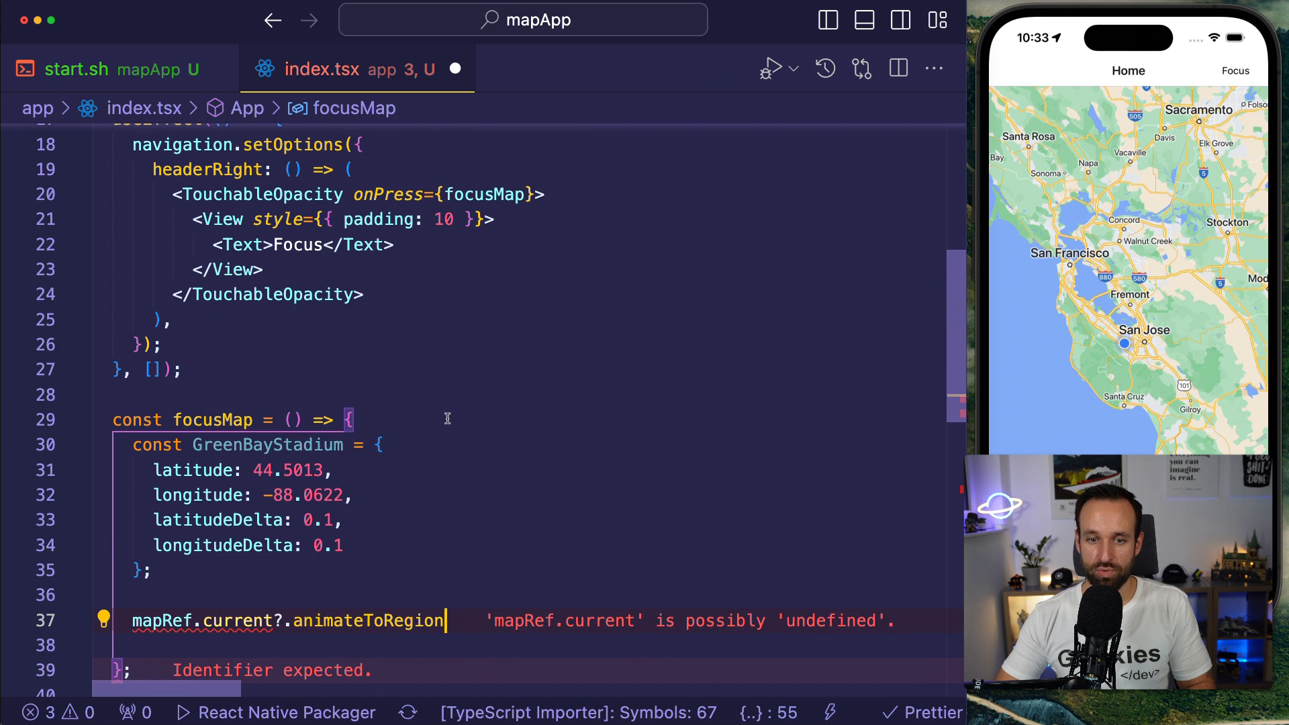
type("(")
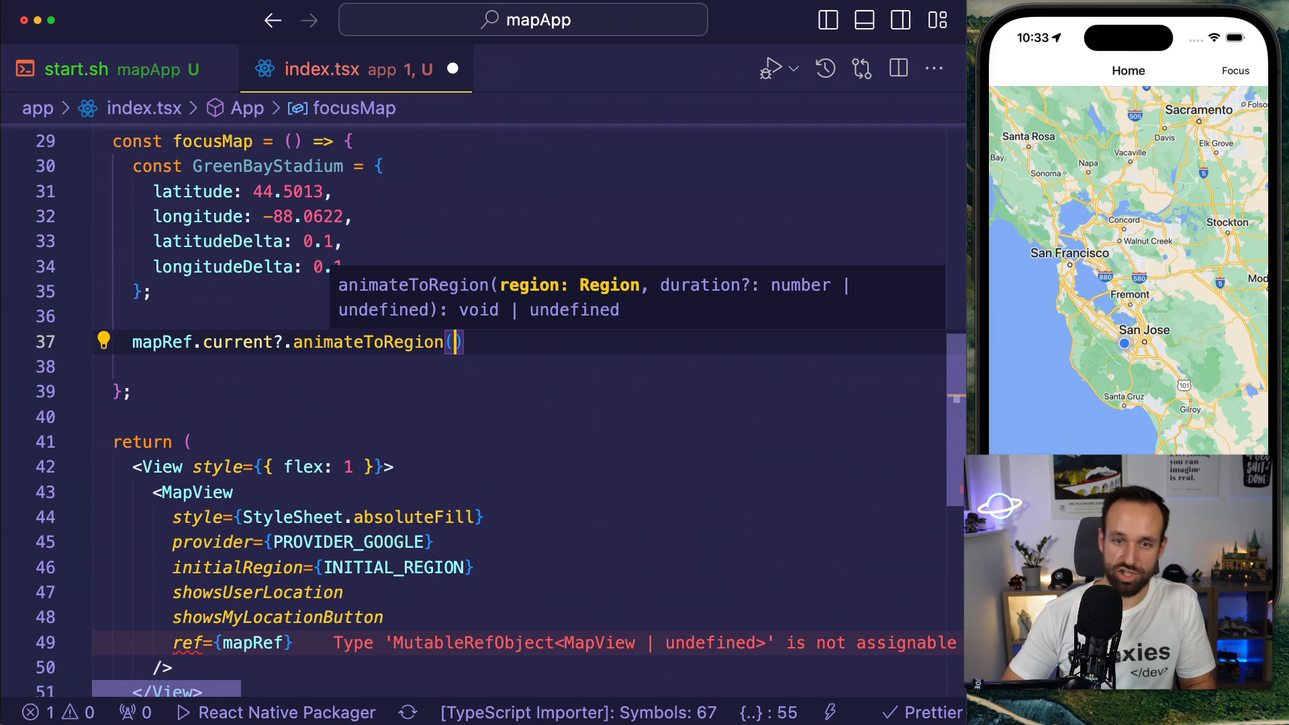
type("GreenBayStadium")
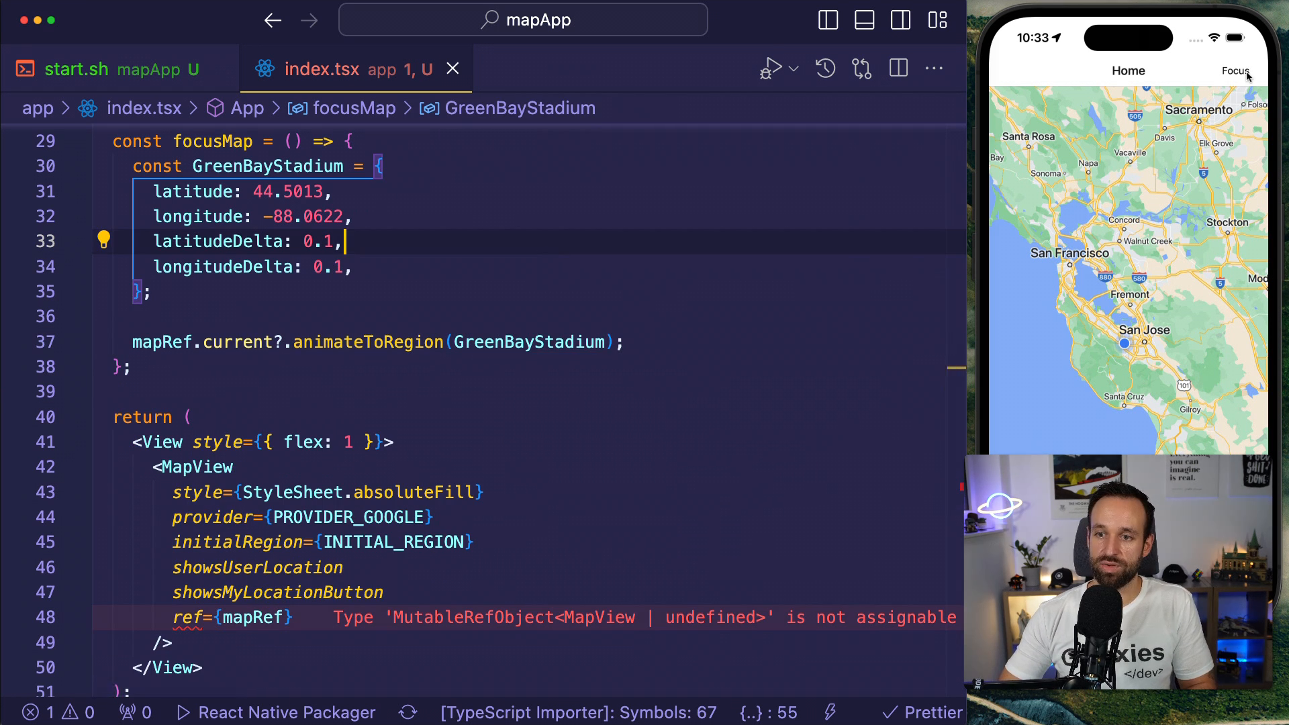
left_click(1236, 70)
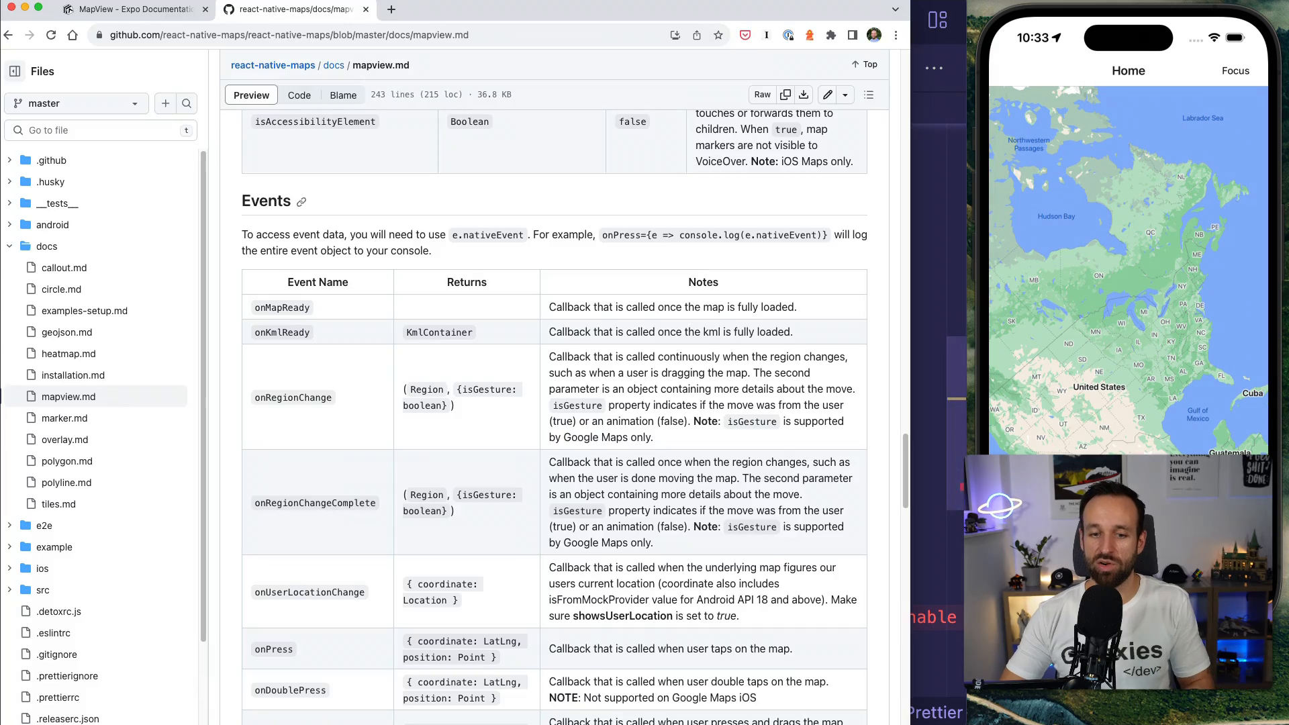
Find animateToRegion in the MapView Methods table and select the animateToRegion call in focusMap.
scroll("up", 3)
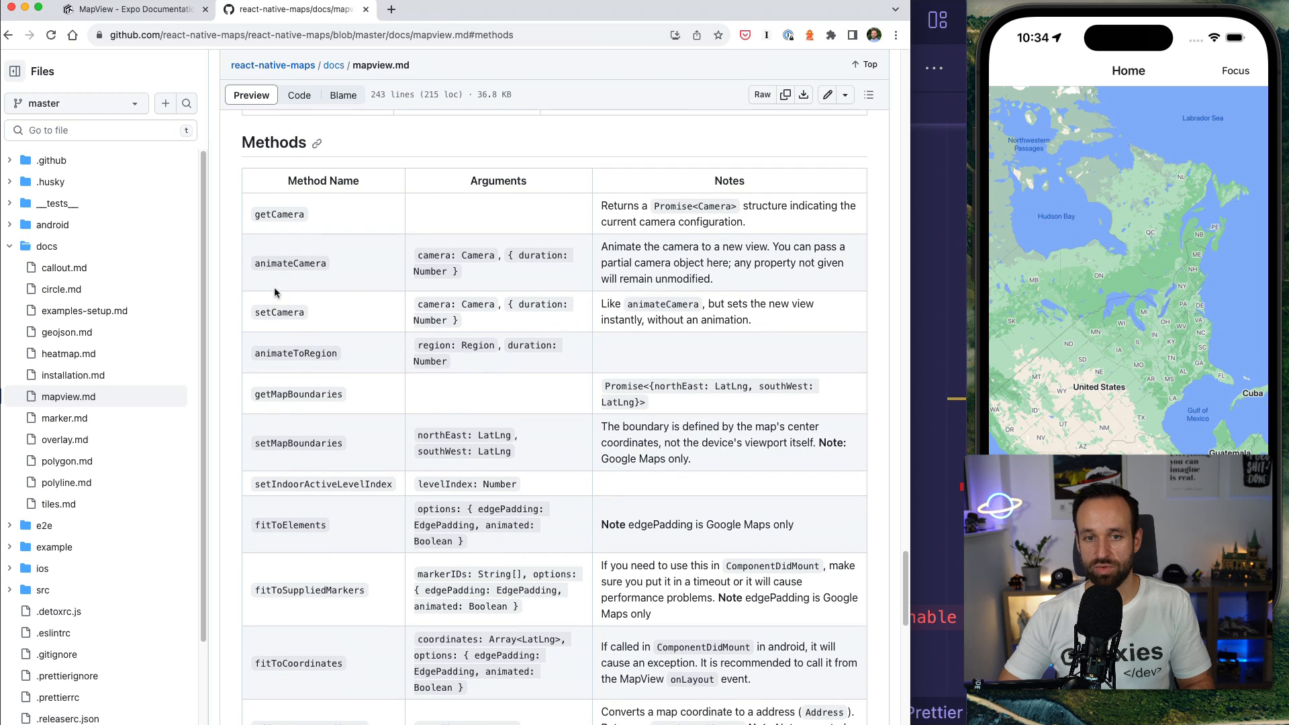
double_click(295, 350)
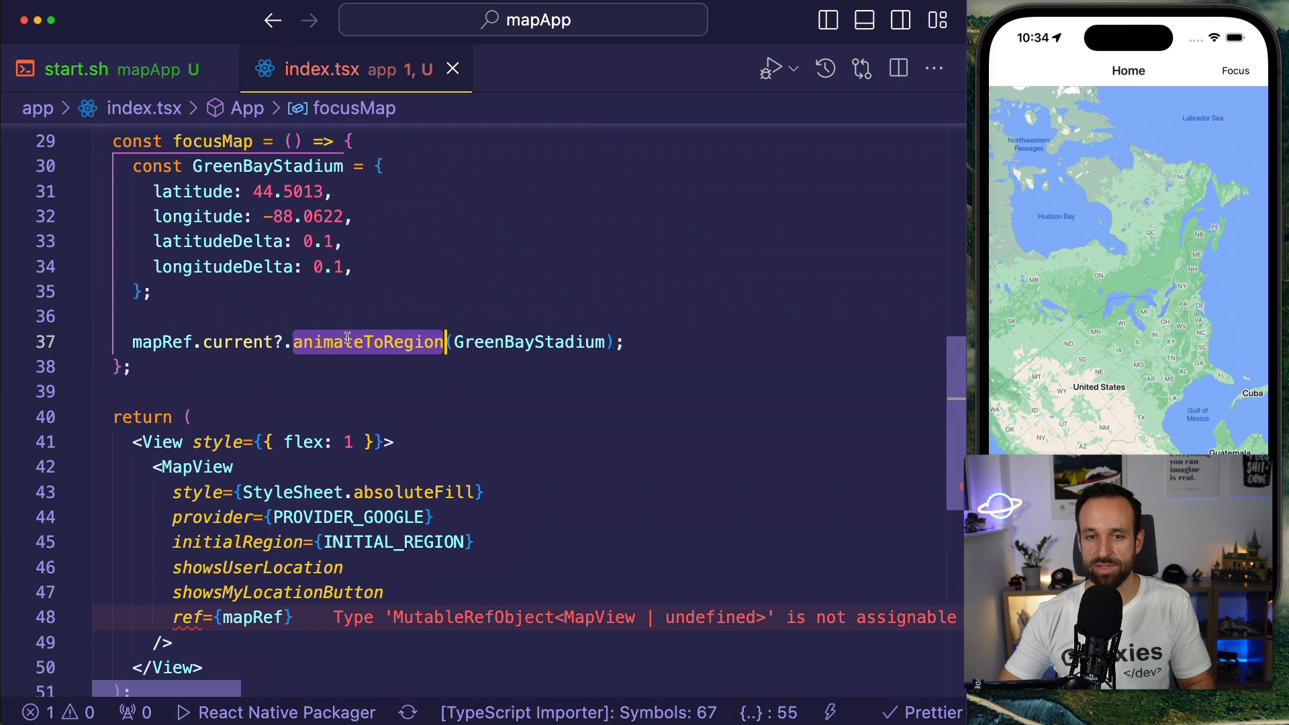
Replace it with animateCamera using the GreenBayStadium center and a 3000 ms duration.
type("animateCamera")
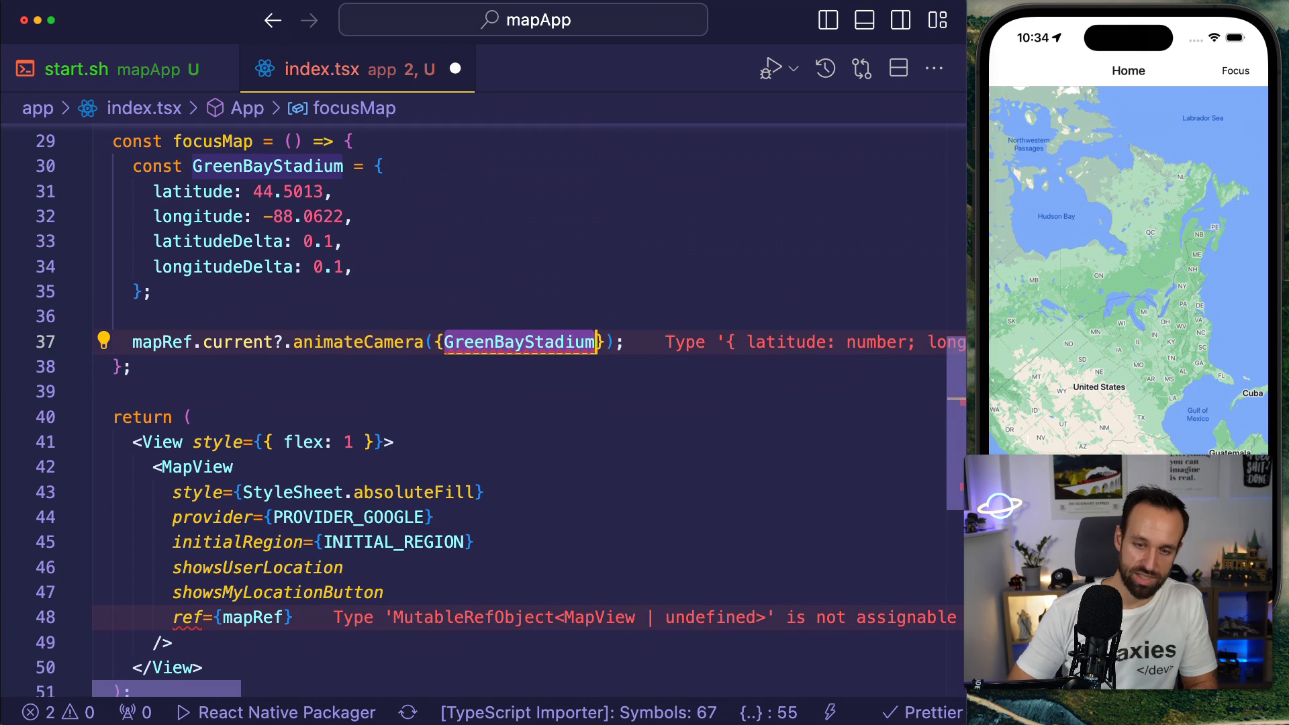
type("center:")
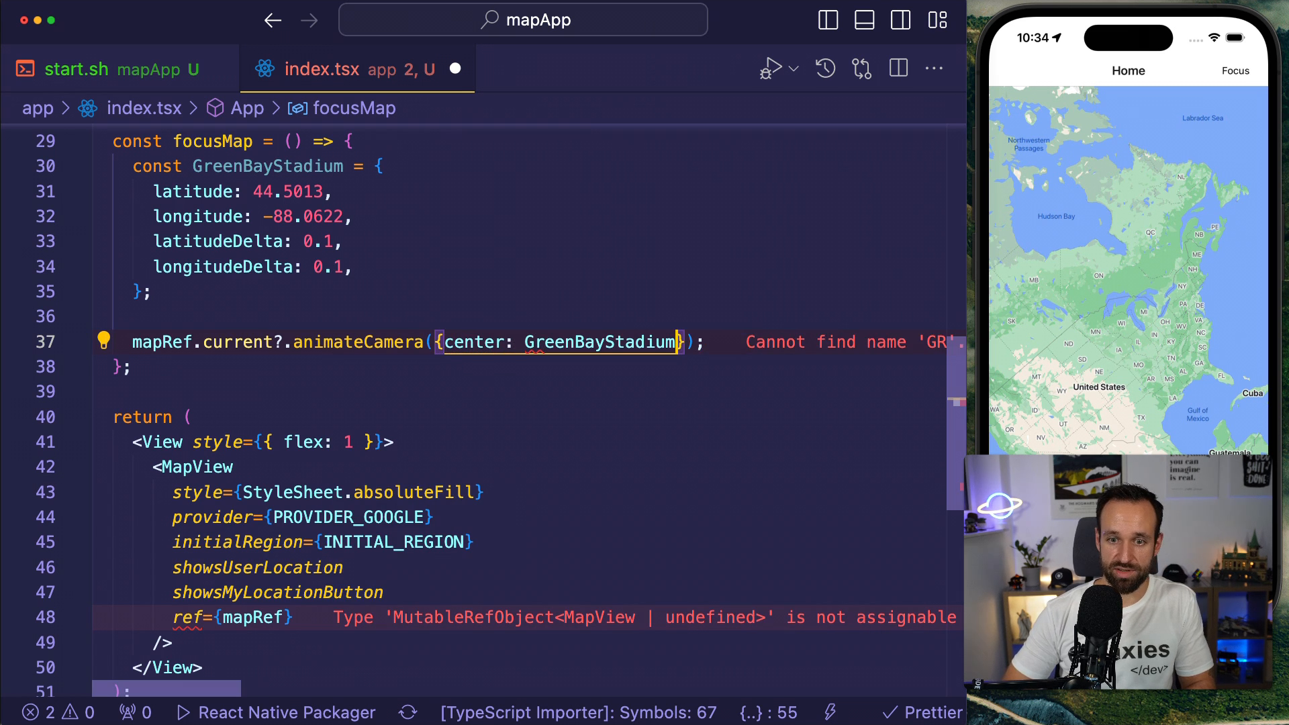
type(", { duration:")
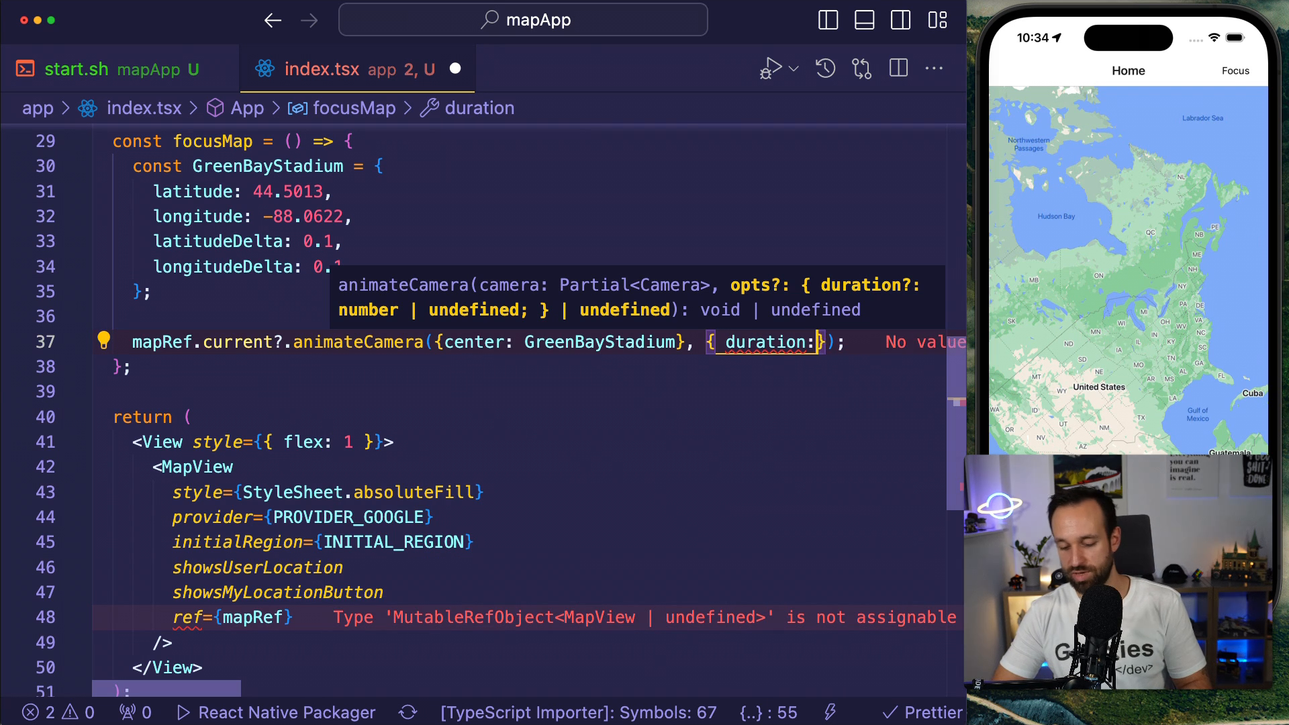
type("3000")
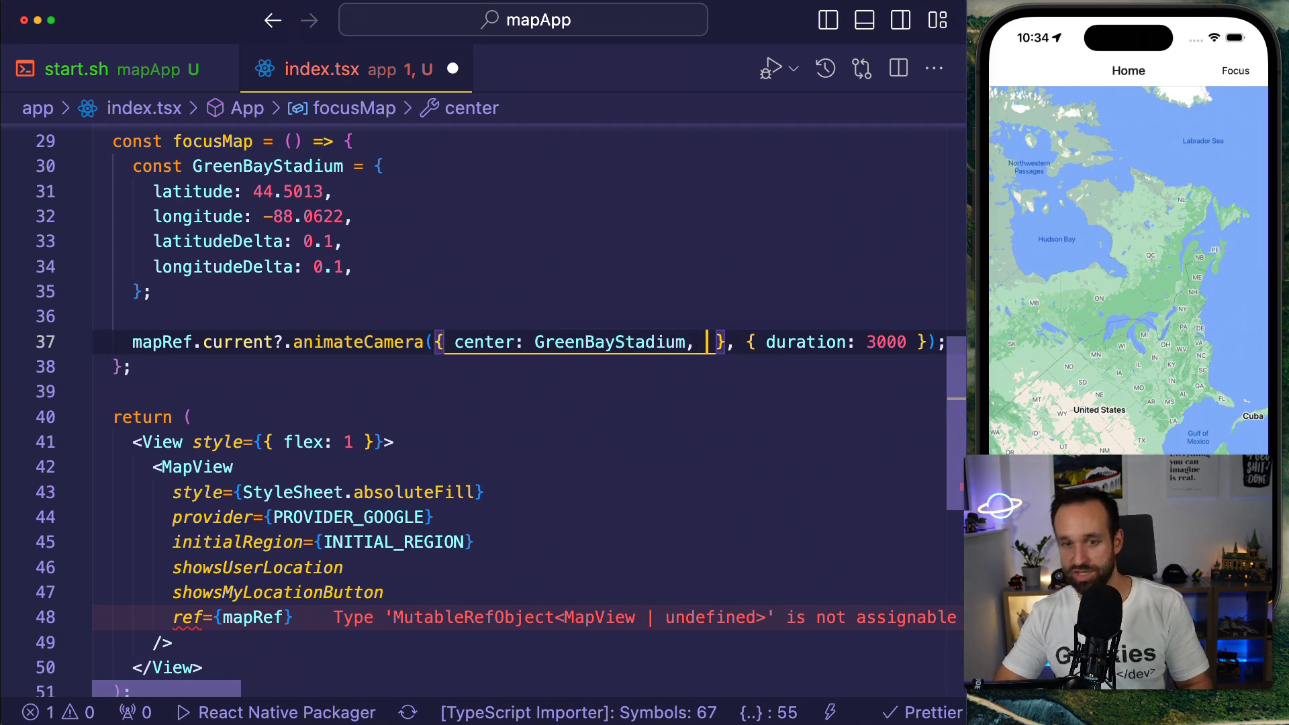
Add zoom: 10 to the camera options and tap Focus twice to test.
type("zoom:")
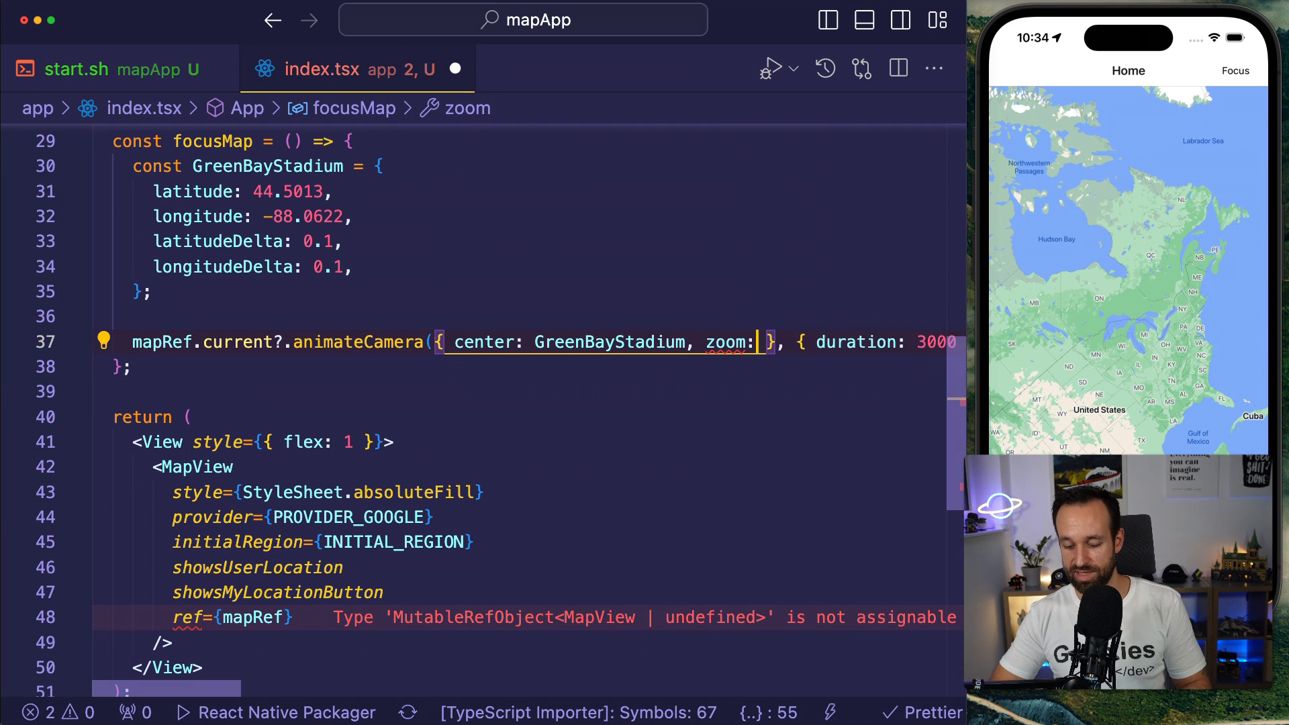
type("10")
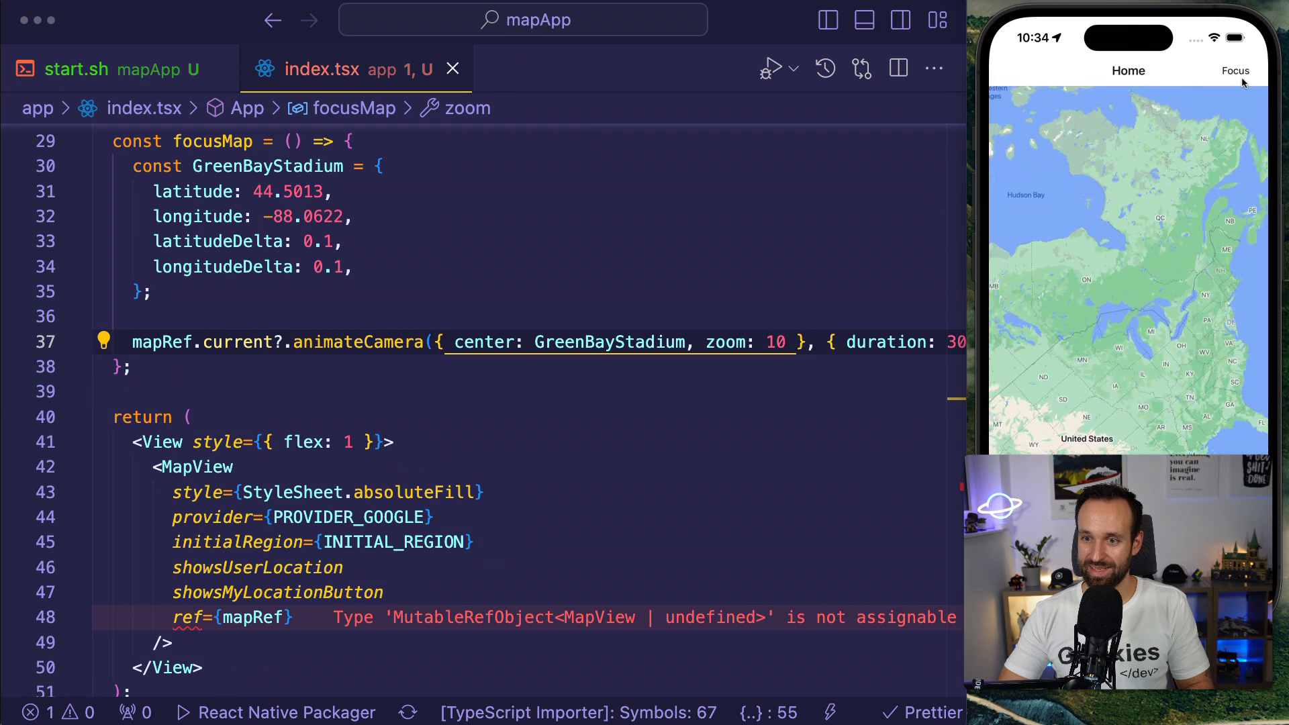
left_click(1236, 70)
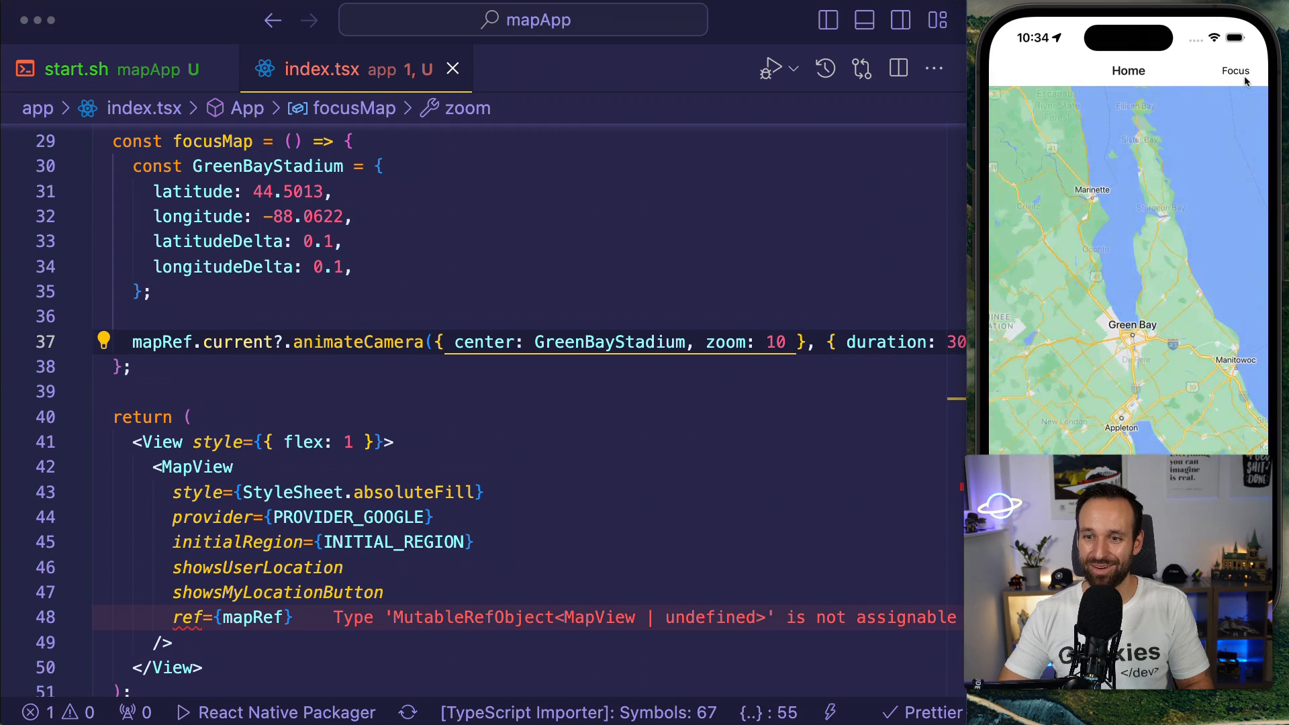
left_click(1235, 71)
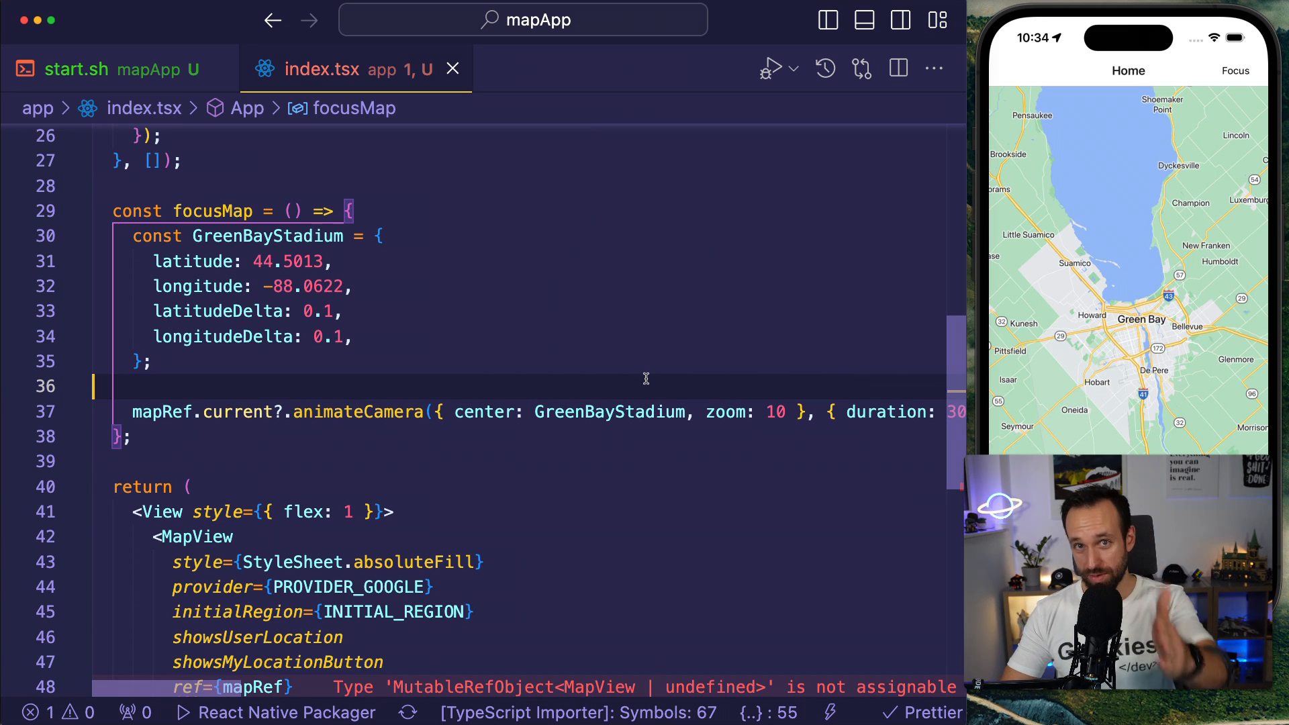
mouse_move(354, 479)
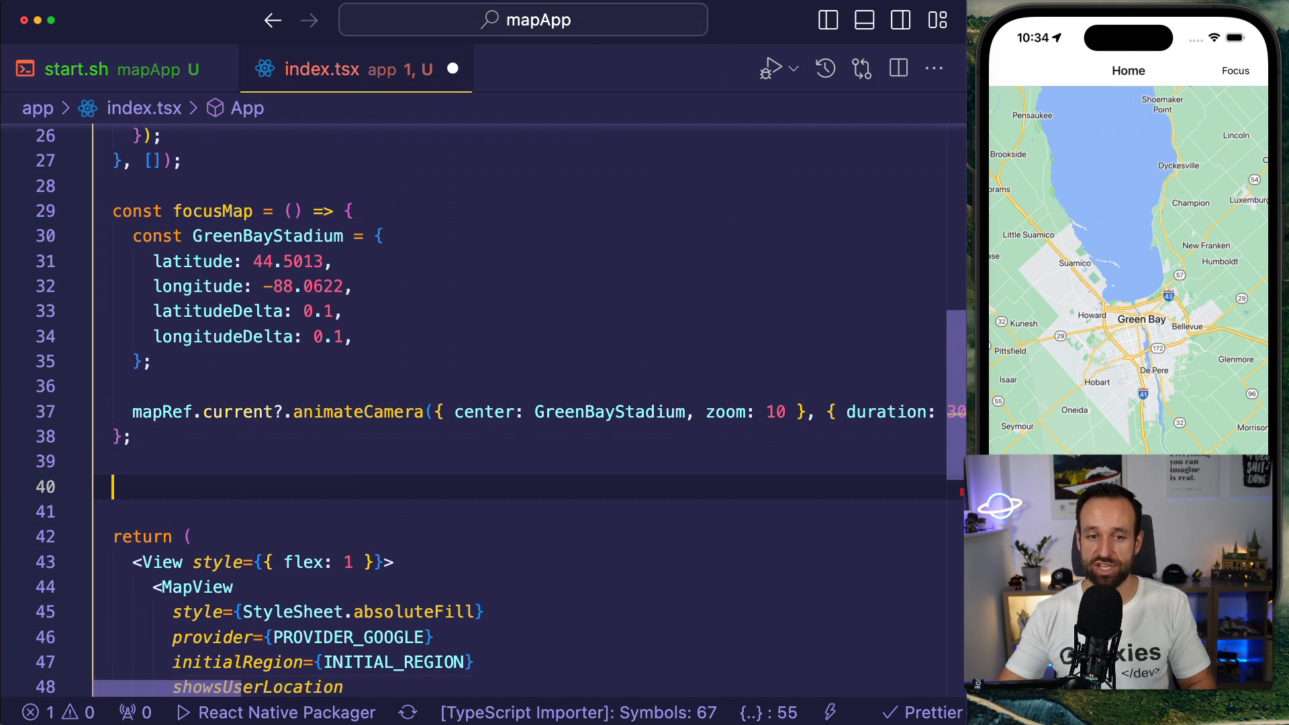
Write const onRegionChange = (region: Region) => { below focusMap.
type("const onRegionChange = (region: Region) => {")
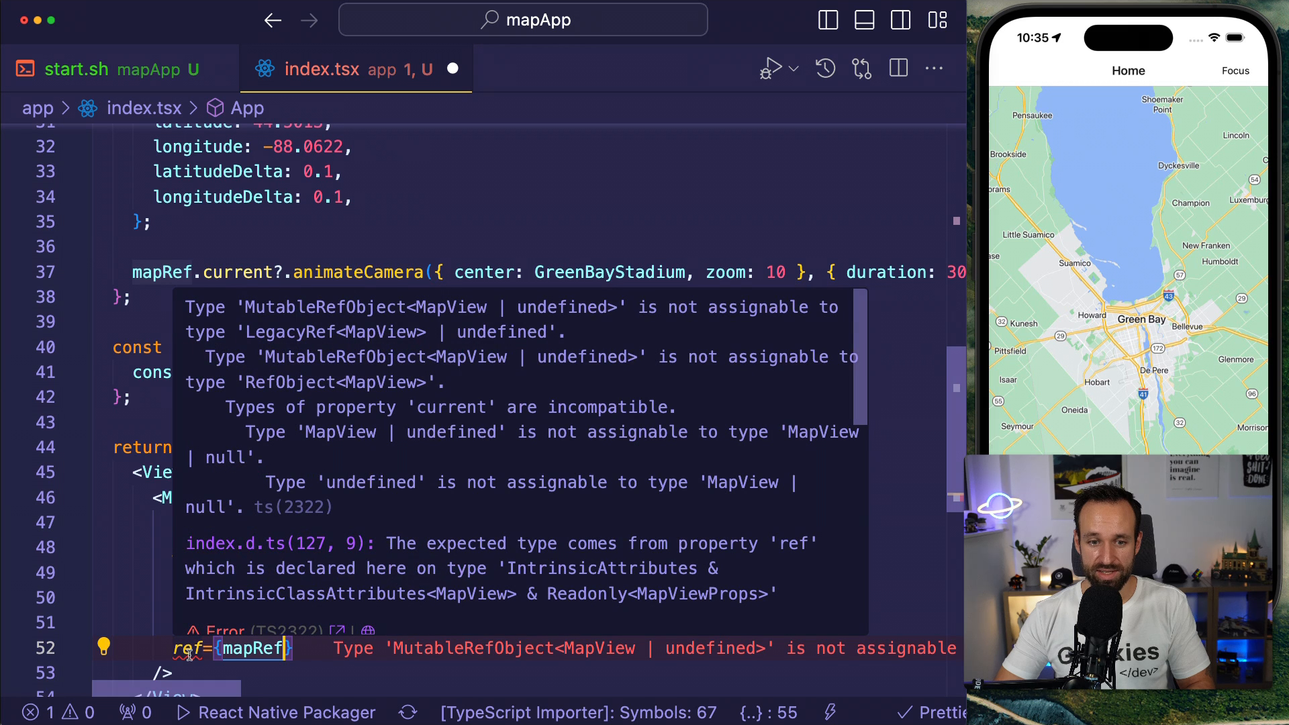
mouse_move(345, 378)
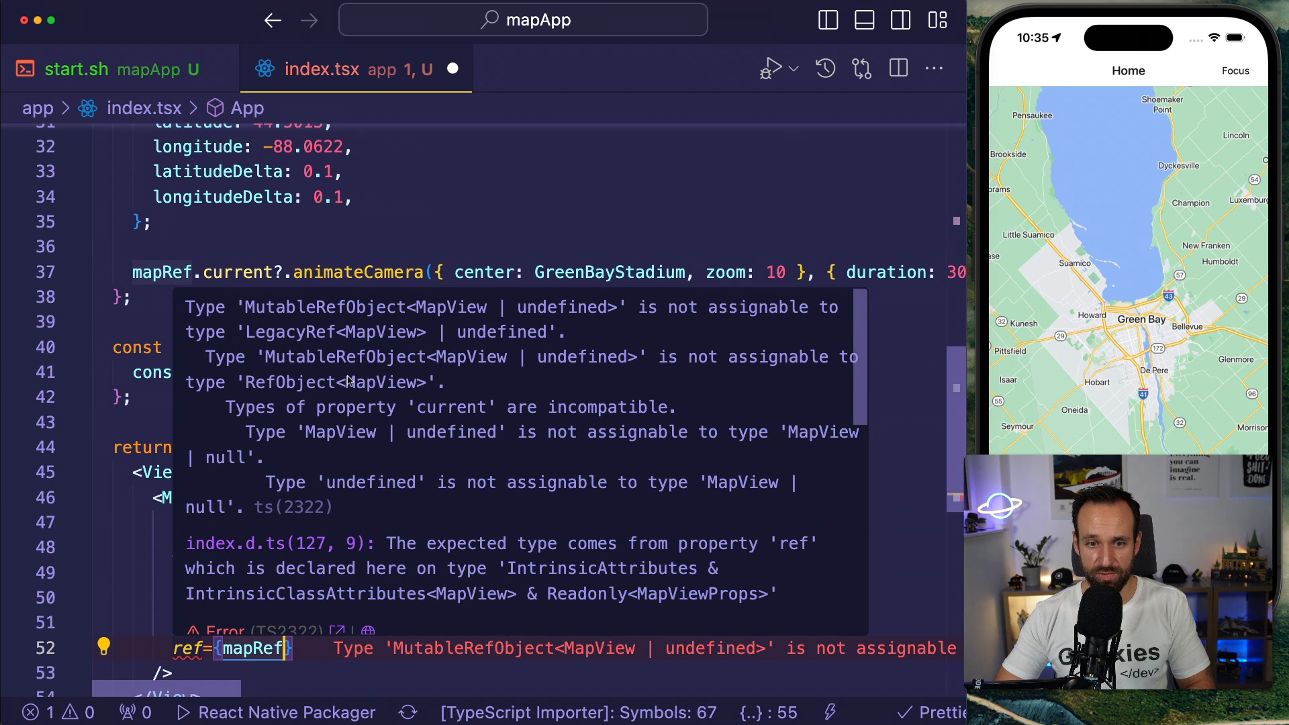
mouse_move(755, 319)
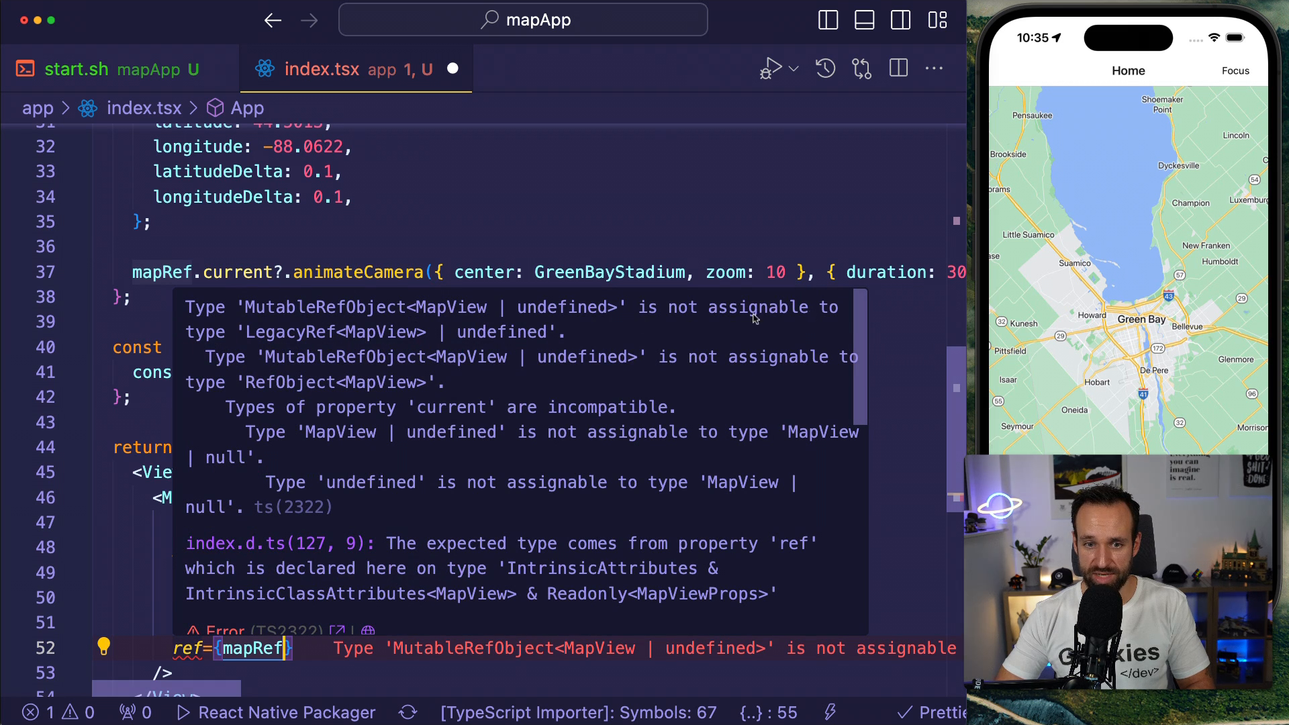
mouse_move(403, 344)
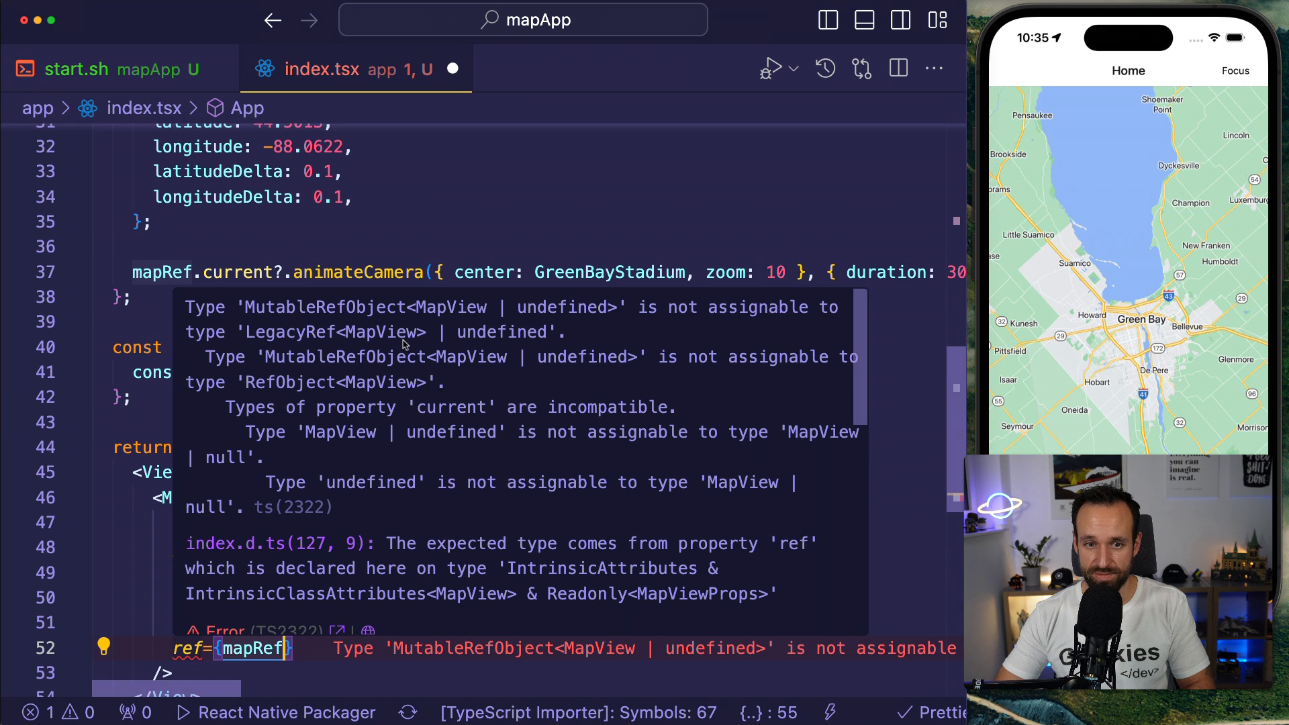
mouse_move(487, 377)
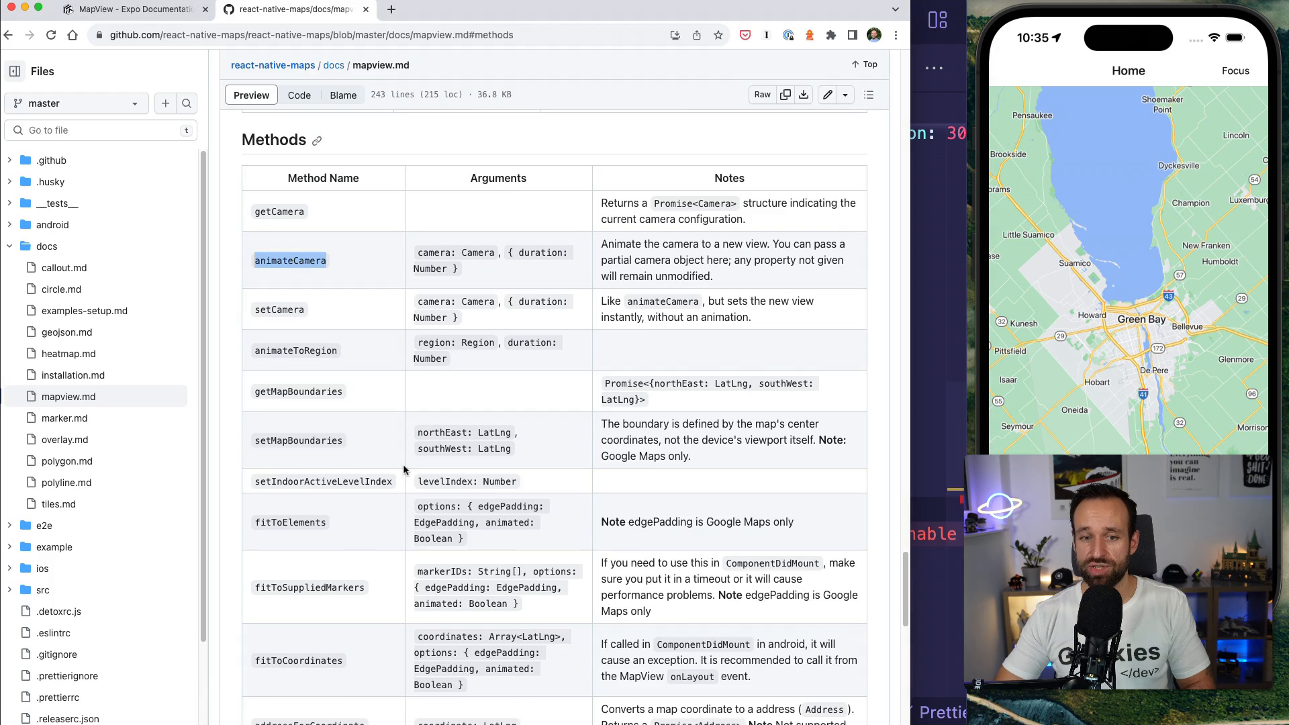
Scroll the mapview.md docs to review the MapView Events table.
scroll("down", 3)
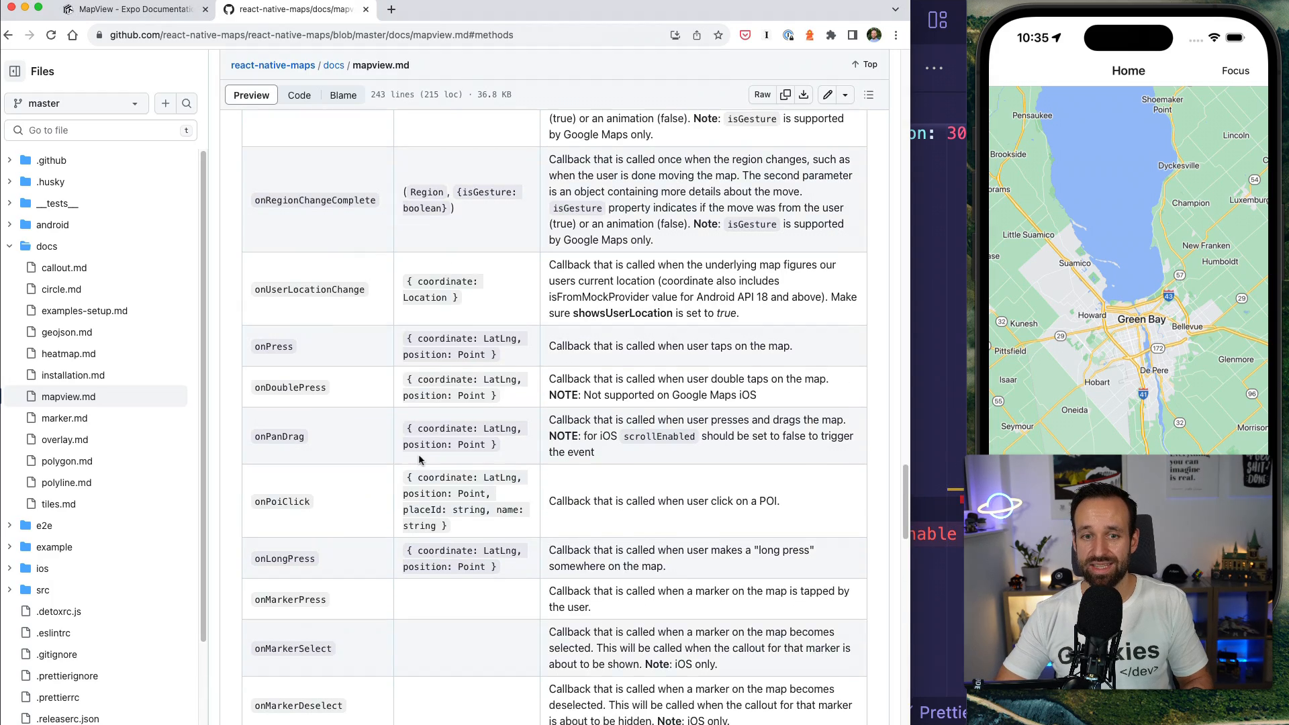
scroll("up", 3)
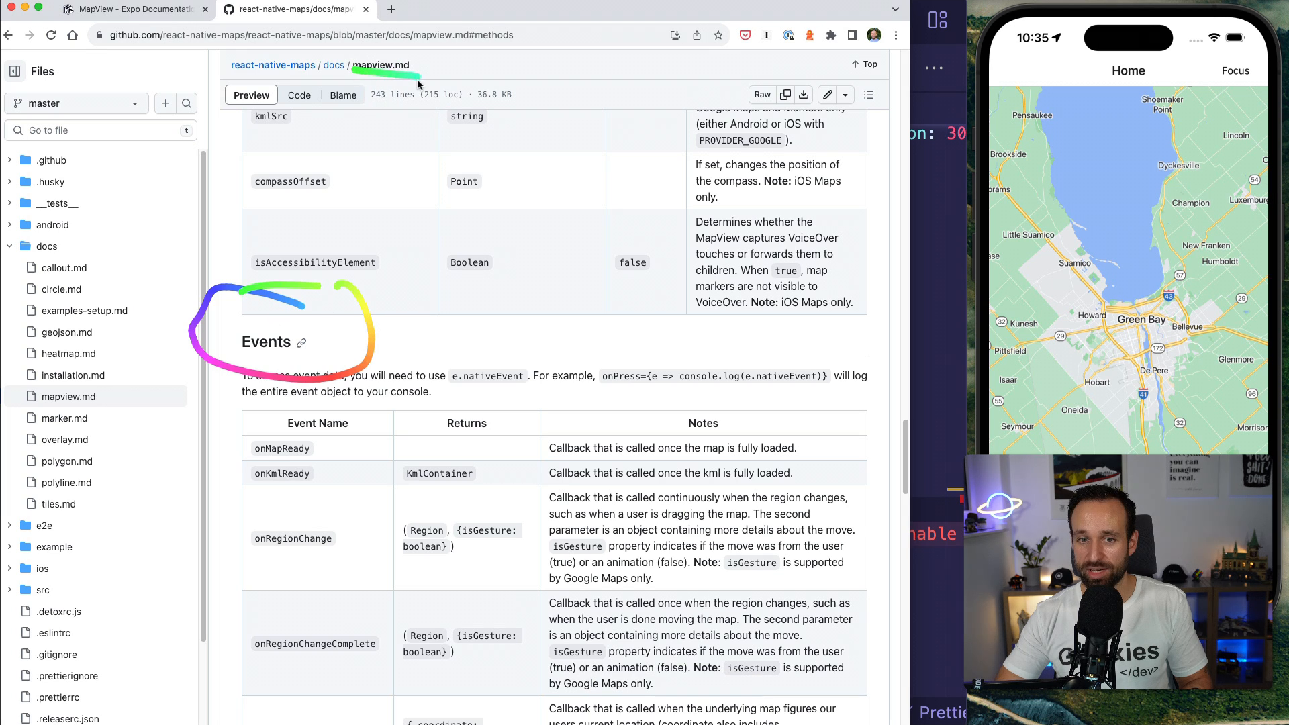
scroll("down", 3)
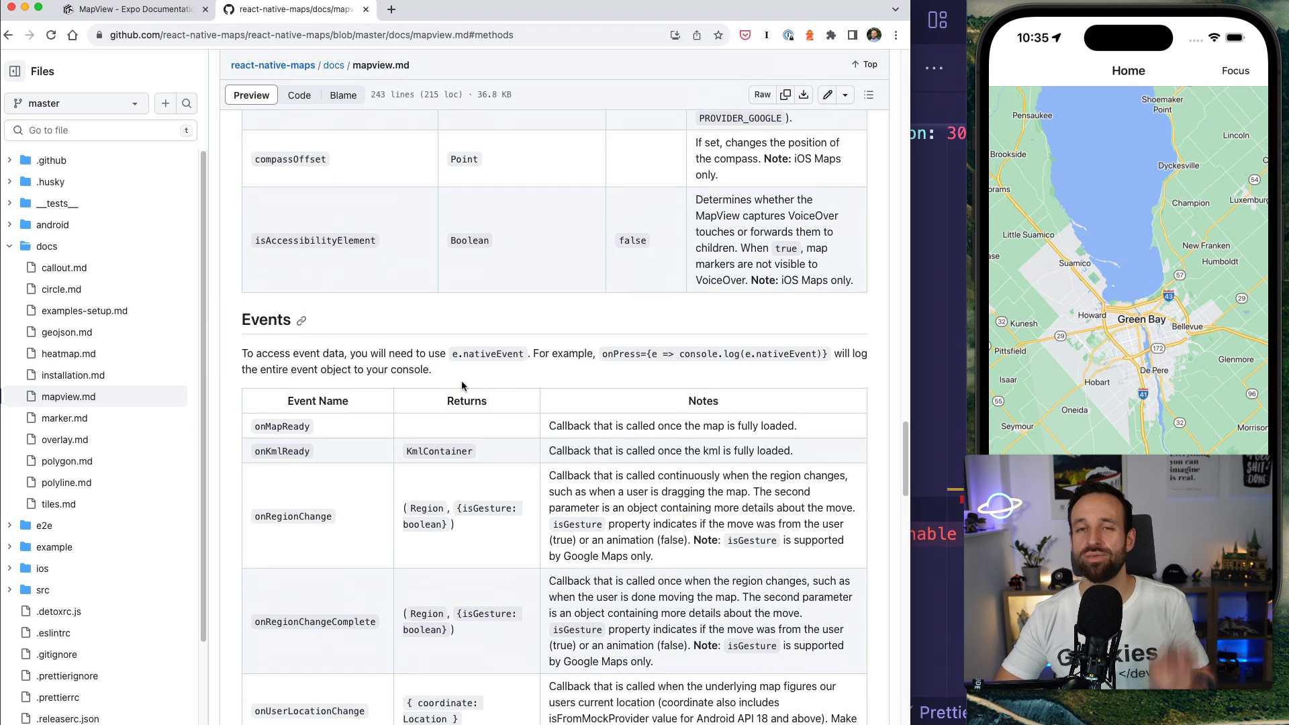
scroll("down", 3)
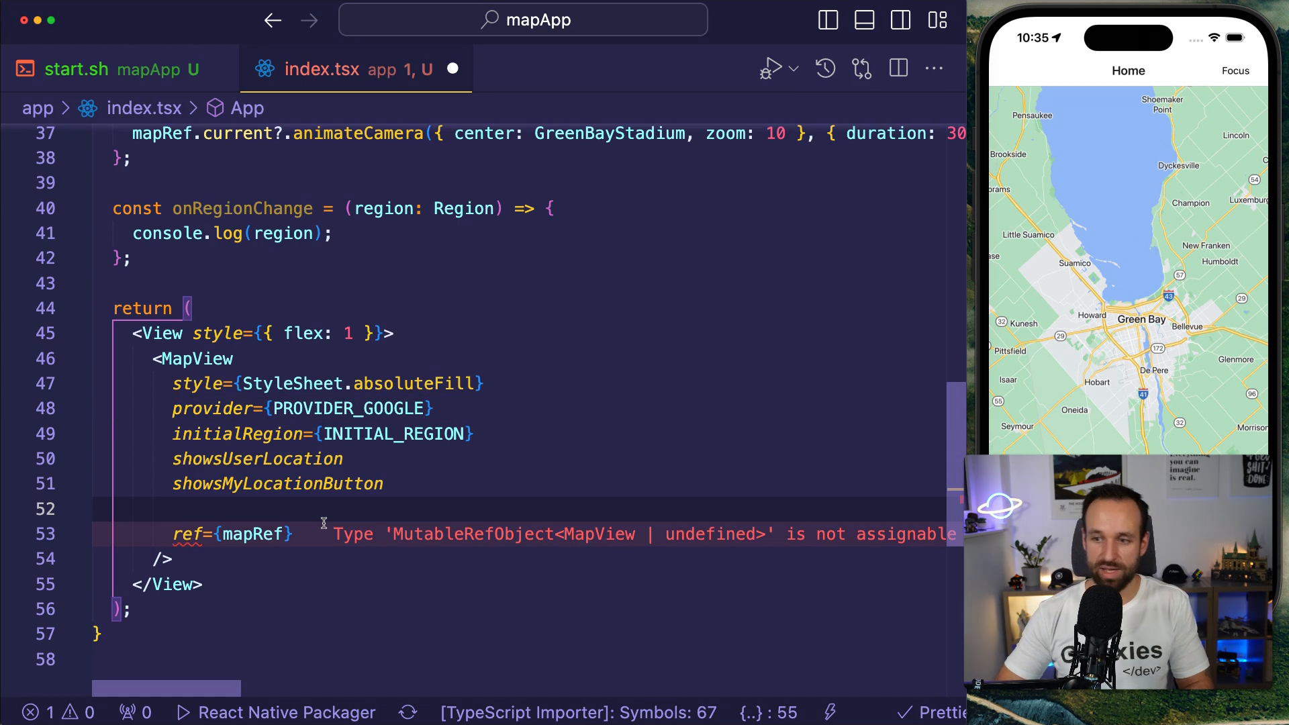
Pass the handler to MapView as onRegionChange, then rename it to onRegionChangeComplete.
type("onReg")
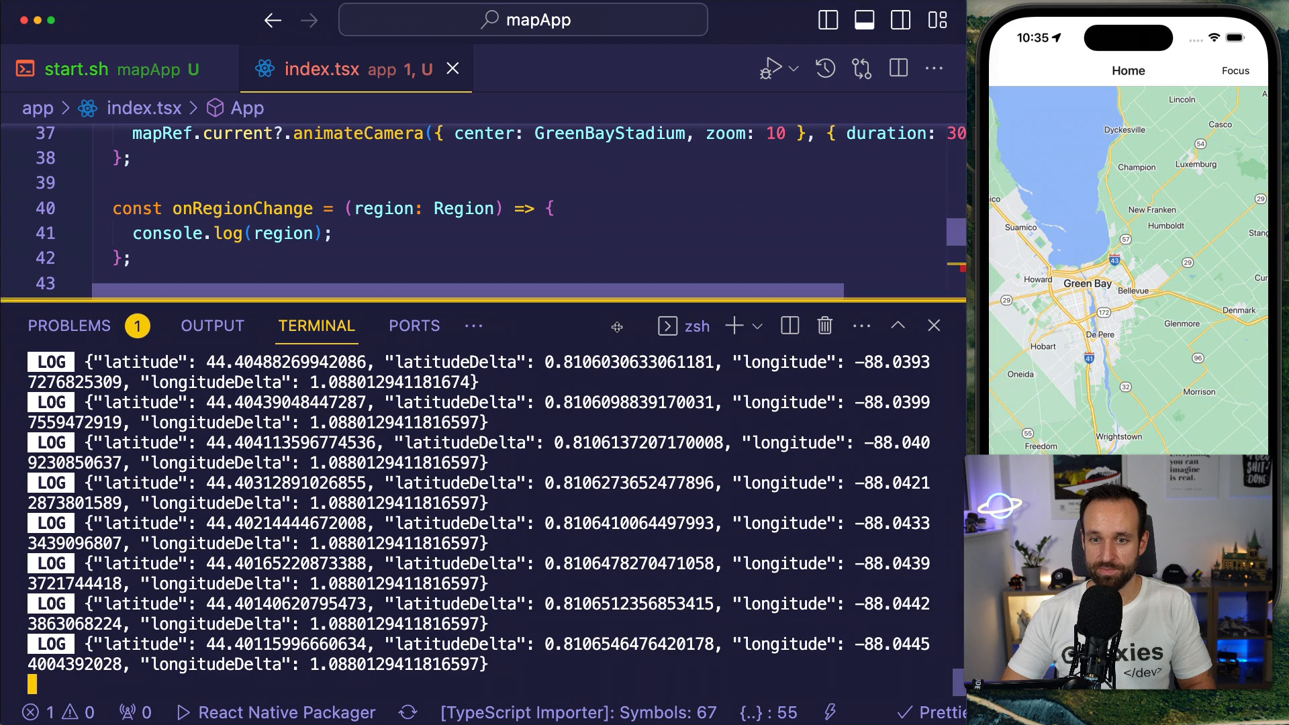
scroll("down", 3)
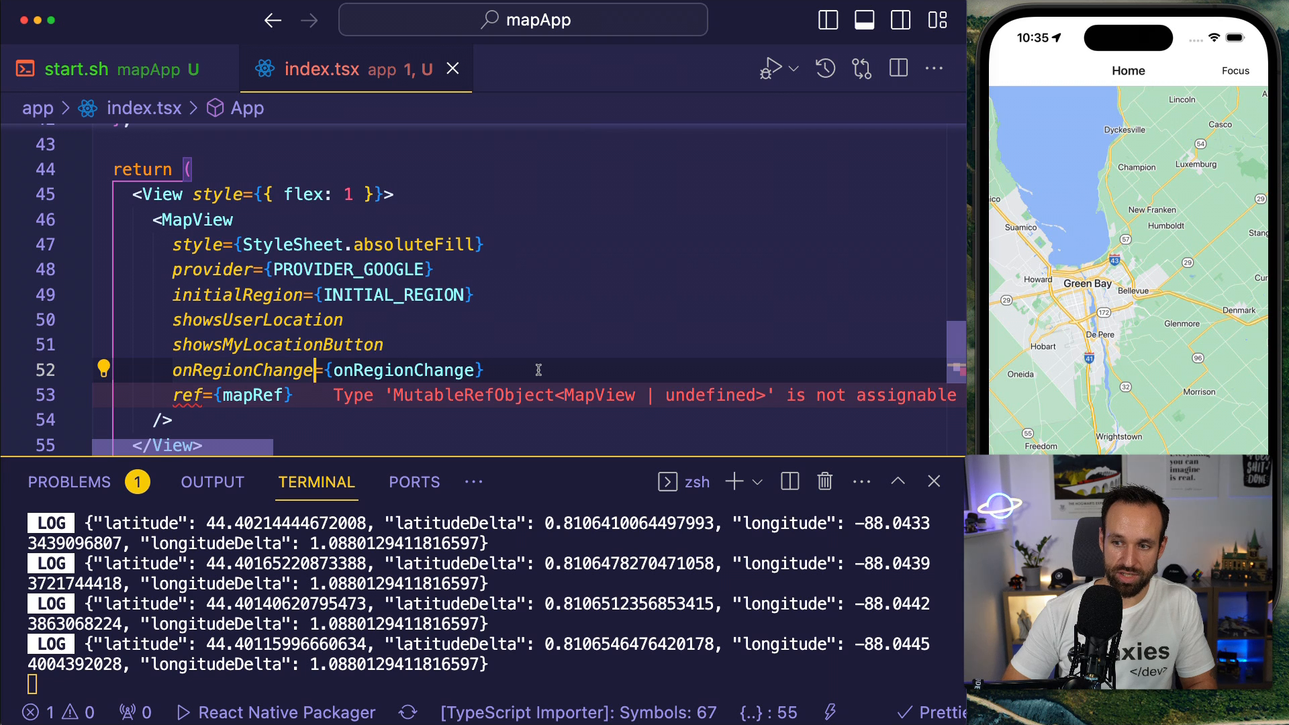
type("Complete")
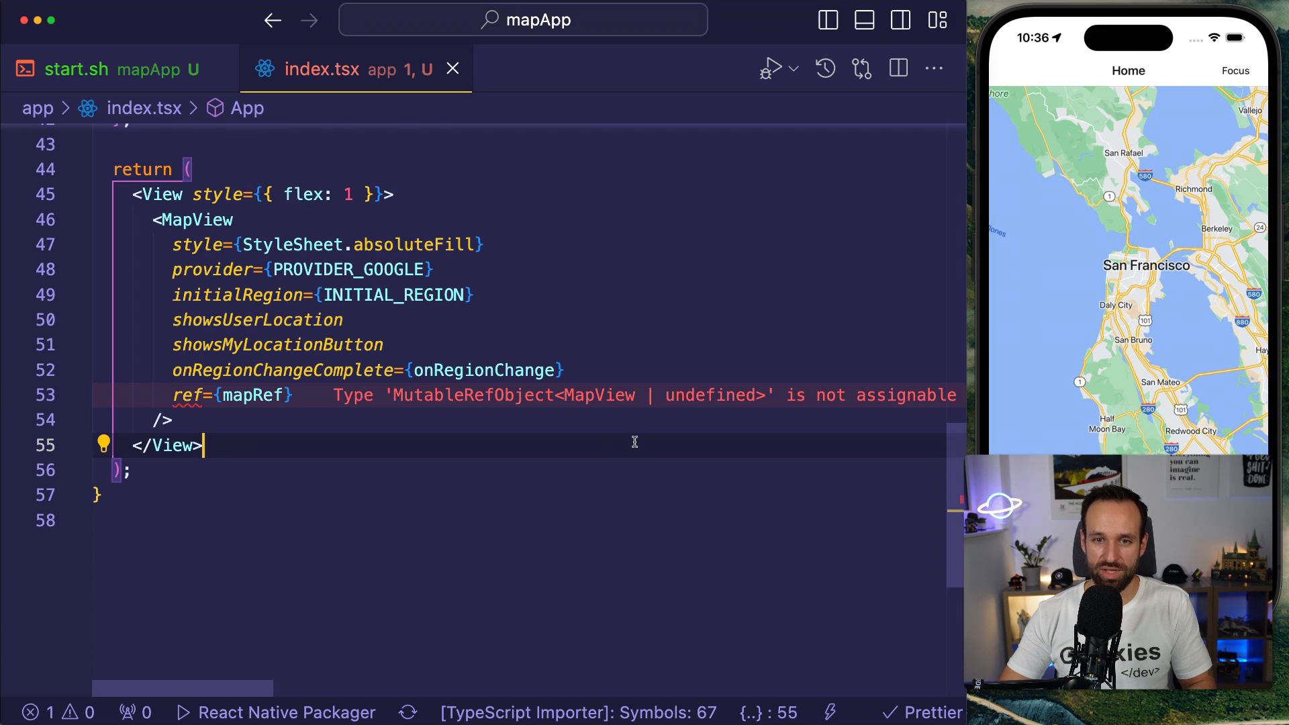
Open assets/markers.ts and browse the San Francisco and San Diego marker entries.
left_click(828, 20)
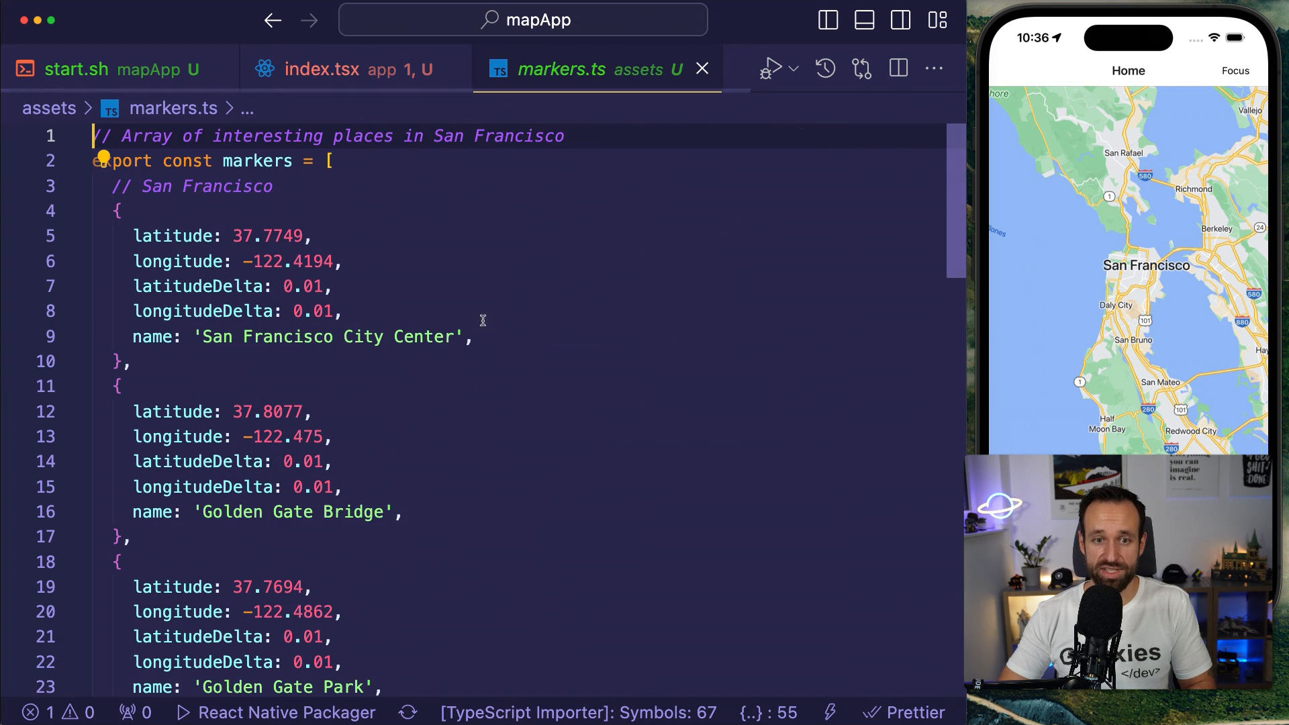
scroll("down", 3)
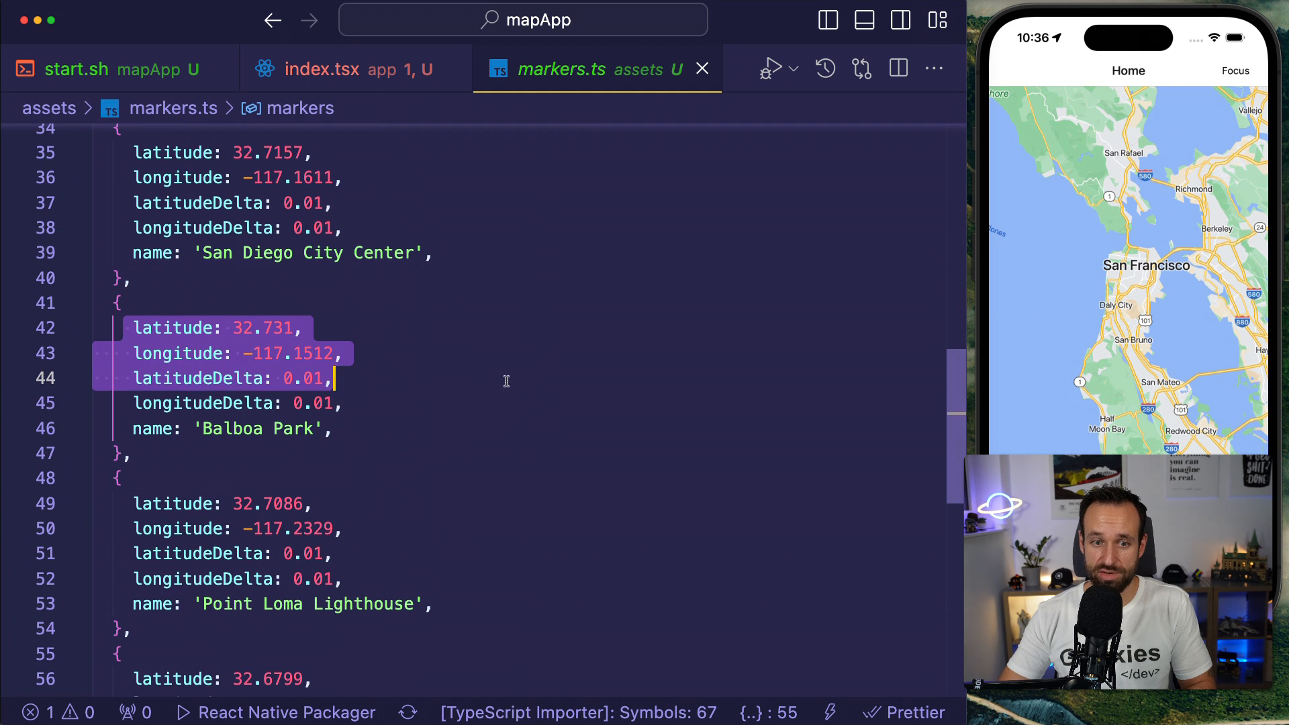
scroll("up", 3)
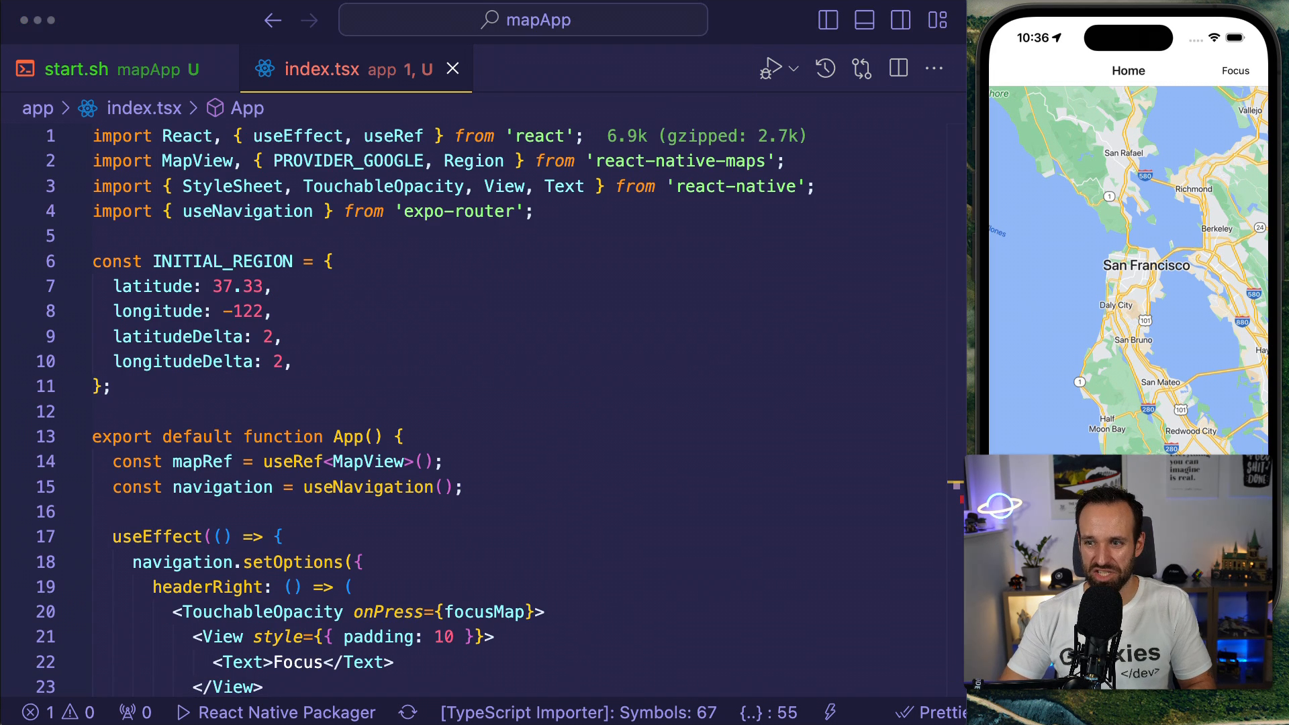
Import markers from '../assets/markers' and start markers.map((marker, index) => ( inside MapView.
type("import { markers } from '../assets/markers';")
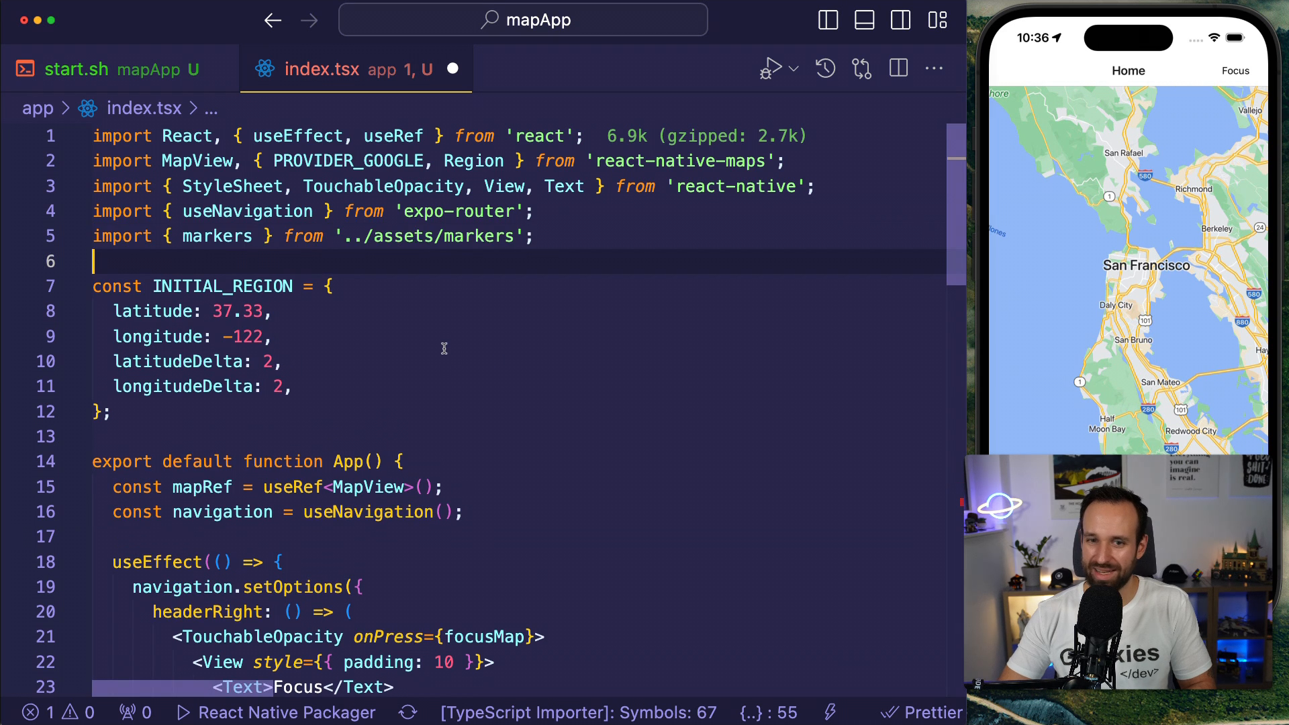
scroll("down", 3)
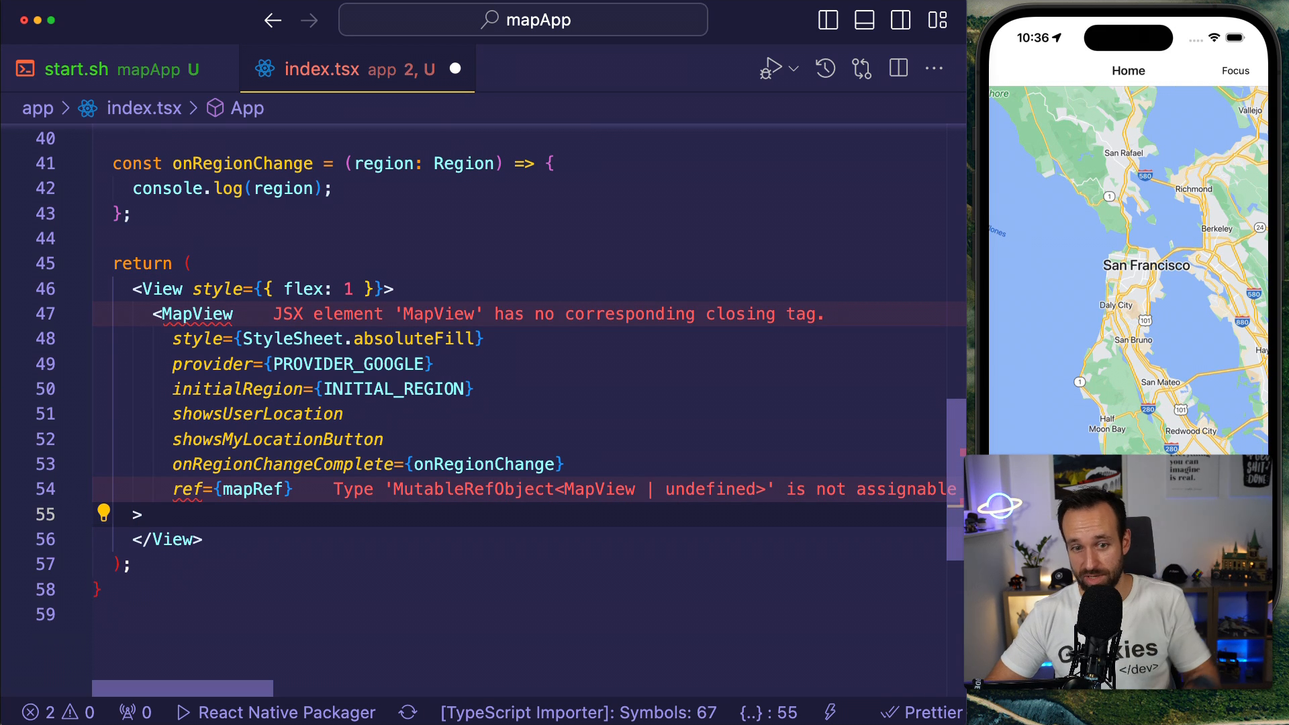
type("</MapView>")
type("{")
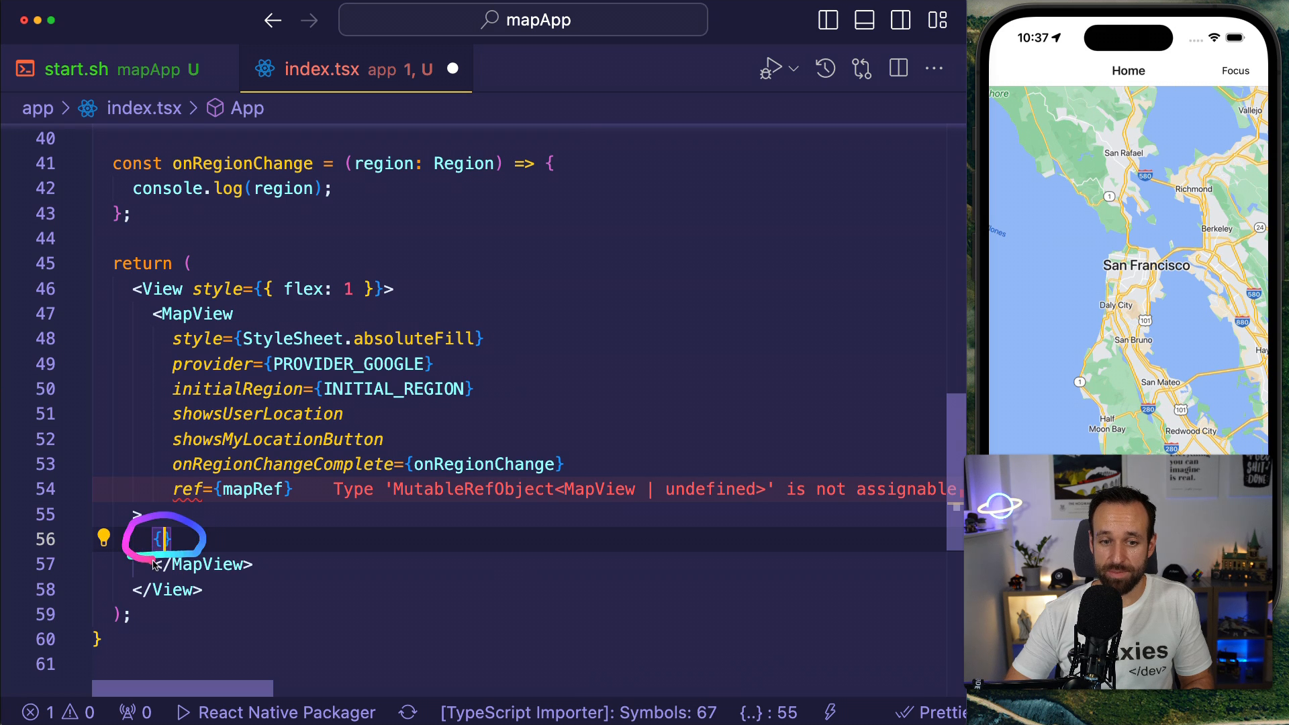
type("mar")
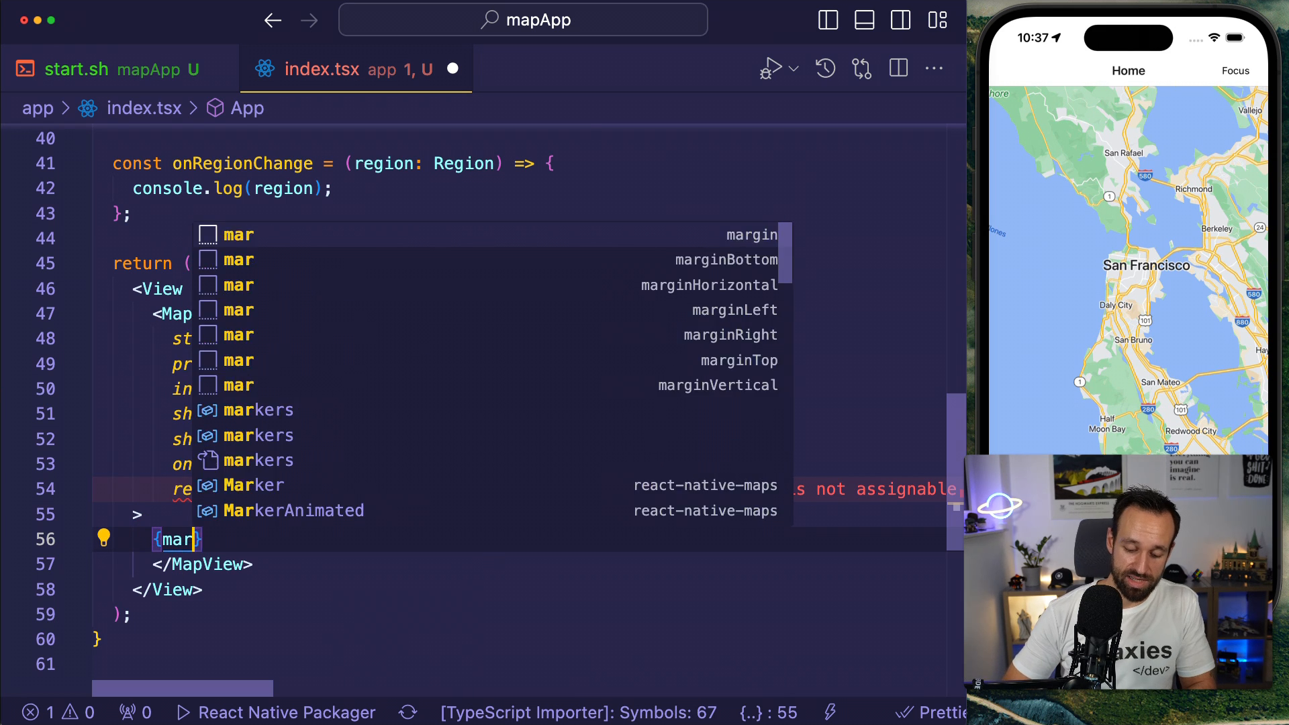
type("kers.map((")
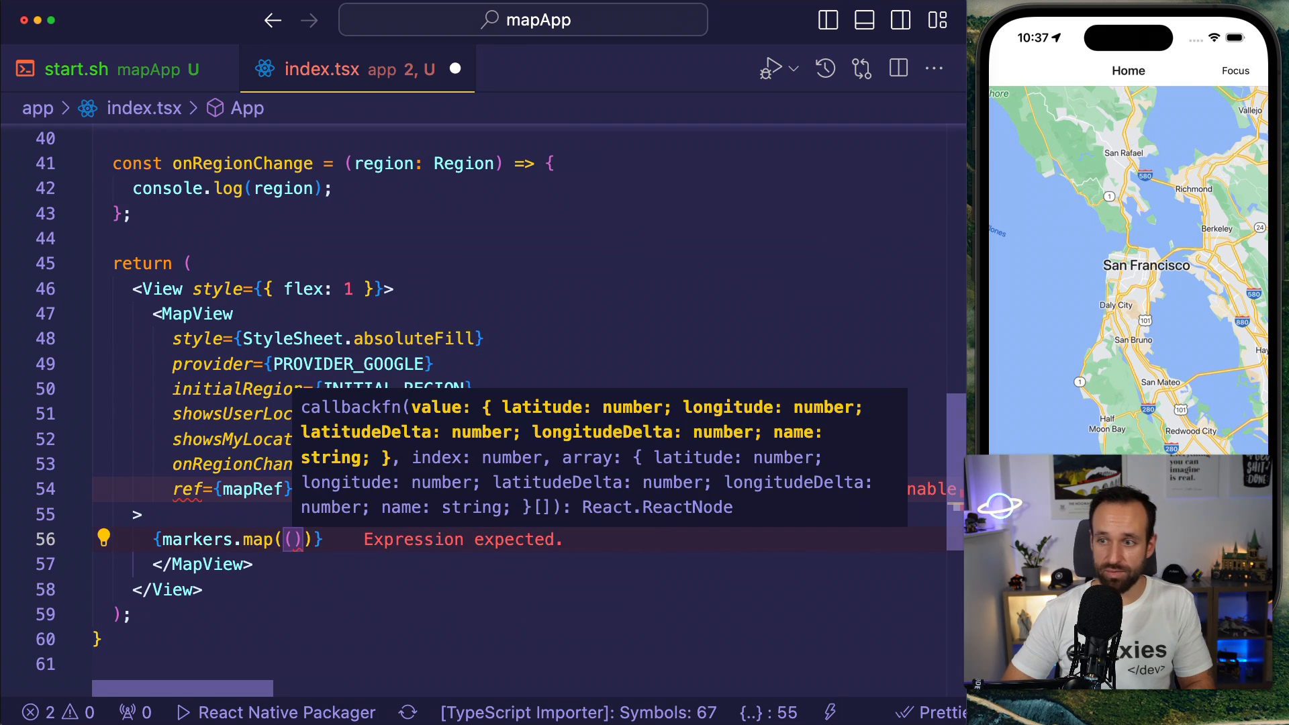
type("(marker, index)")
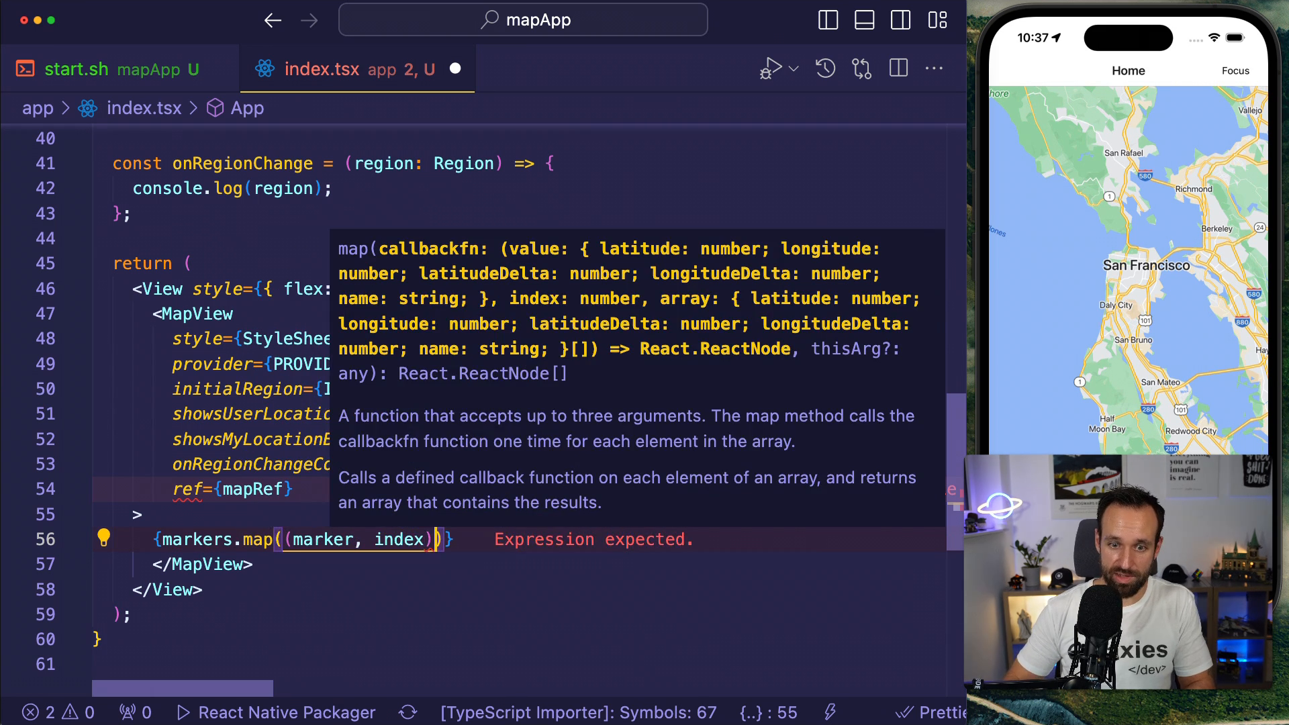
type("=> ()")
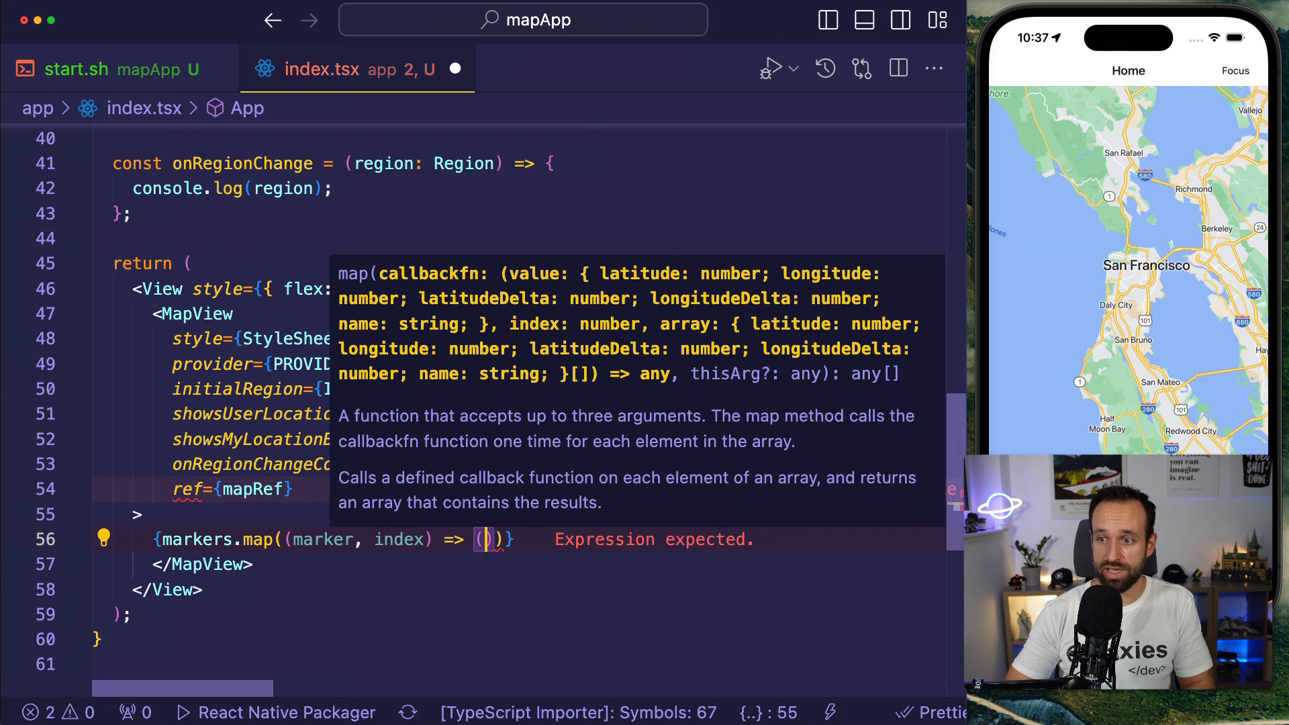
Return <Marker key={index} coordinate={marker} /> for each marker.
type("<Marker")
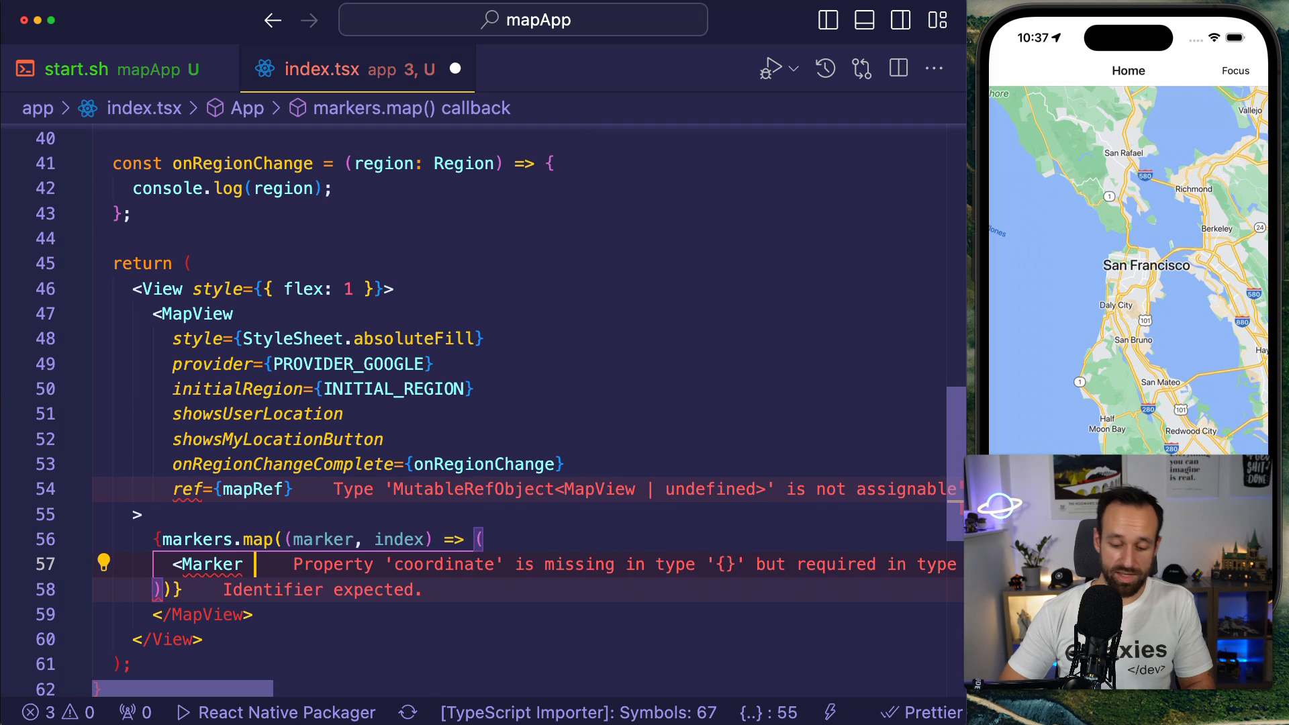
type("key={i")
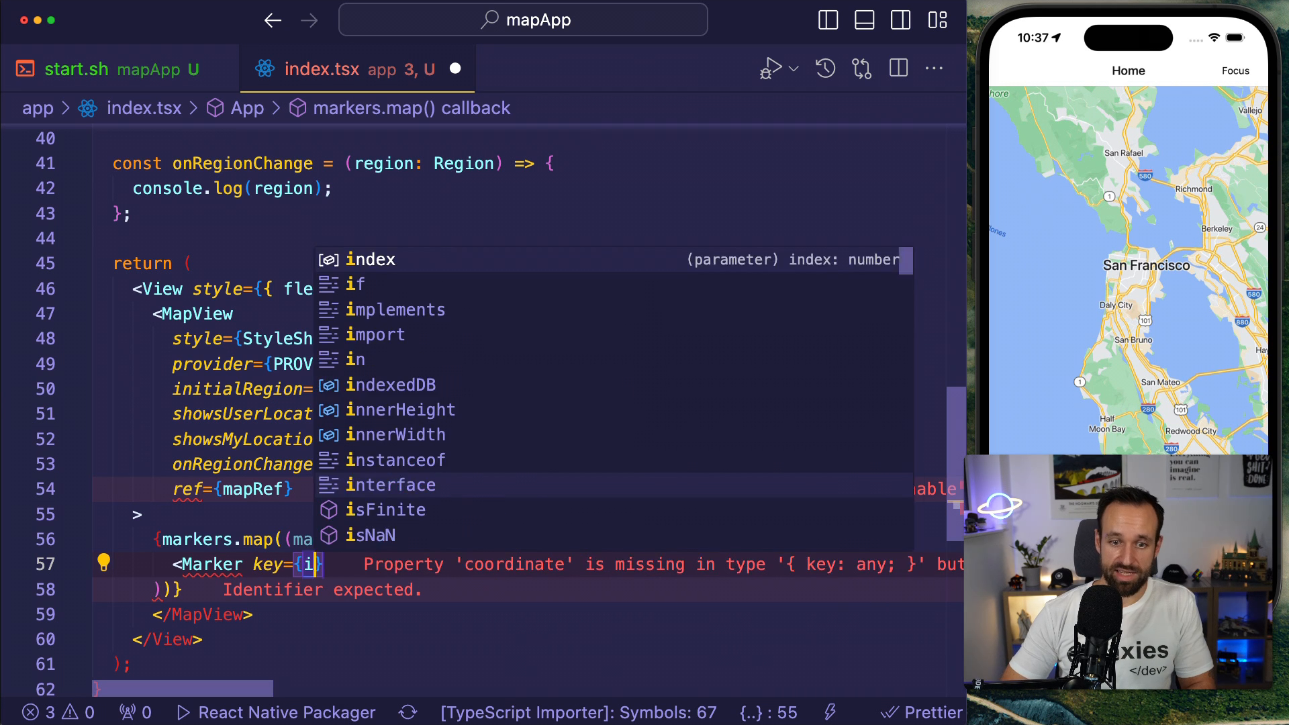
left_click(371, 259)
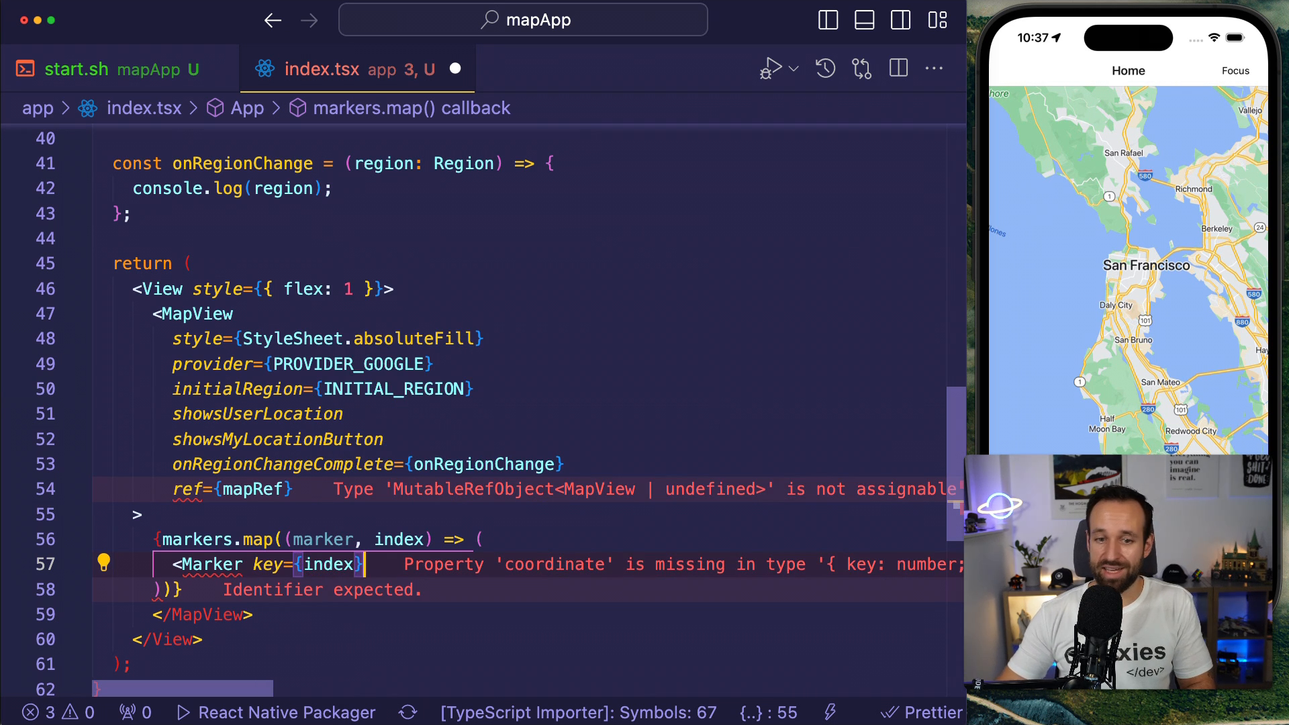
type("/>")
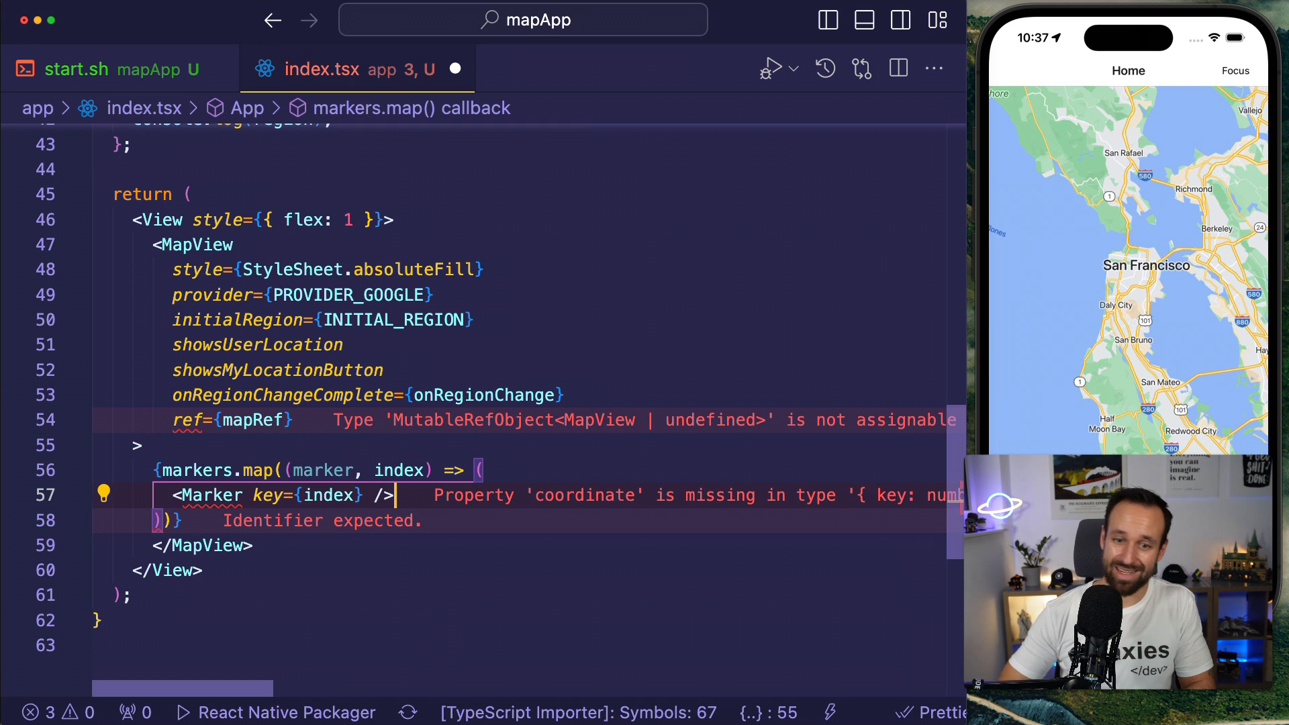
left_click(105, 495)
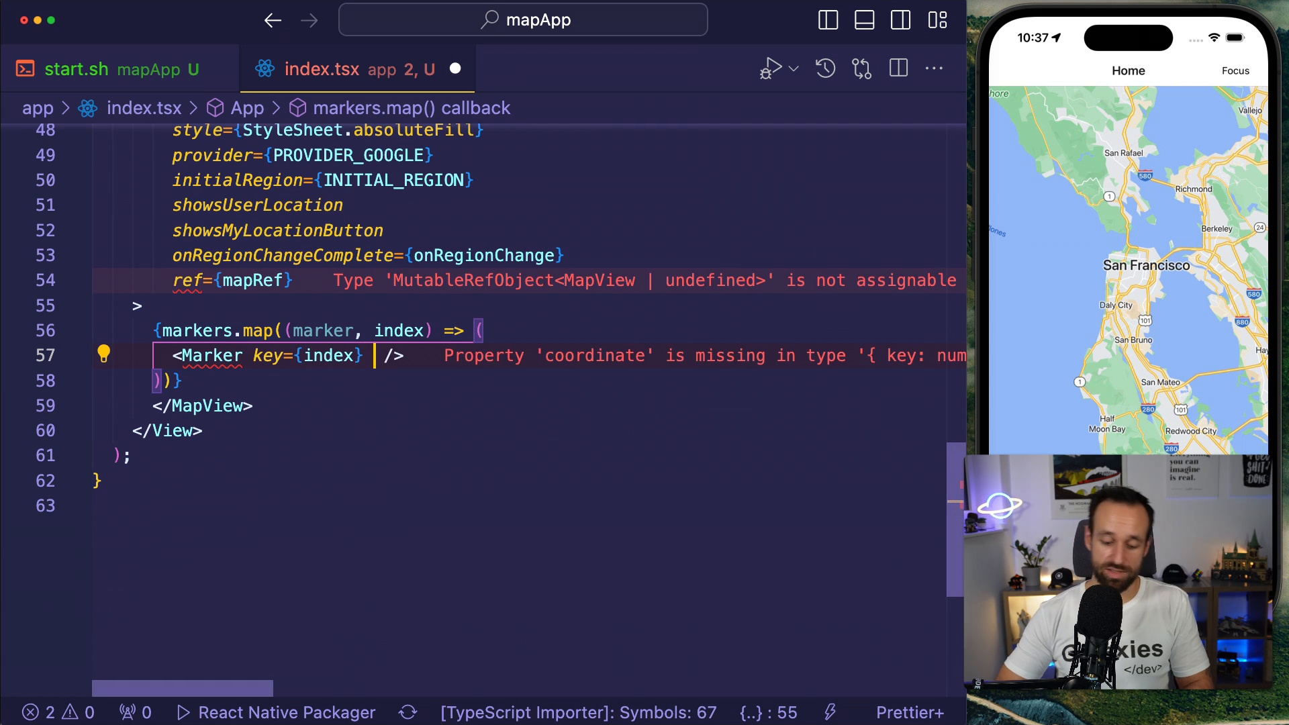
type("coordinate={}")
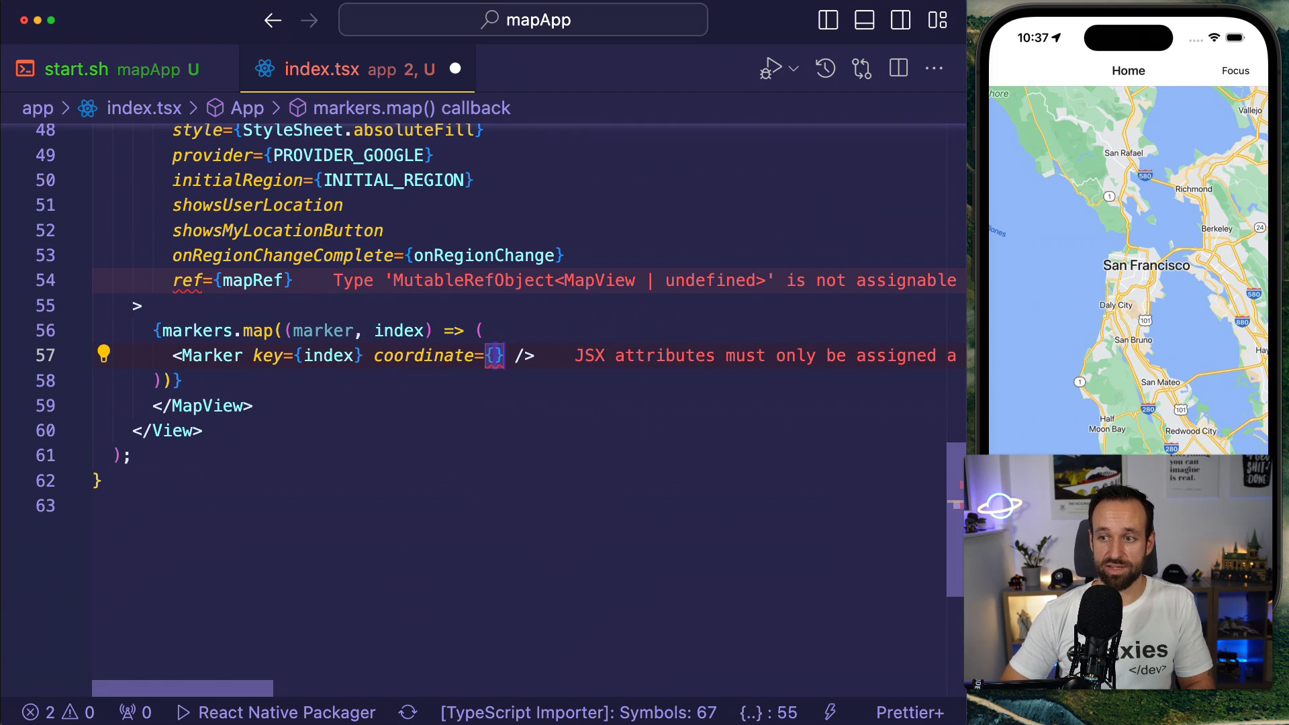
type("marker")
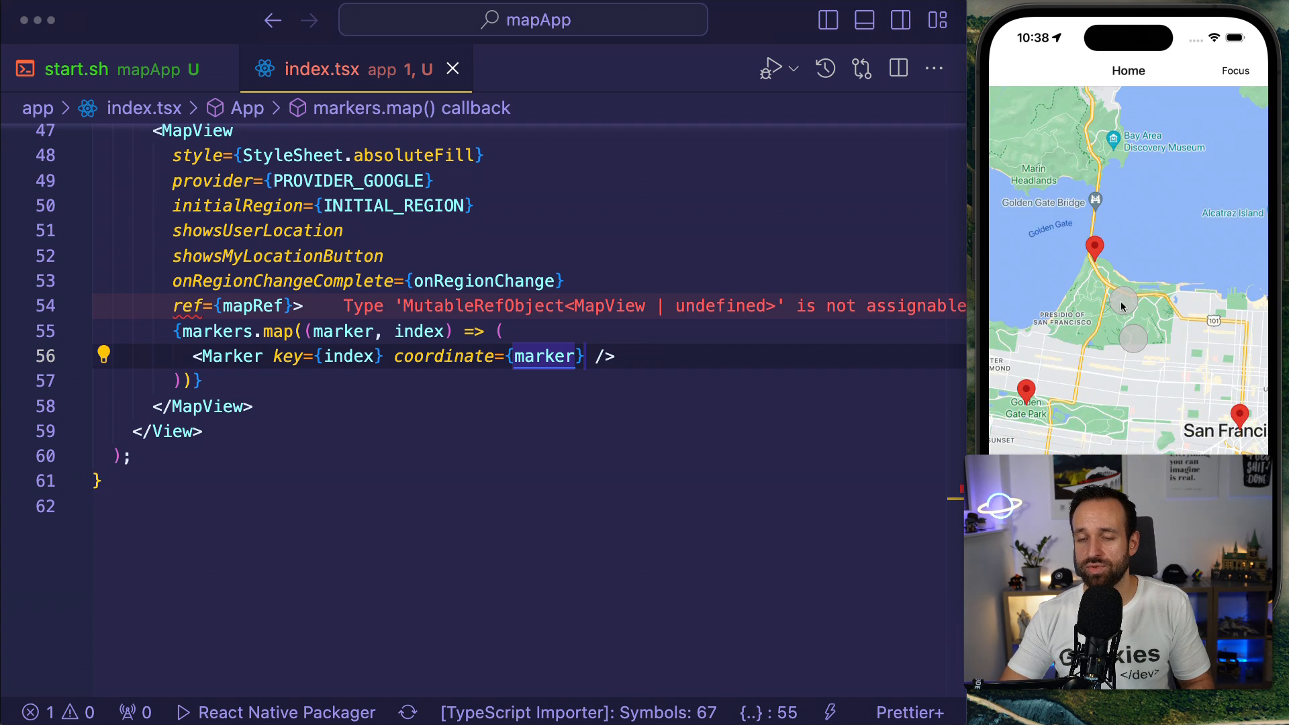
Define onMarkerSelected = (marker: any) that calls Alert.alert(marker.name).
scroll("up", 3)
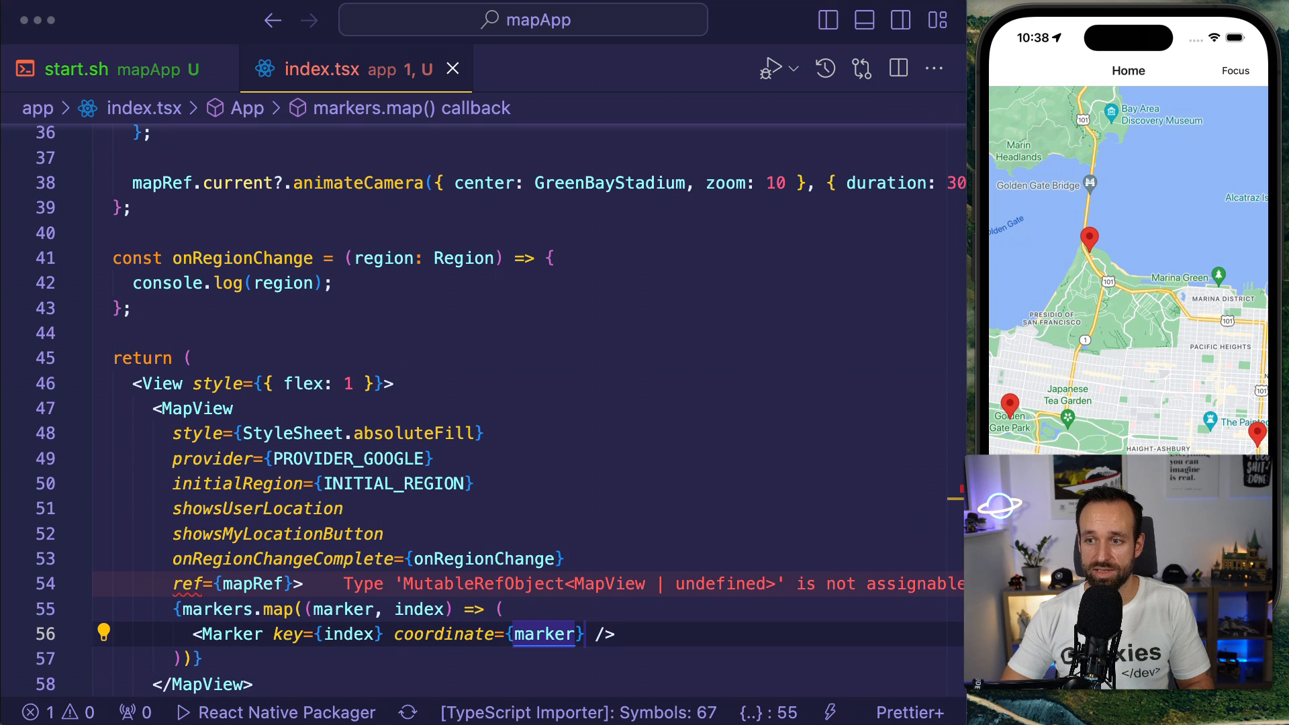
type("const")
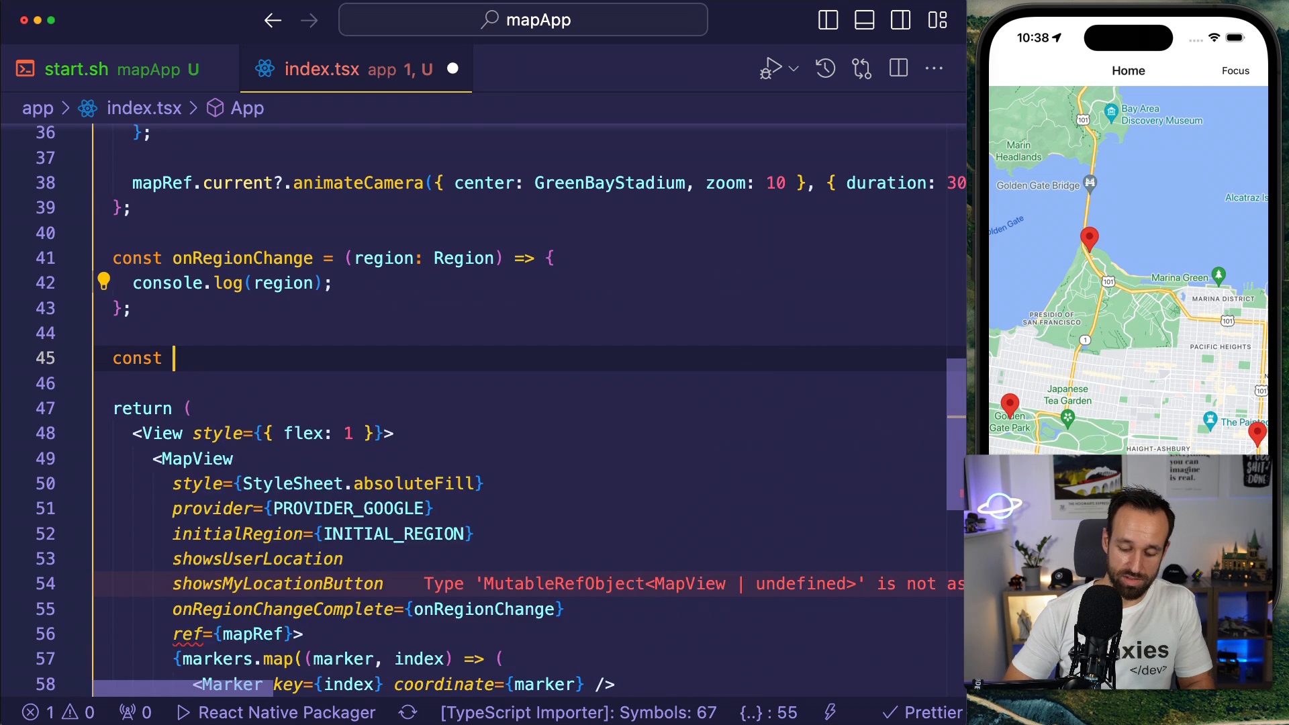
type("onMarkerSelec")
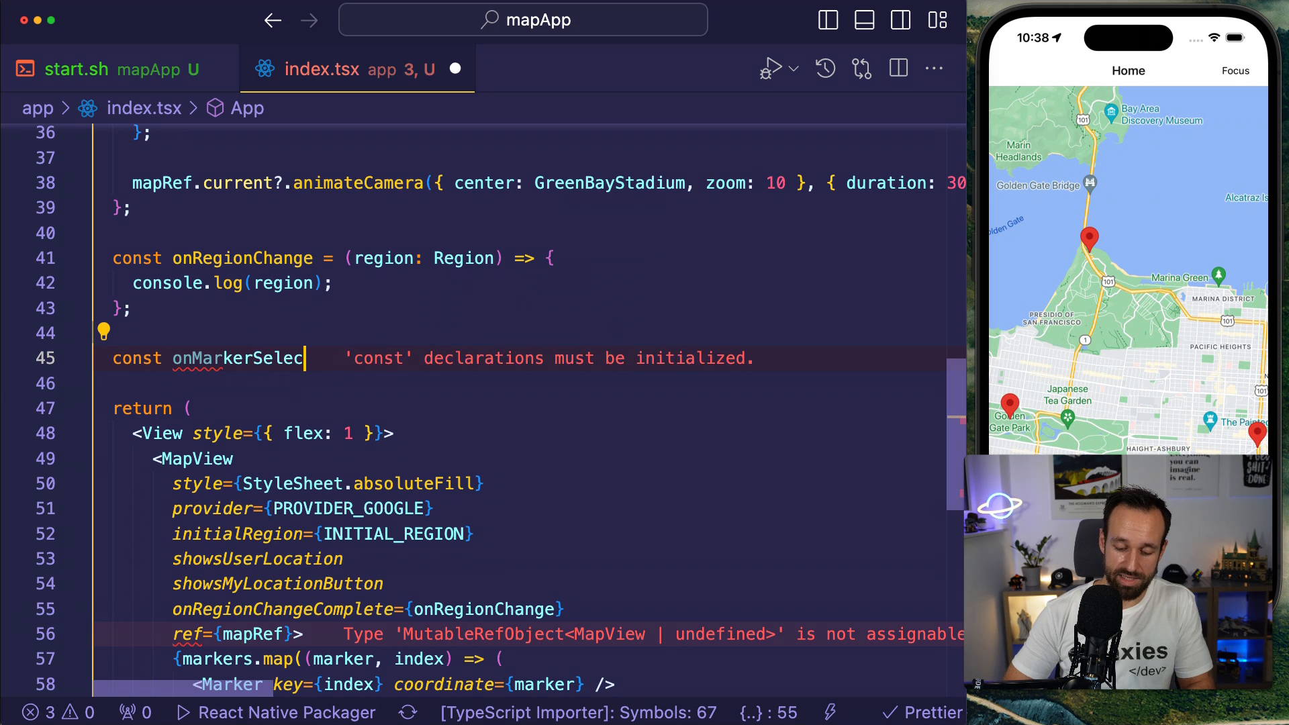
type("ted = (")
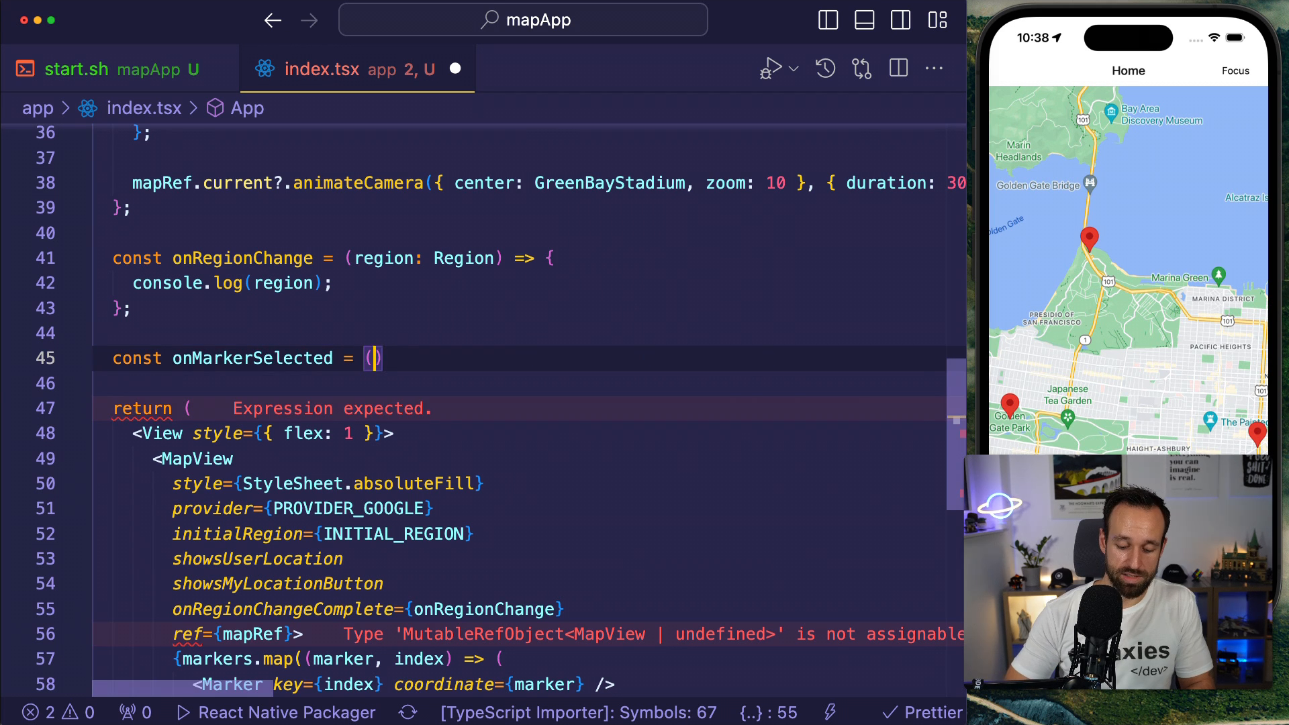
type("marker: any")
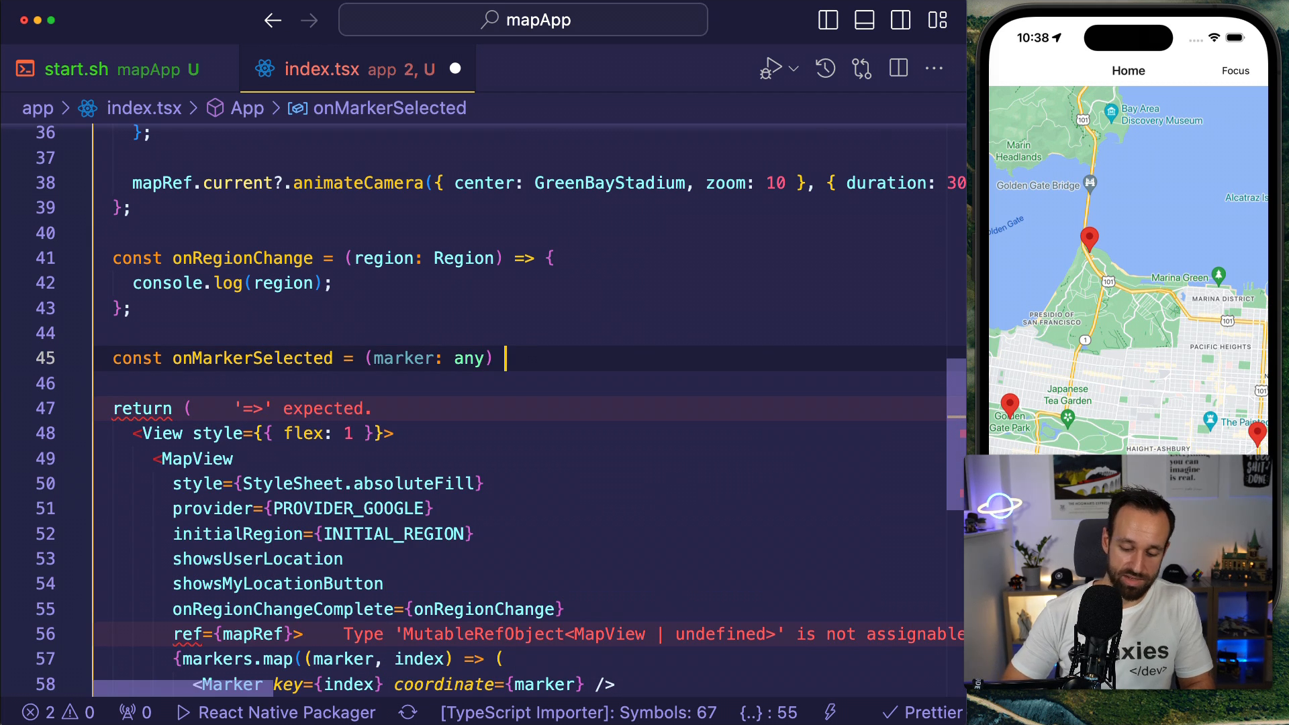
type("Aler")
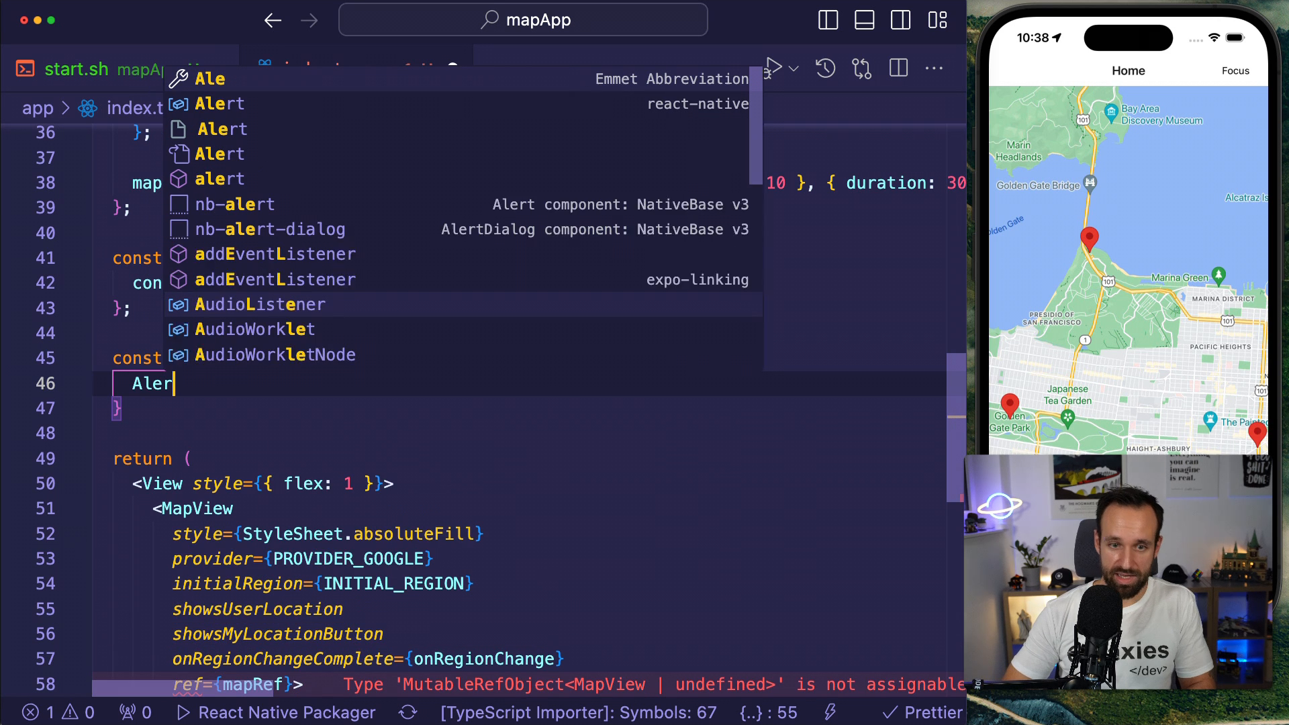
type("t.alert(")
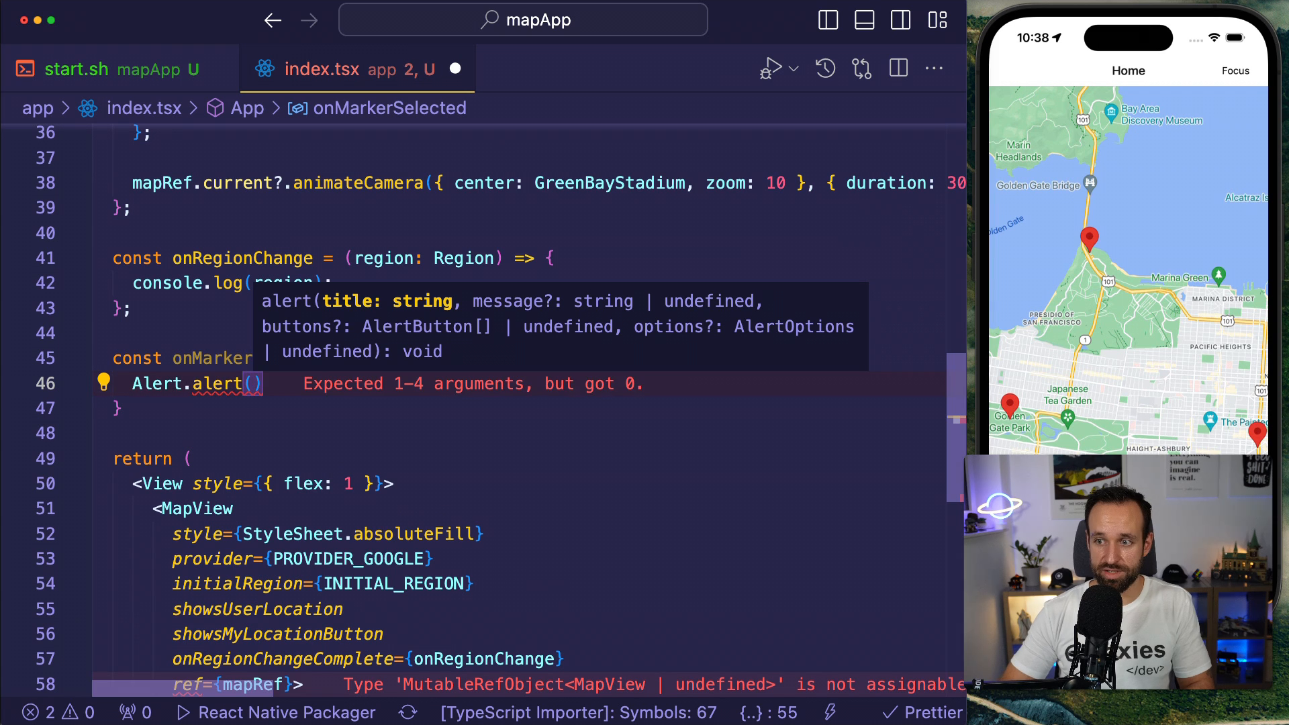
type("marker.name")
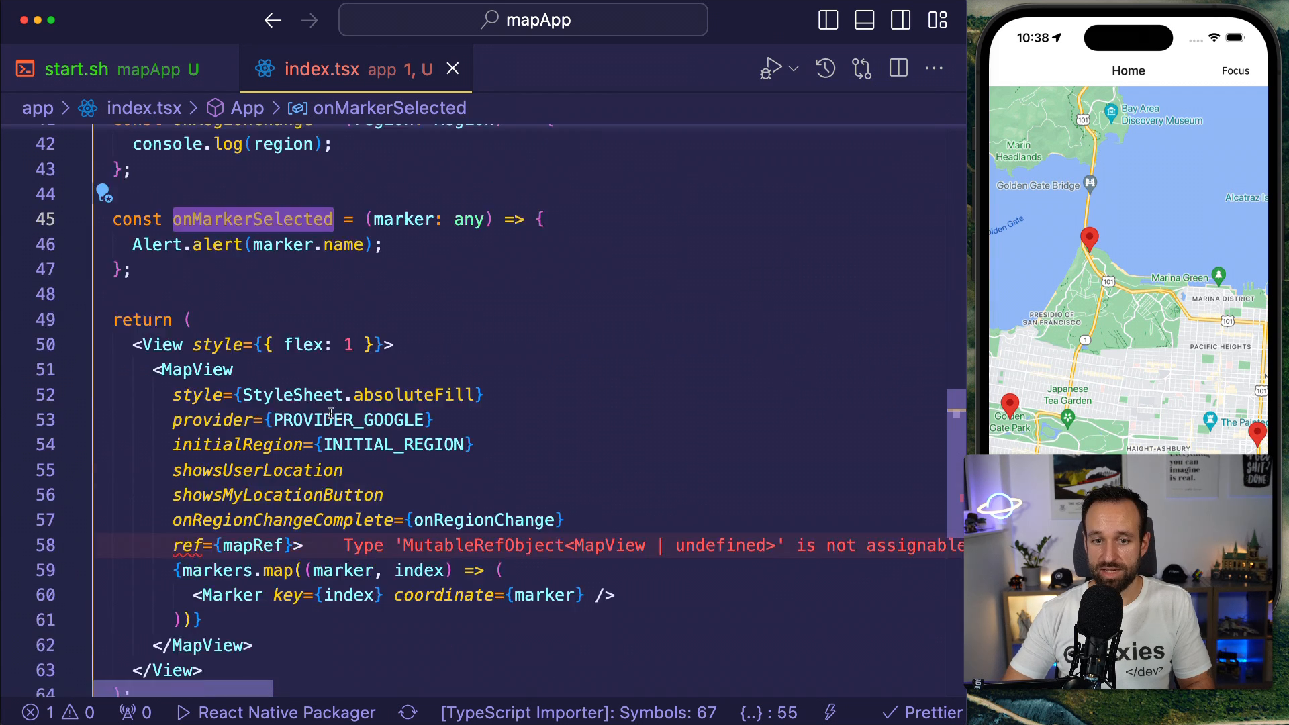
Set each Marker's onPress to () => onMarkerSelected(marker), dismissing the test alert.
type("onP")
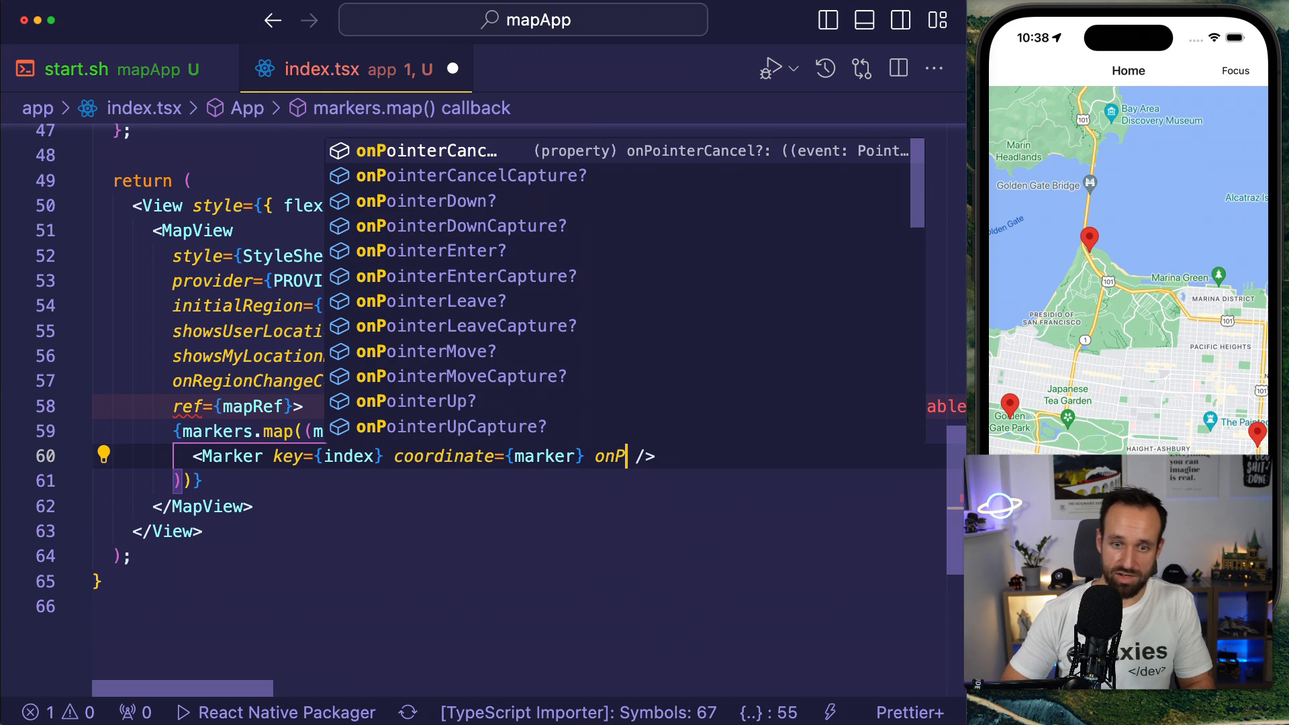
type("onPress={onMarkerSelected}")
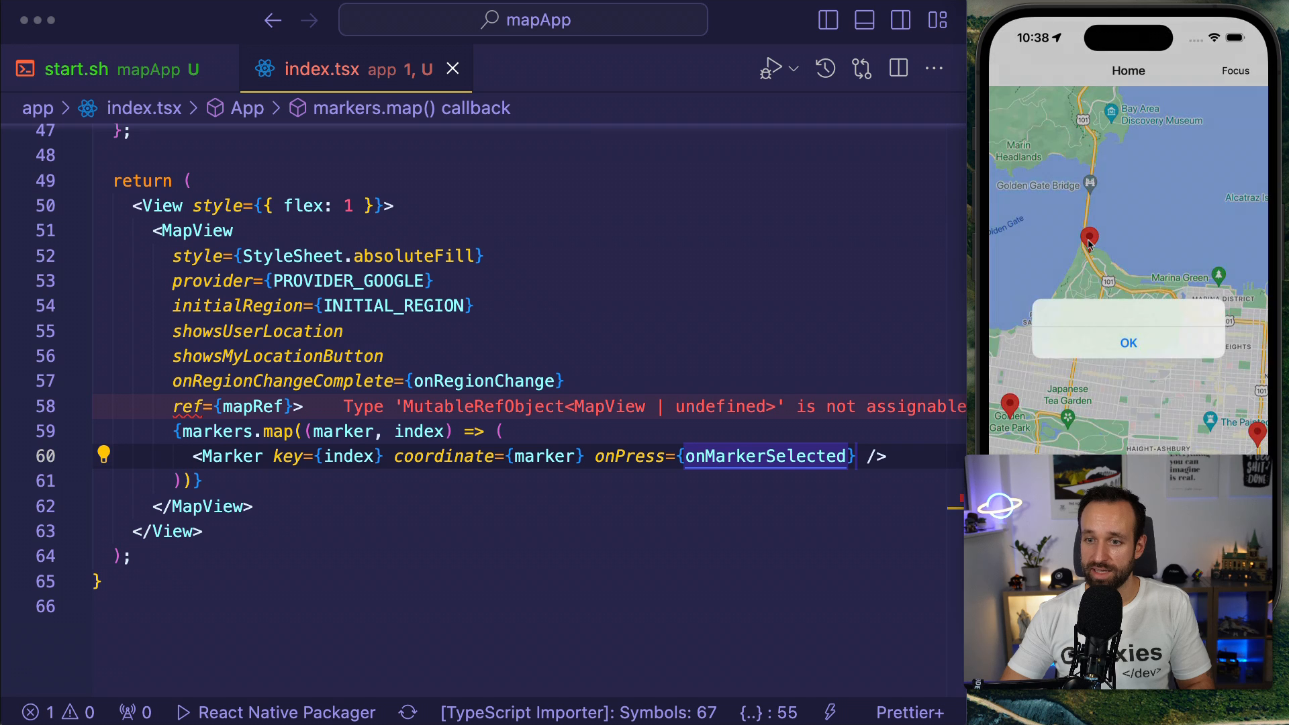
left_click(1128, 344)
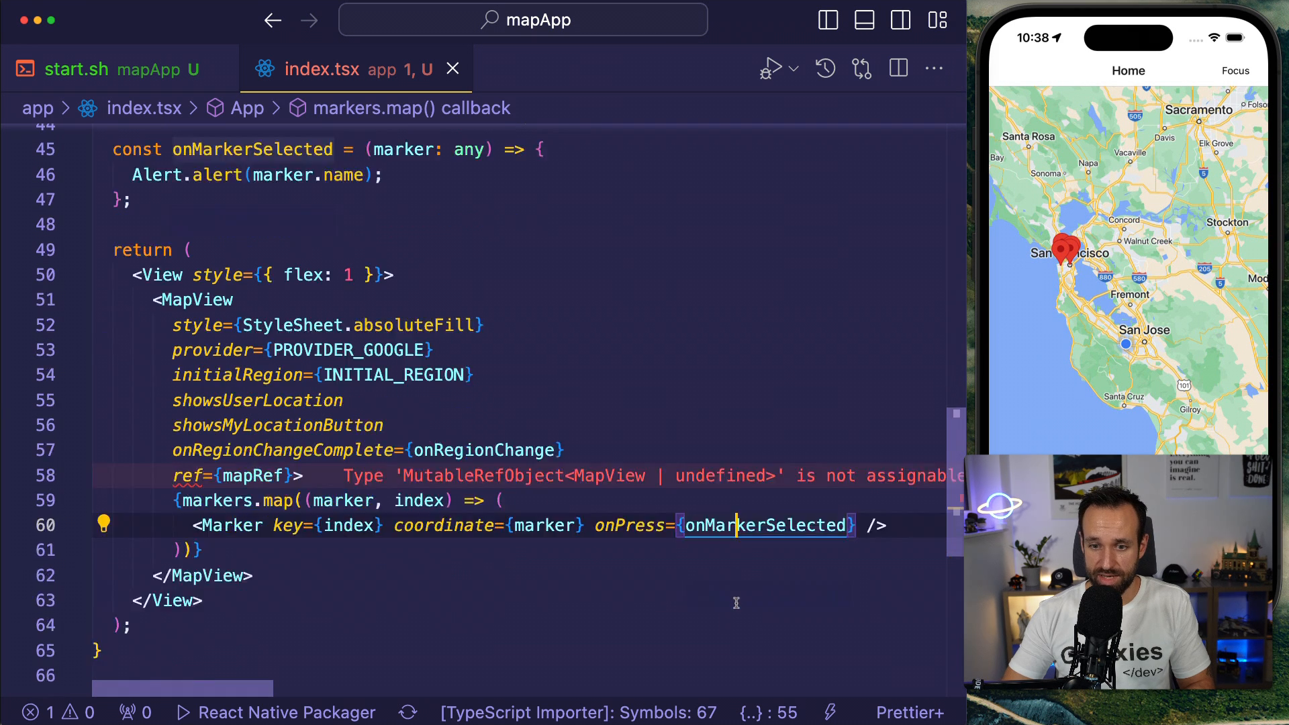
scroll("down", 3)
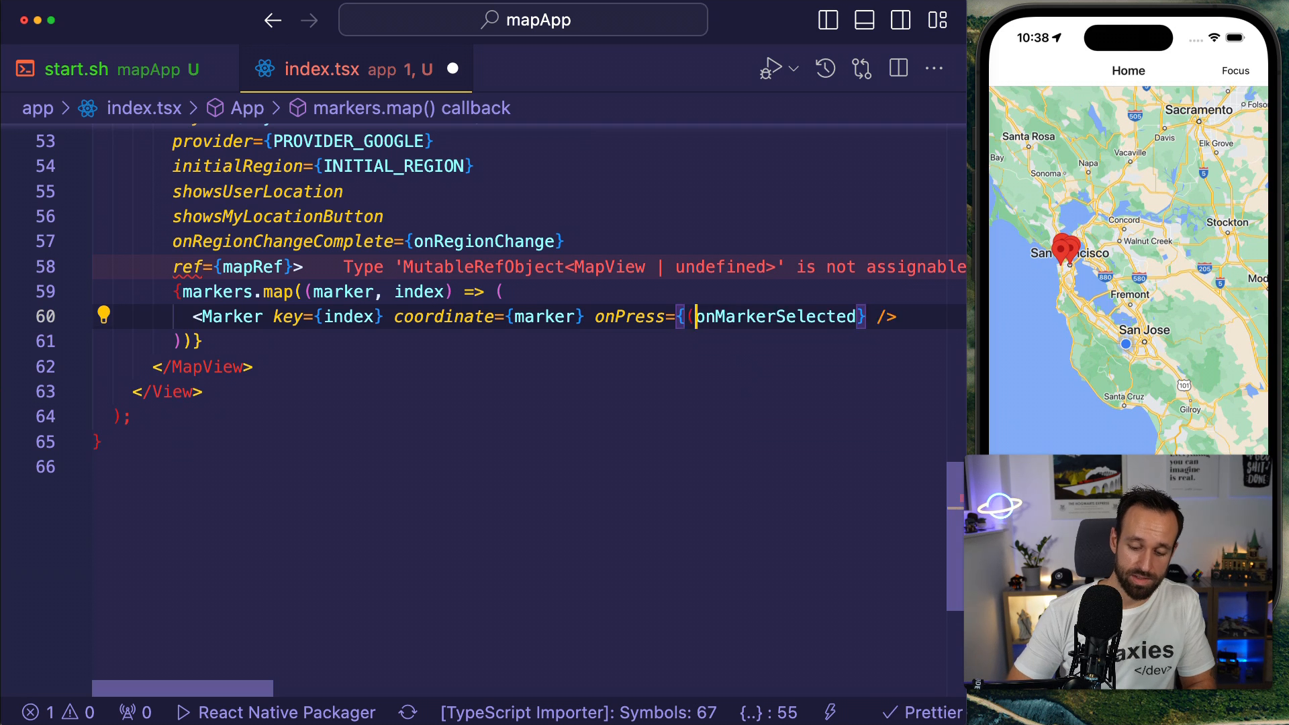
type("() =>")
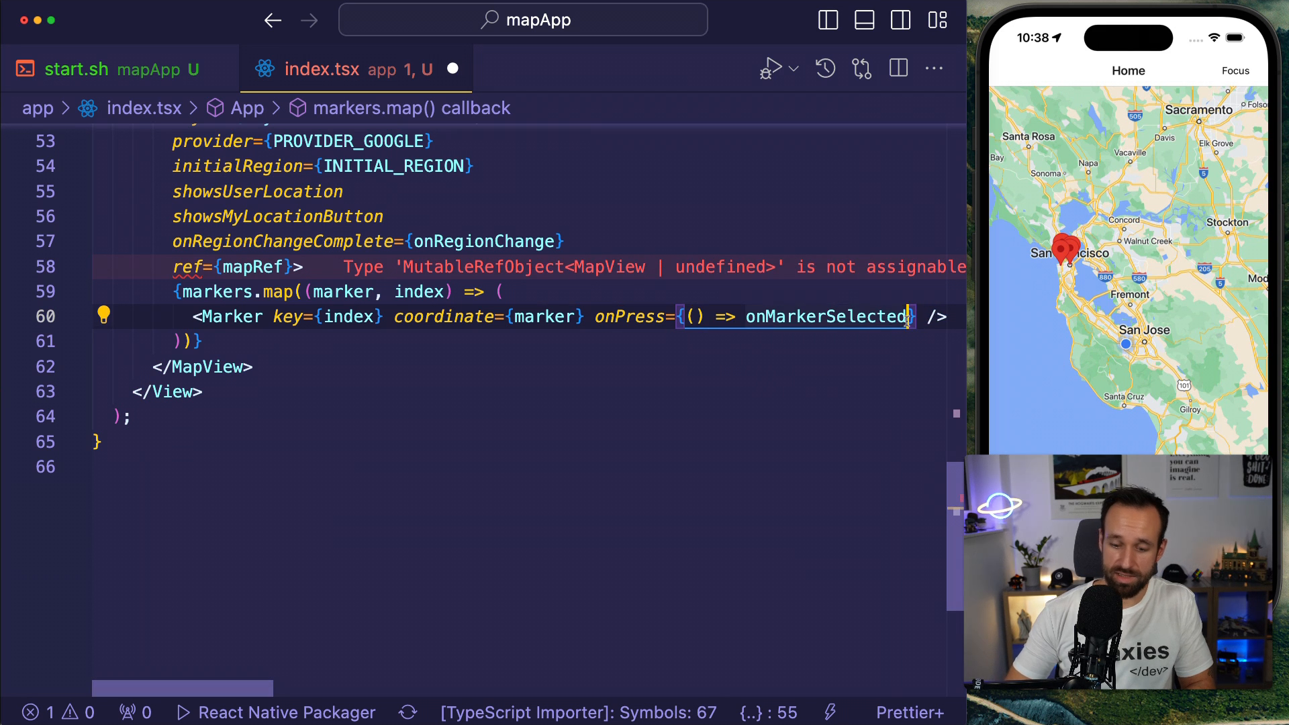
type("(marker)")
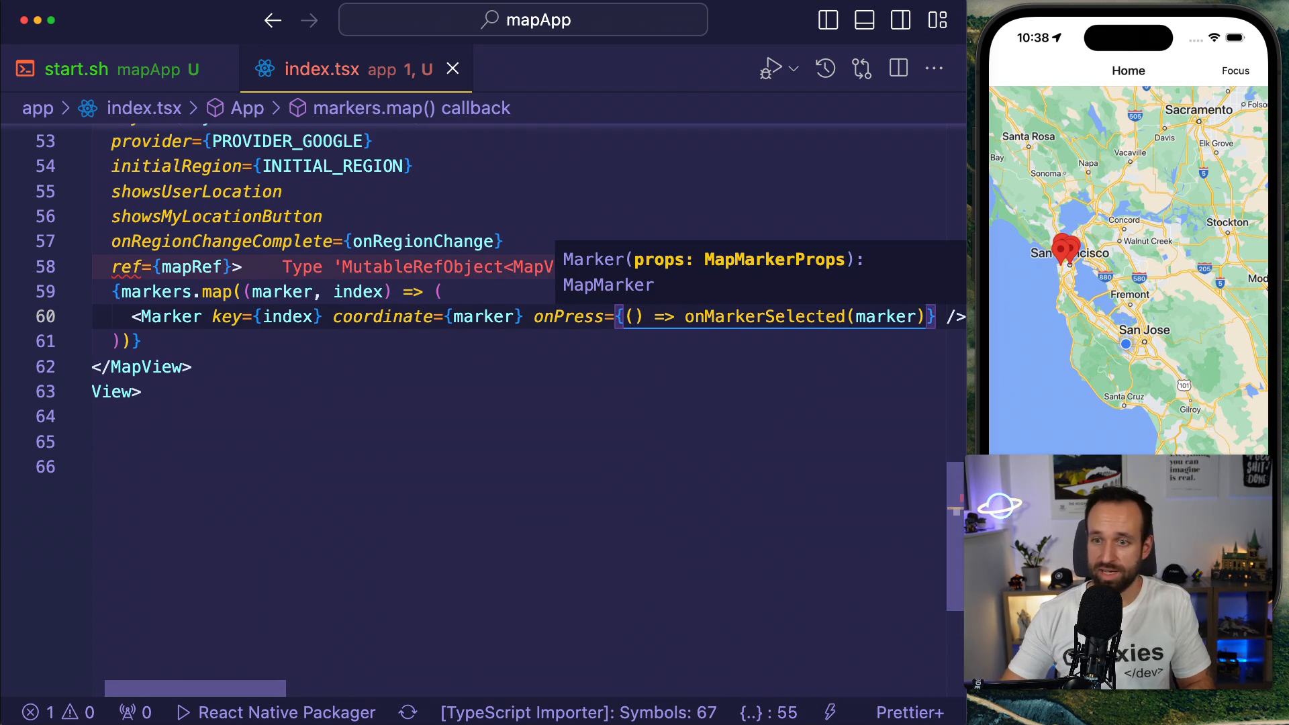
left_click(1066, 246)
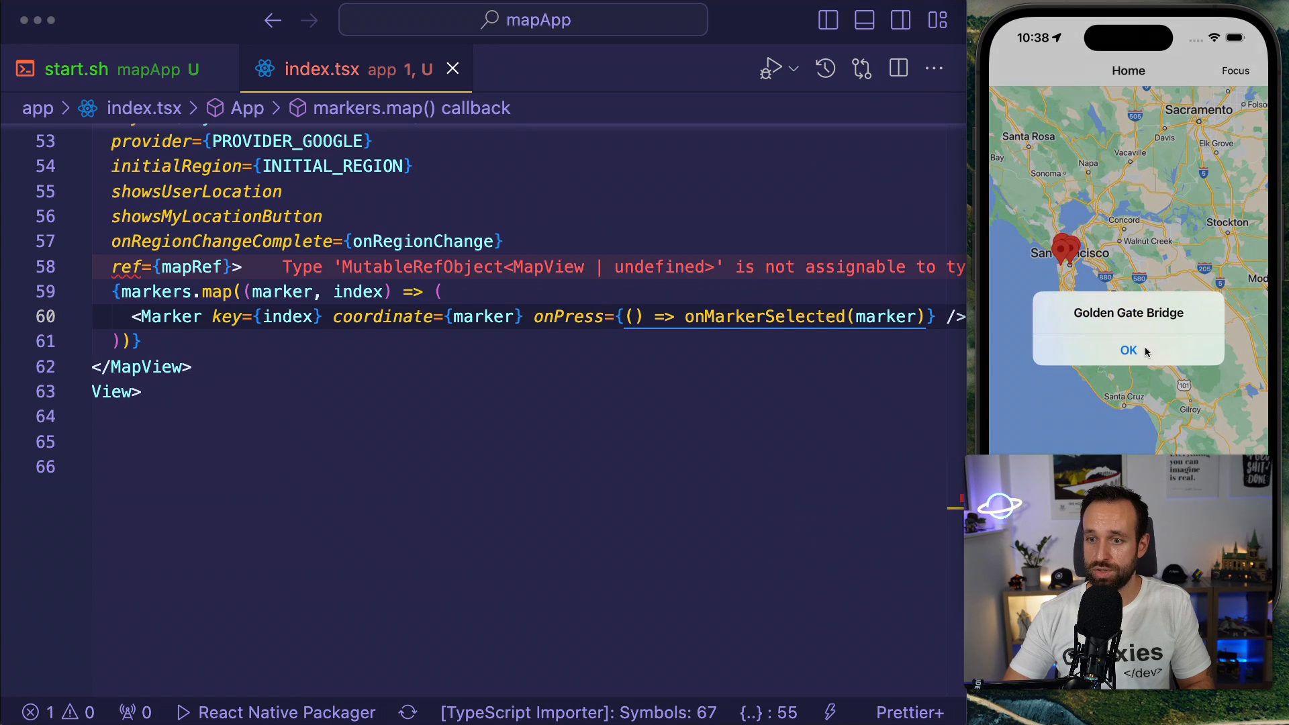
left_click(1128, 350)
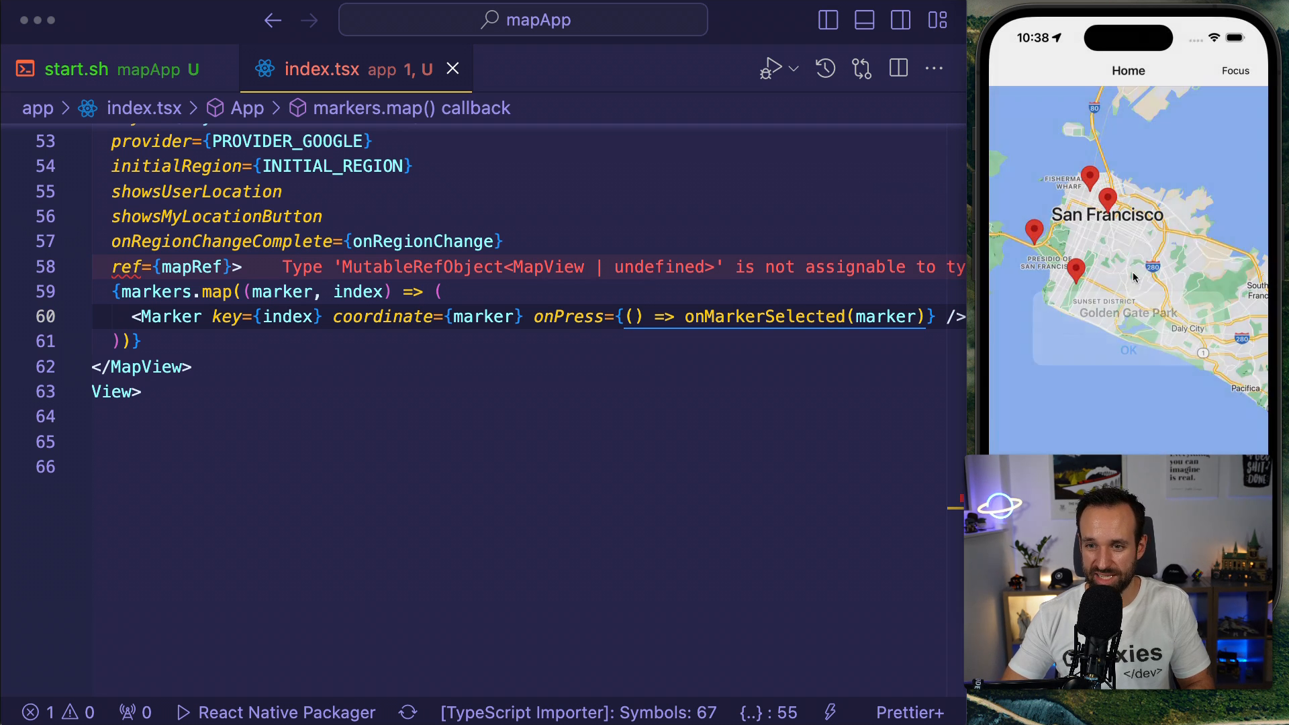
left_click(1076, 271)
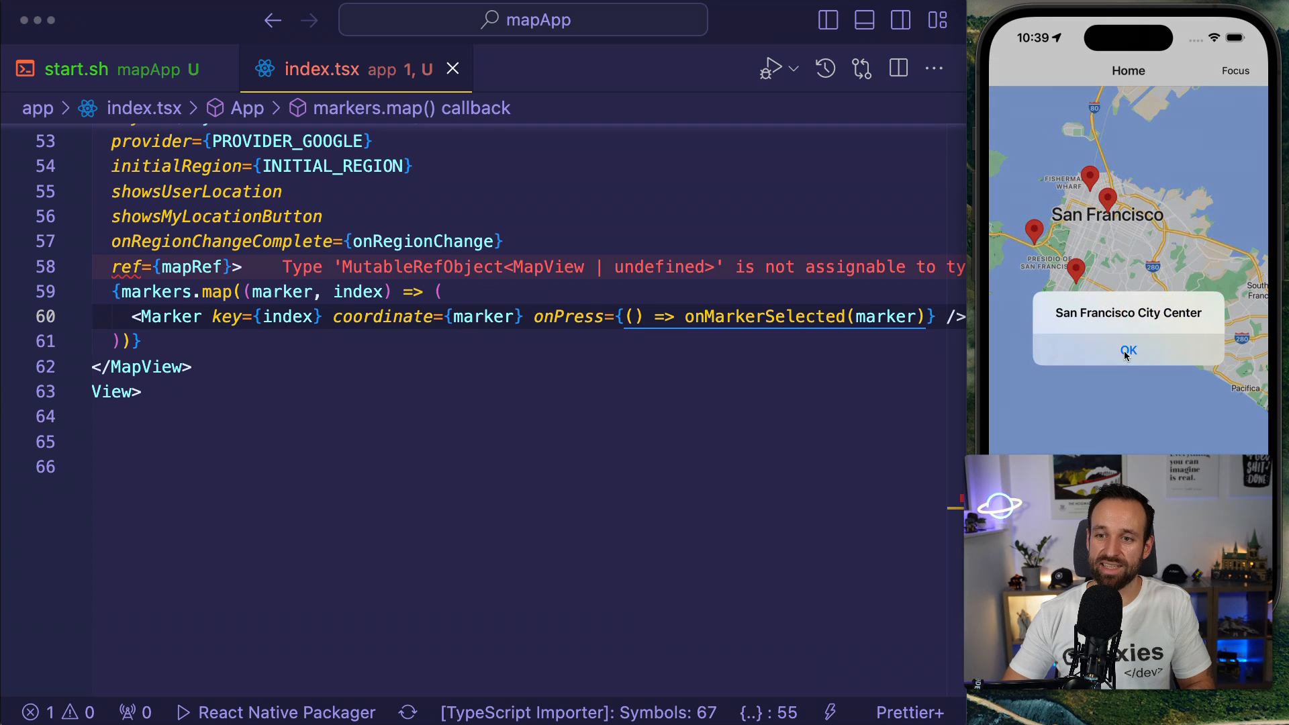
left_click(1128, 351)
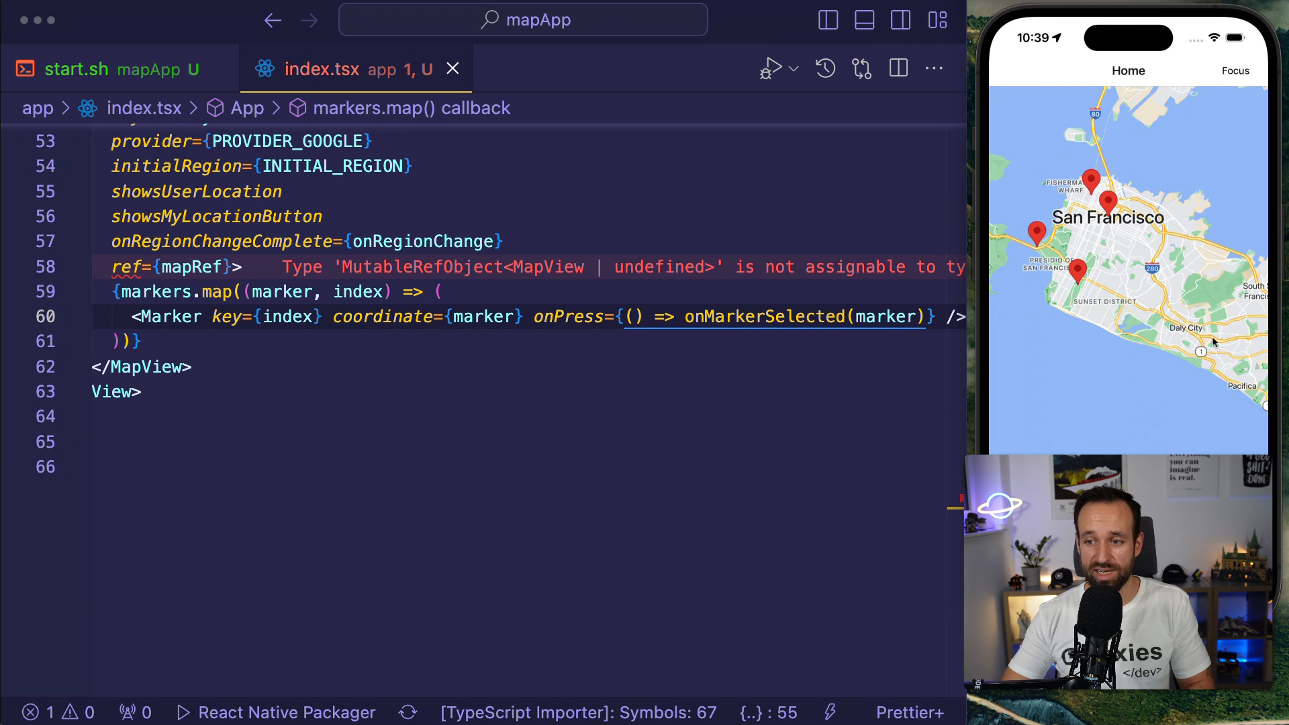
mouse_move(1082, 277)
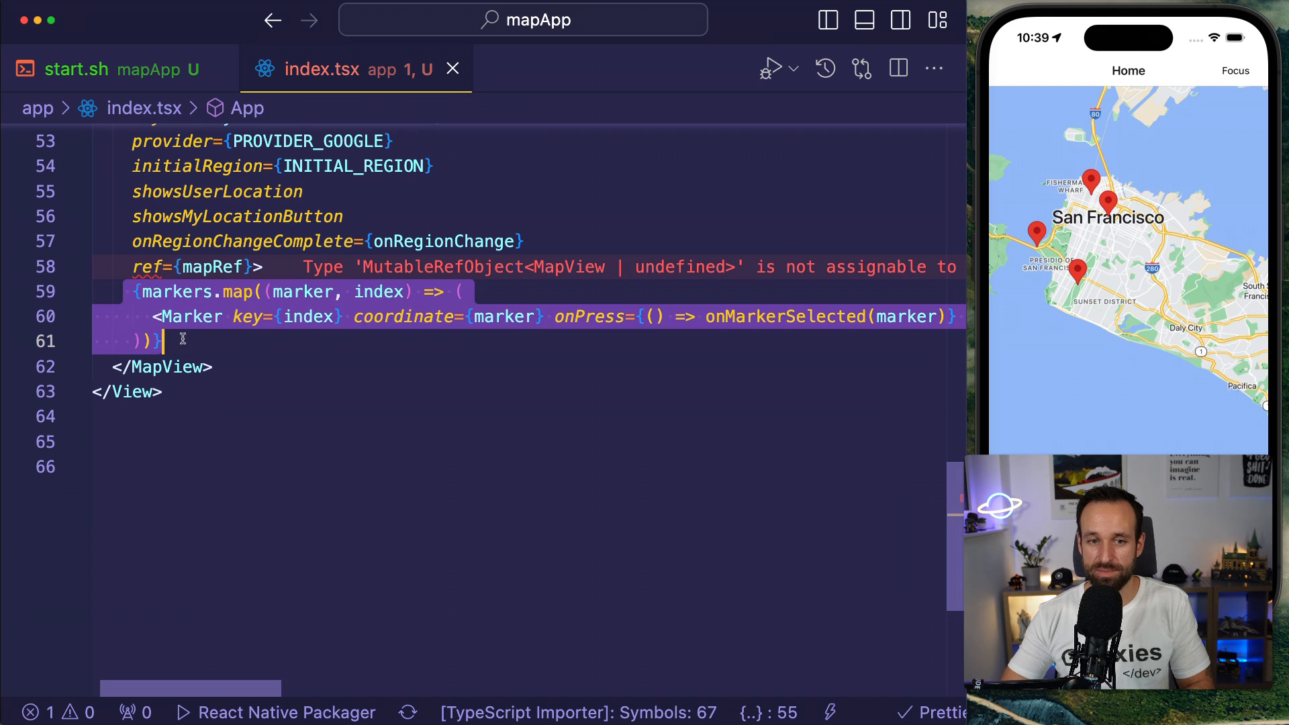
scroll("up", 3)
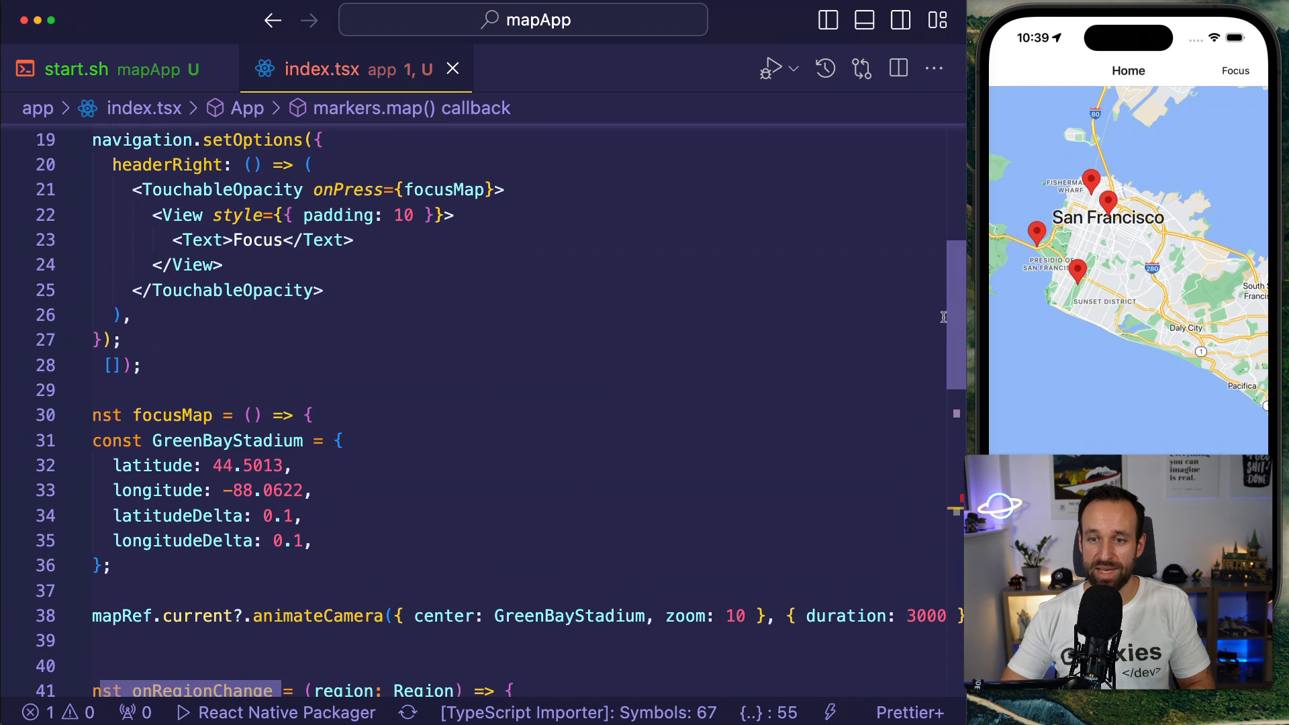
scroll("down", 3)
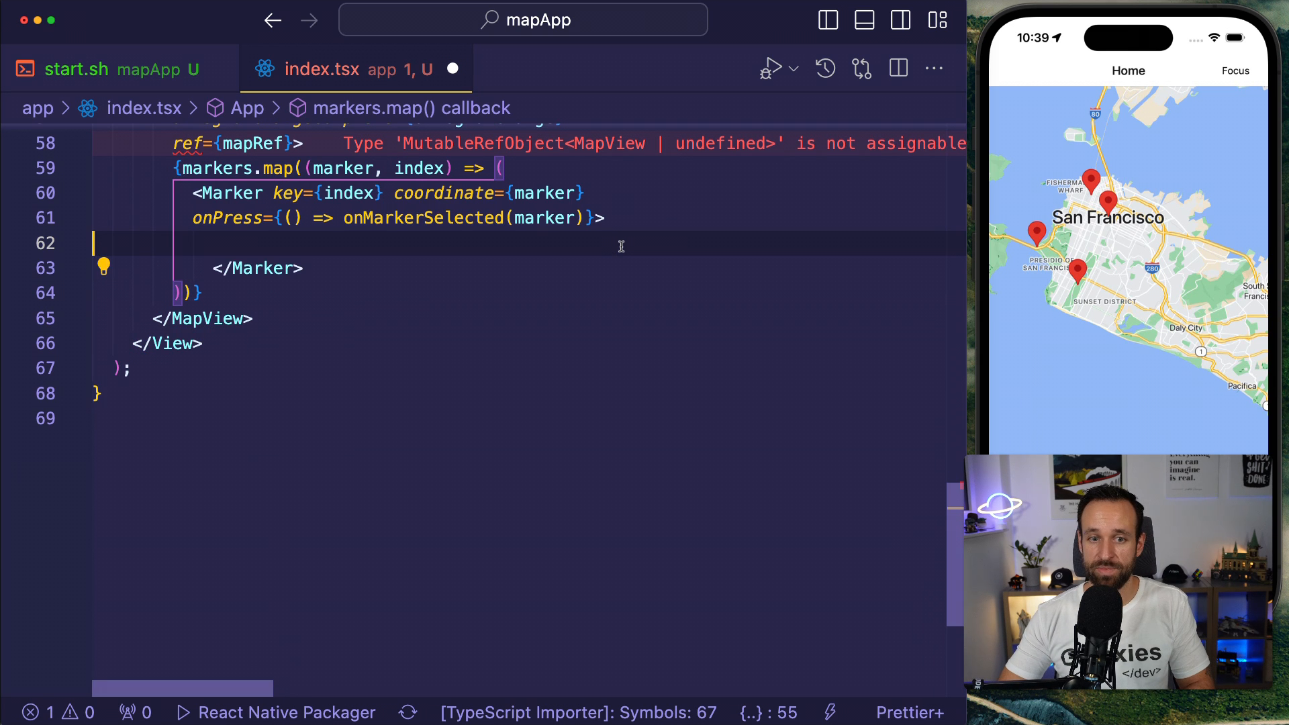
Nest a Callout in each Marker holding a padding-10 View with Text 'Simon'.
type("<Callout")
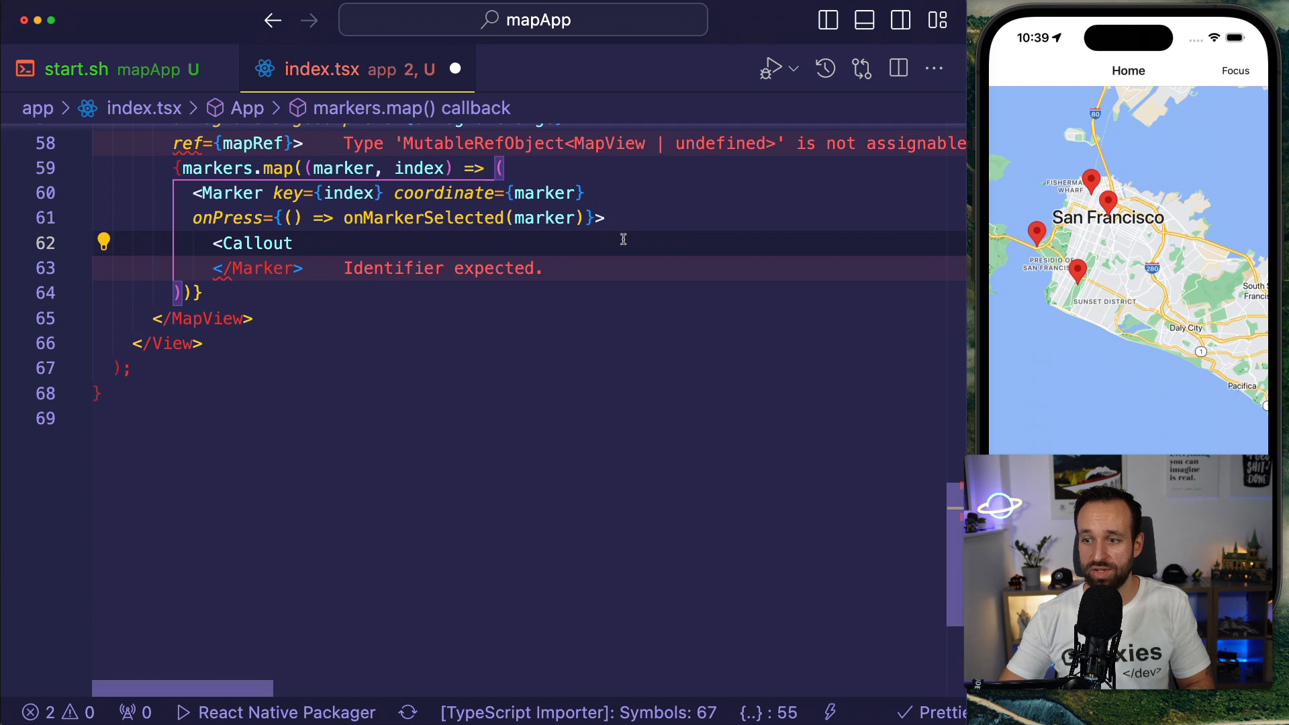
type("onPress={")
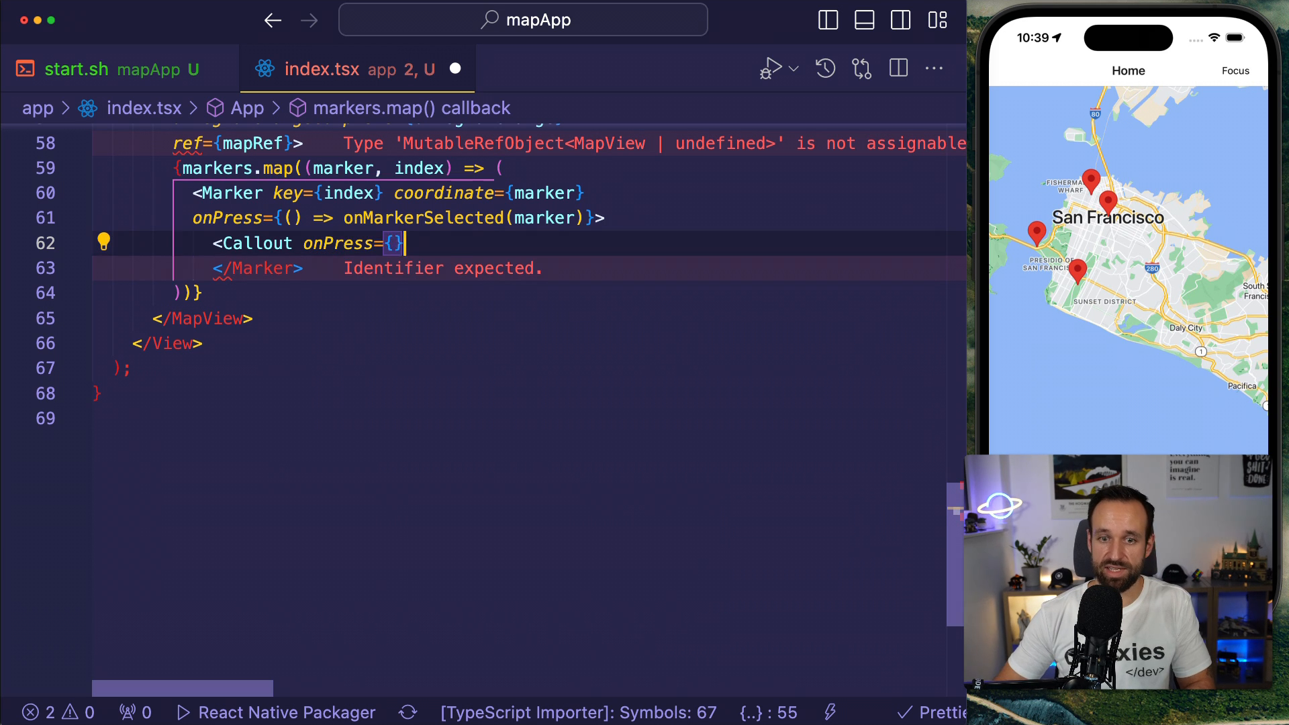
type("<View style={{poaddi")
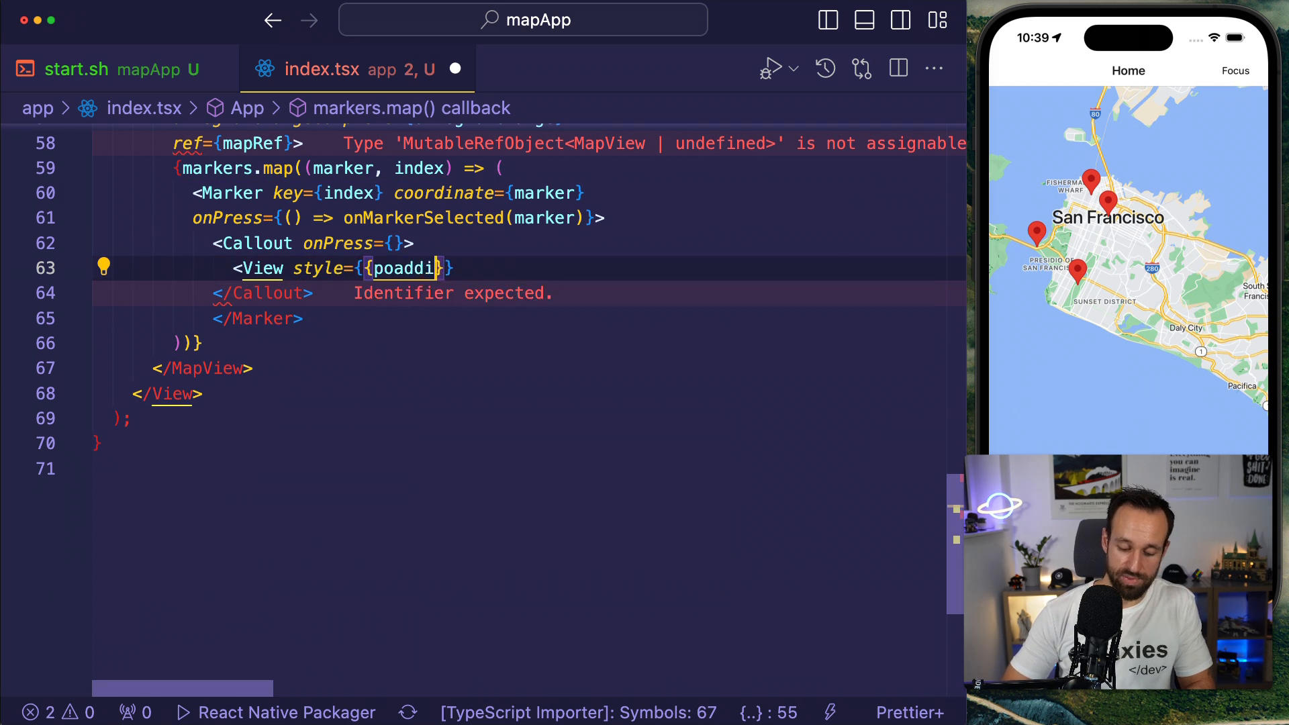
type("padding")
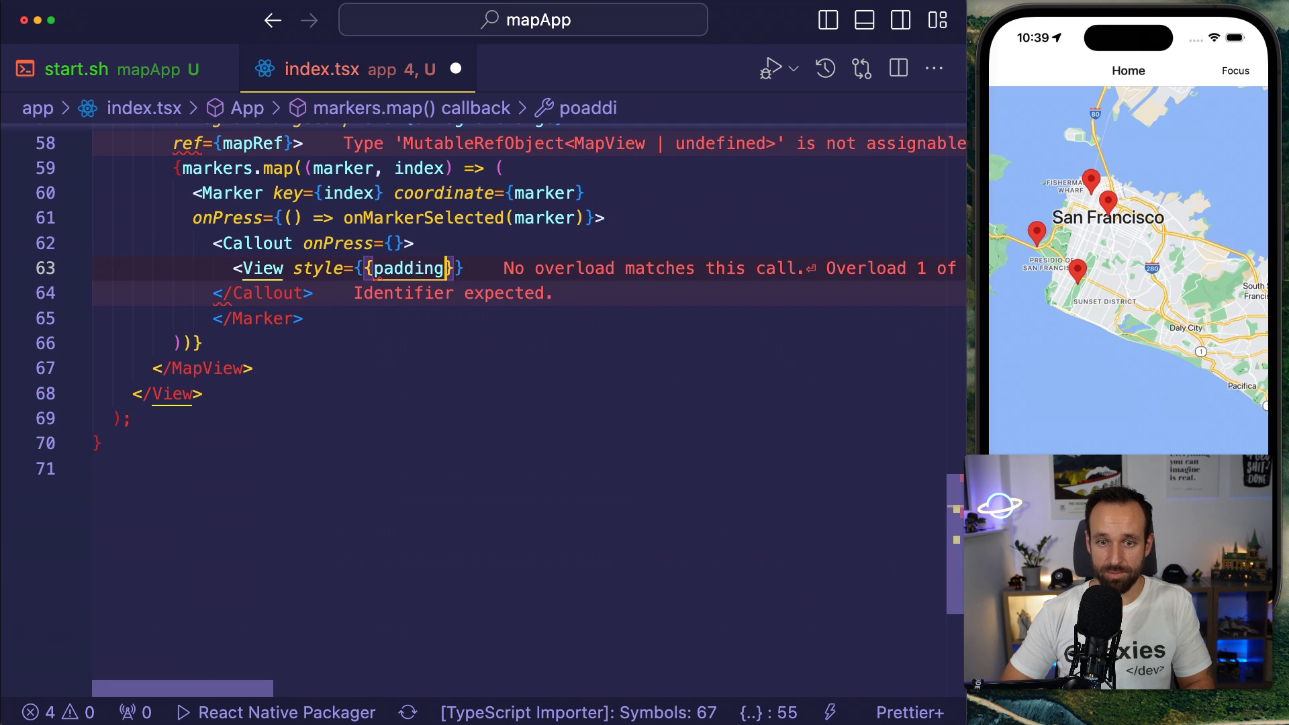
type(": 10")
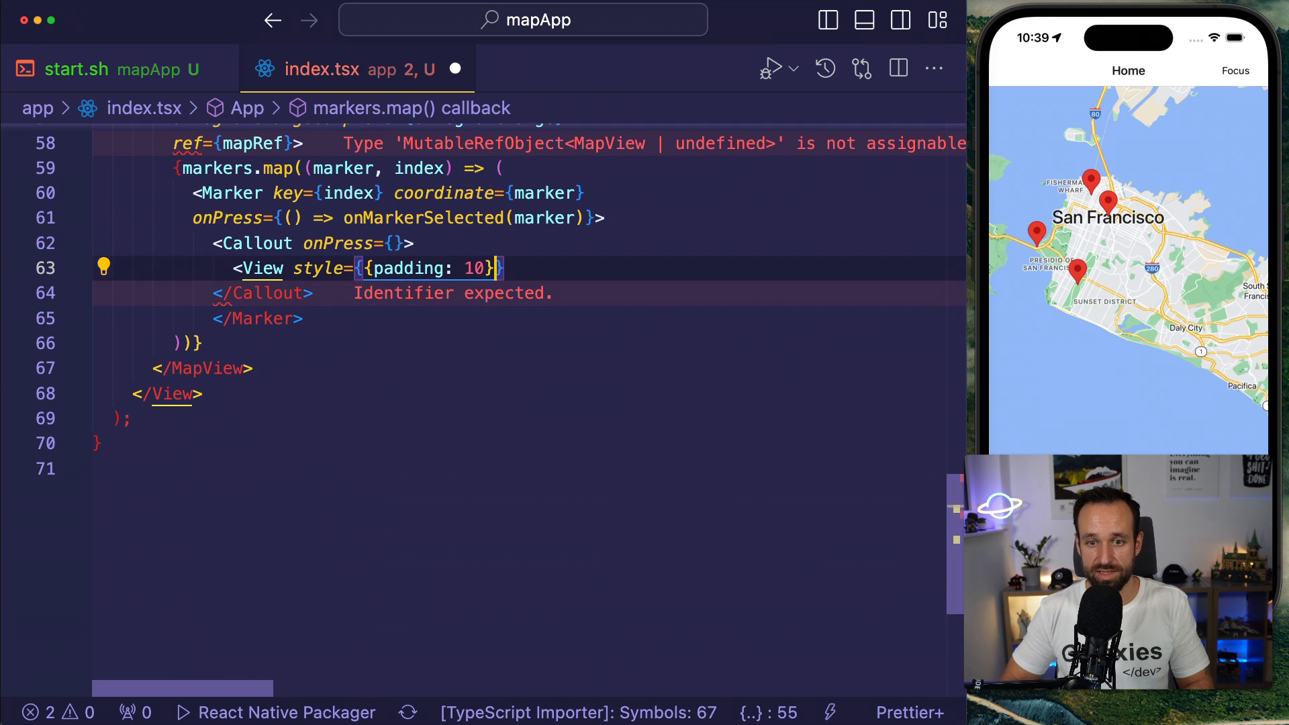
type("<Text>Simon</Text>")
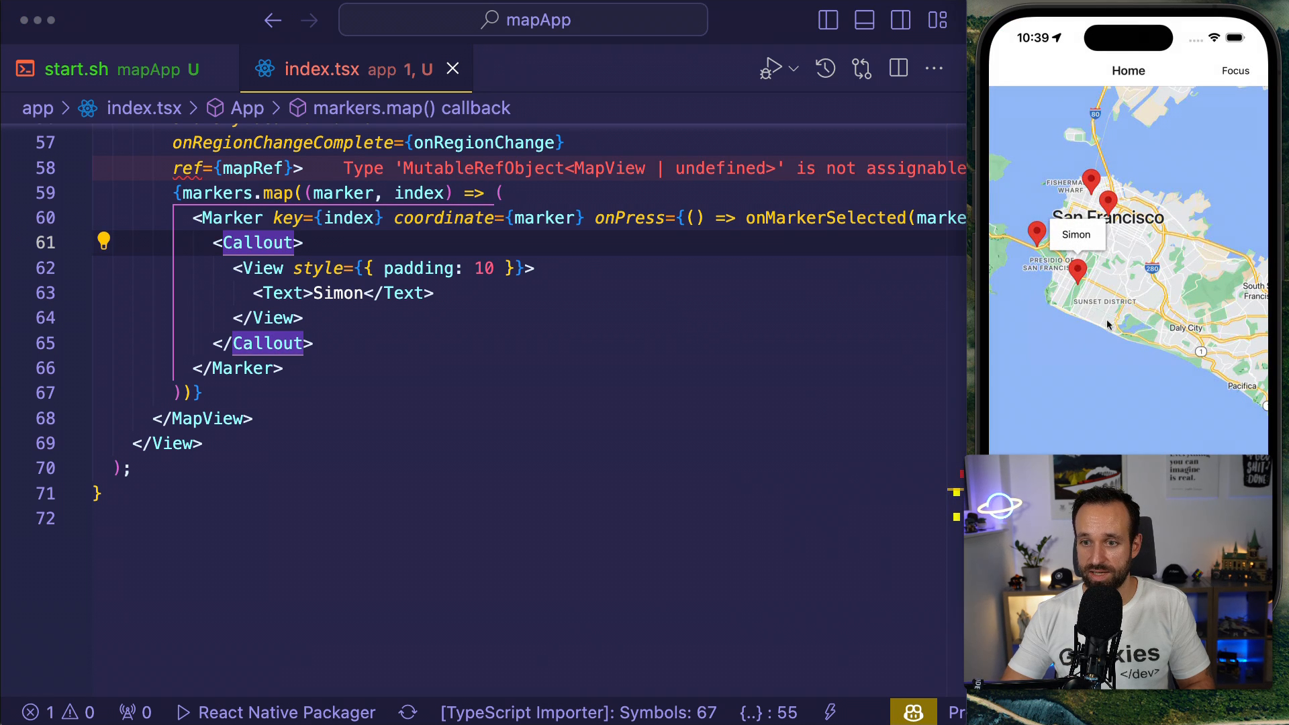
scroll("up", 3)
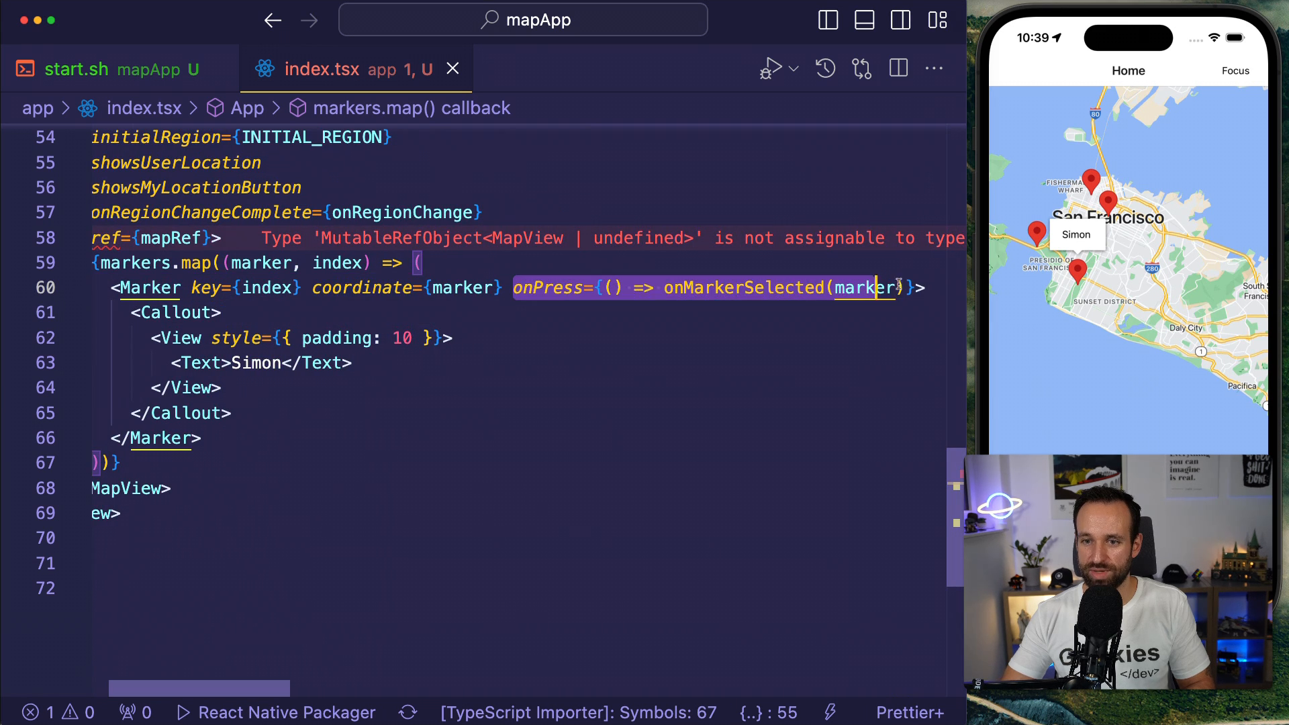
Replace the callout's 'Simon' placeholder with {marker.name} and check another marker's callout.
key("Backspace")
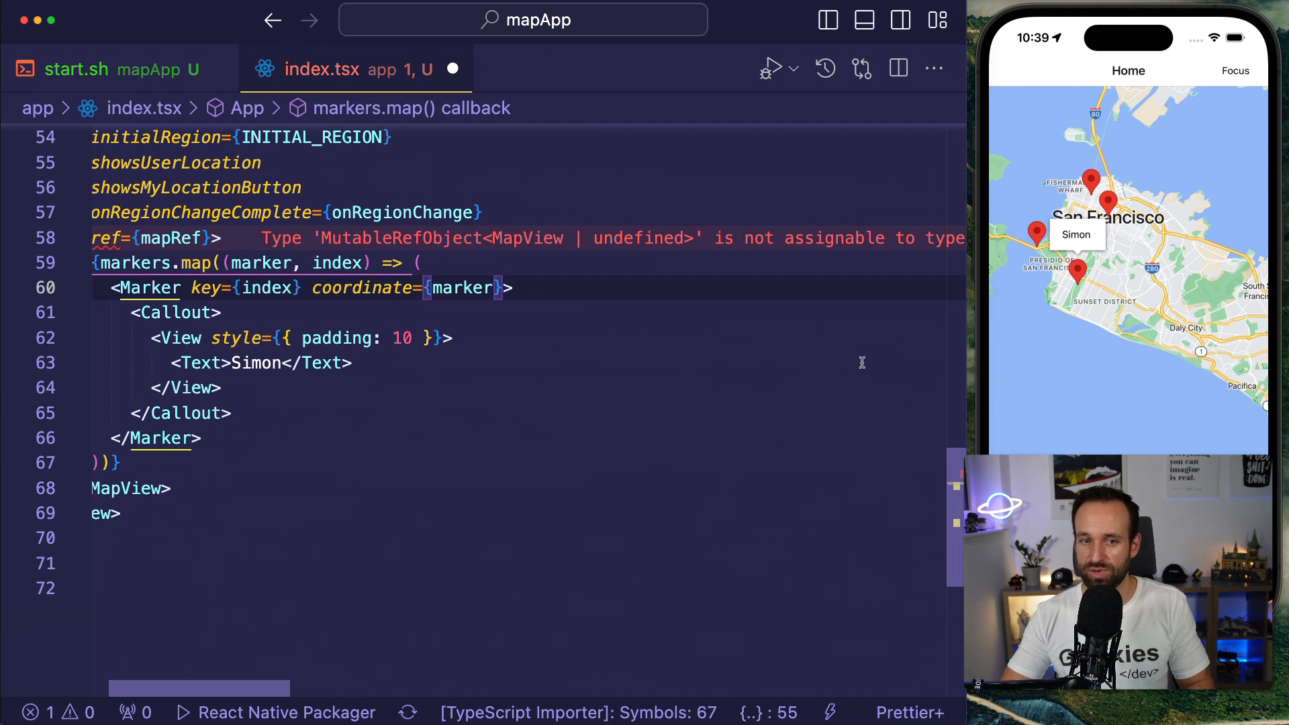
left_click(1037, 233)
type(" style={{ fontSize: 24 }}>Hell")
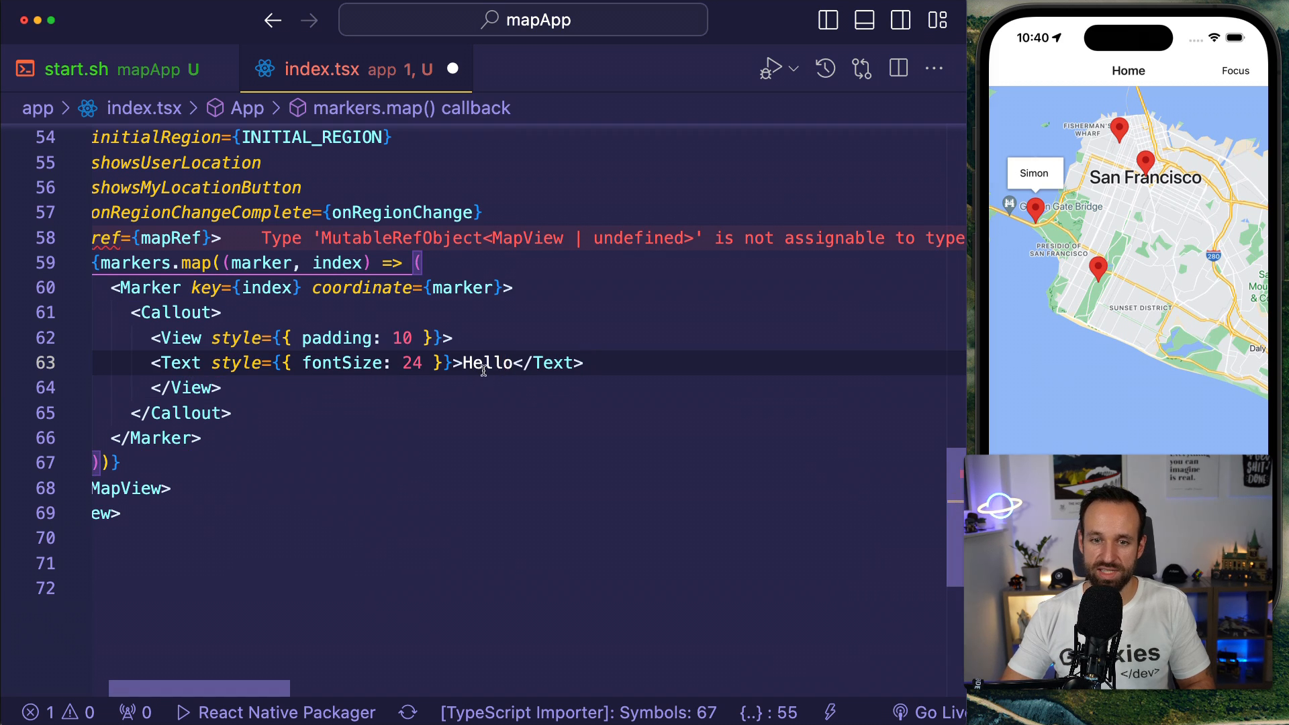
type("{marker")
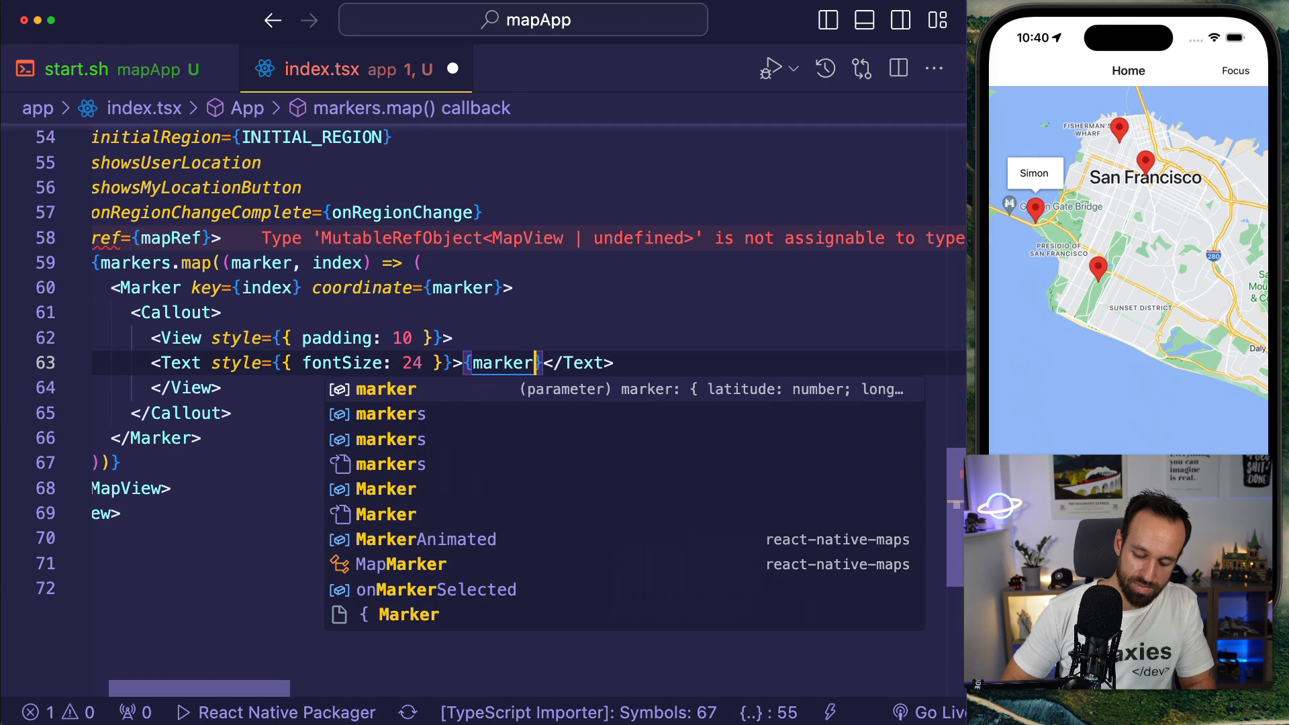
type(".name")
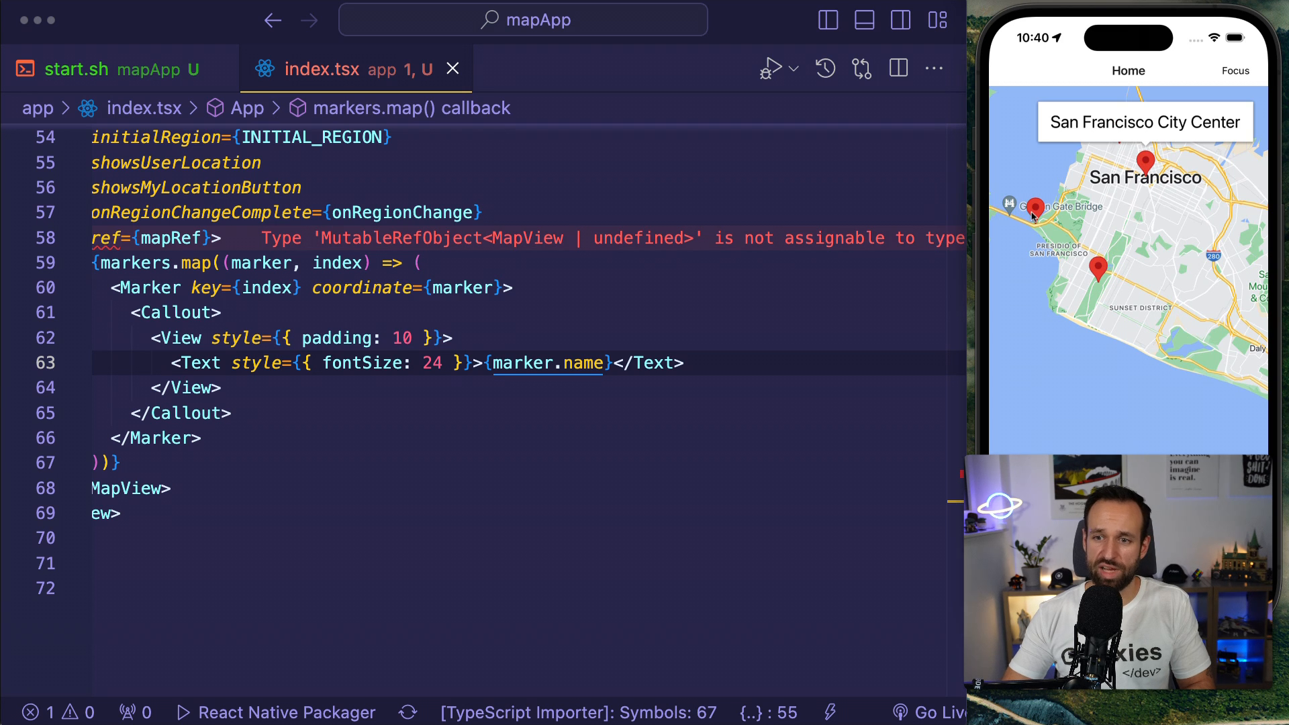
left_click(1035, 208)
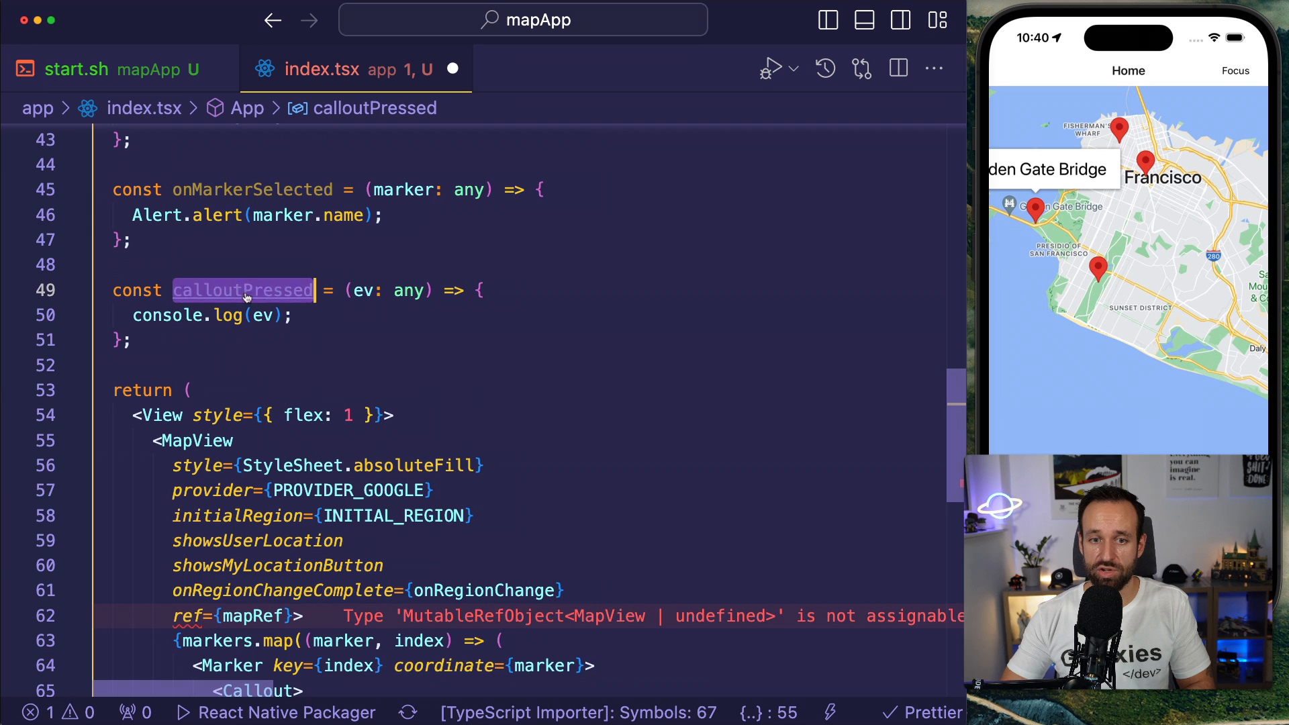
Set the Callout's onPress to calloutPressed, then review and hide the terminal log.
scroll("down", 3)
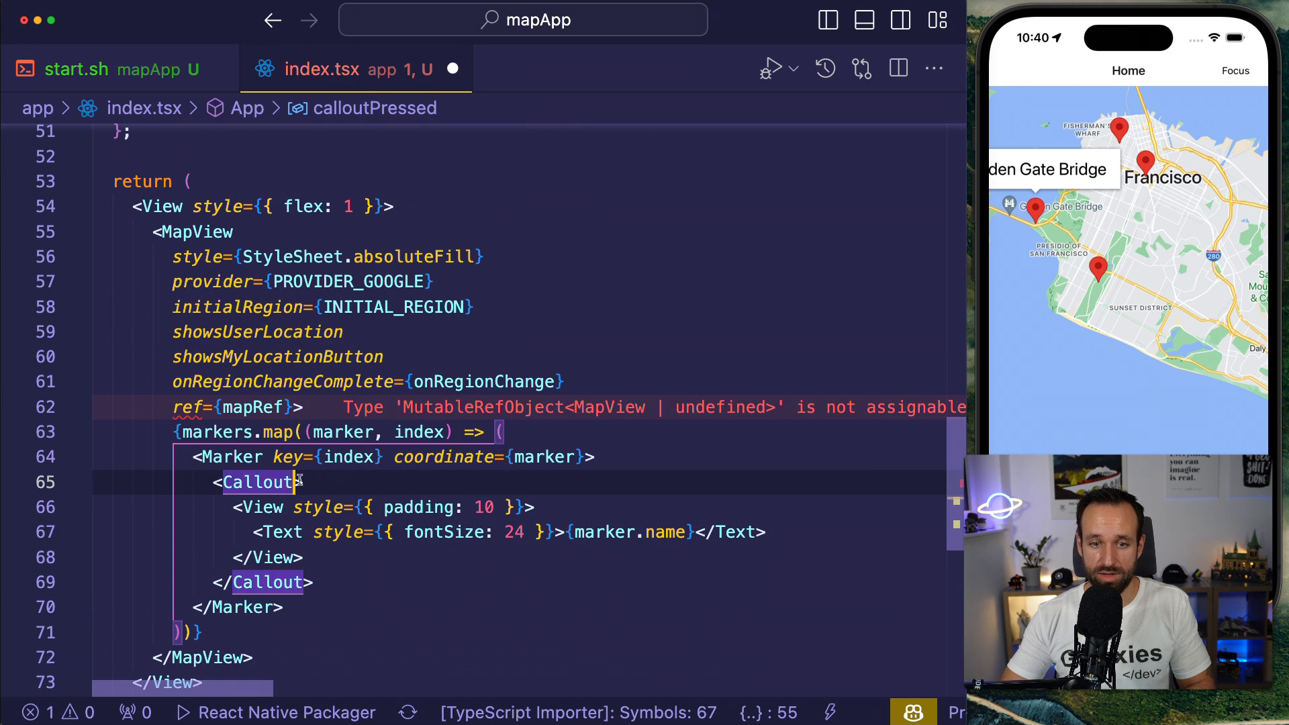
type("onPress={}")
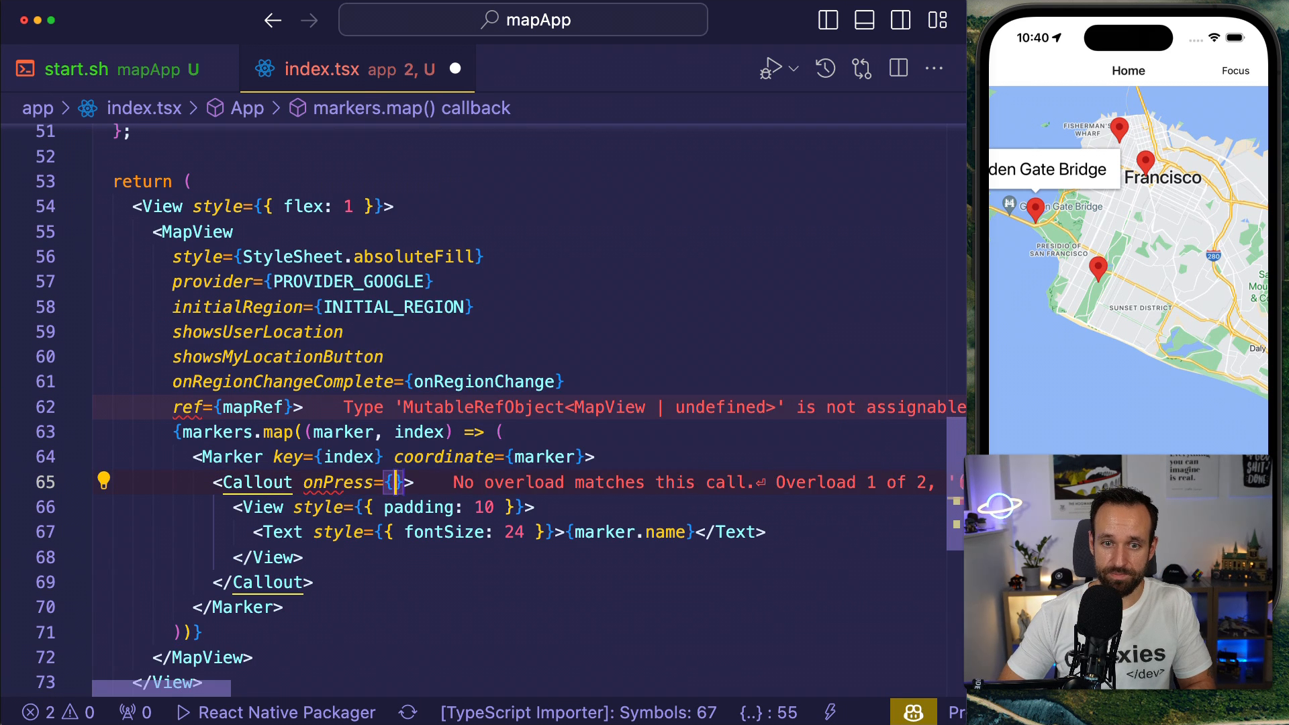
type("calloutPressed")
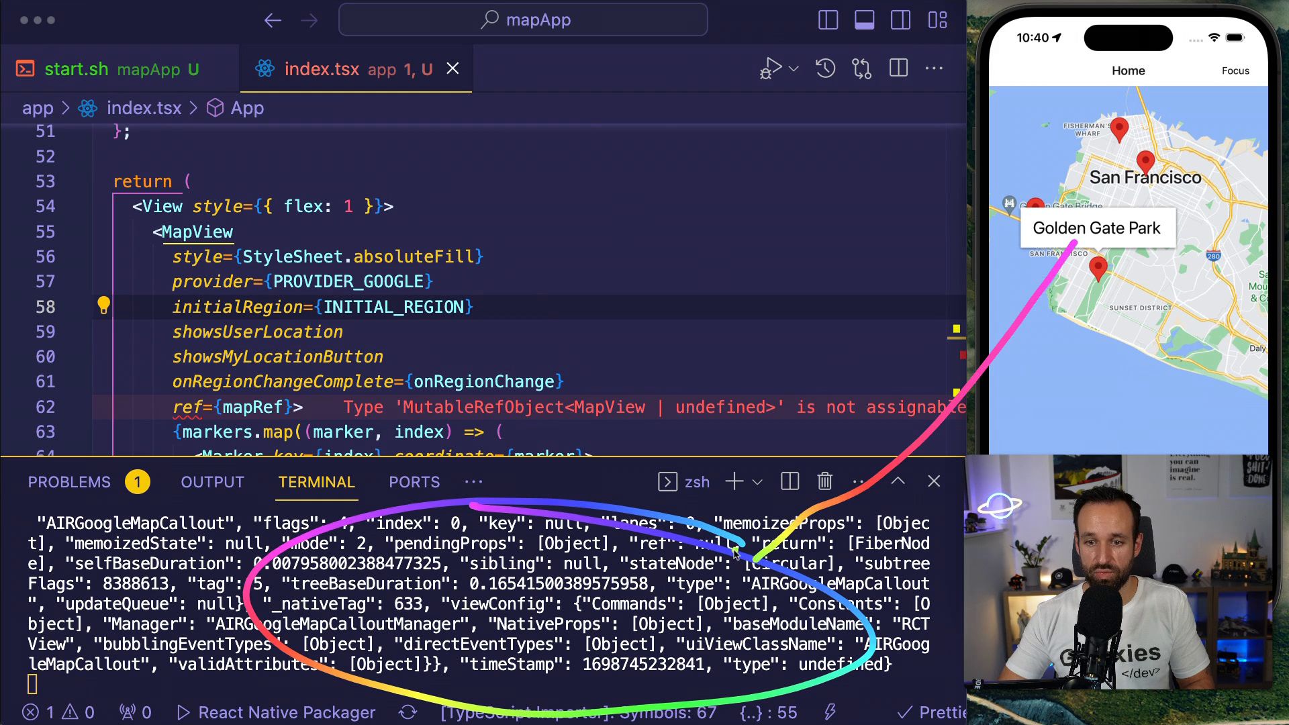
mouse_move(1073, 294)
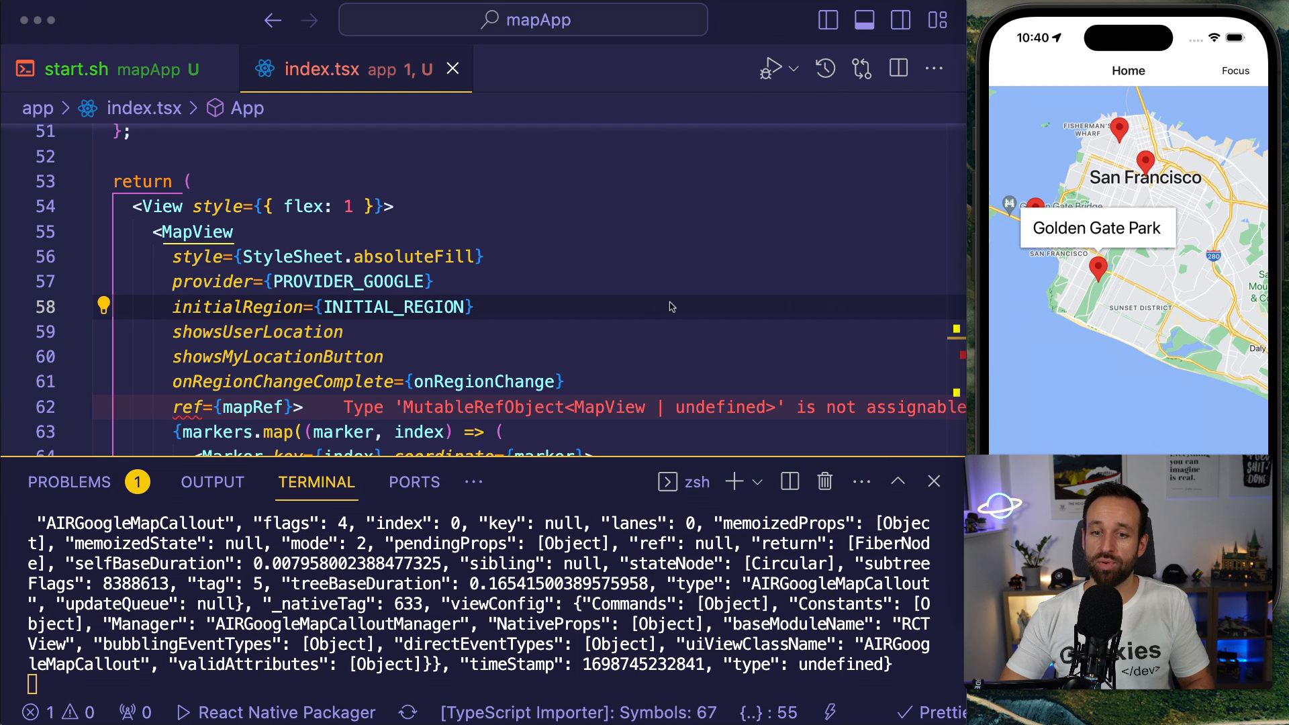
left_click(935, 482)
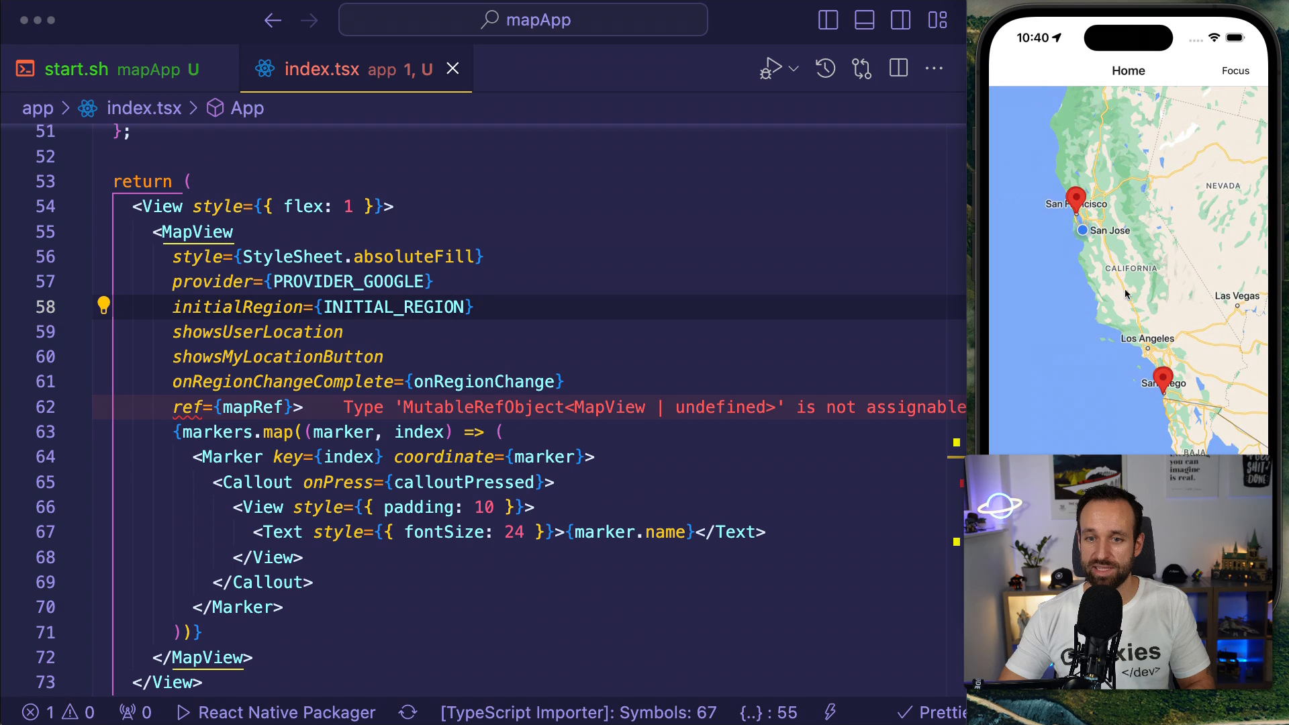
scroll("up", 3)
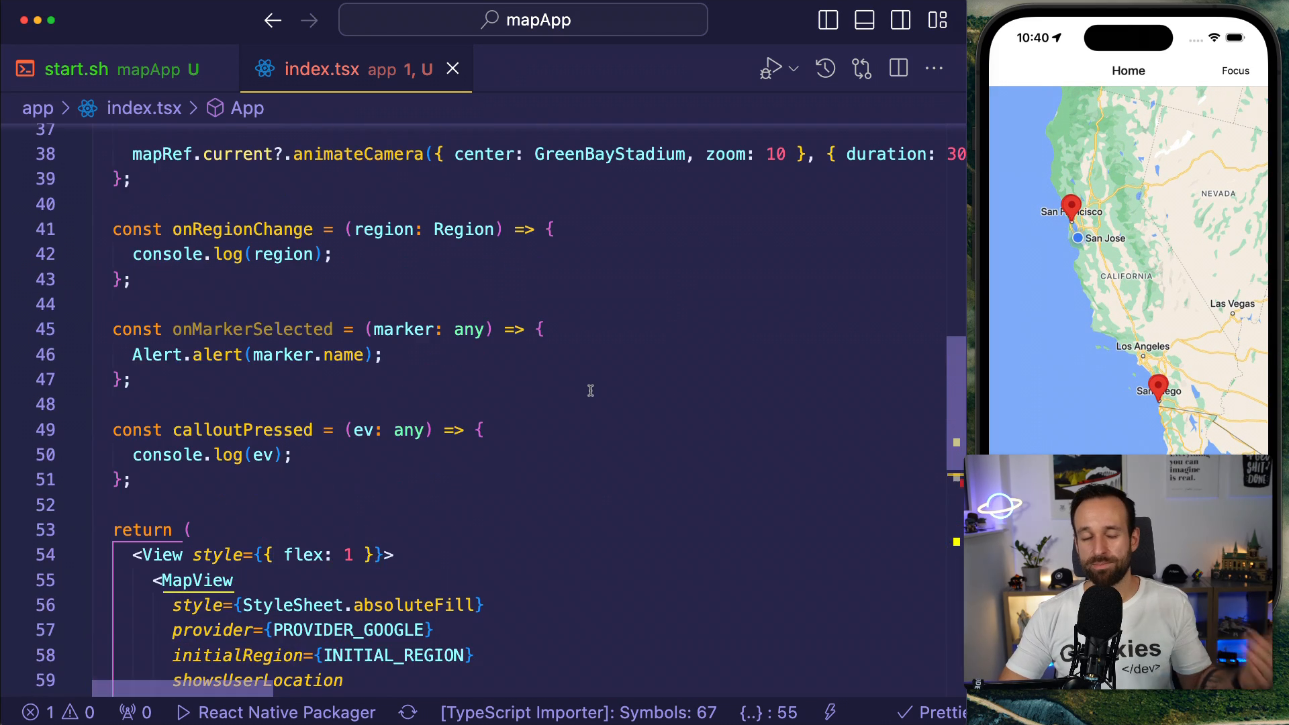
scroll("down", 3)
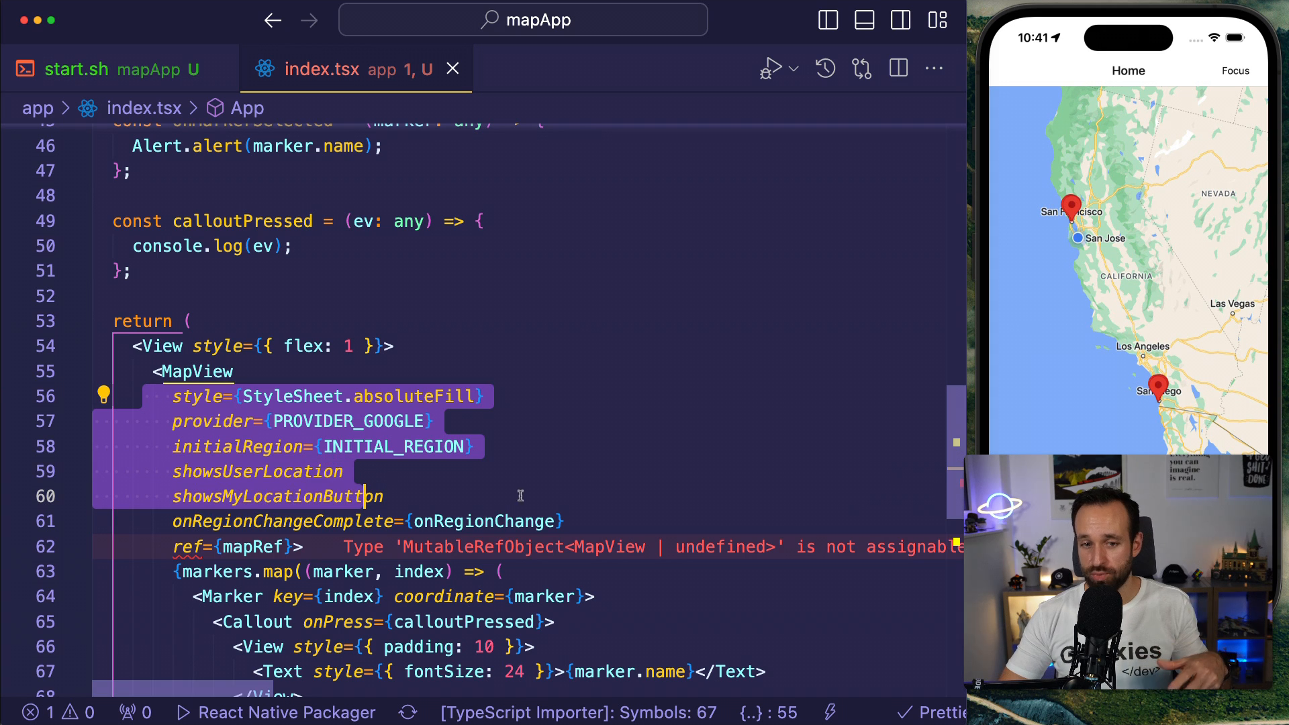
scroll("up", 3)
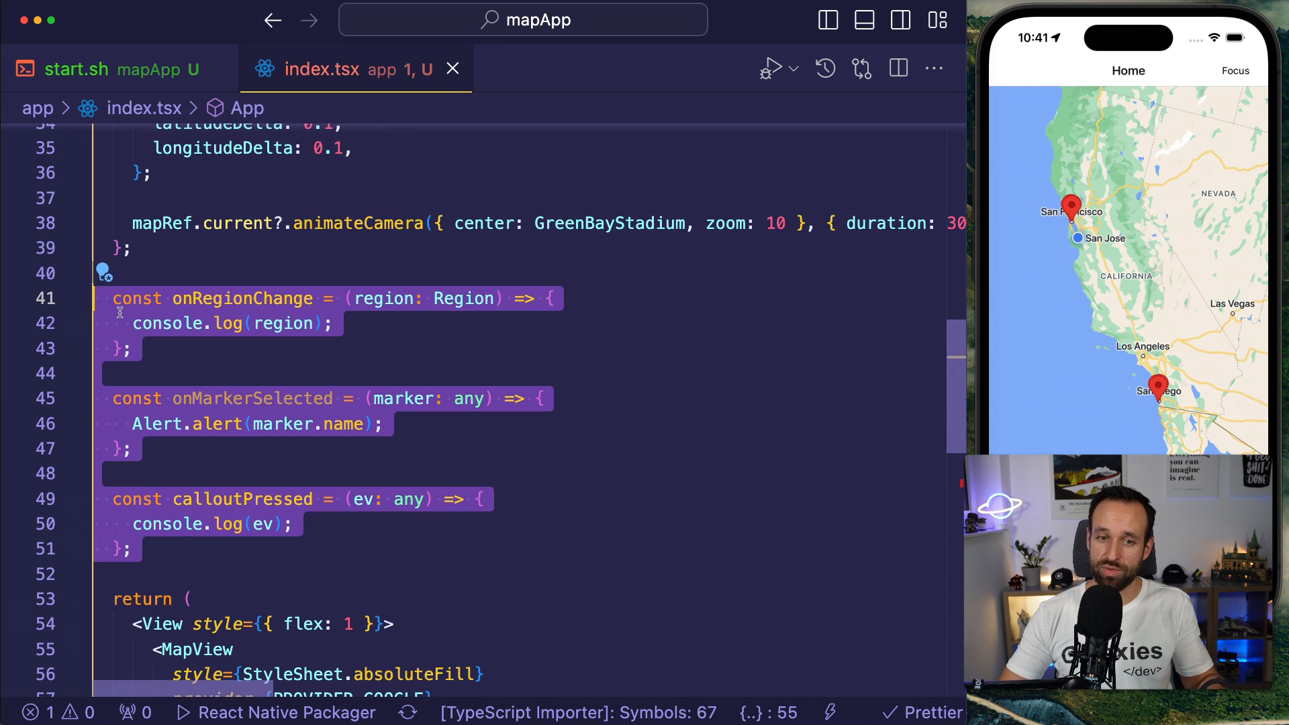
scroll("down", 3)
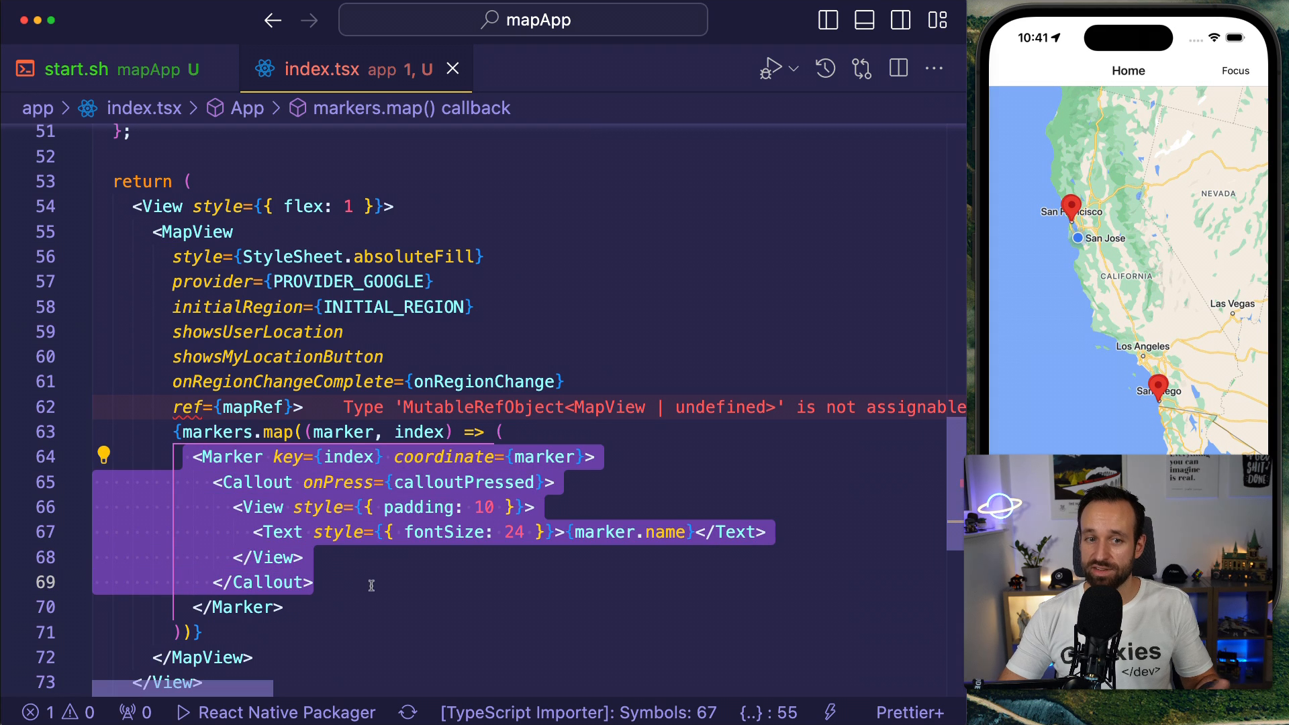
left_click(371, 585)
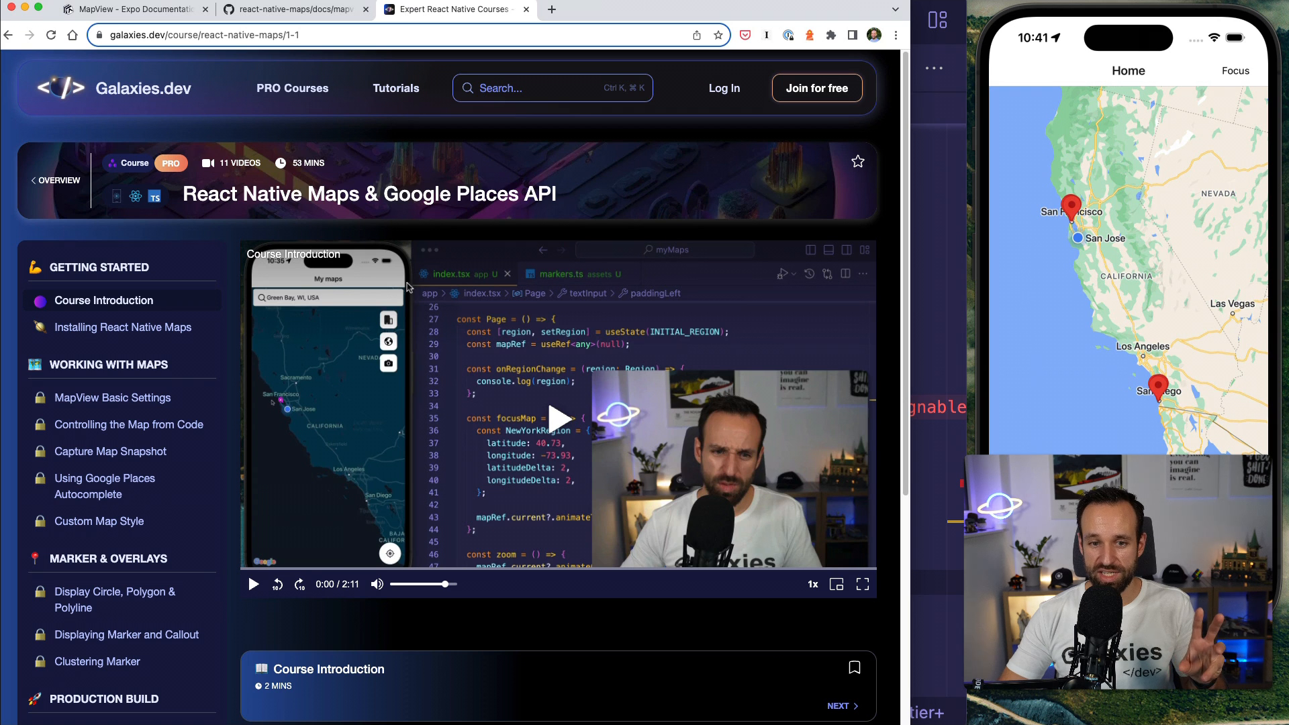
mouse_move(352, 342)
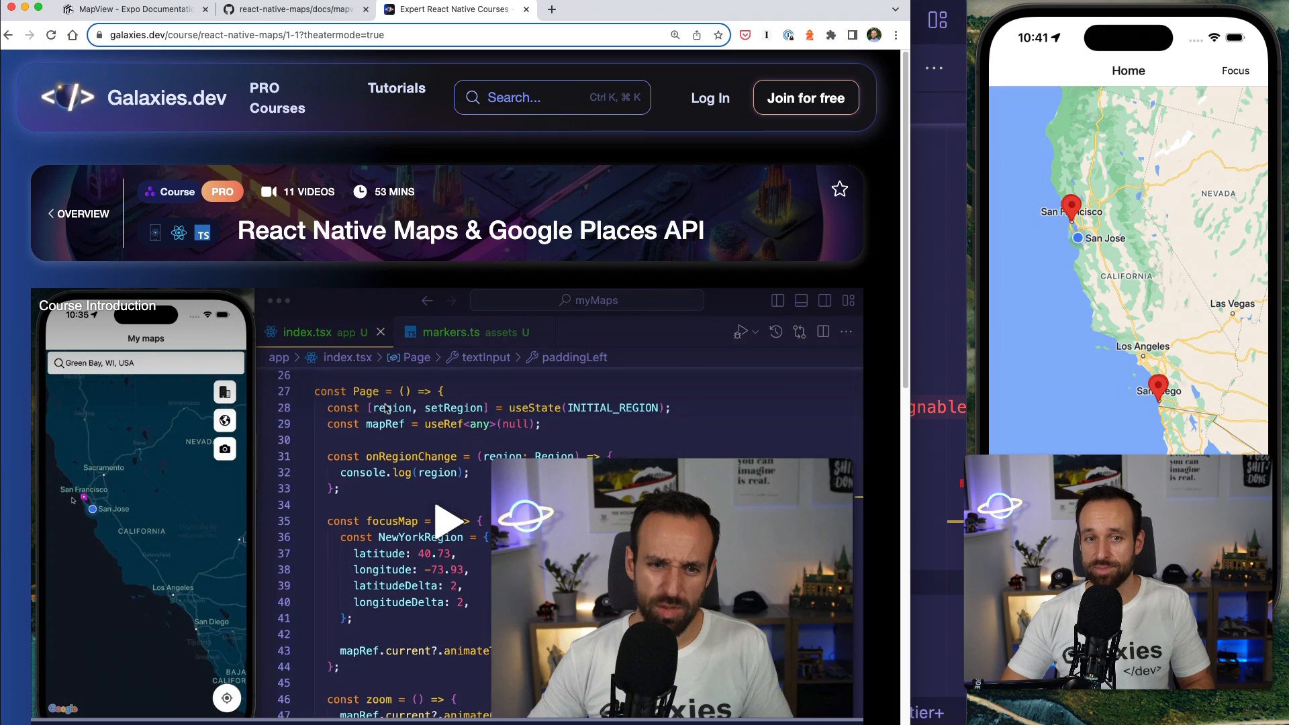
mouse_move(507, 260)
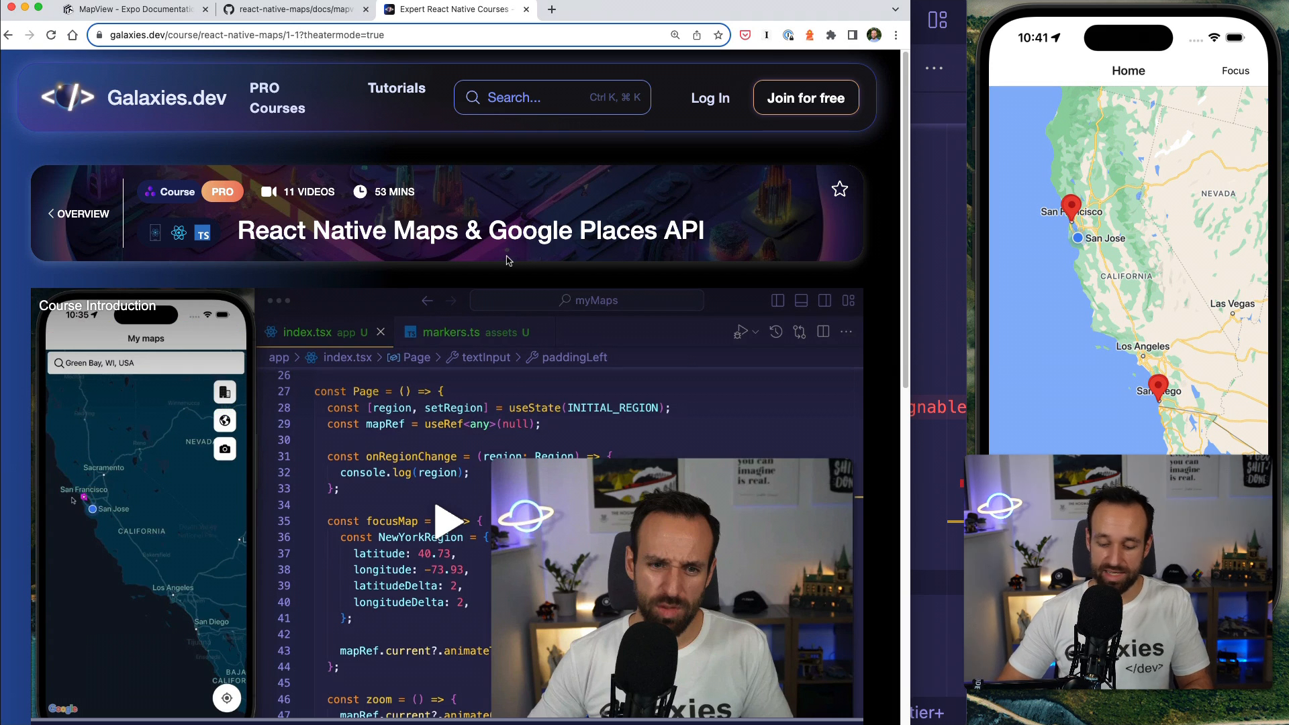
Exit theater mode on the Galaxies.dev course page and scroll to the lesson outline.
left_click(675, 35)
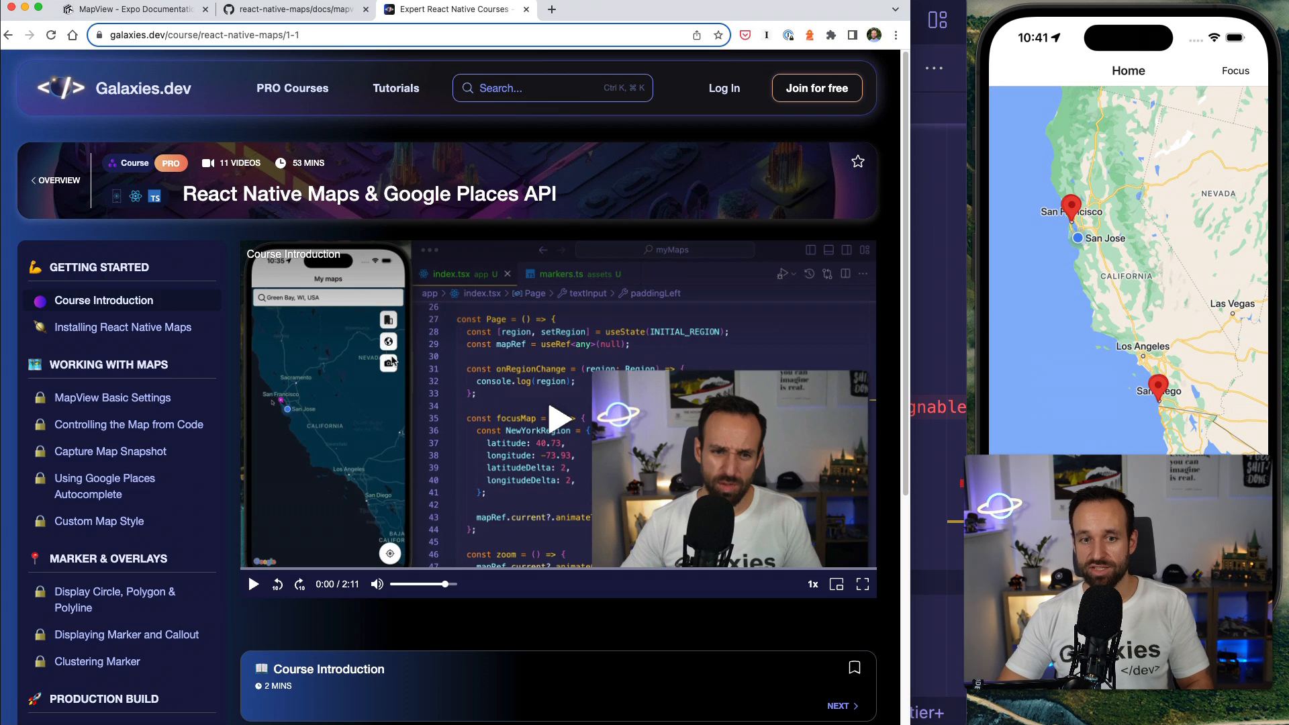
scroll("down", 3)
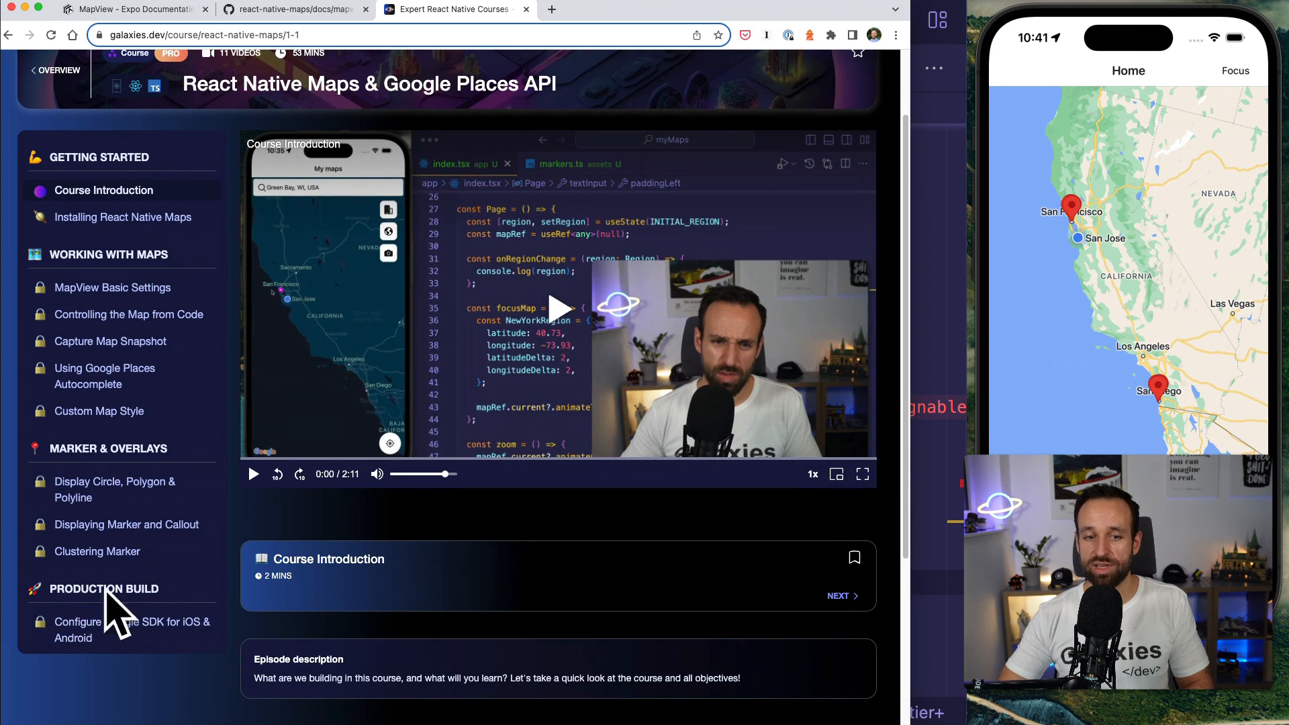
left_click(132, 9)
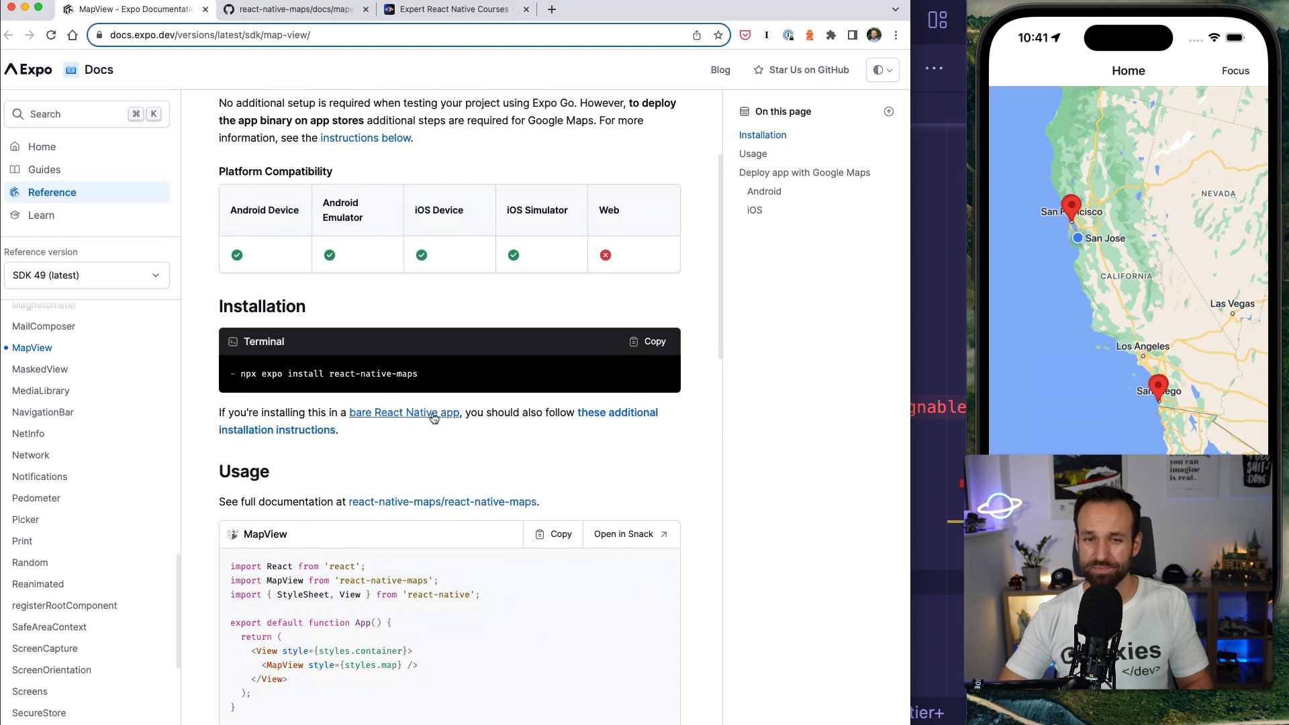
scroll("down", 3)
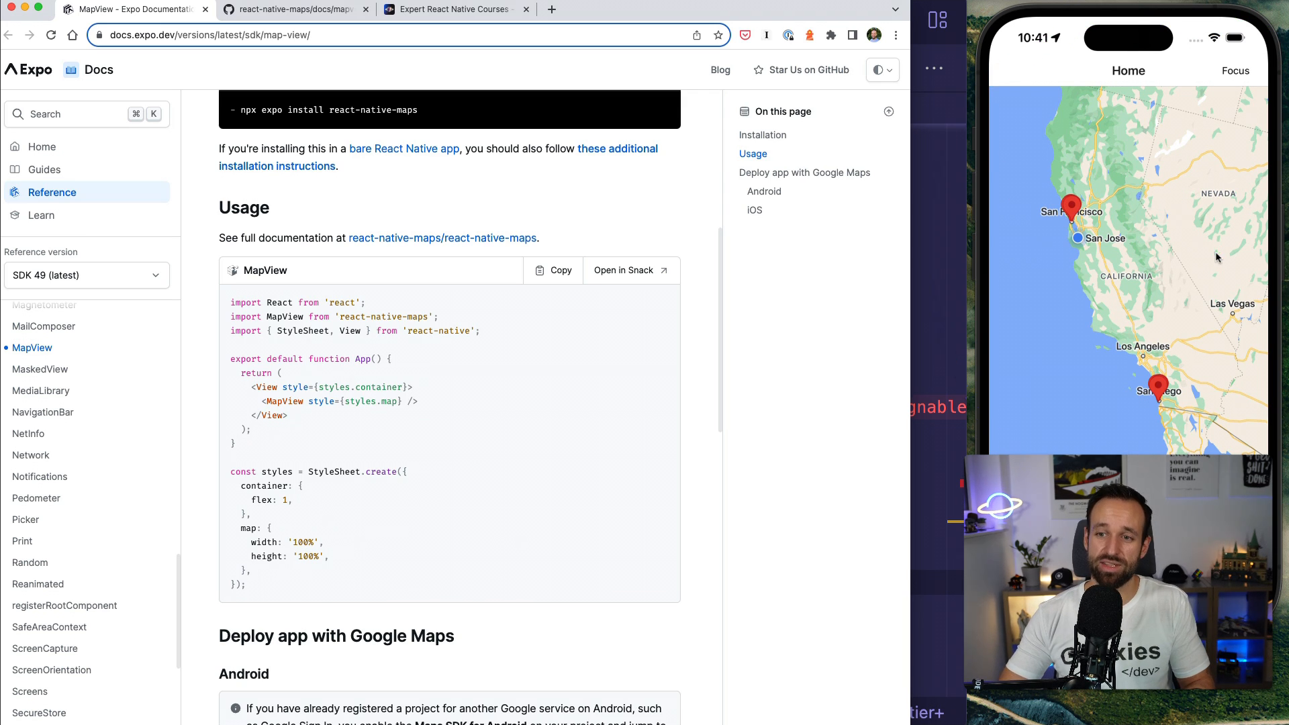
scroll("down", 3)
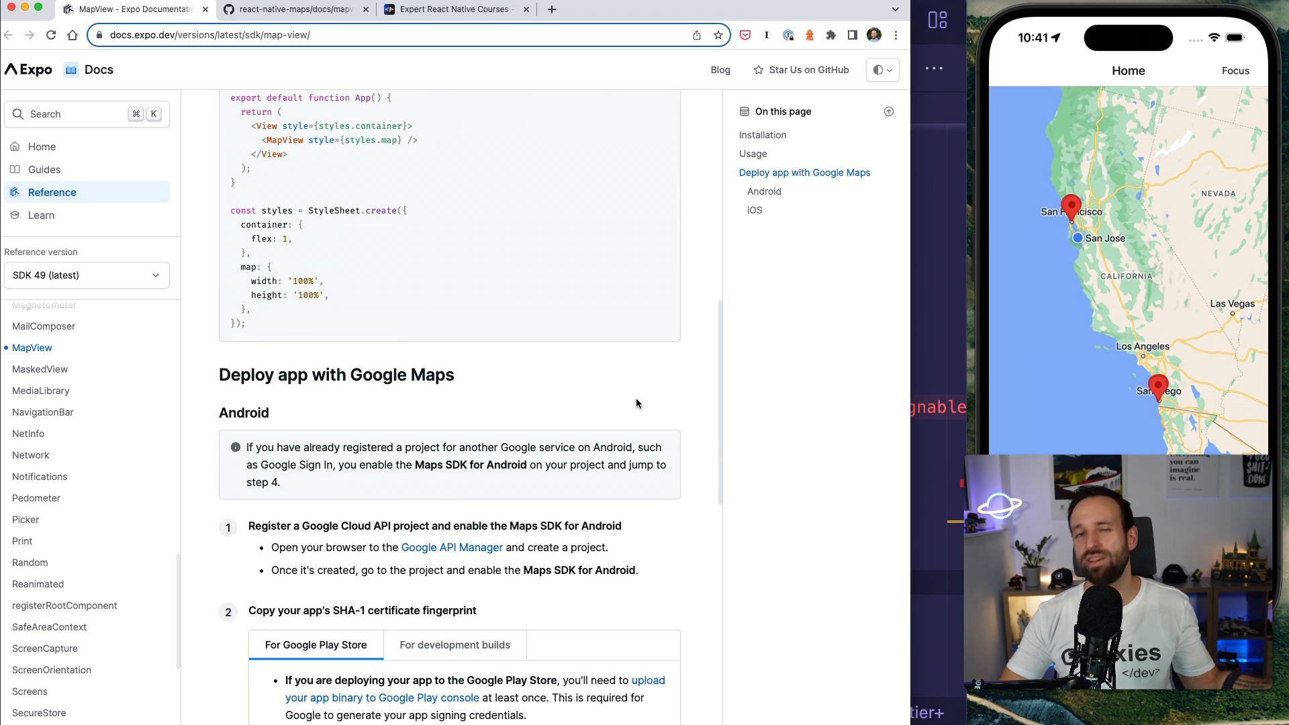
scroll("down", 3)
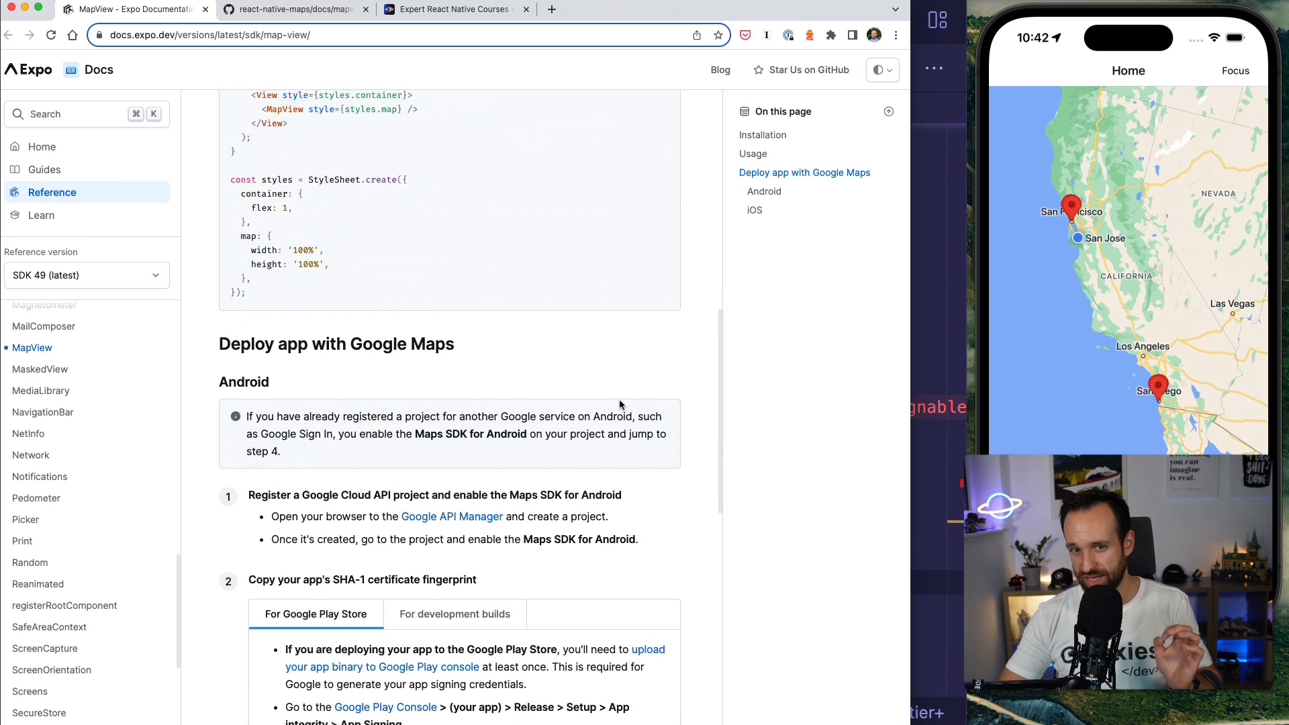
scroll("down", 3)
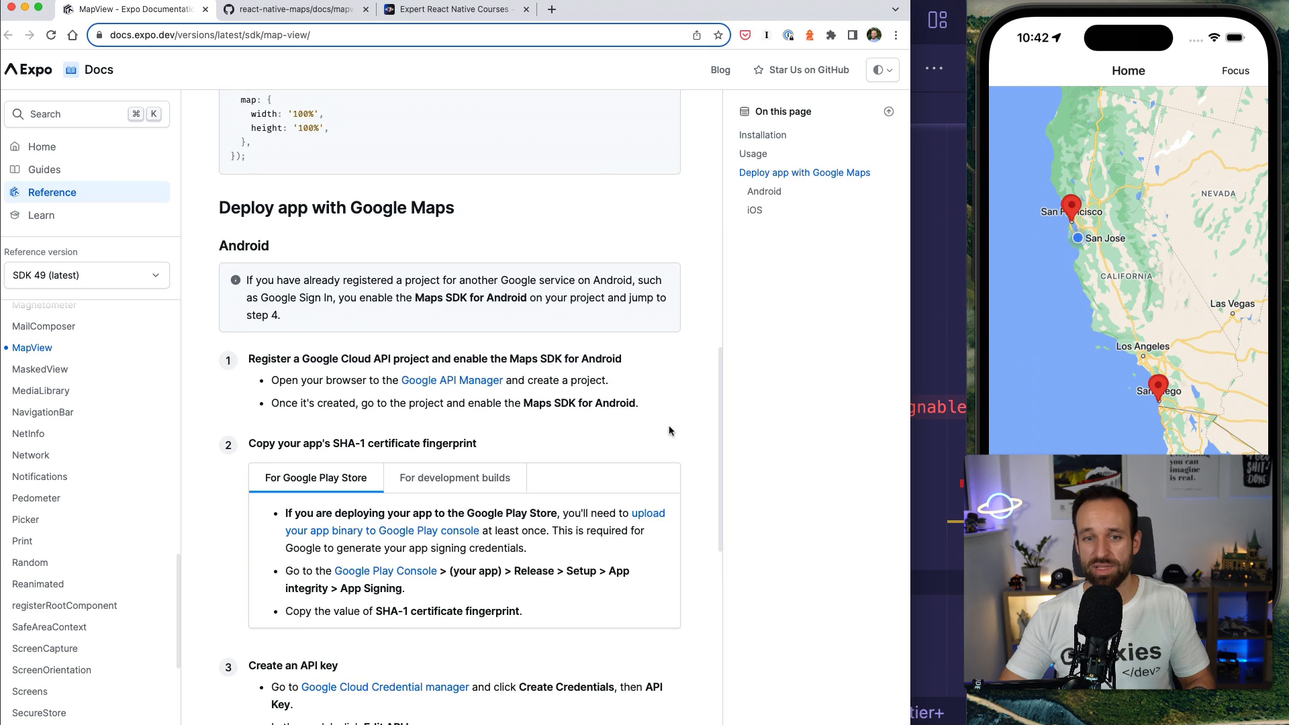
scroll("down", 3)
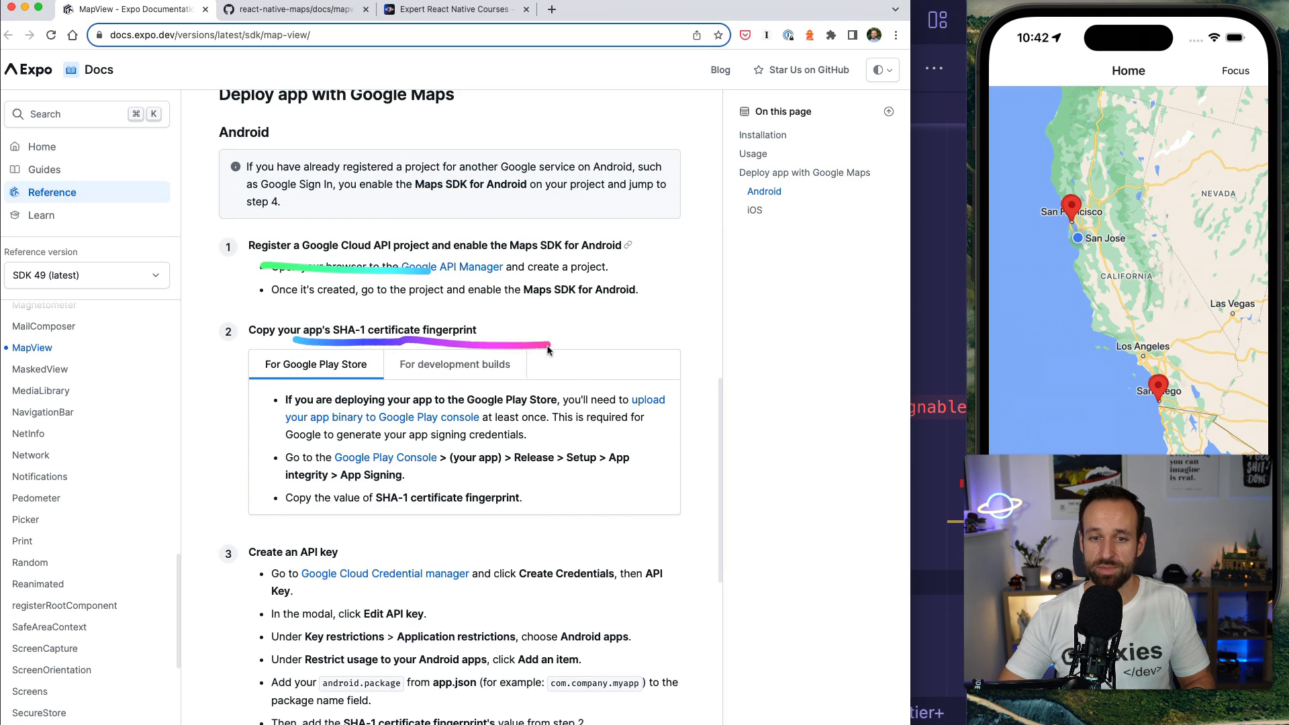
mouse_move(348, 596)
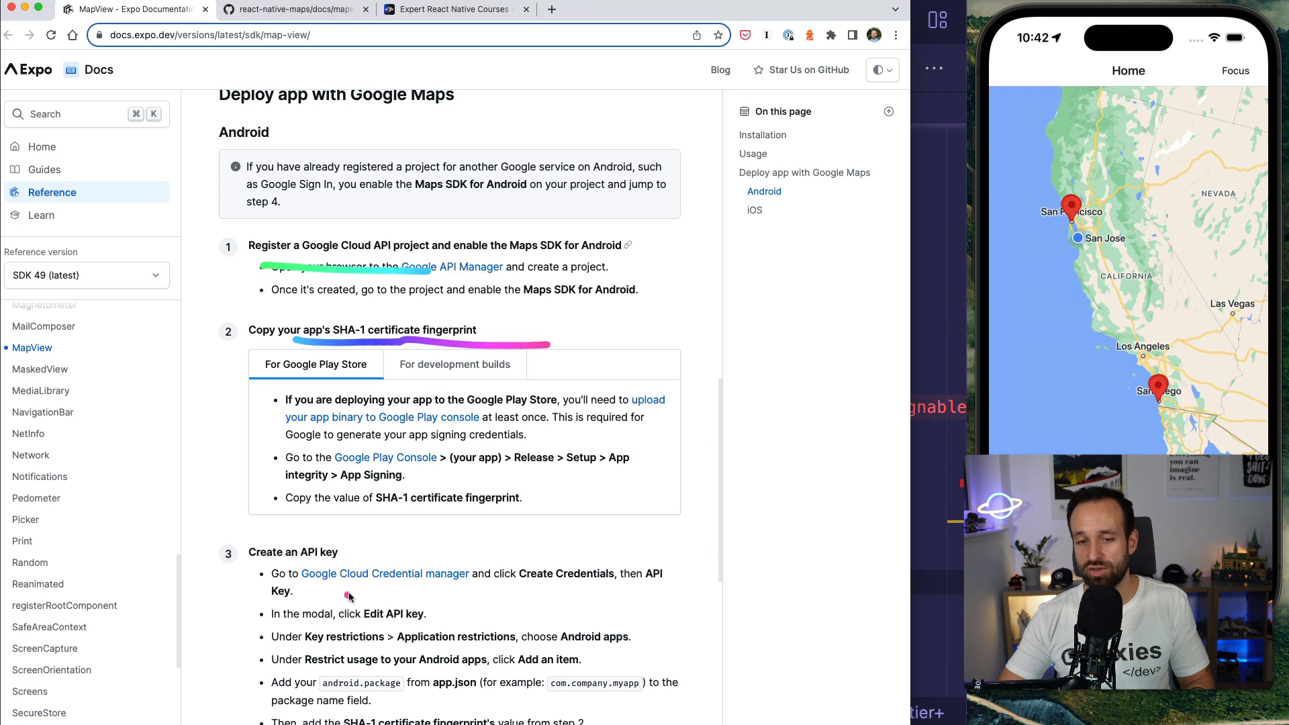
scroll("down", 3)
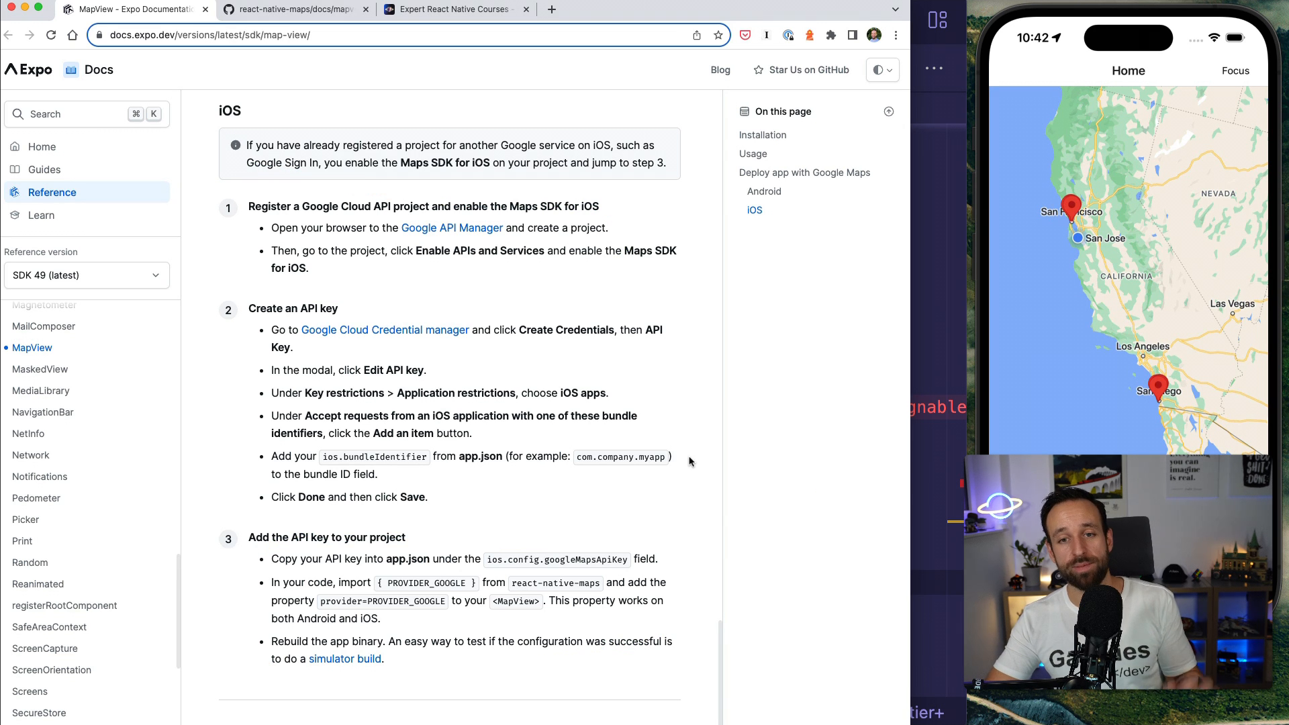
mouse_move(928, 481)
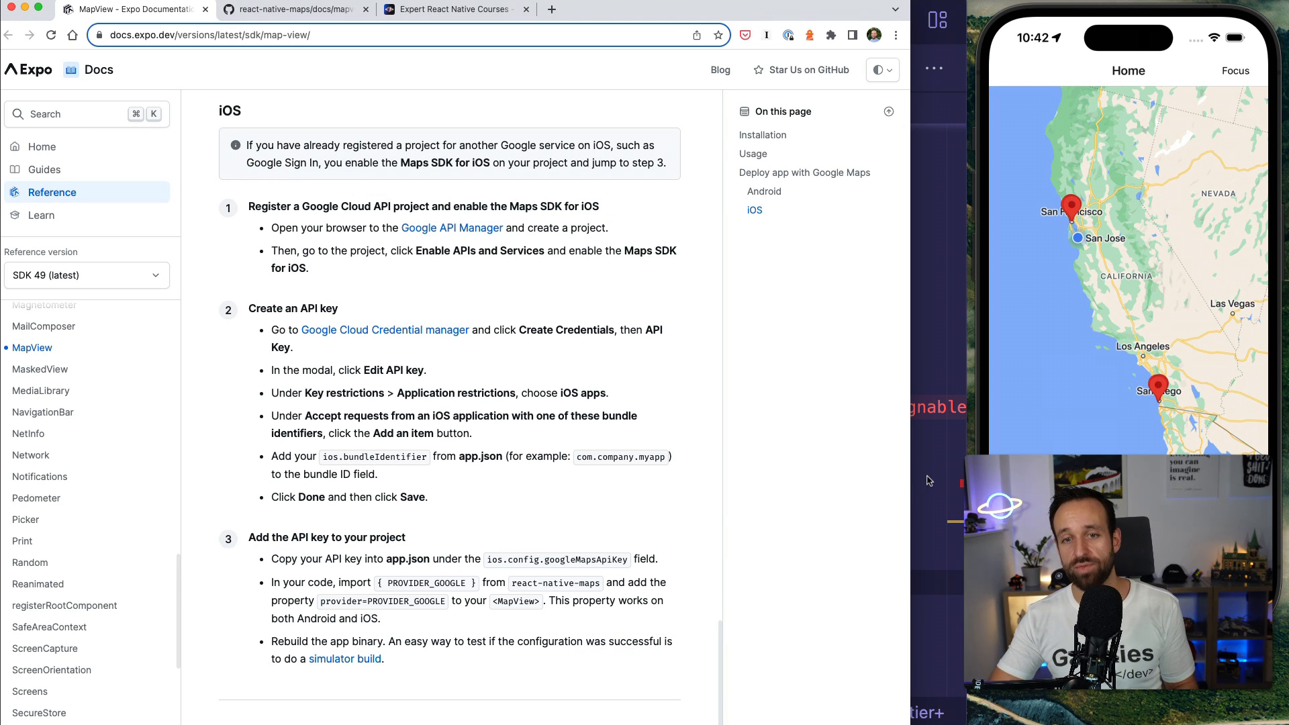
left_click(451, 9)
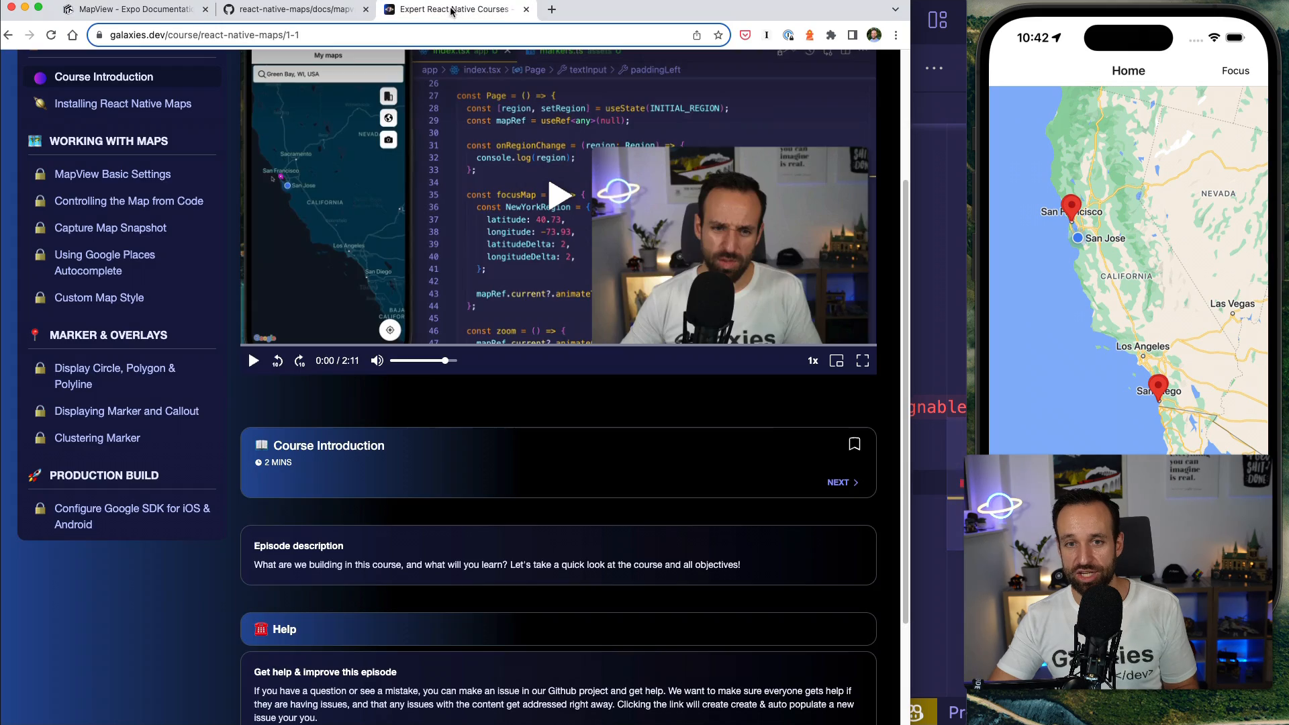
scroll("up", 3)
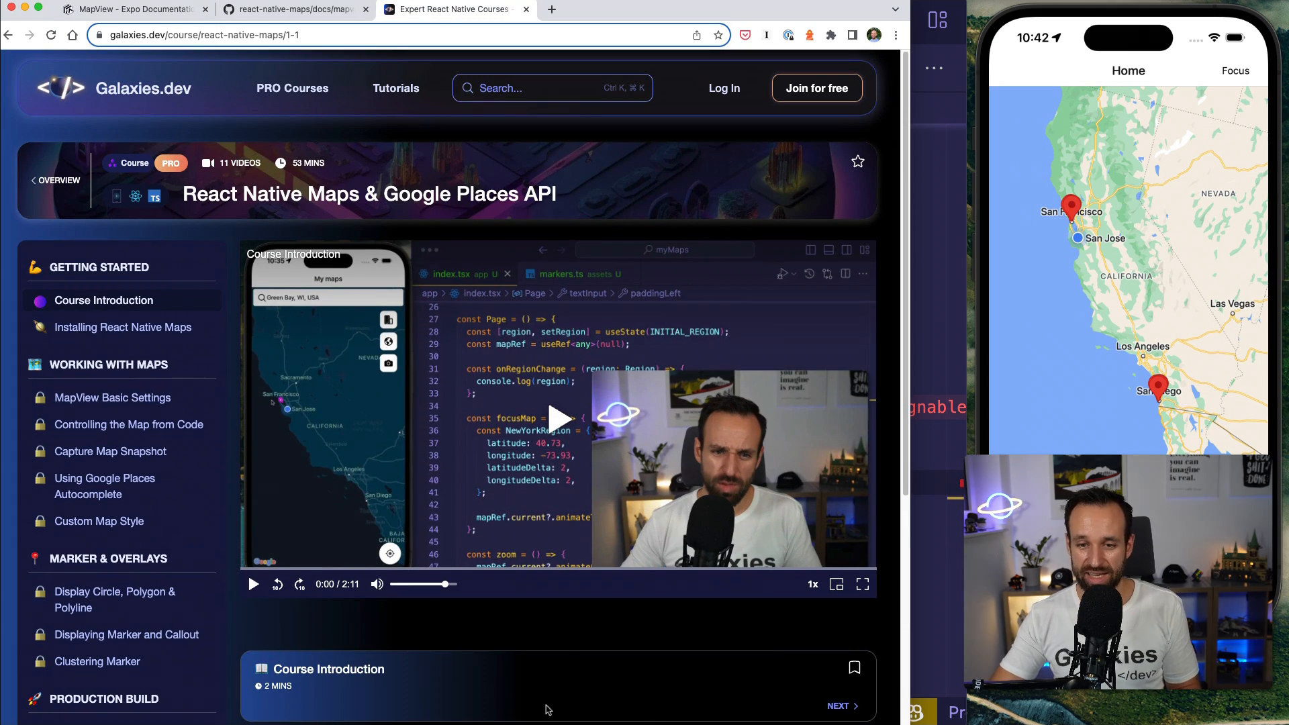